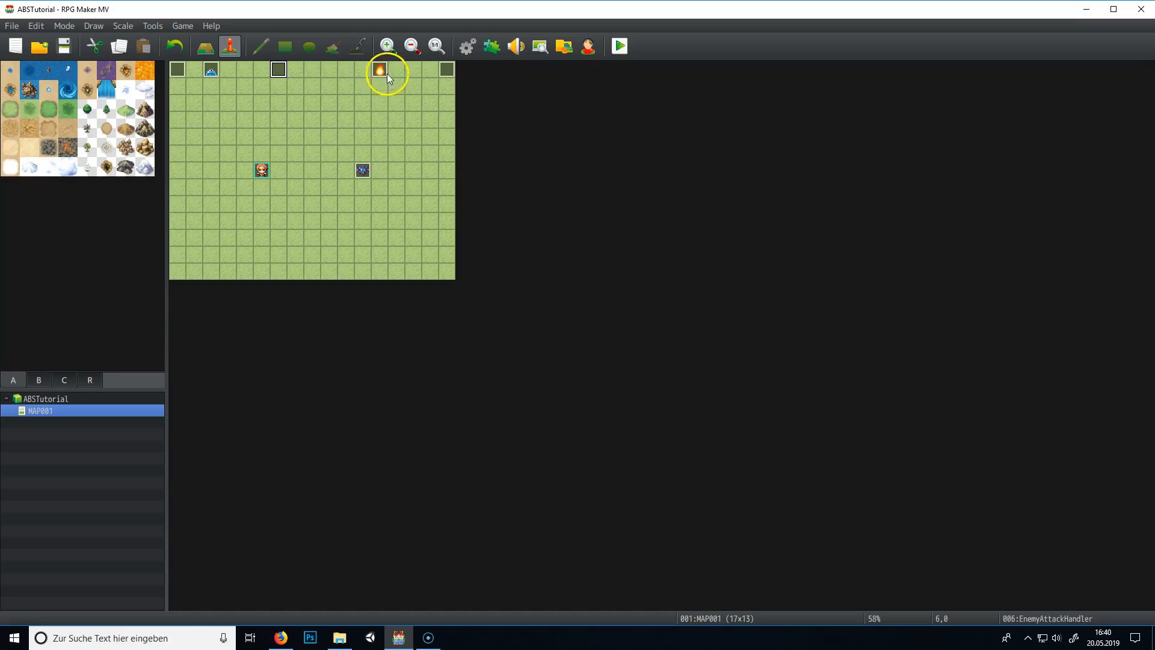
# Bring the EnemyAttack flame event into the editor and select its empty command line.
pyautogui.doubleClick(379, 69)
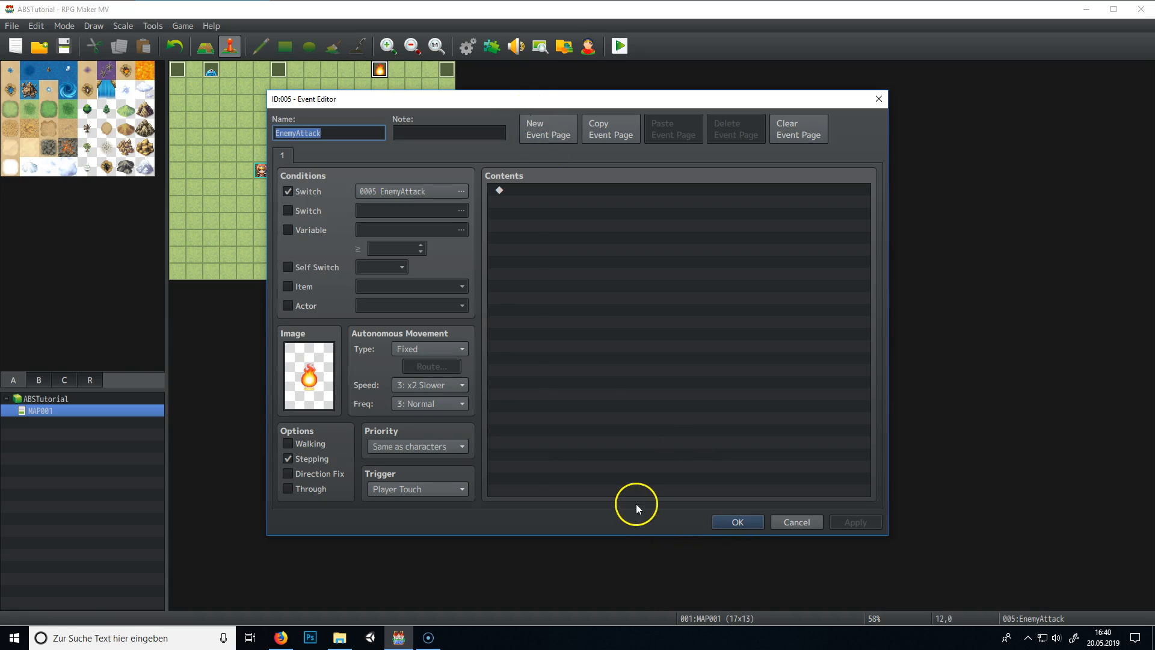
pyautogui.moveTo(438, 445)
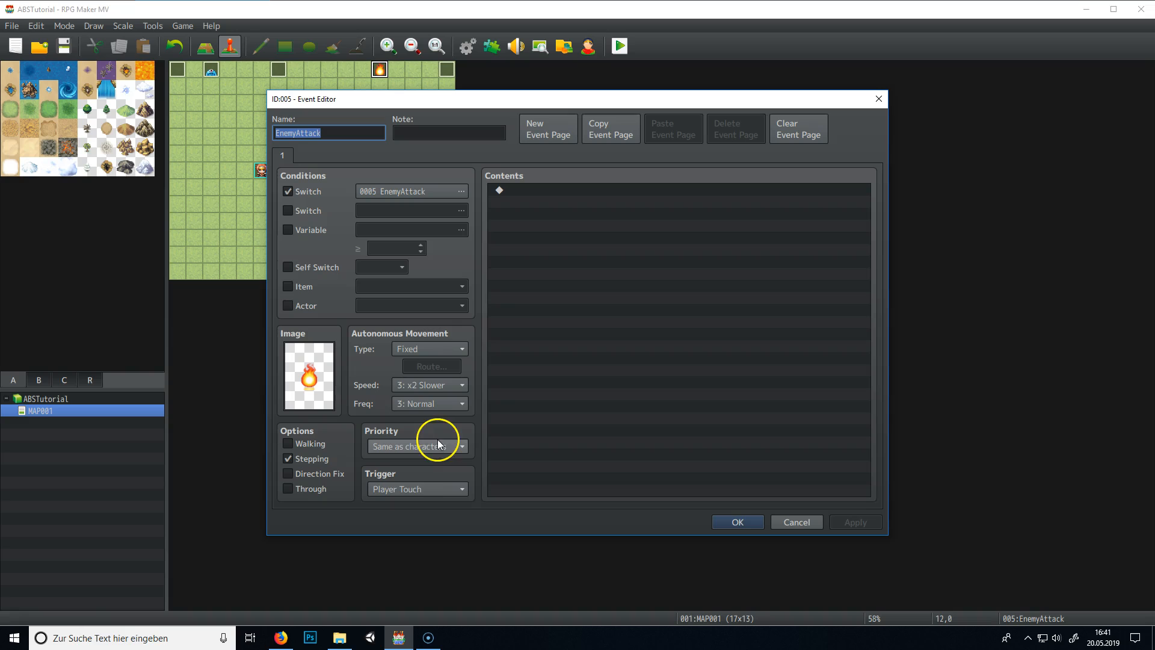
pyautogui.doubleClick(498, 190)
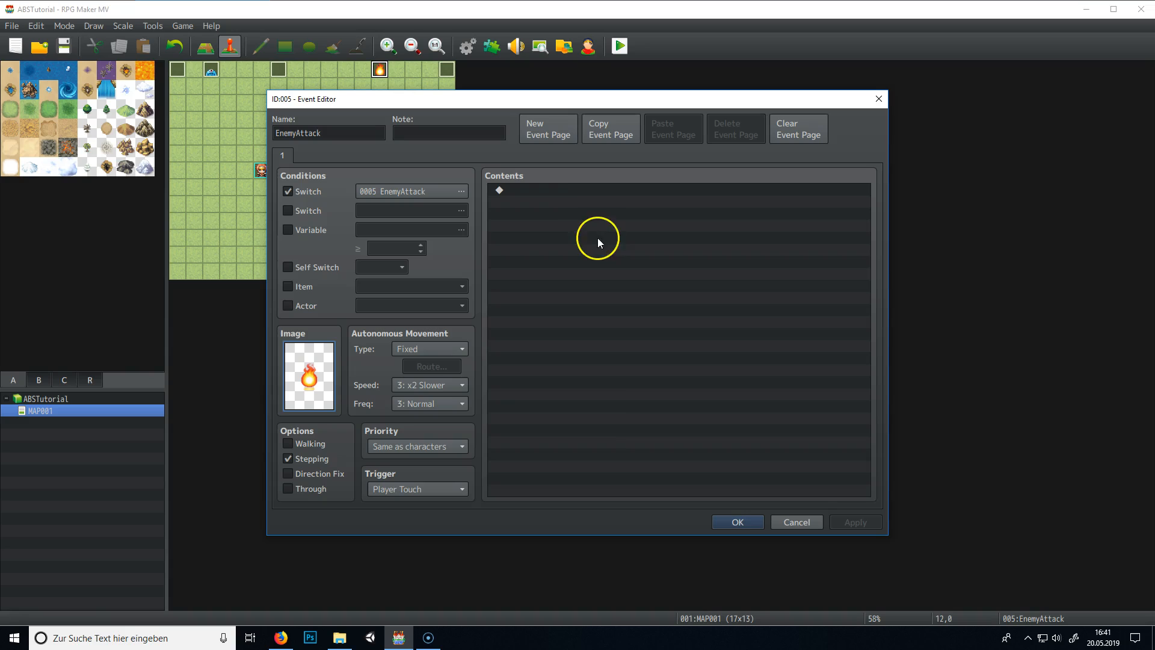
pyautogui.click(590, 190)
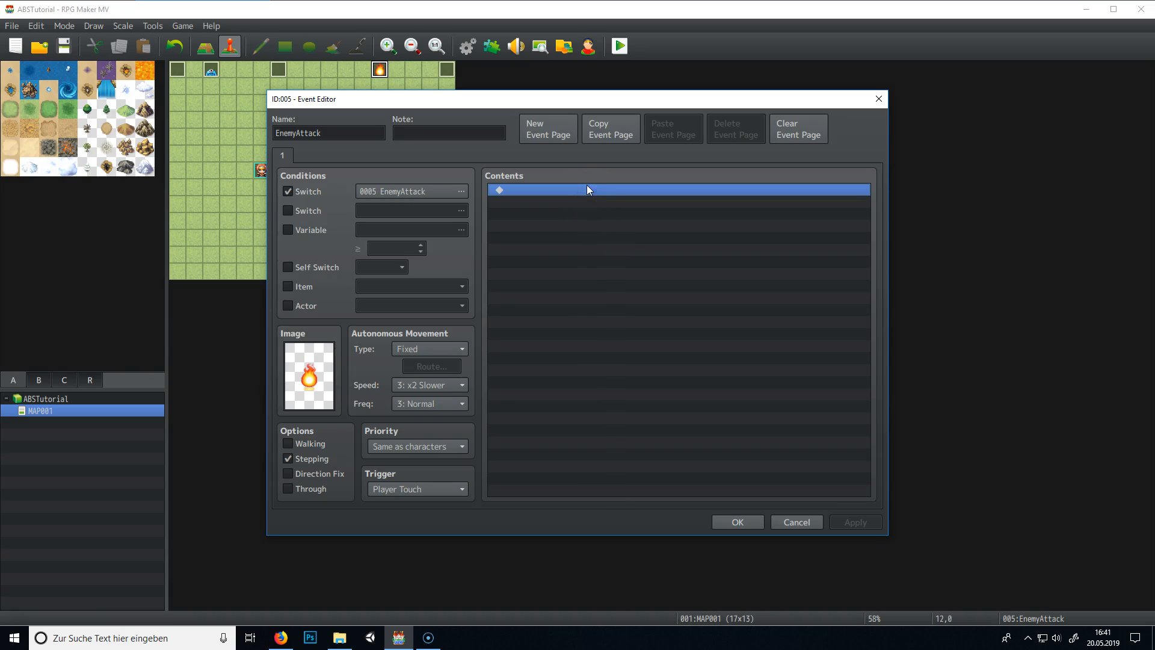
pyautogui.moveTo(574, 199)
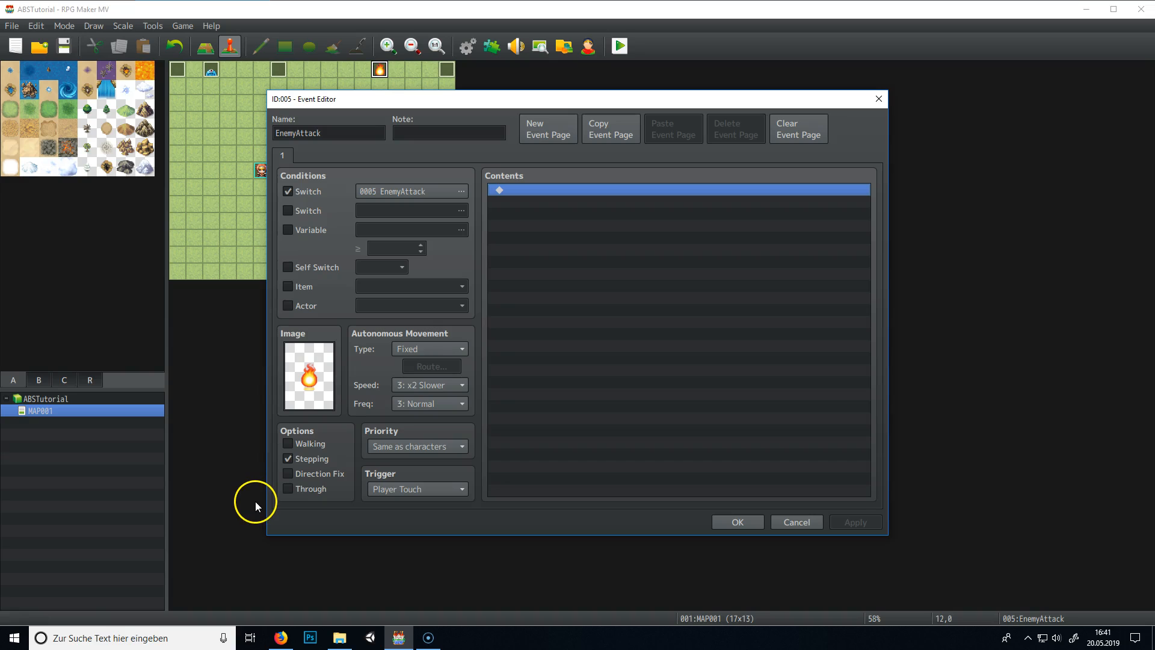
pyautogui.moveTo(402, 457)
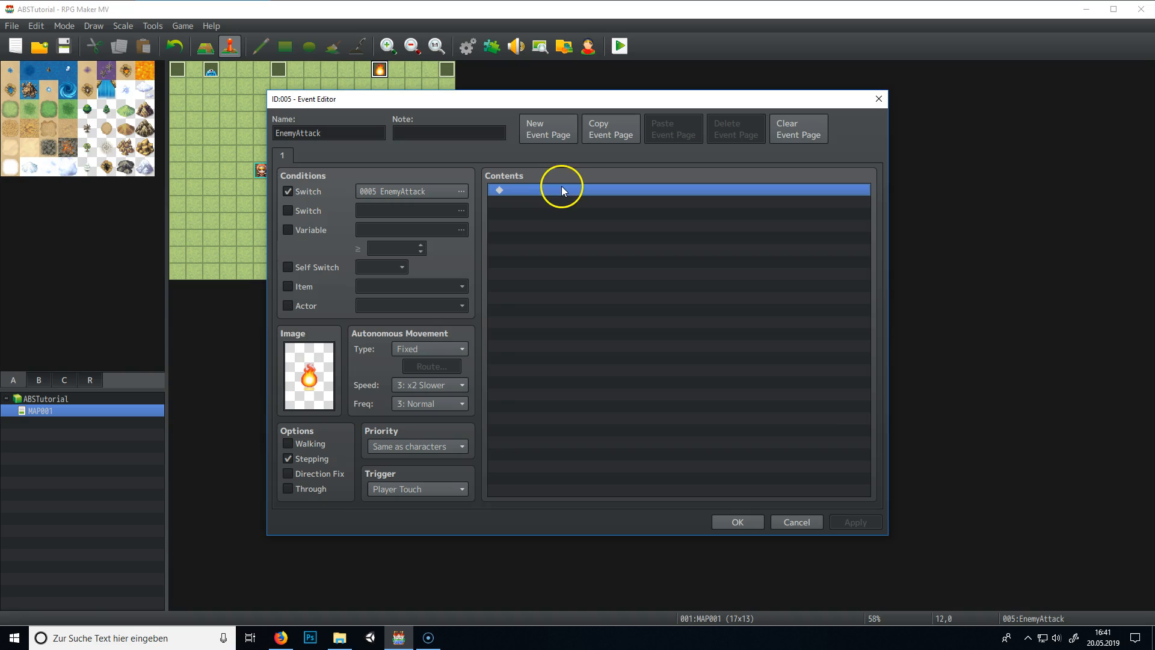
# Add a Change HP command decreasing the entire party's HP by a constant 100 with Allow Knockout.
pyautogui.doubleClick(562, 191)
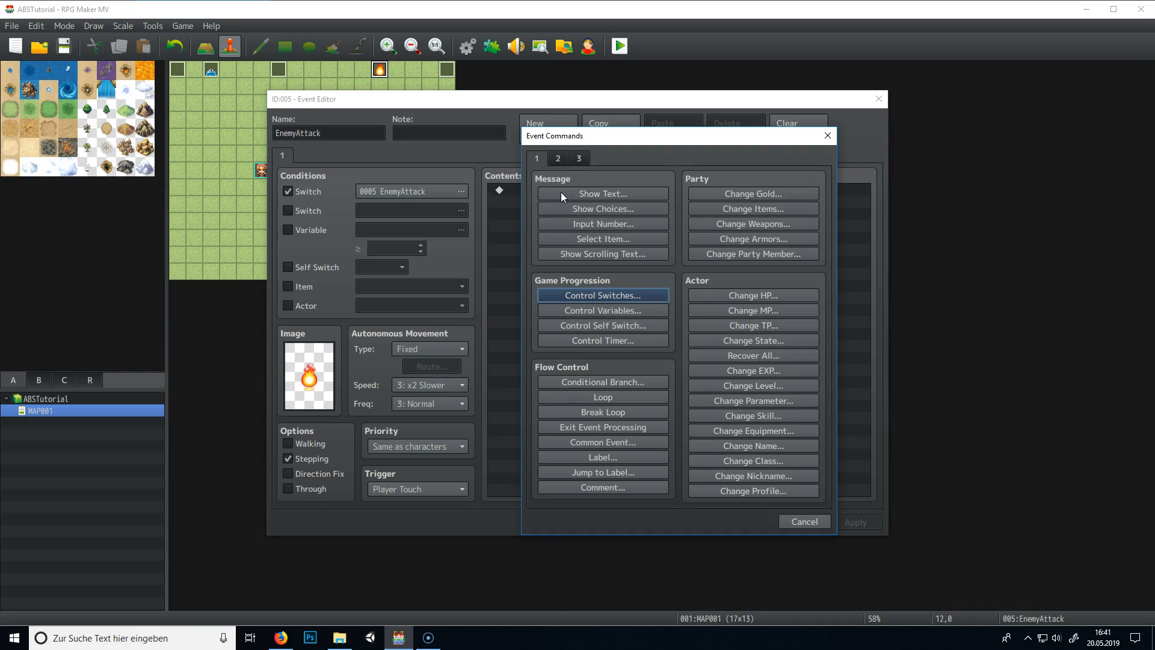
pyautogui.moveTo(618, 273)
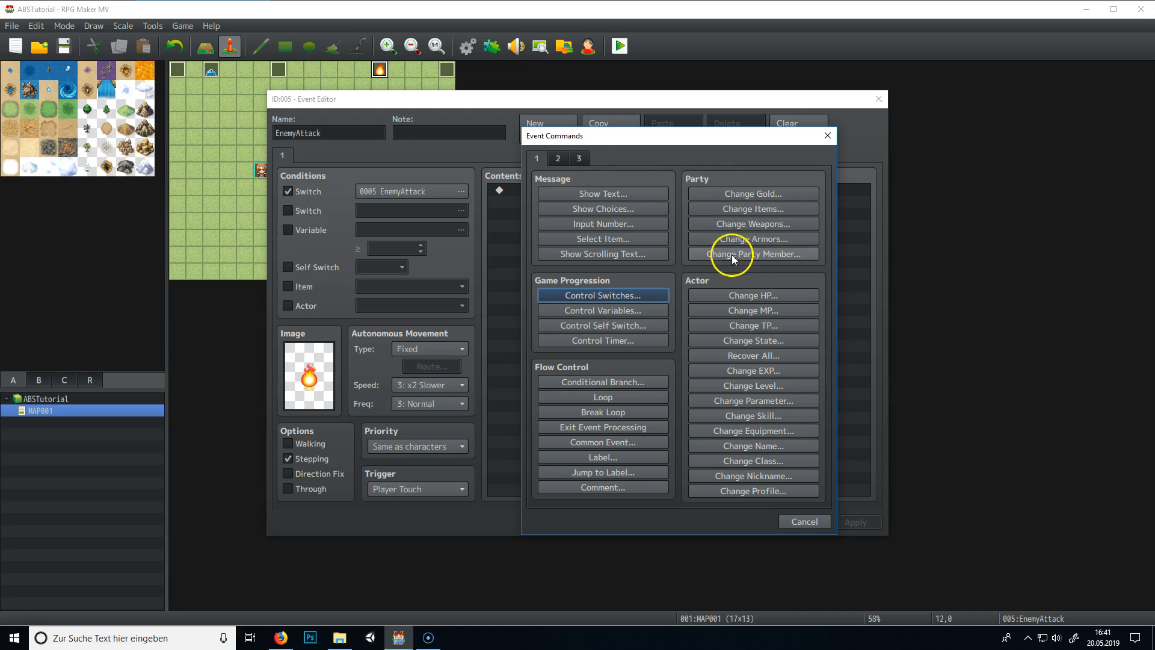
pyautogui.click(557, 157)
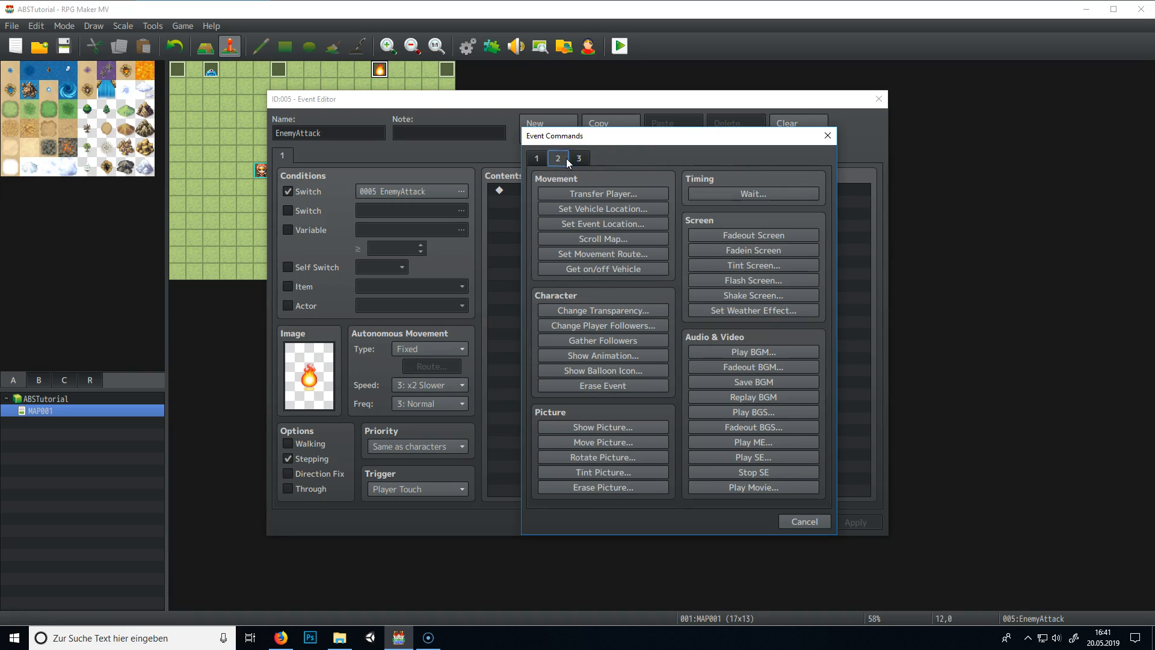
pyautogui.click(537, 159)
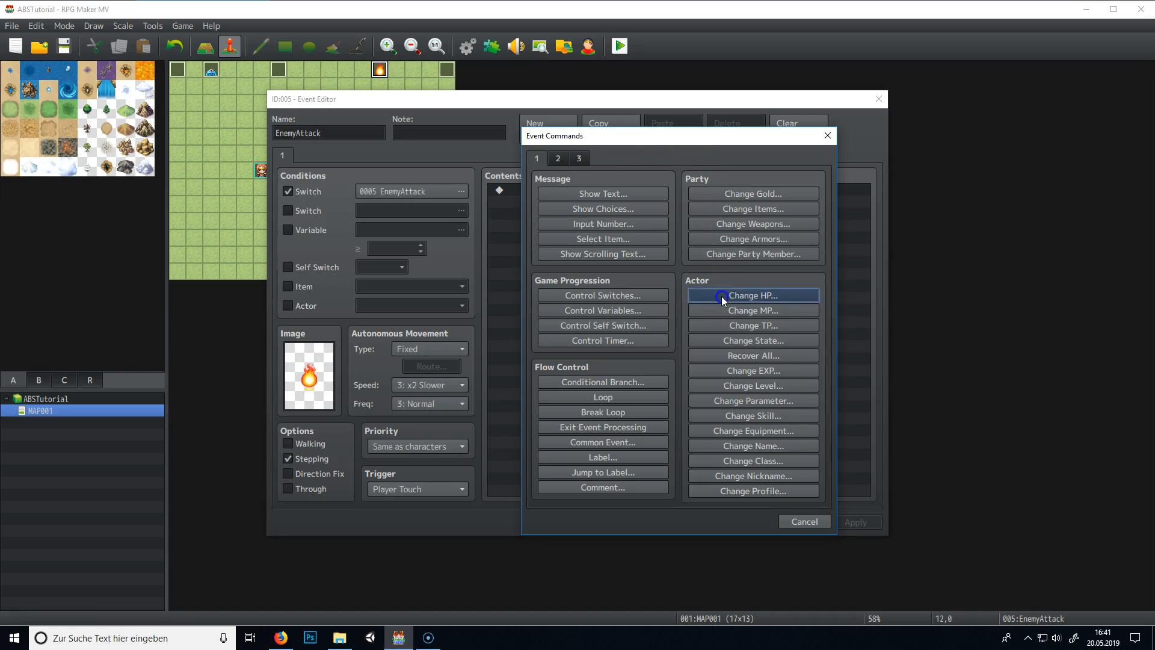
pyautogui.click(752, 294)
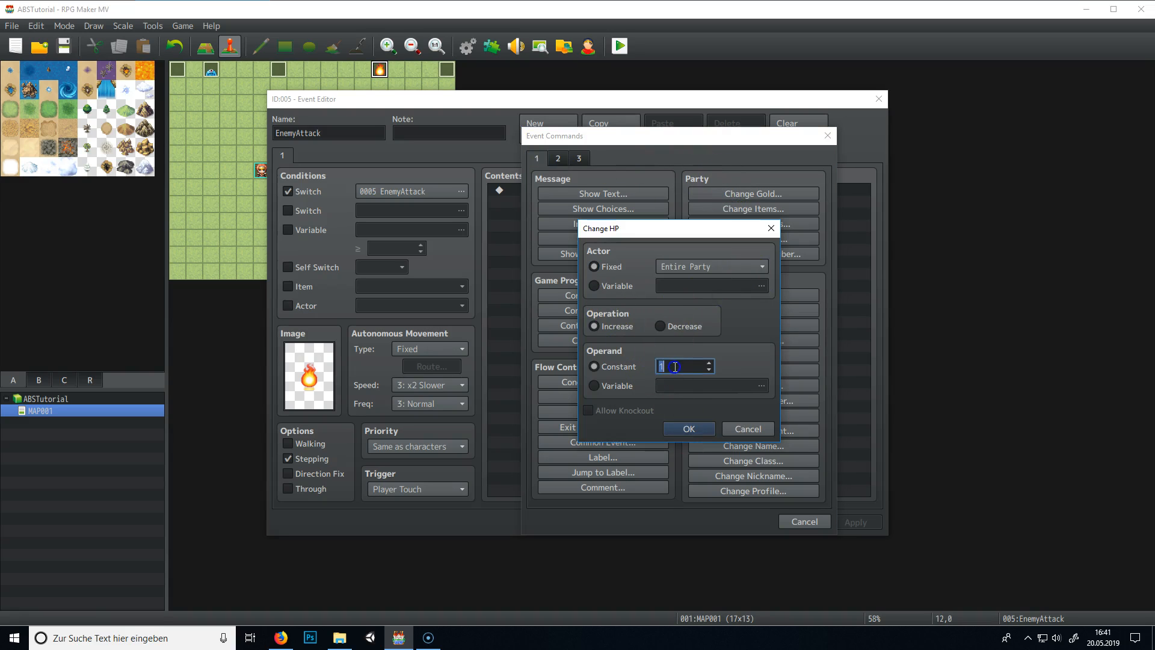
pyautogui.write('23')
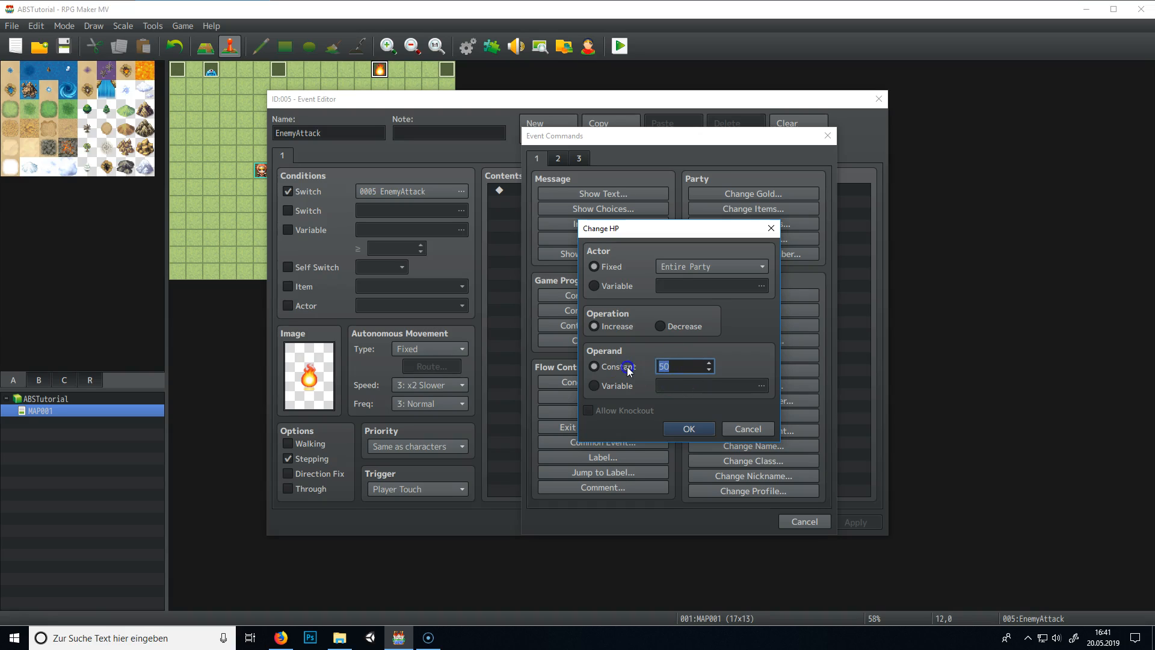
pyautogui.write('700')
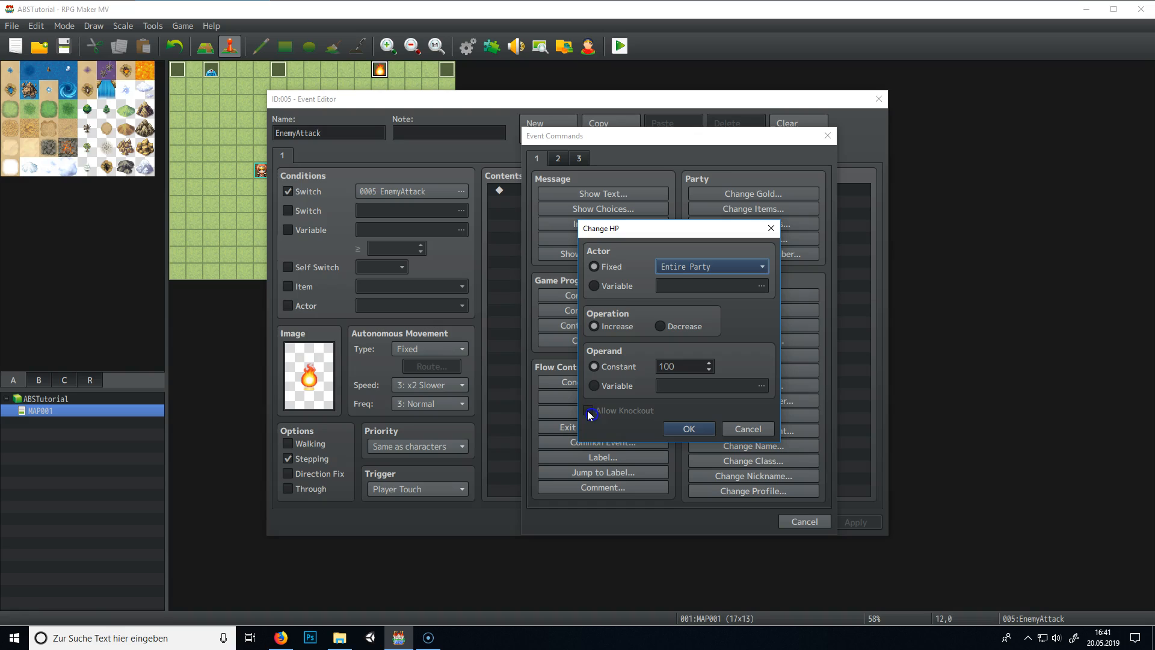
pyautogui.click(661, 326)
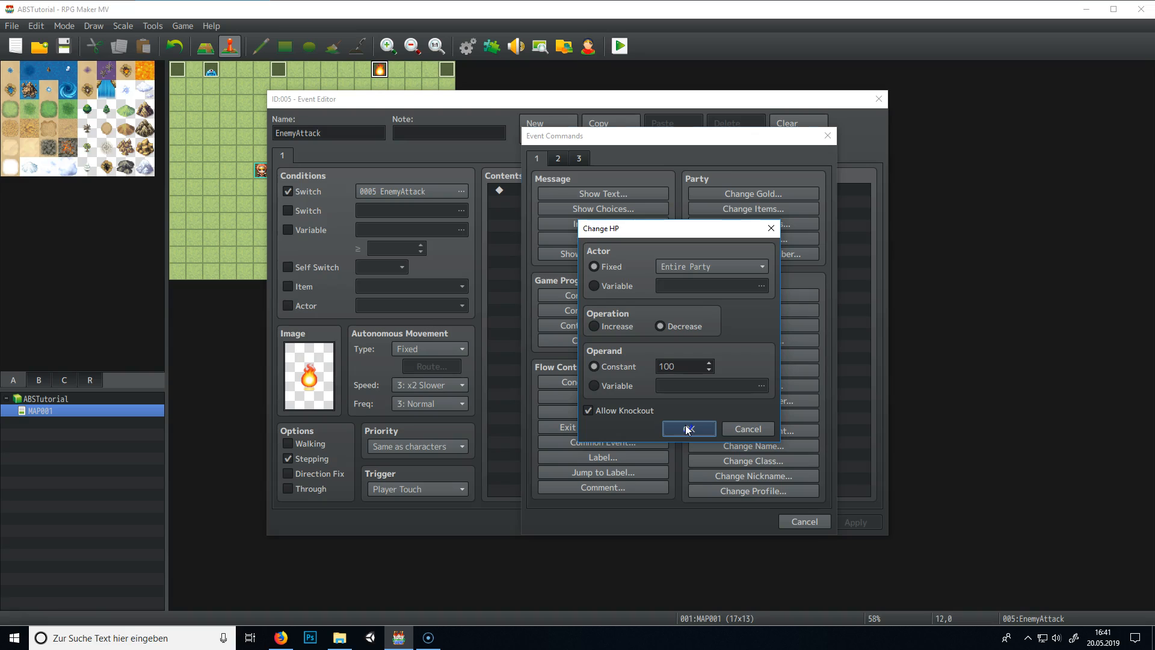
pyautogui.click(687, 428)
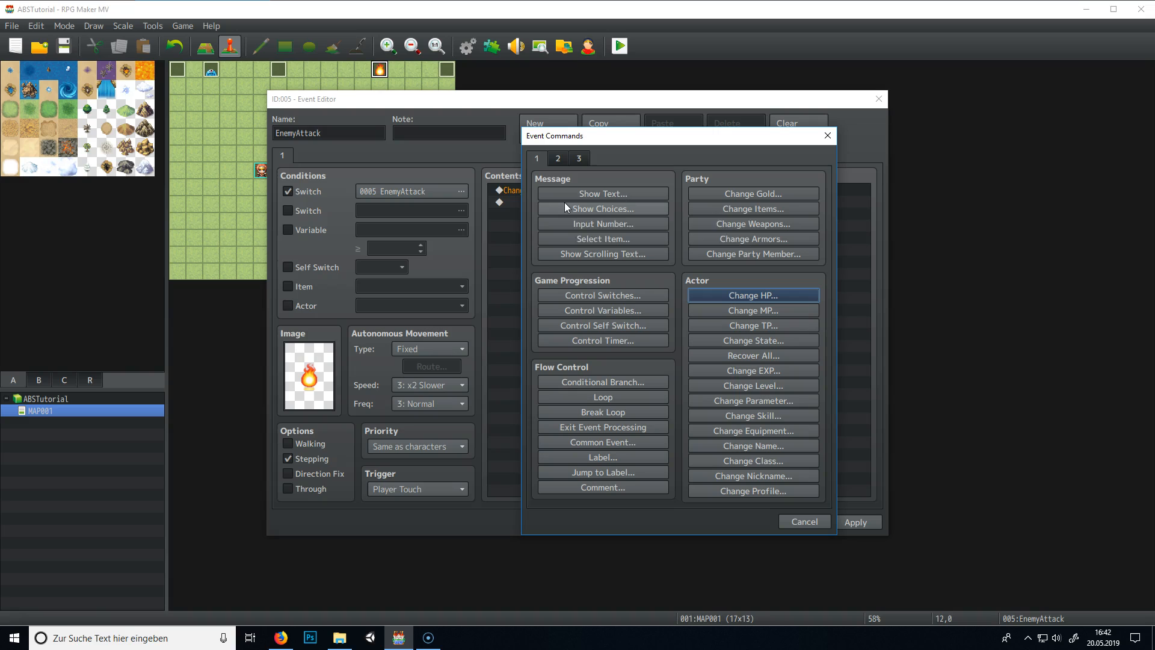
# Start a Wait command from the second command page, then cancel it without adding.
pyautogui.click(602, 192)
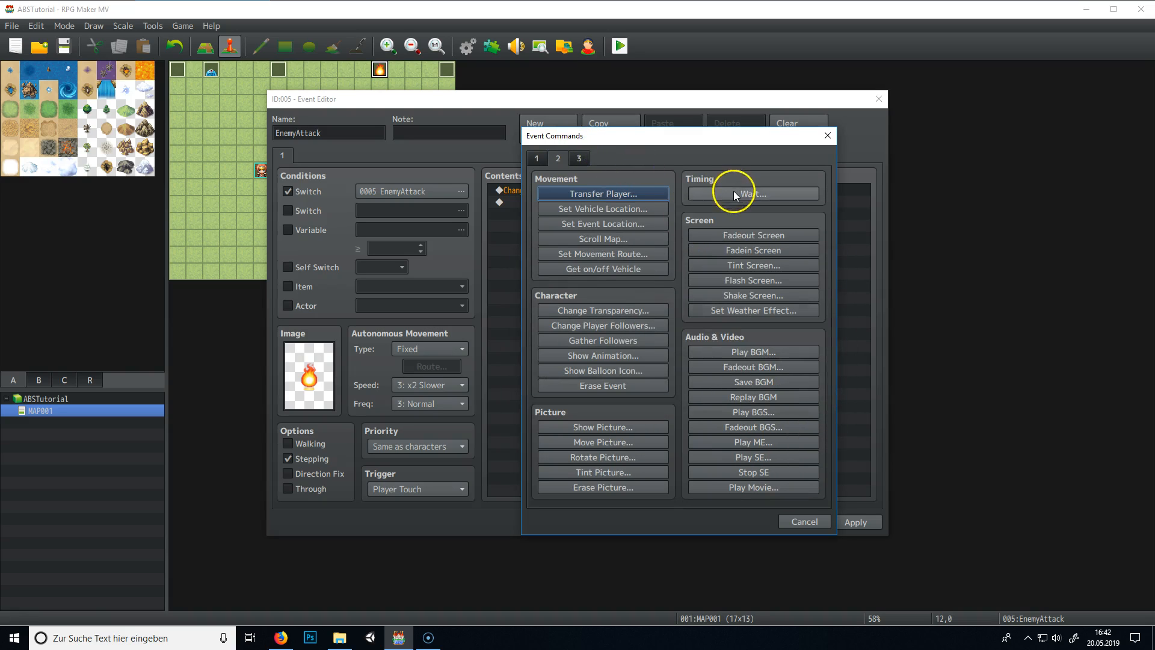
pyautogui.click(752, 194)
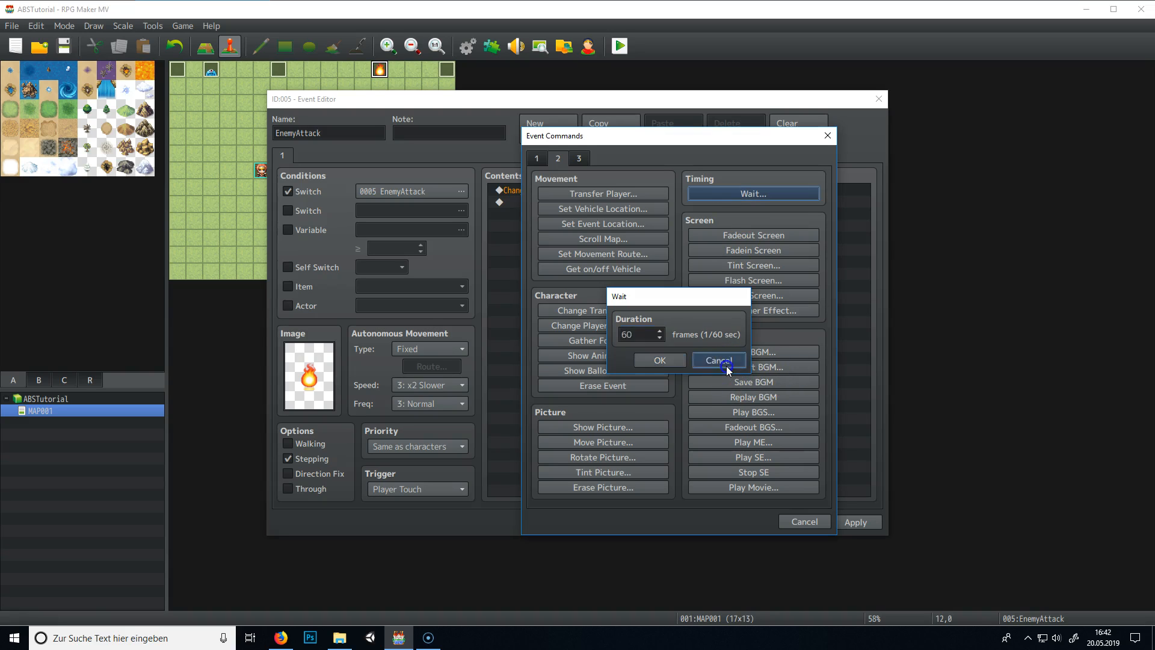
pyautogui.click(716, 359)
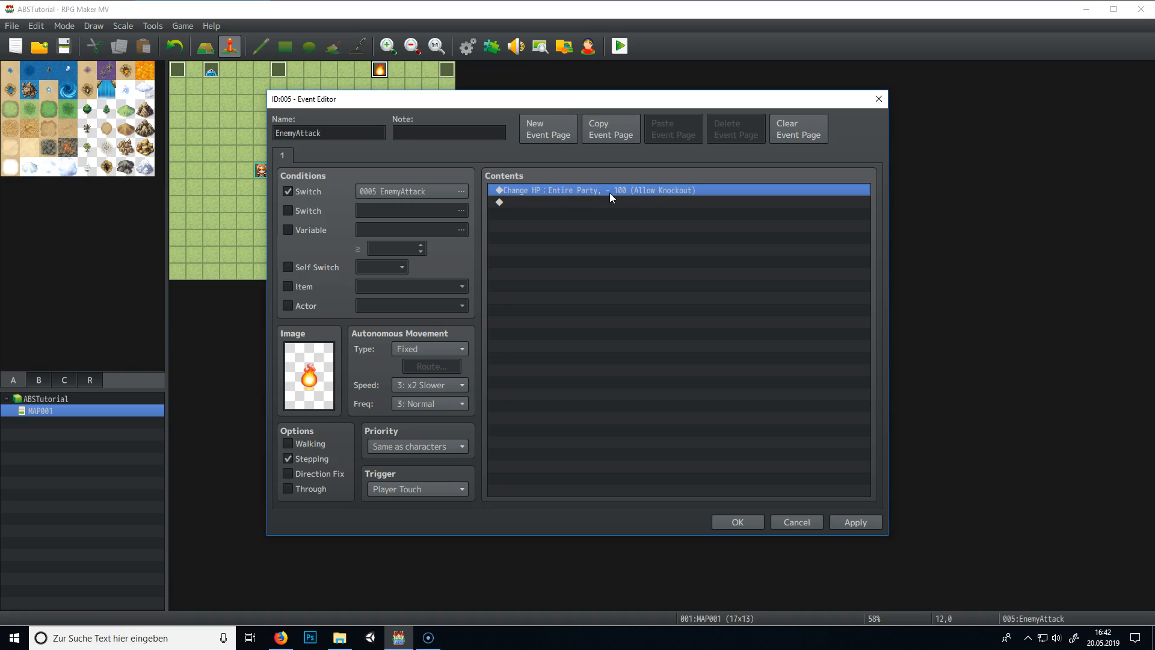
pyautogui.doubleClick(499, 202)
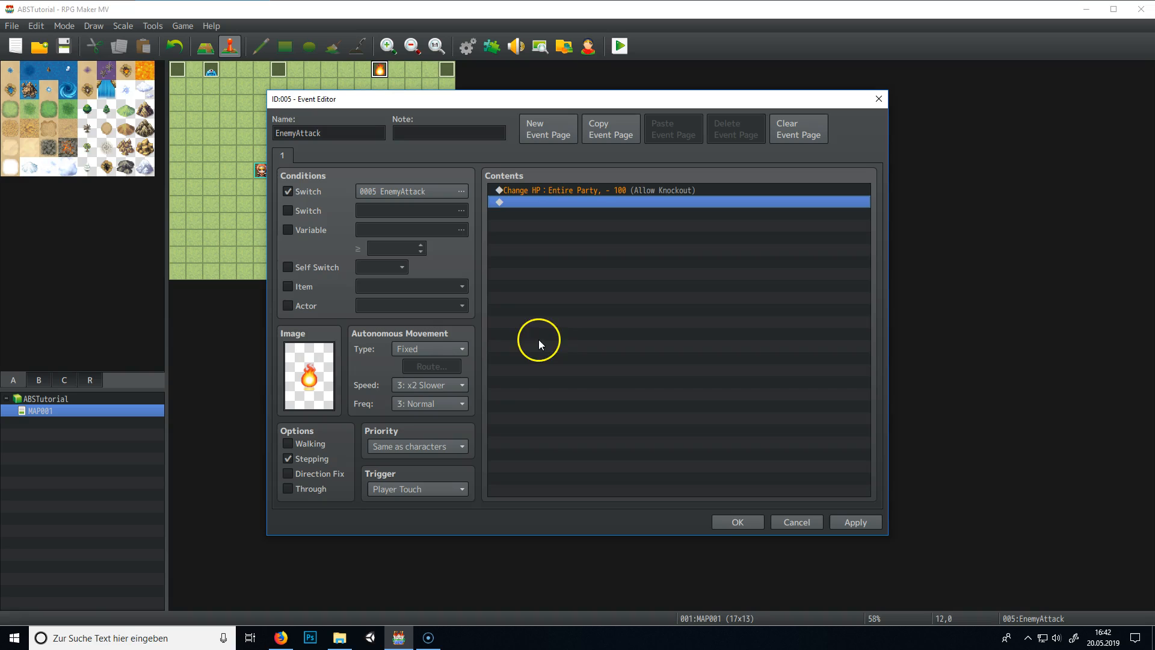
pyautogui.moveTo(736, 521)
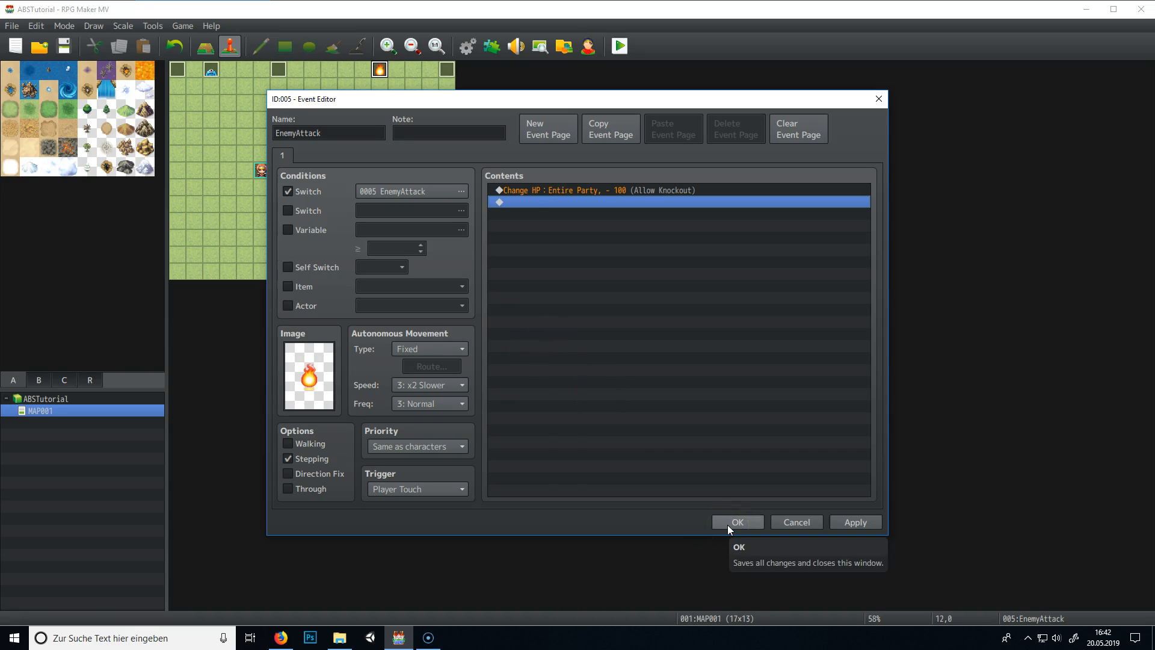
# Confirm the event editor with OK and answer Yes to save the changes to the game.
pyautogui.click(736, 521)
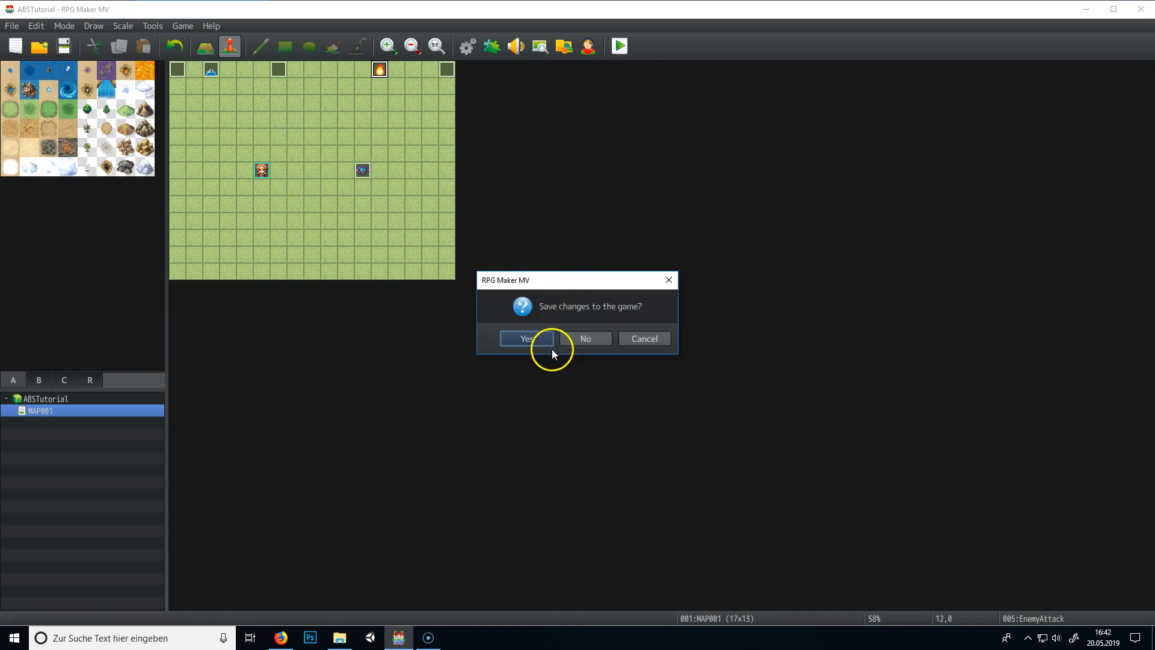
pyautogui.click(526, 338)
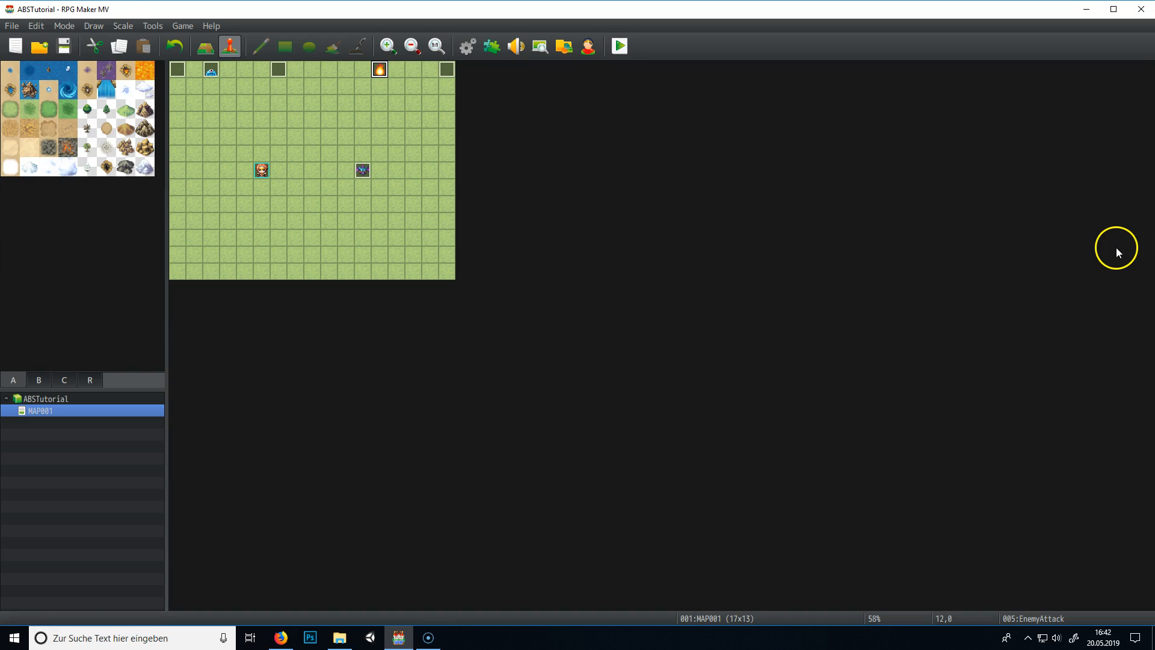
pyautogui.click(618, 46)
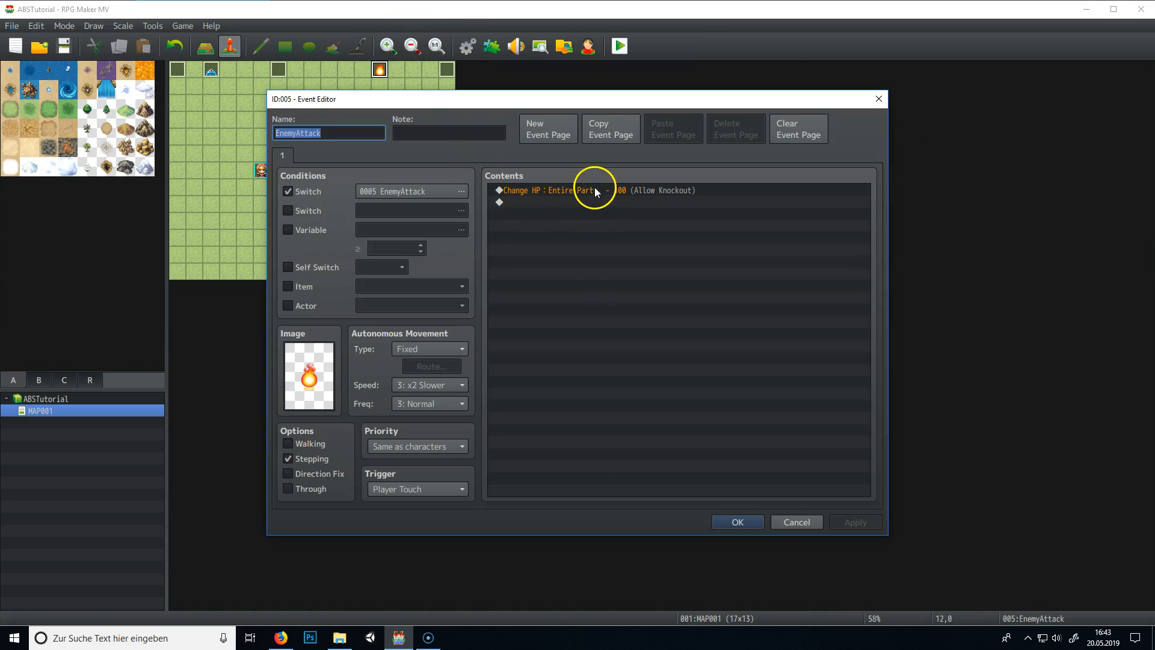
pyautogui.moveTo(566, 203)
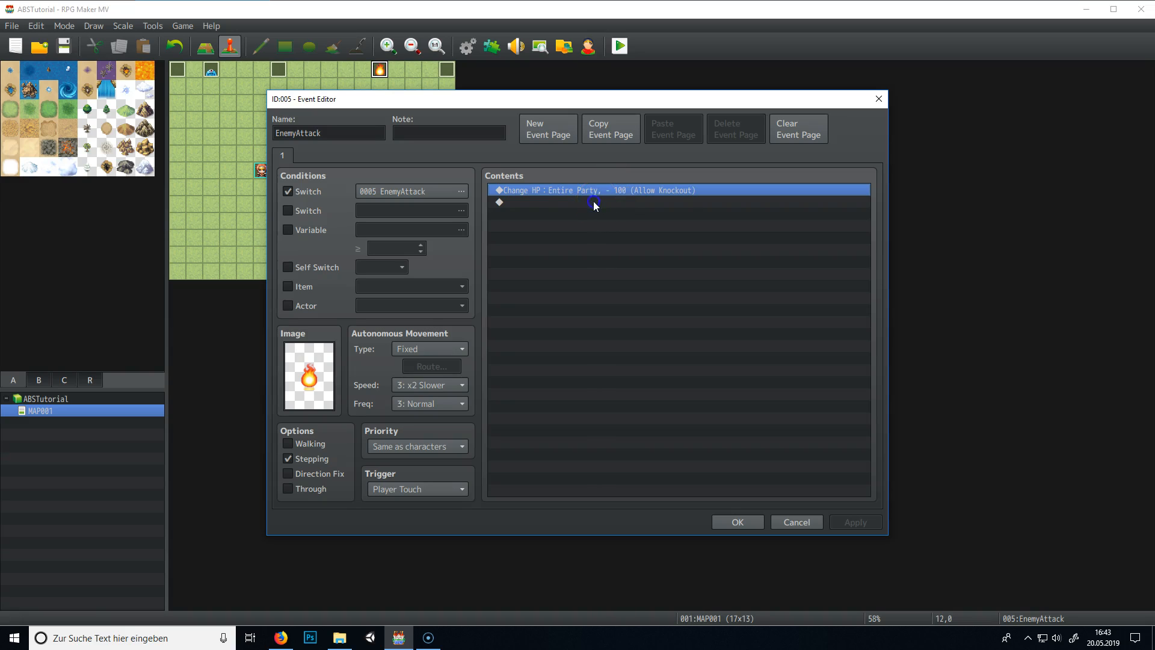
# Add a 40-frame Wait command after the party HP decrease.
pyautogui.click(752, 193)
pyautogui.write('40')
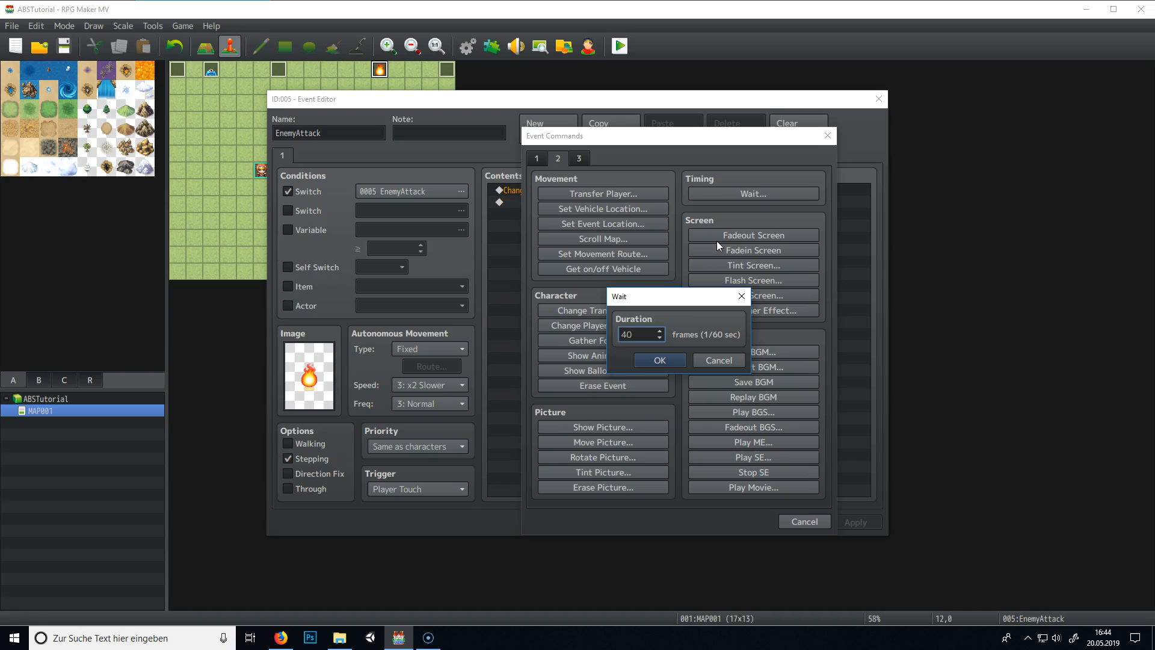
pyautogui.click(658, 360)
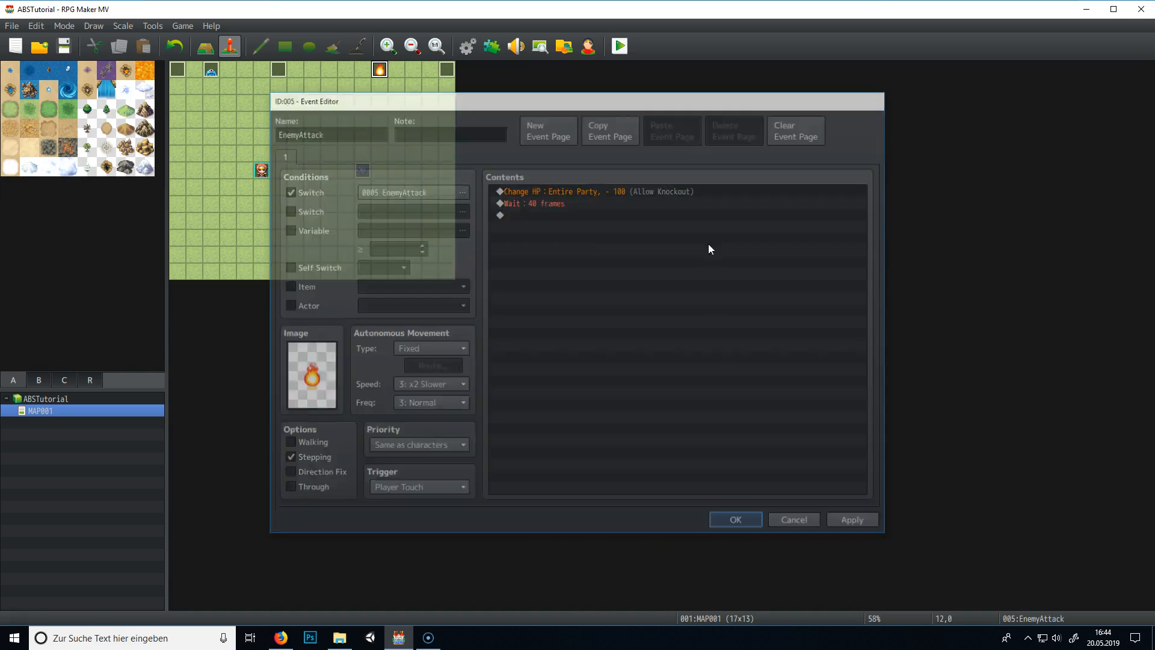
# Confirm the event editor with OK before launching the playtest.
pyautogui.click(734, 520)
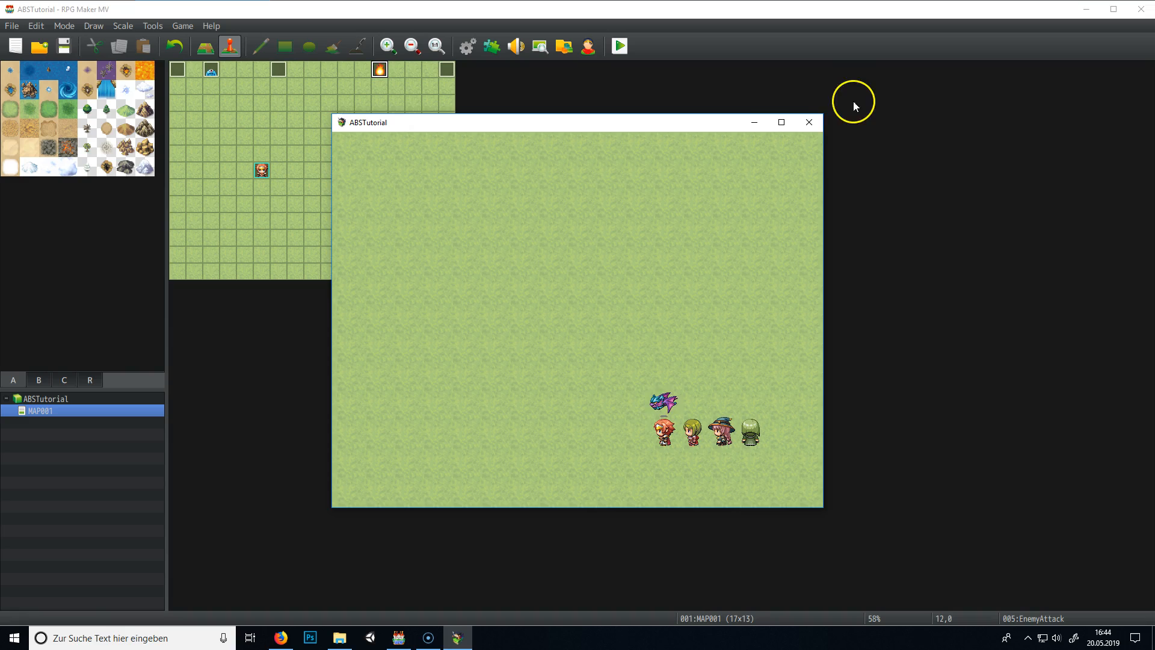
# Shorten the event's wait to 20 frames, playtest it again, and close the playtest.
pyautogui.click(807, 123)
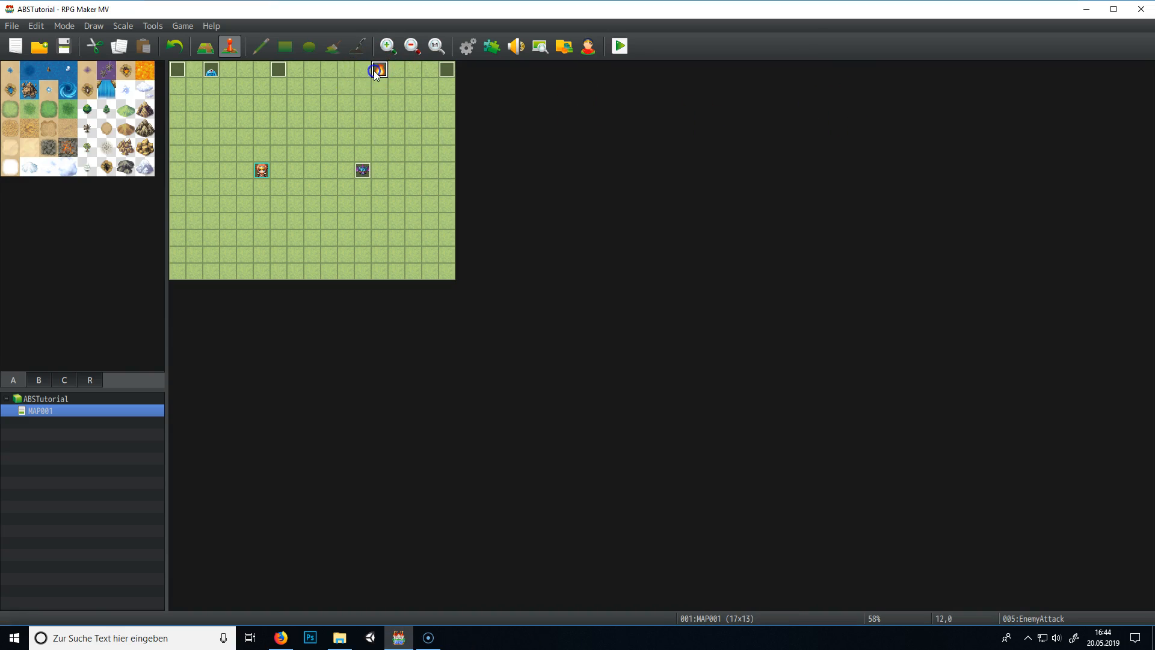
pyautogui.doubleClick(377, 70)
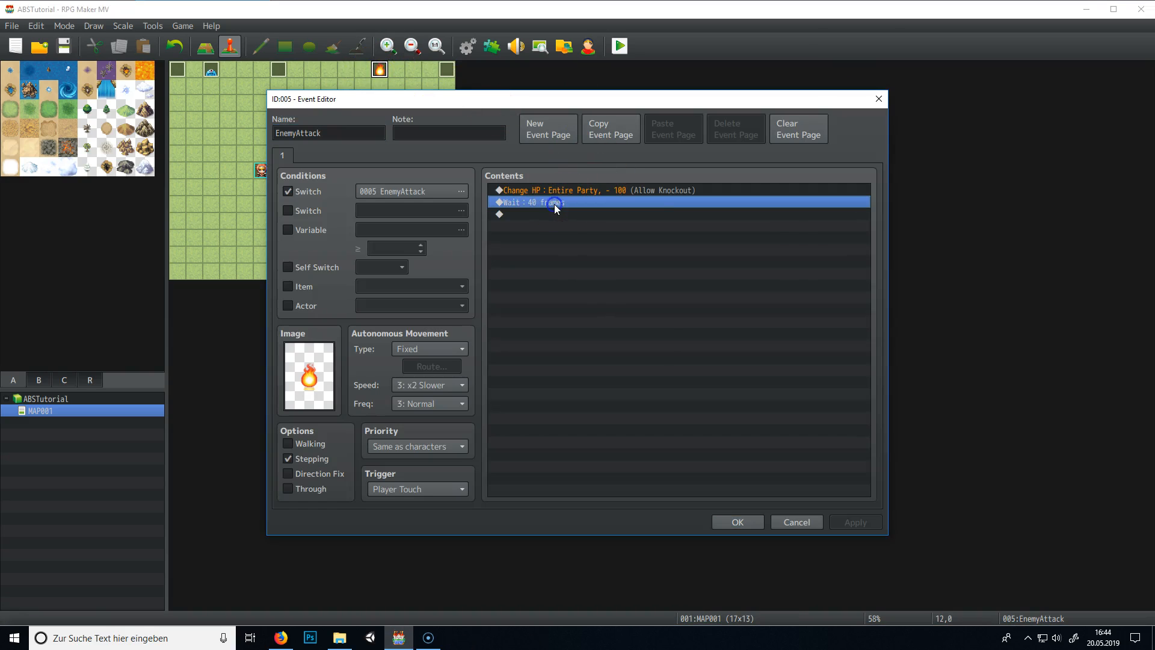
pyautogui.doubleClick(529, 202)
pyautogui.write('20')
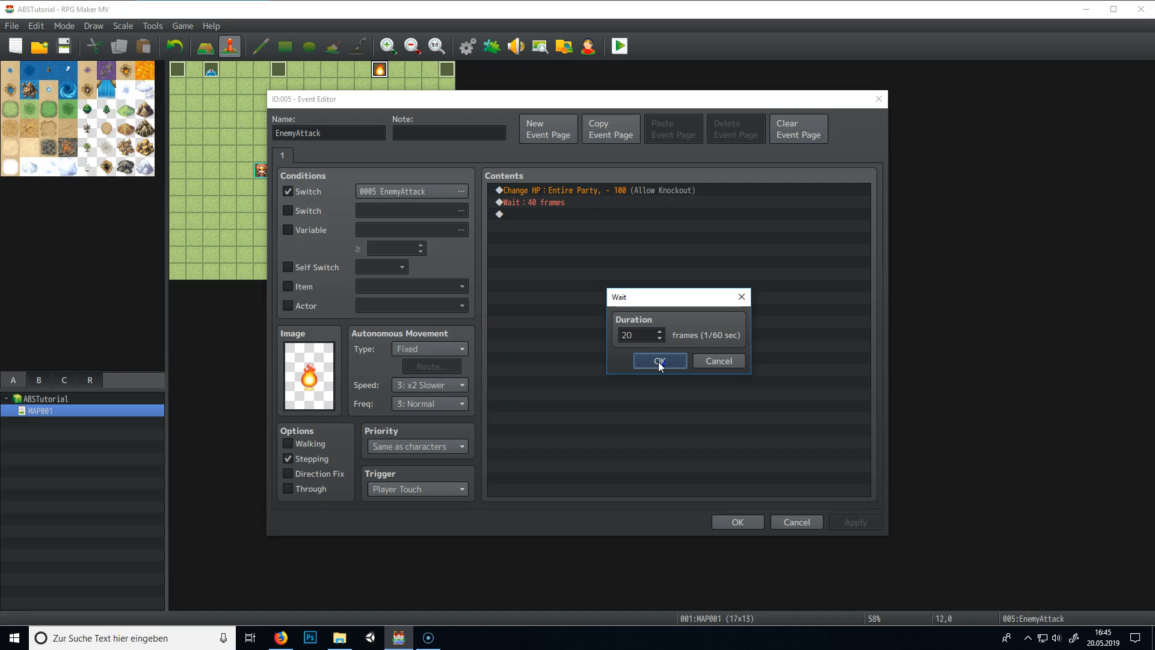
pyautogui.click(658, 361)
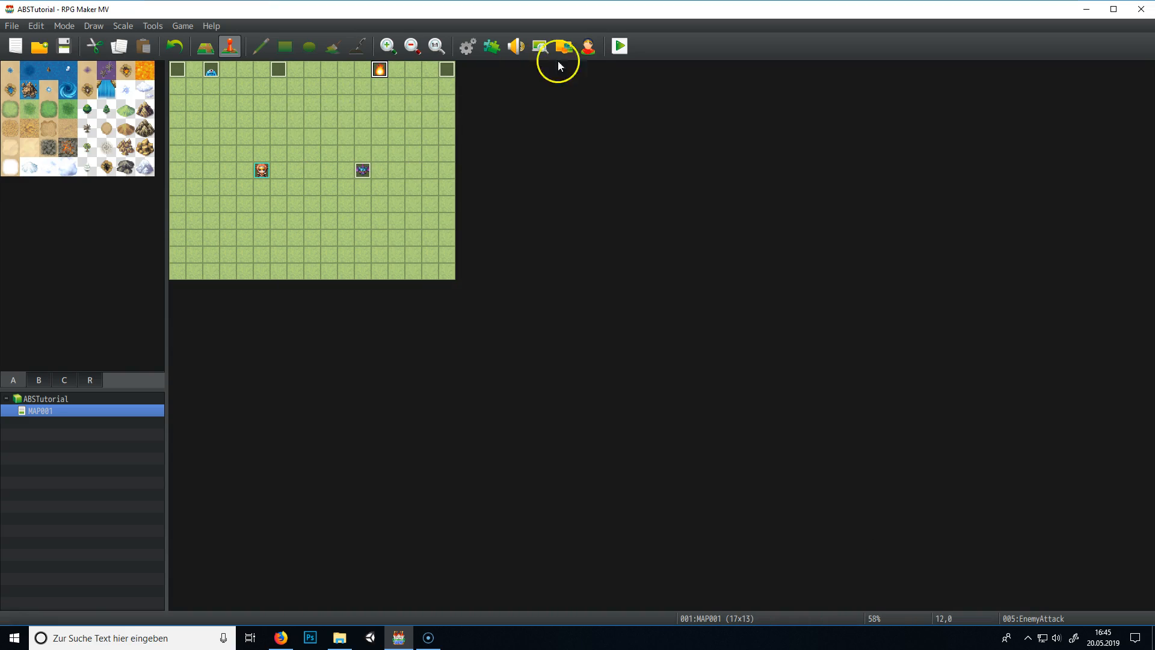
pyautogui.click(618, 46)
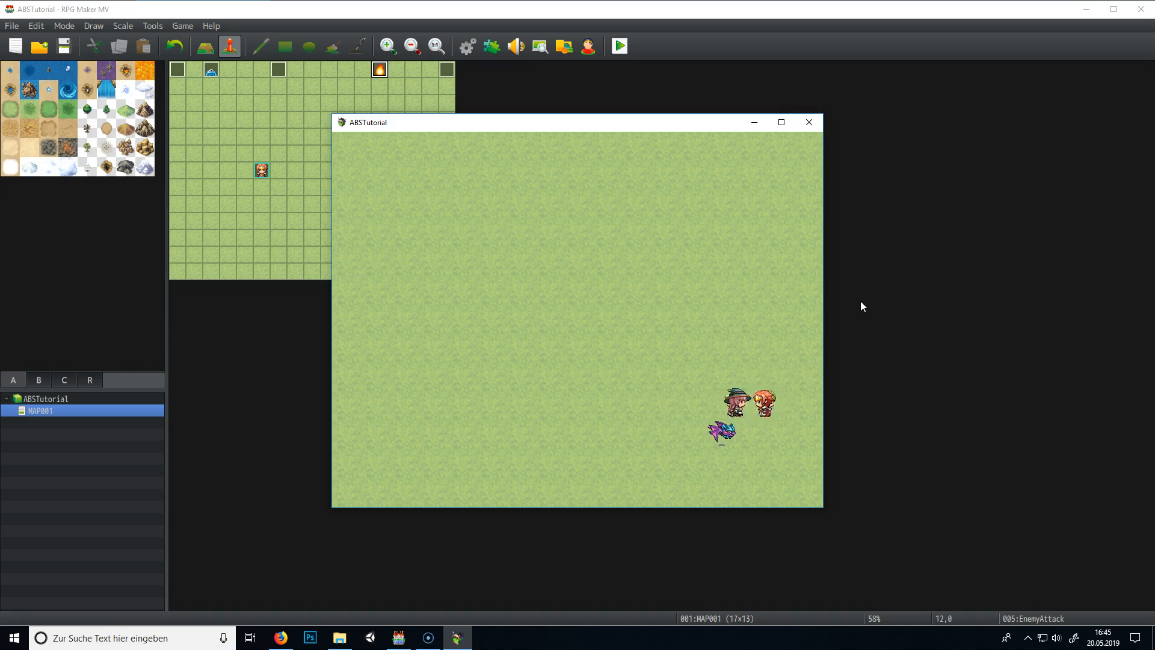
pyautogui.click(809, 121)
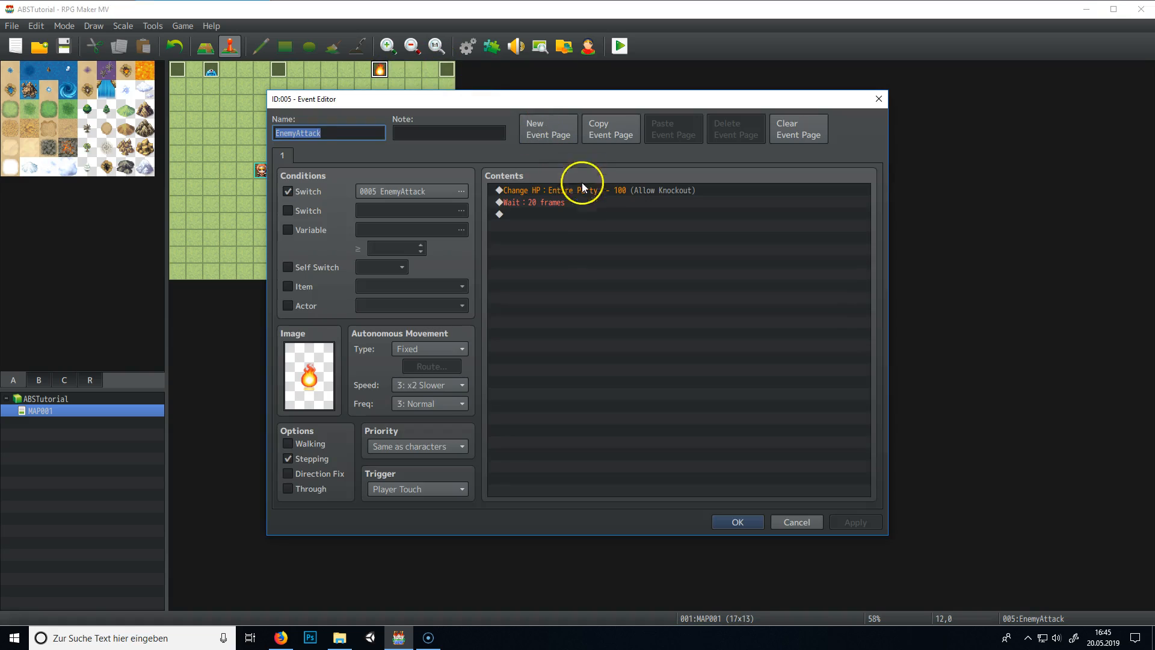
# Bring up the Event Commands list below the Wait 20 line and browse its three pages.
pyautogui.click(549, 202)
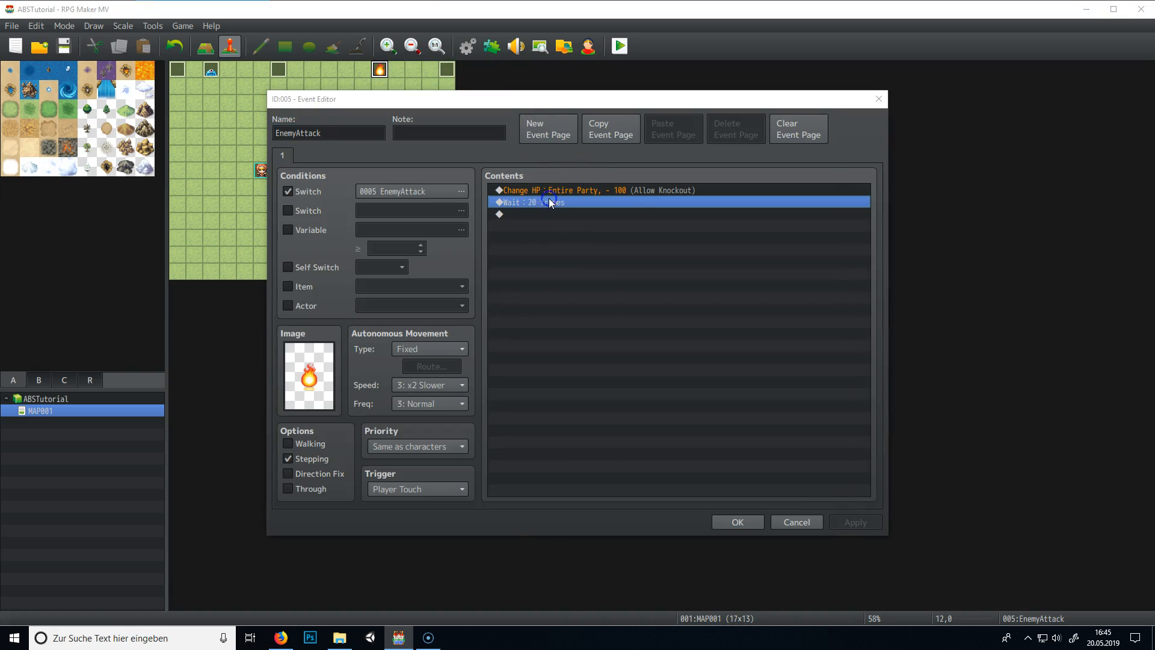
pyautogui.doubleClick(548, 214)
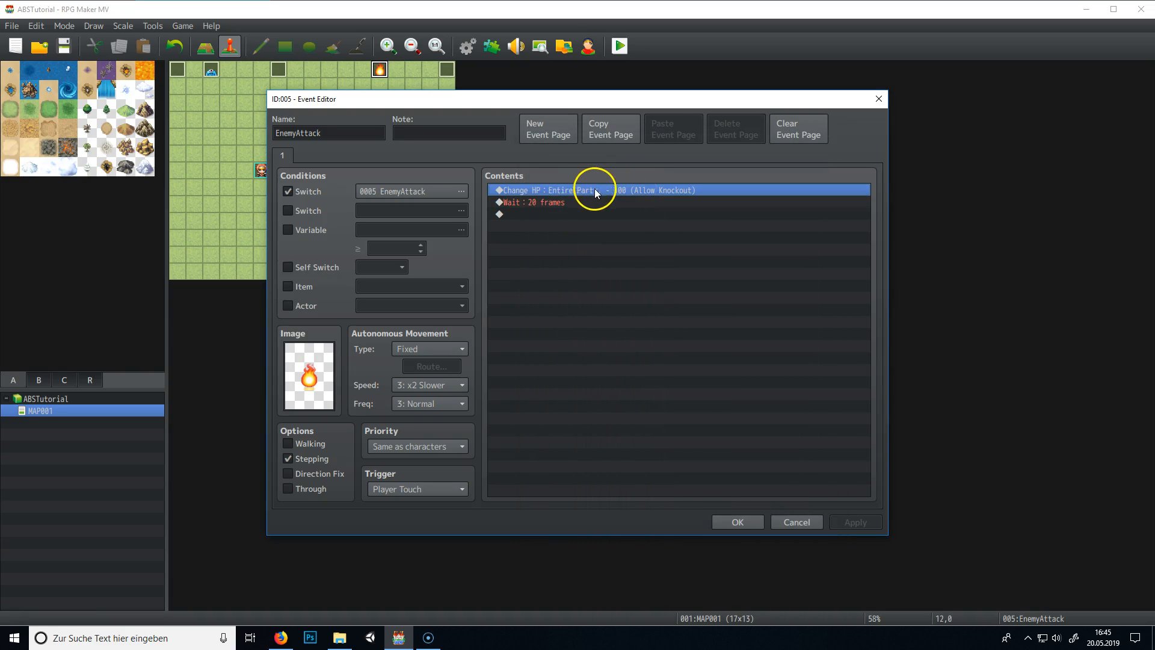
pyautogui.moveTo(534, 206)
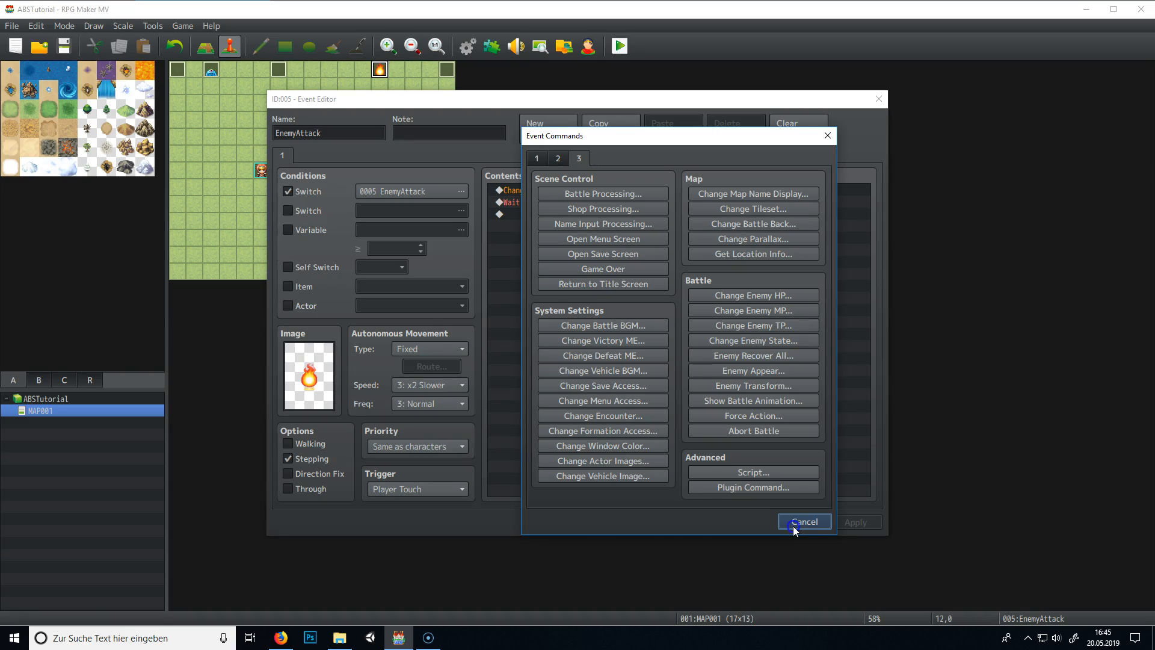
pyautogui.click(537, 158)
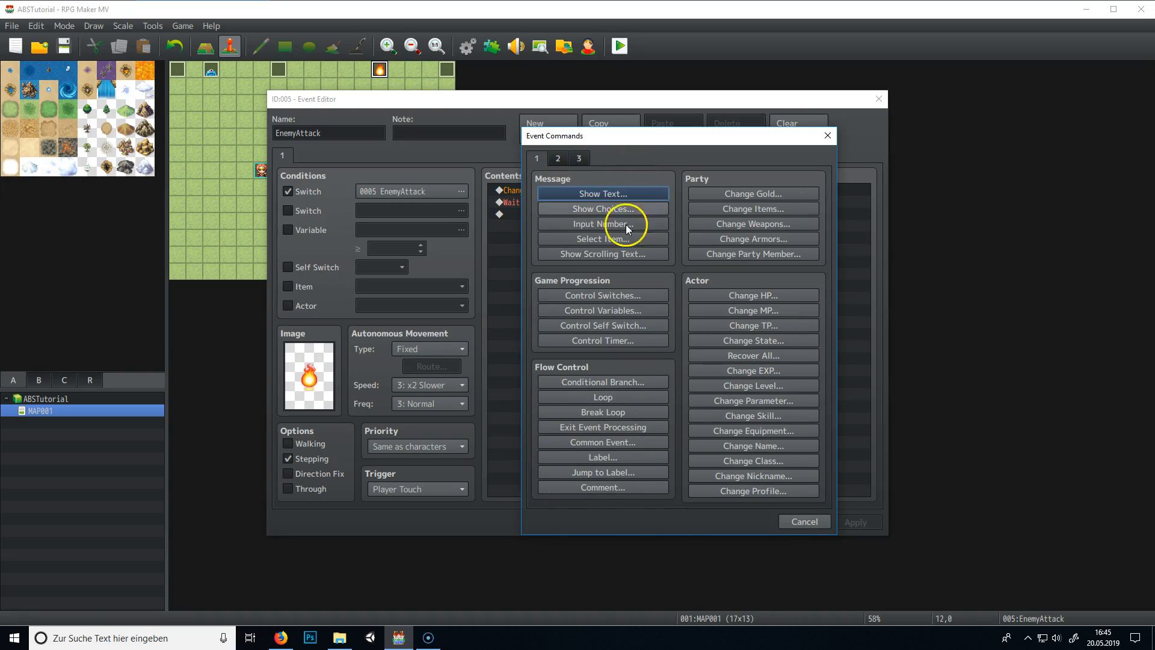
pyautogui.click(557, 157)
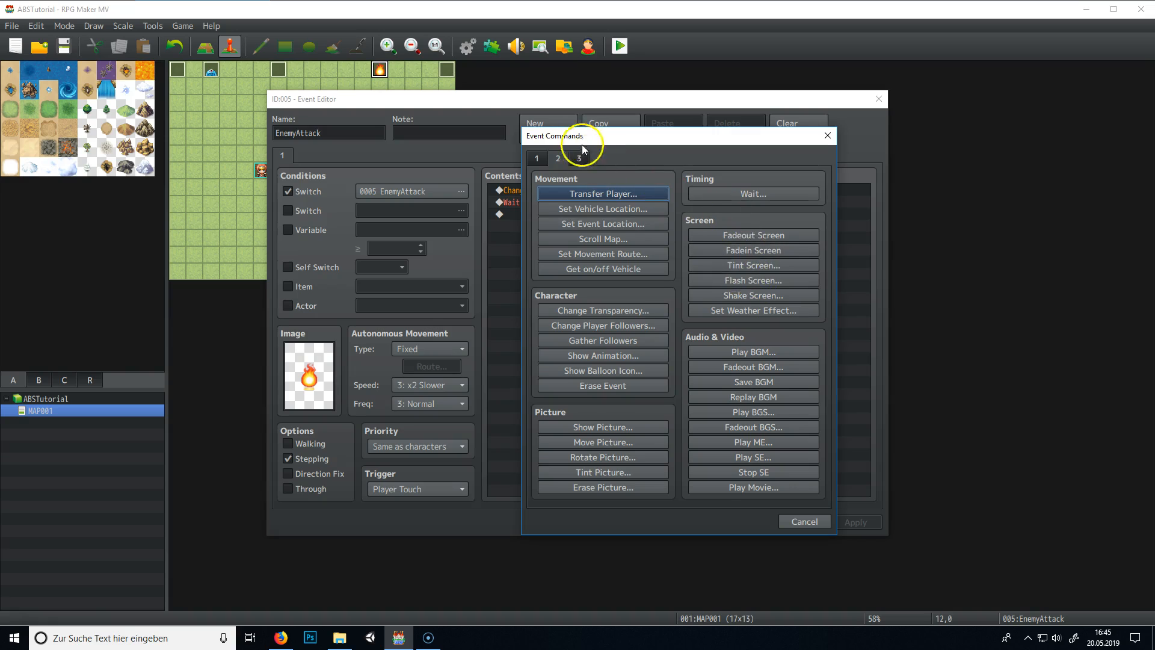
pyautogui.click(579, 159)
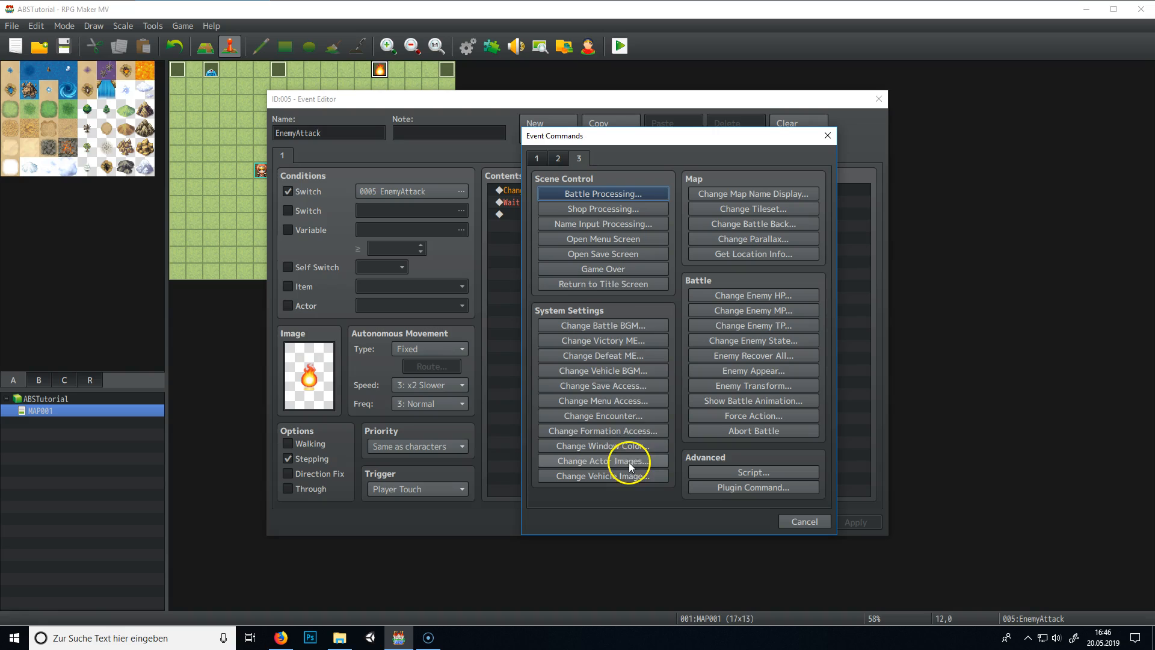
pyautogui.click(557, 158)
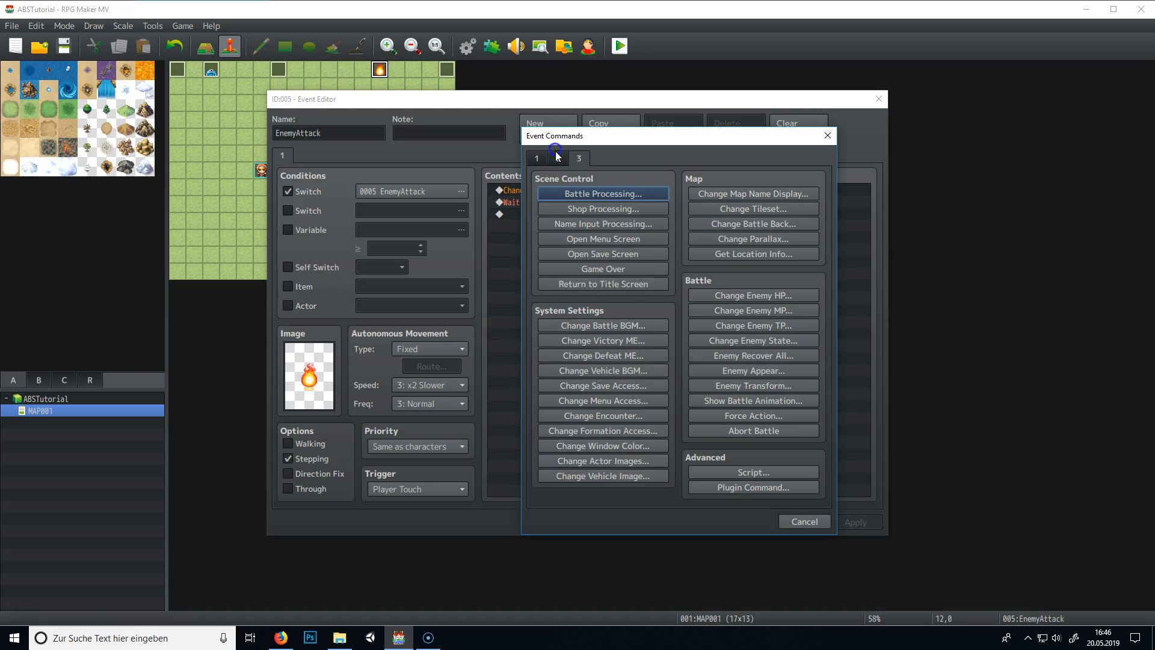
pyautogui.click(537, 157)
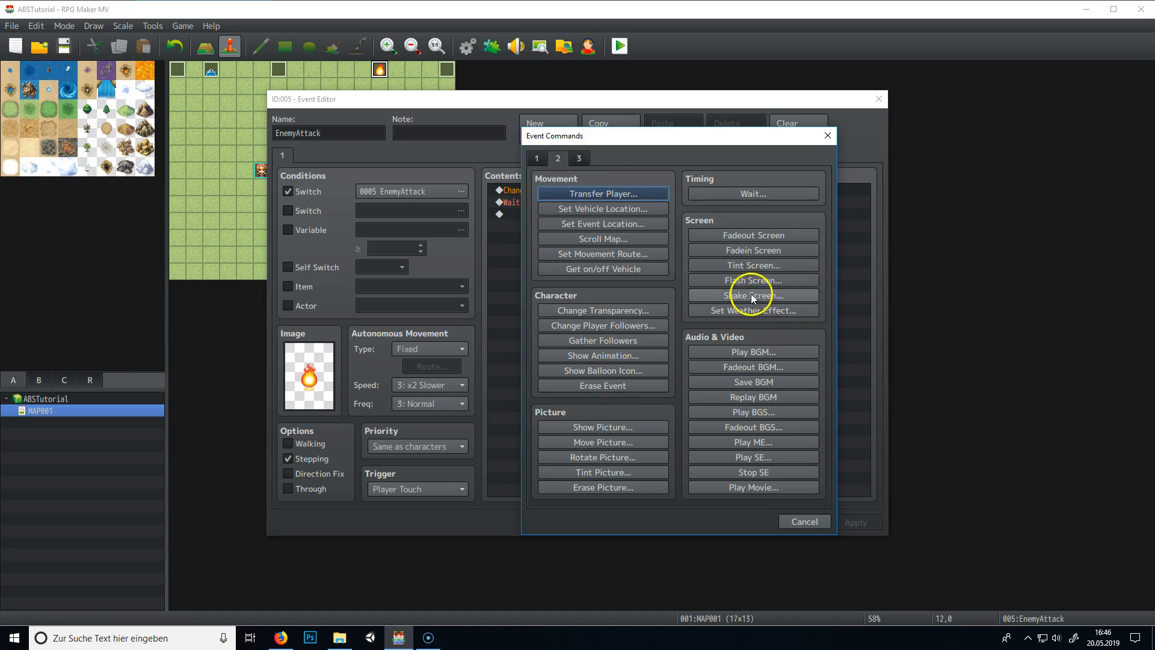
pyautogui.moveTo(764, 268)
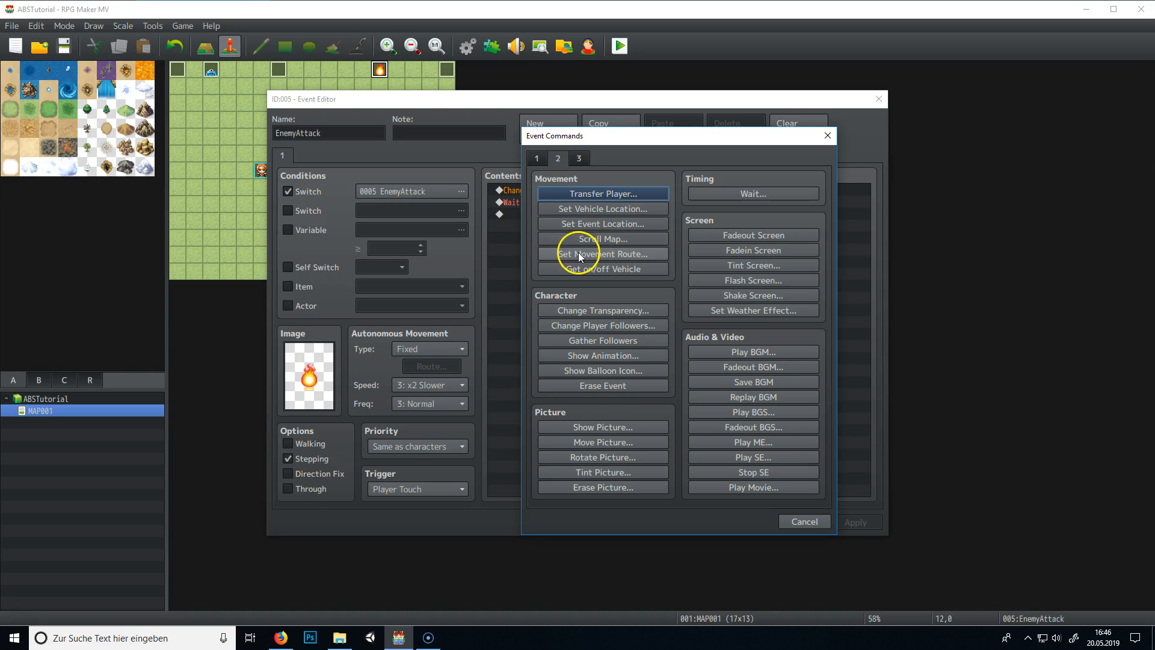
pyautogui.click(601, 254)
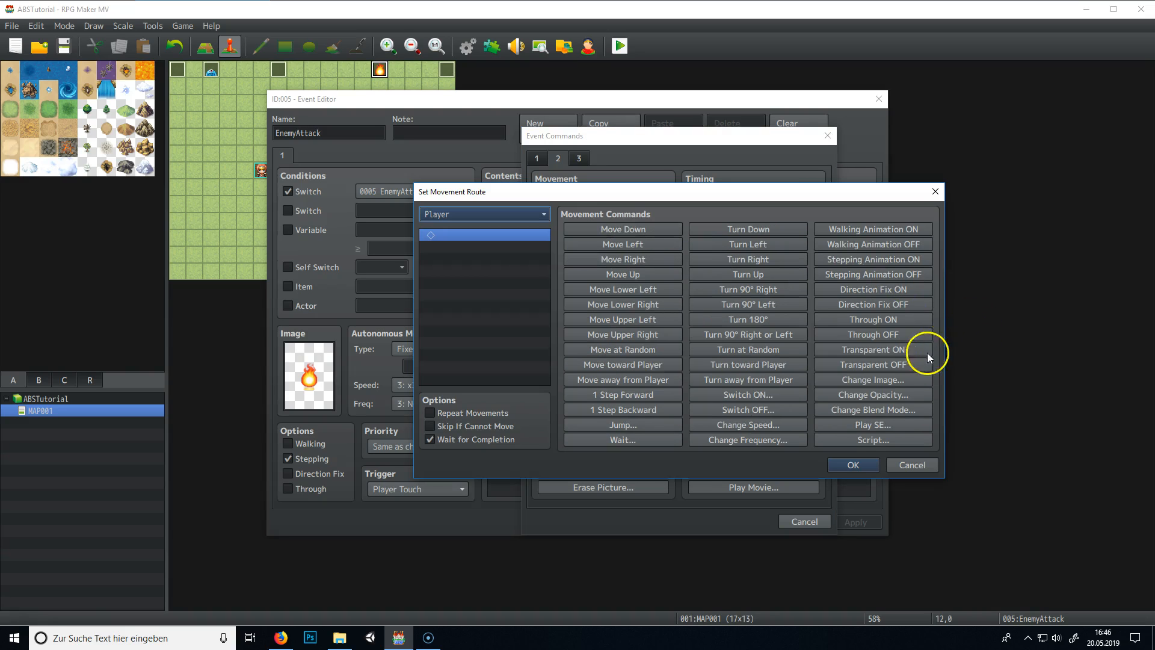
pyautogui.moveTo(873, 303)
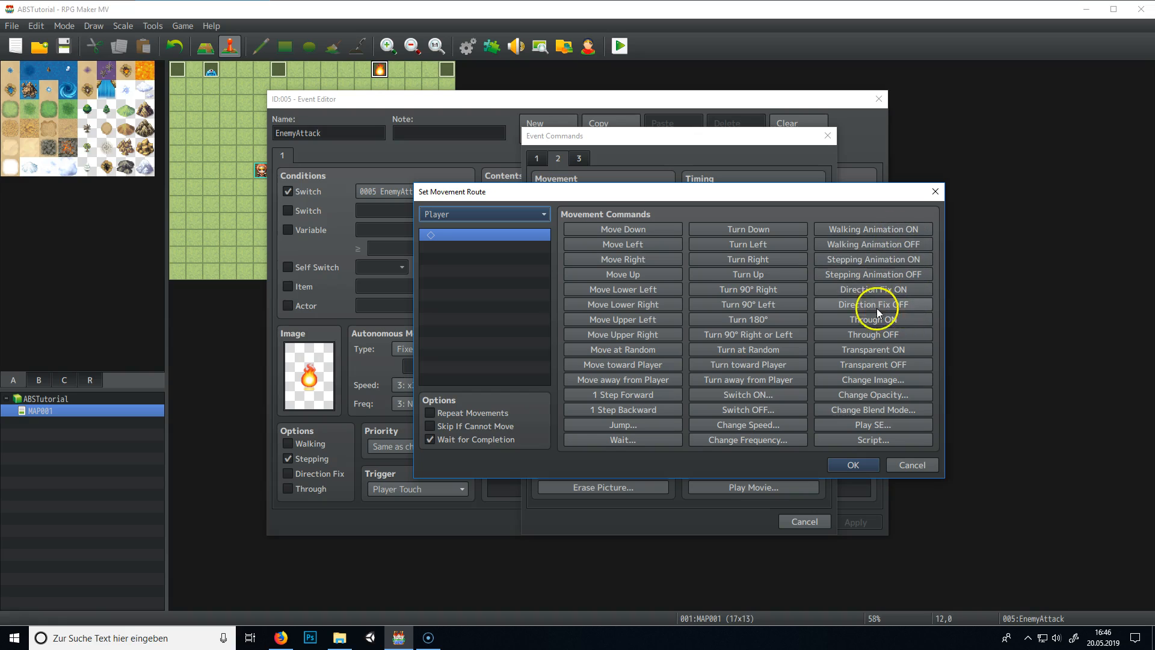
pyautogui.moveTo(887, 372)
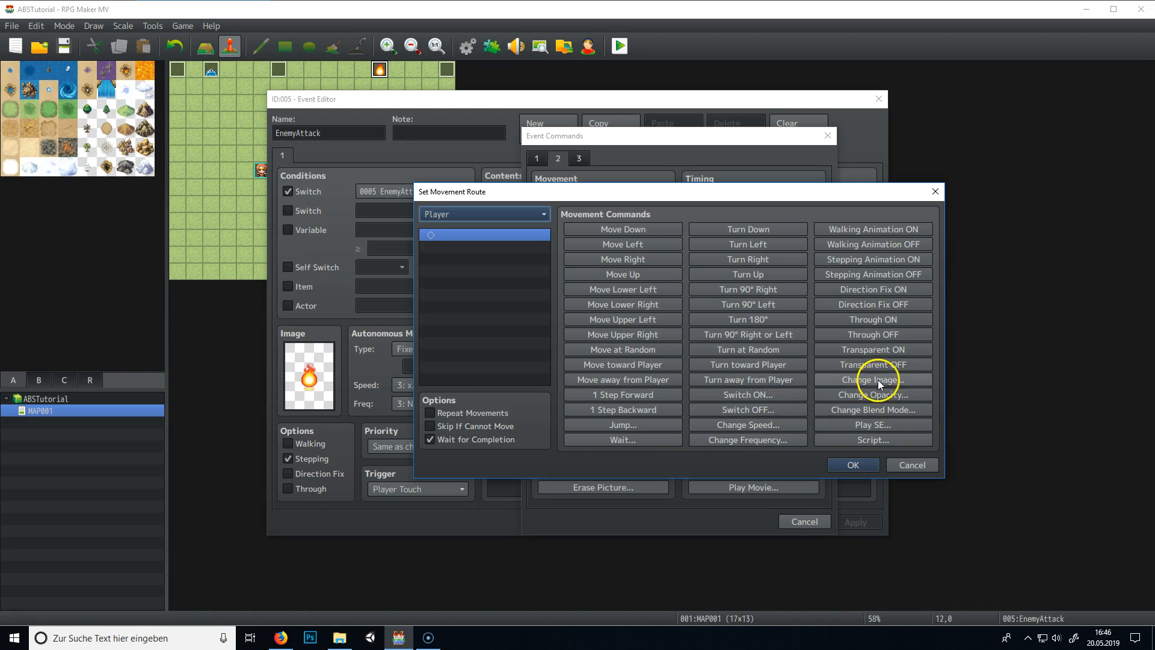
pyautogui.moveTo(900, 413)
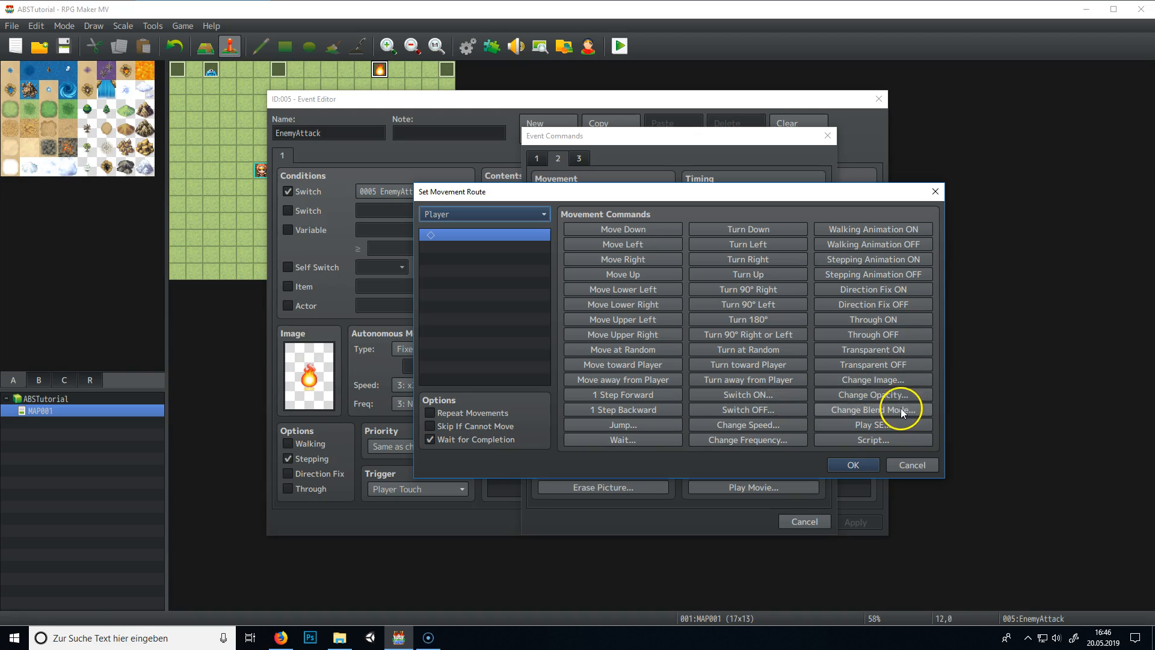
pyautogui.moveTo(873, 409)
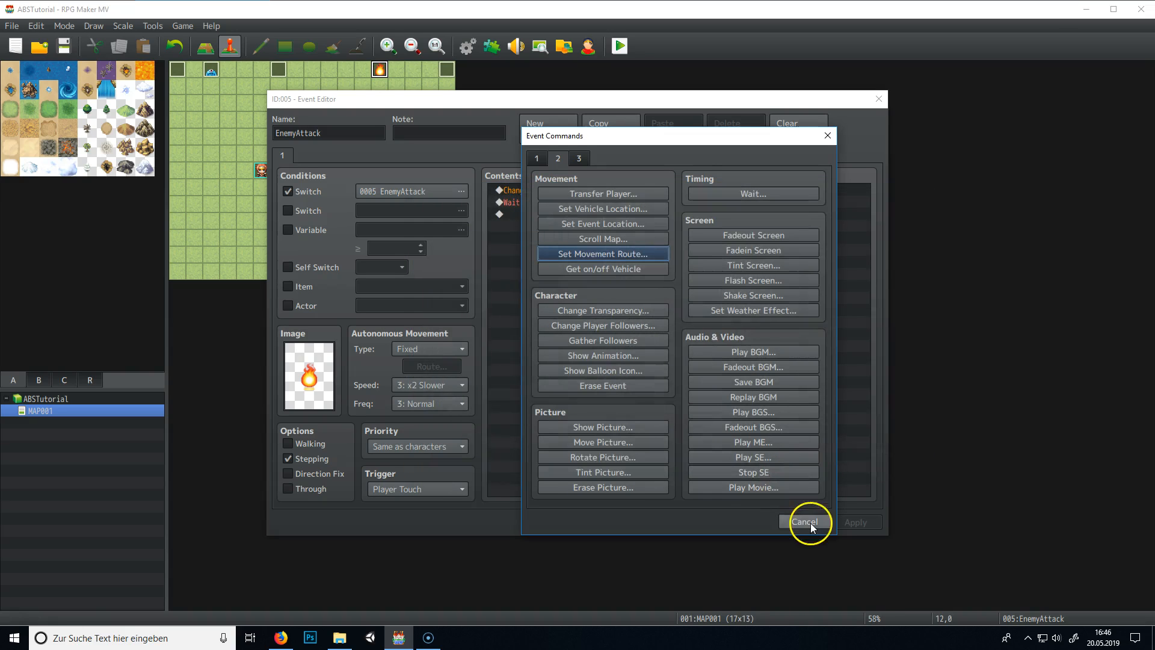
# Cancel the command list, inspect the Enemy event's Show Animation line, and cancel out.
pyautogui.click(803, 521)
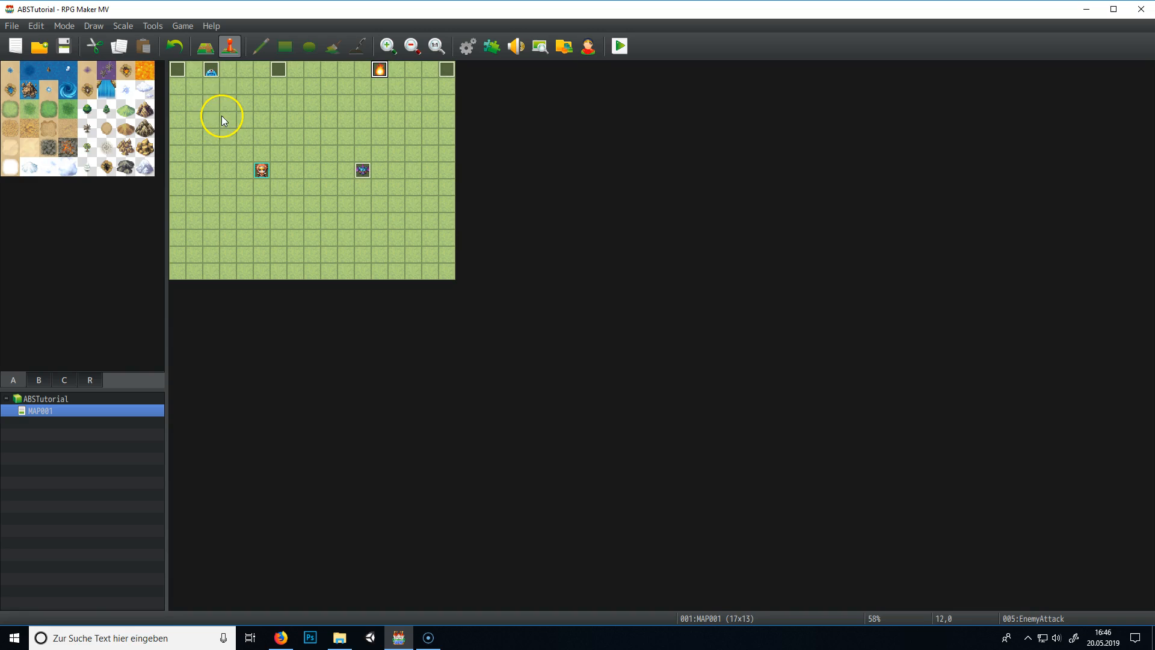
pyautogui.doubleClick(362, 170)
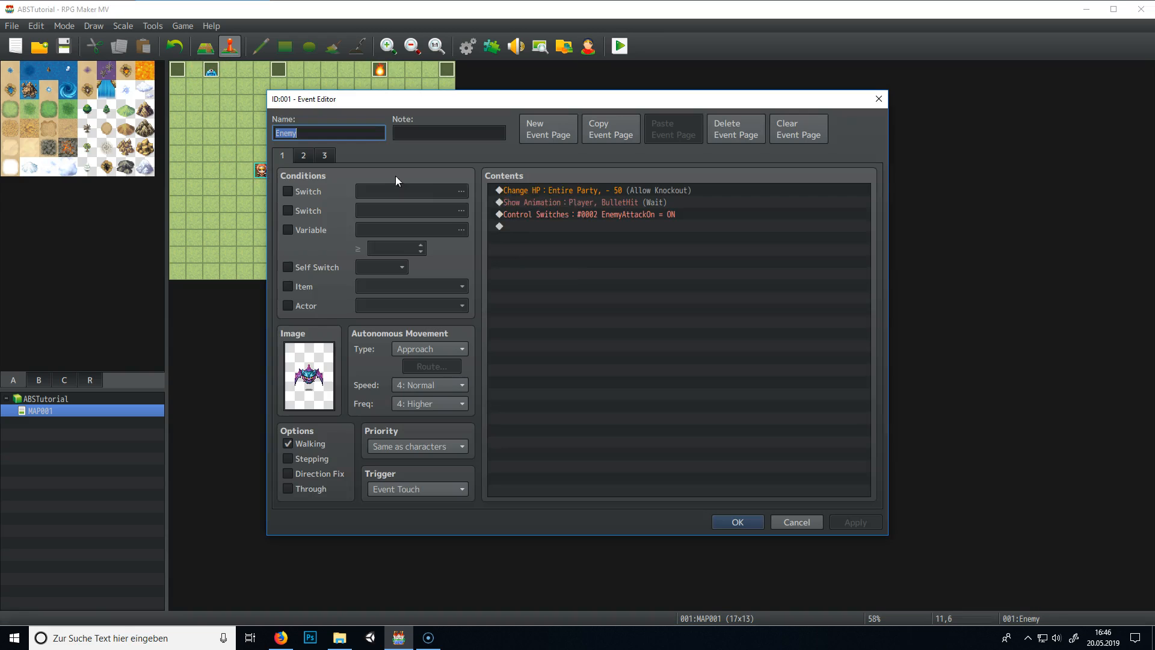
pyautogui.click(582, 202)
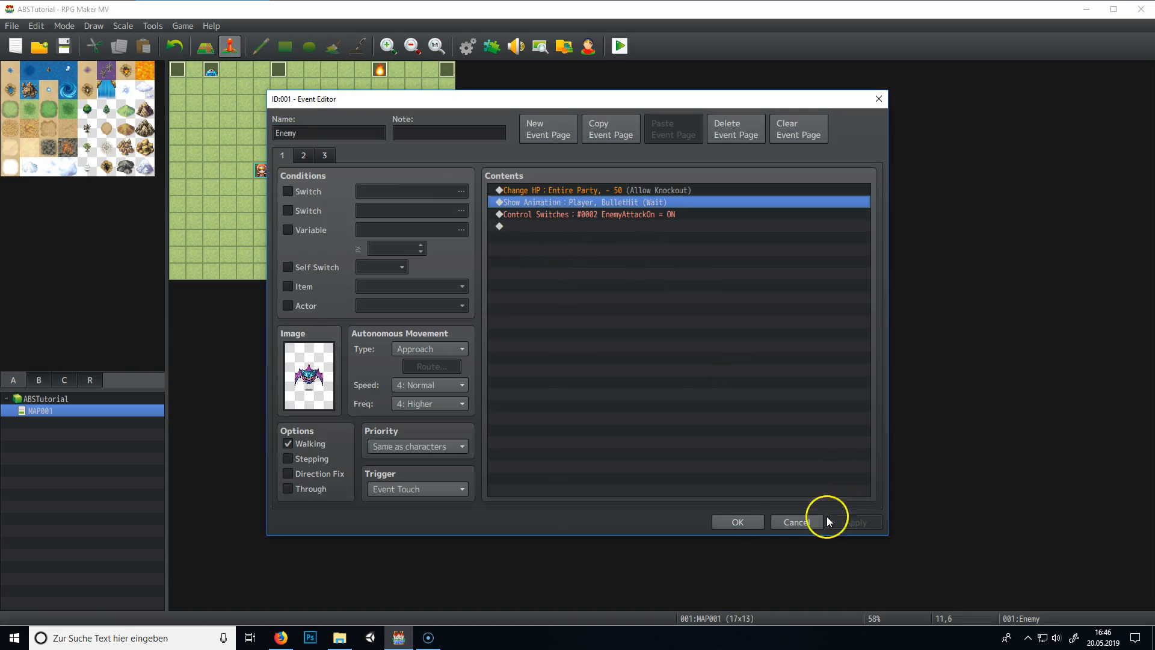
pyautogui.click(795, 521)
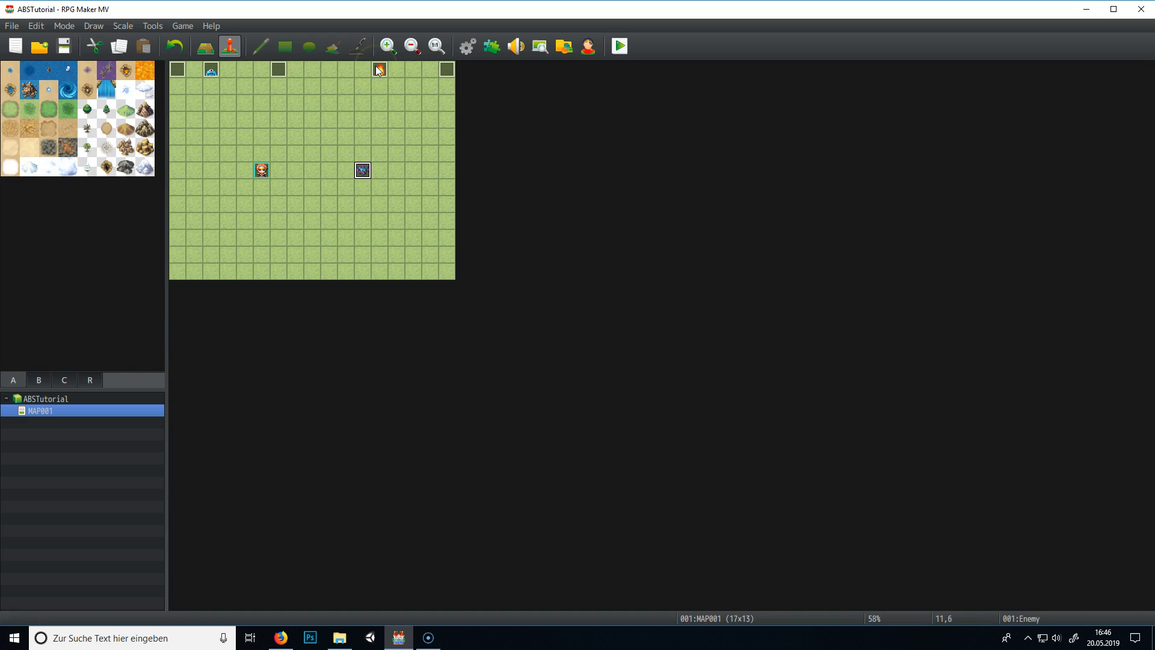
# Add a Show Animation command playing BulletHit on the Player without waiting for completion.
pyautogui.doubleClick(379, 69)
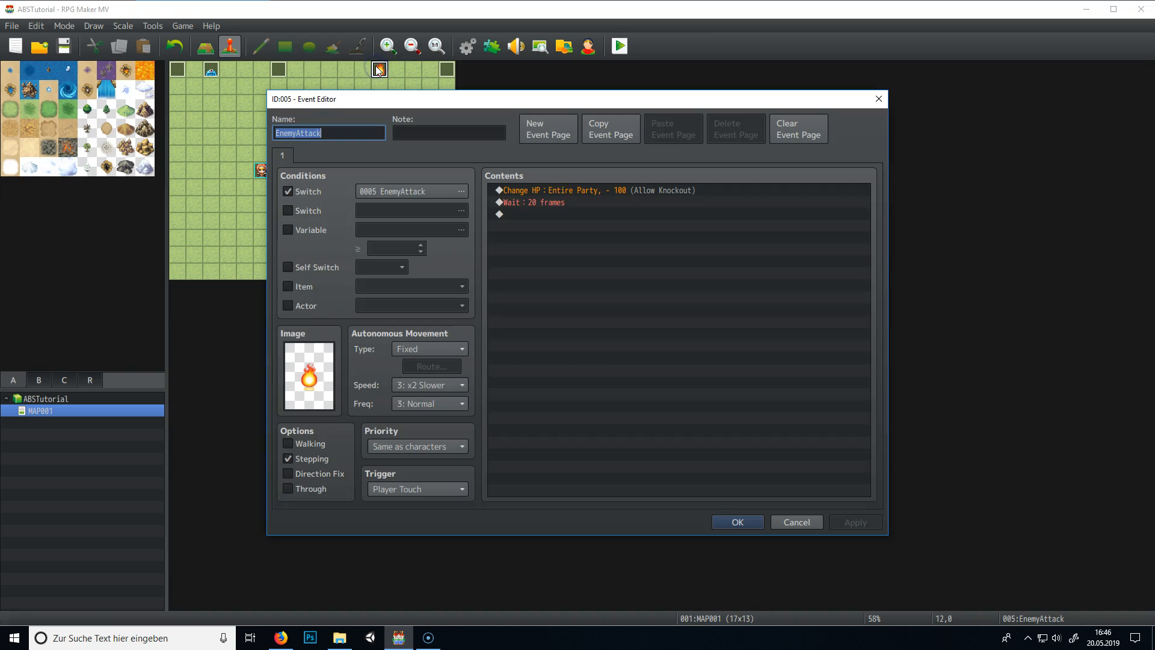
pyautogui.click(532, 202)
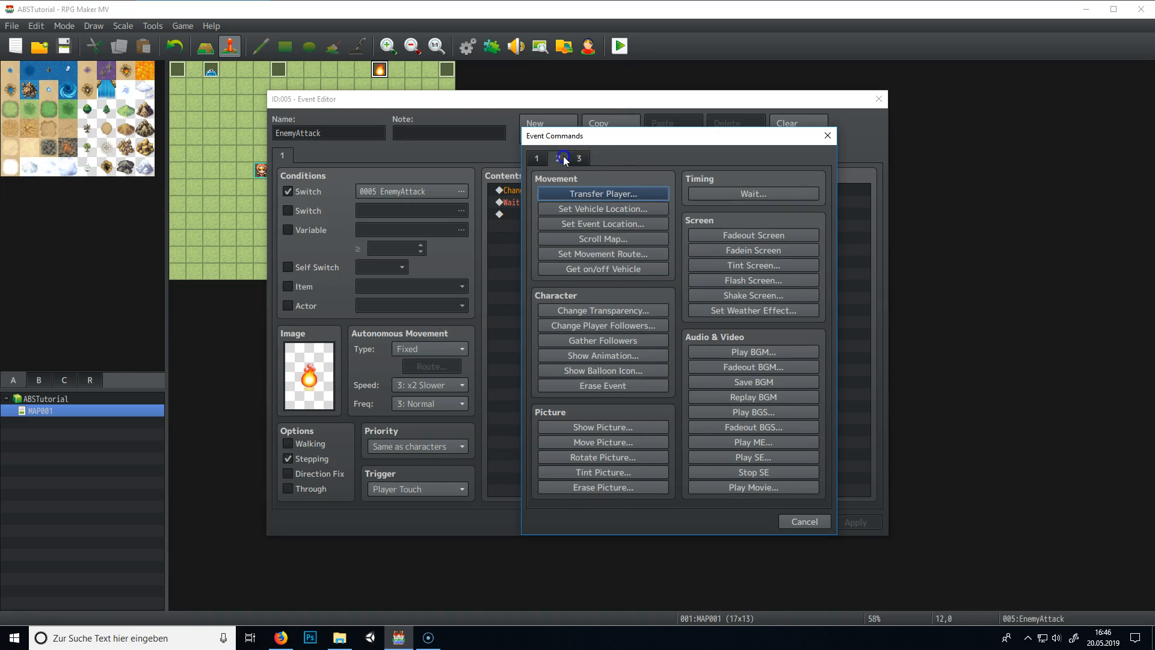
pyautogui.moveTo(582, 229)
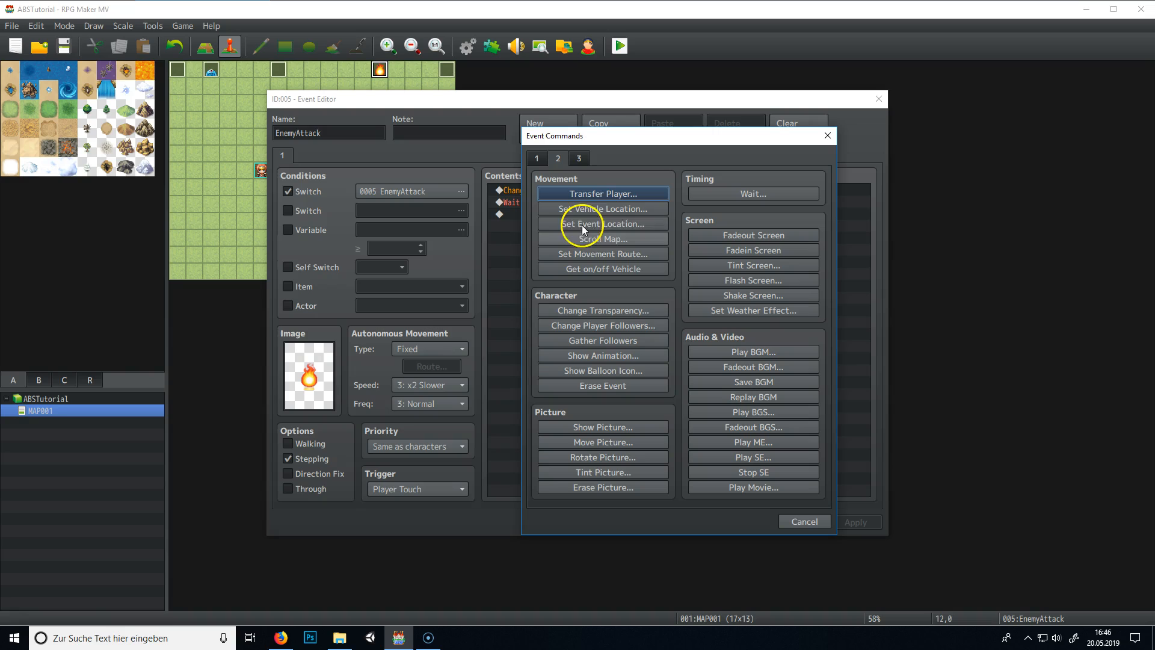
pyautogui.moveTo(619, 332)
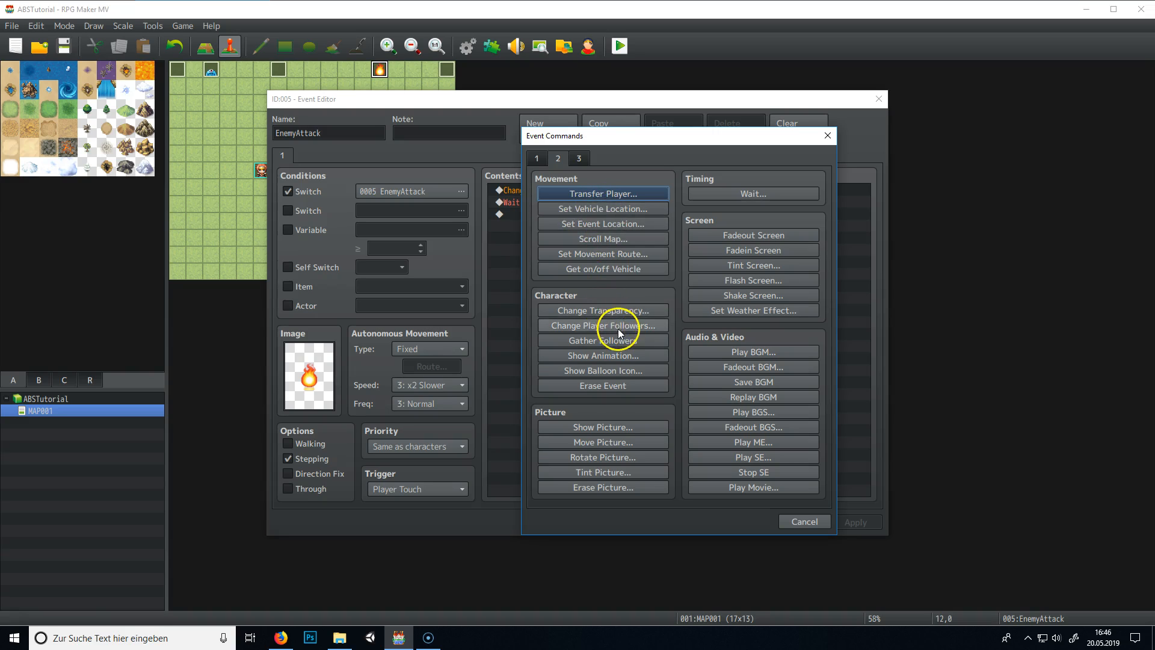
pyautogui.moveTo(609, 362)
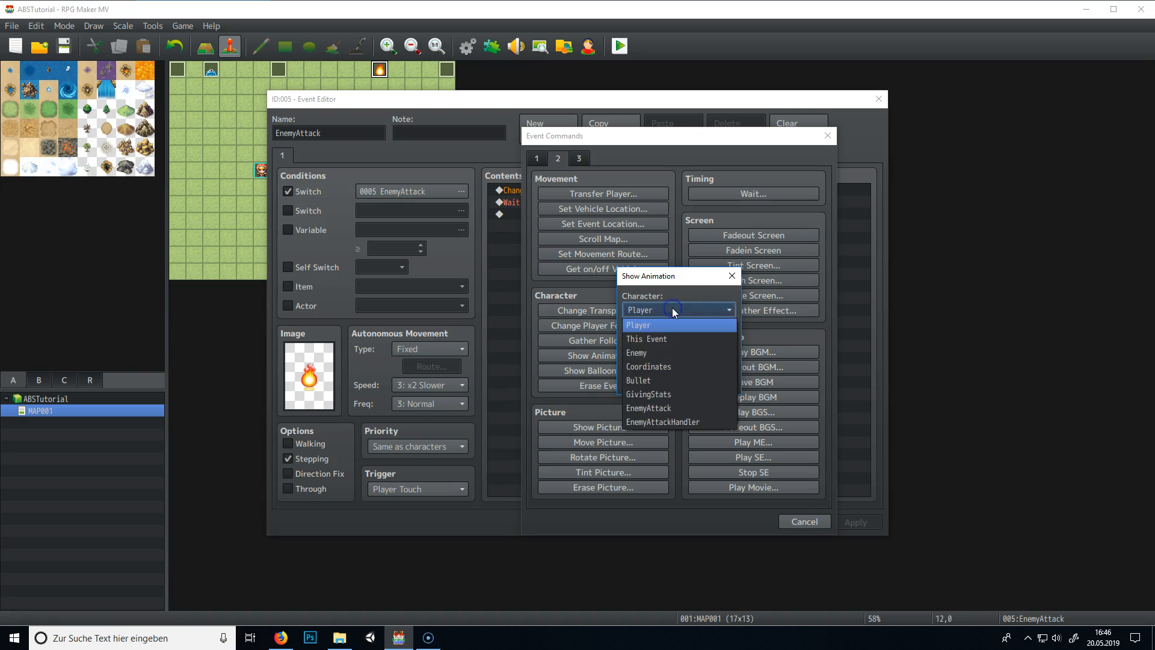
pyautogui.click(637, 325)
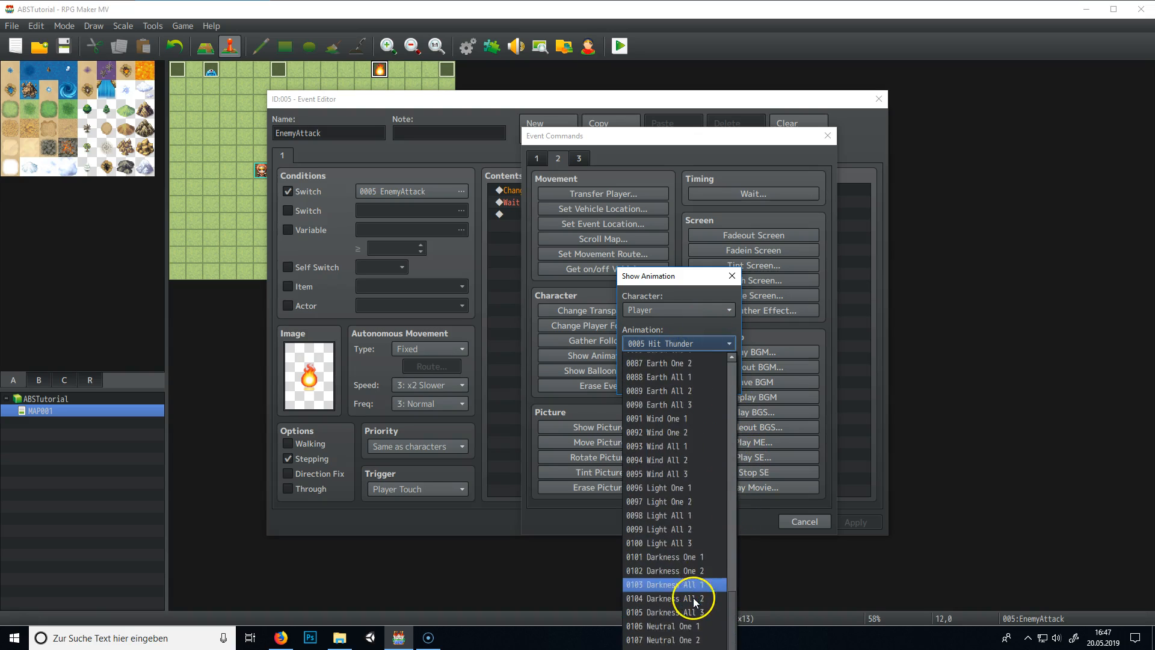
pyautogui.scroll(-3)
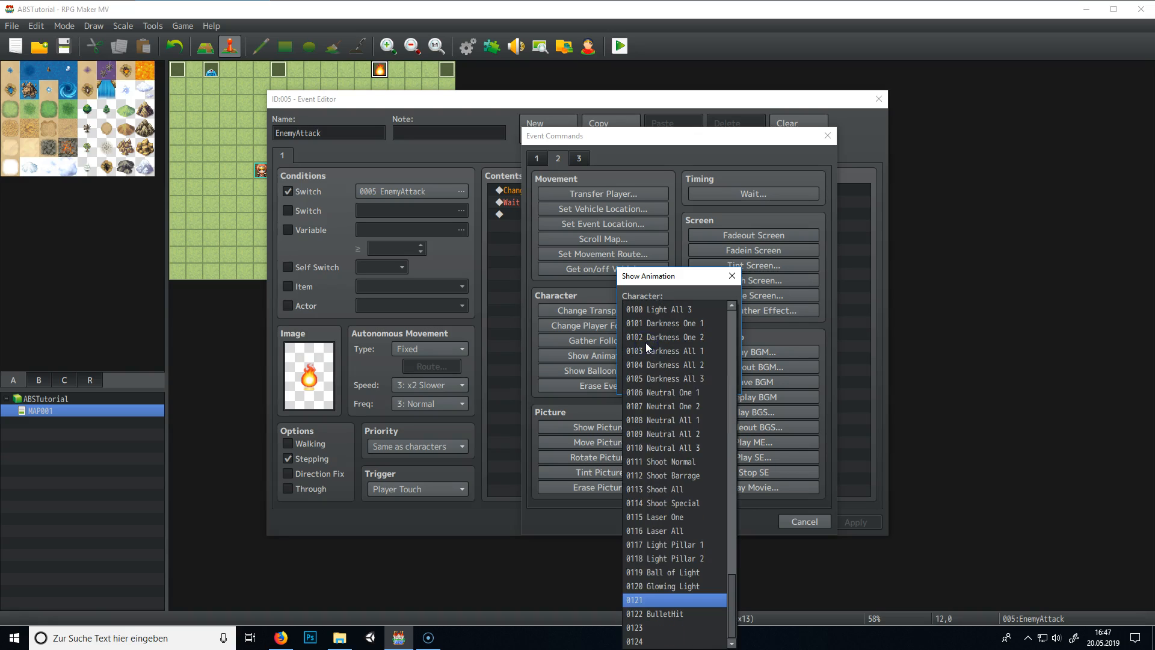
pyautogui.click(659, 612)
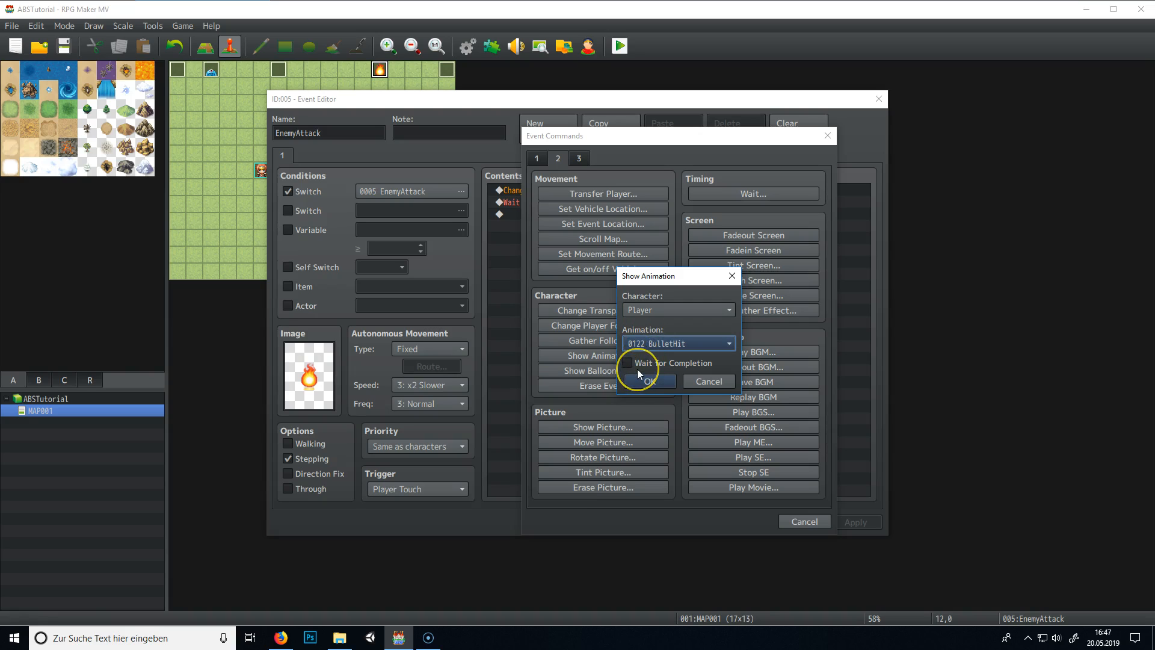
pyautogui.click(627, 362)
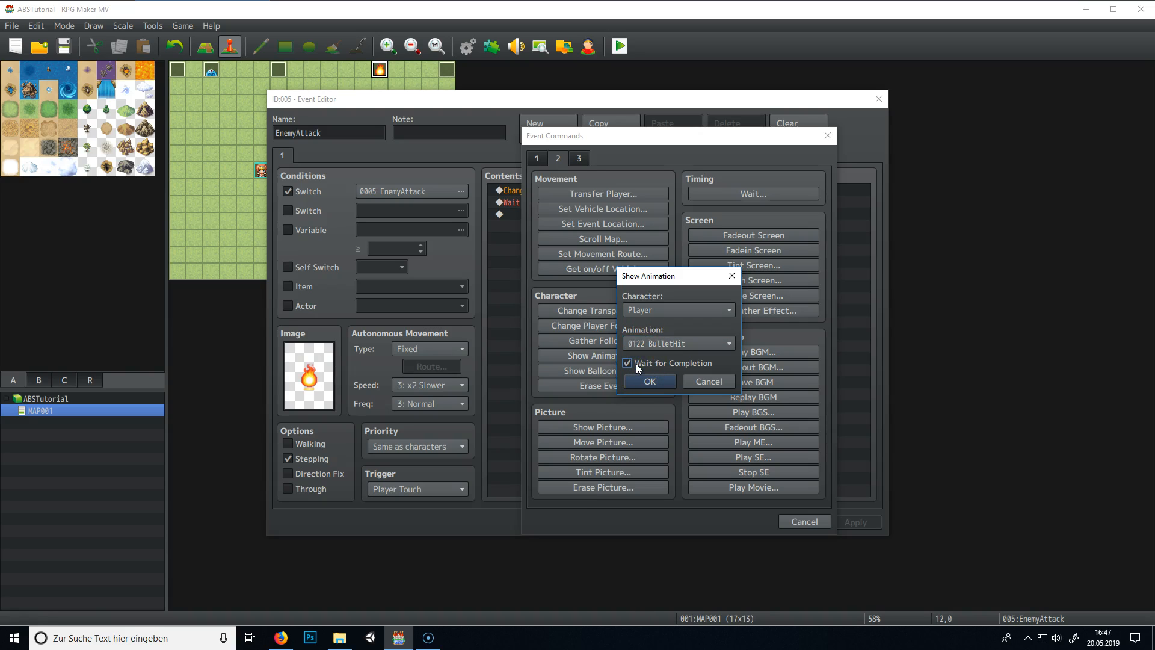
pyautogui.click(626, 362)
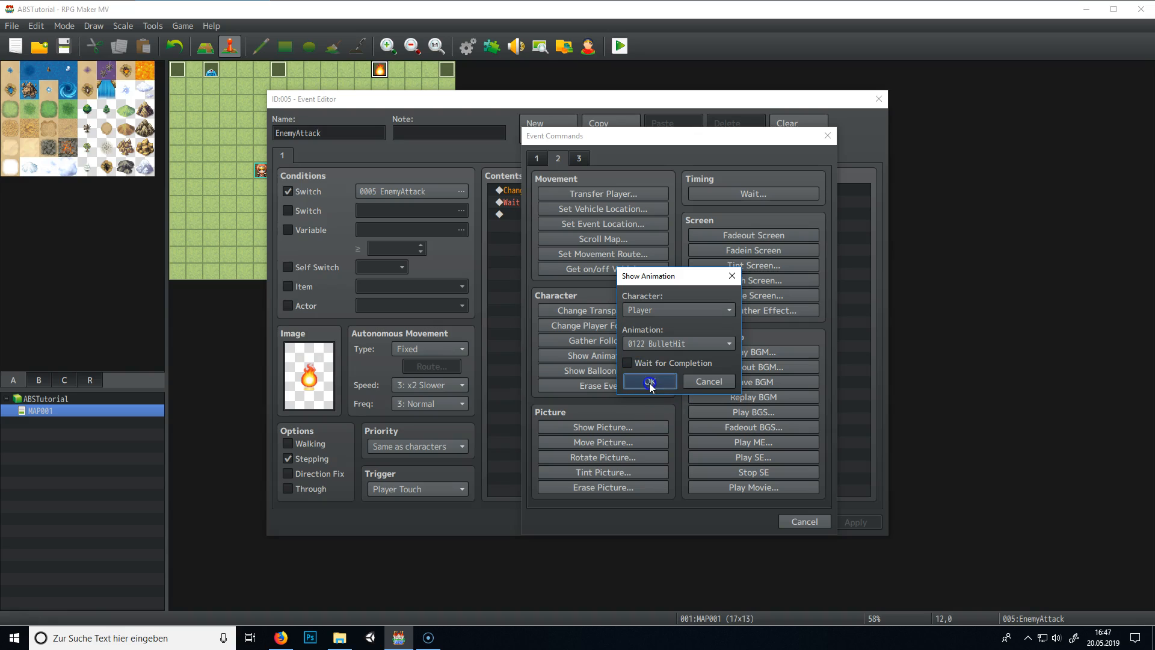
pyautogui.click(647, 381)
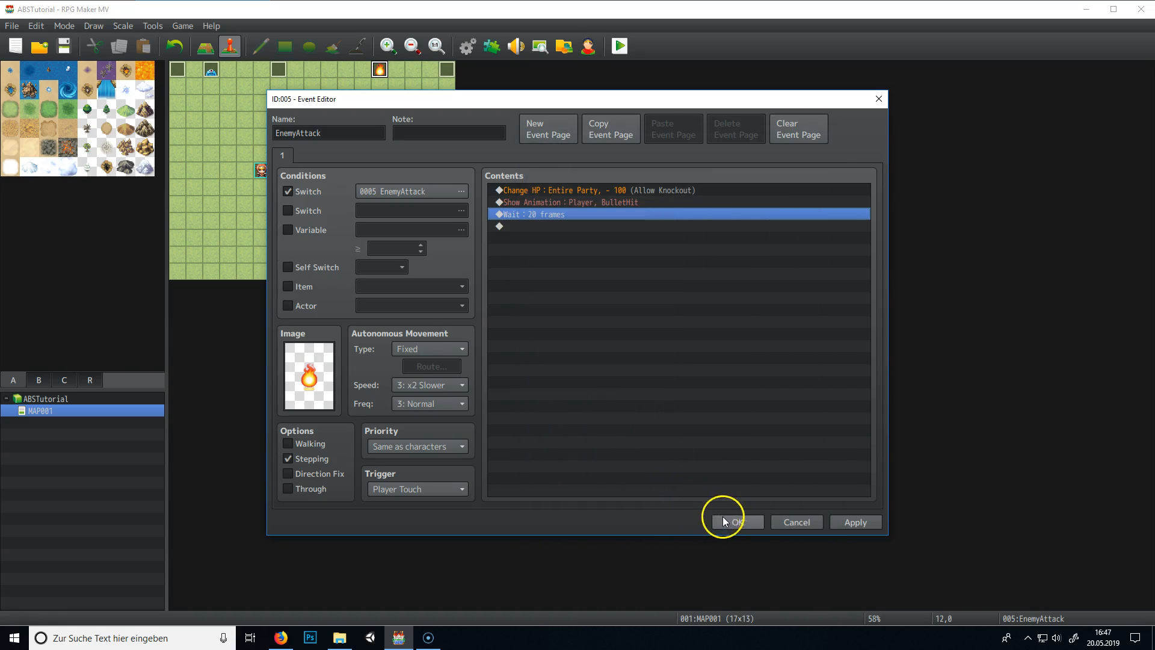
pyautogui.moveTo(736, 521)
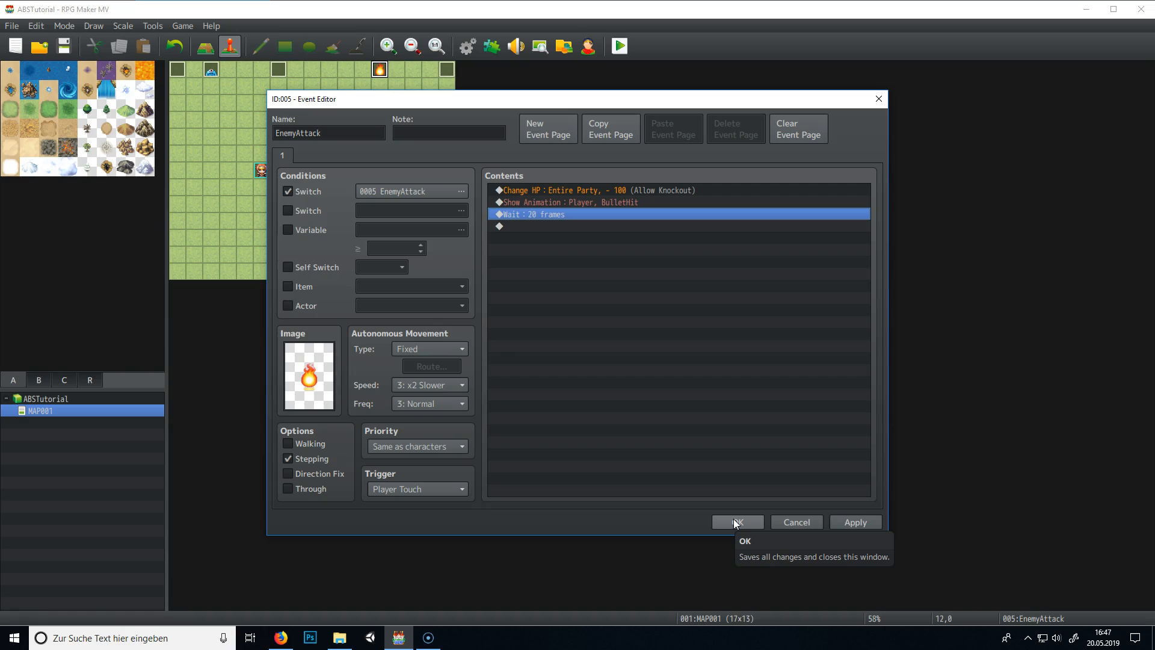
# Confirm the EnemyAttack event with OK and close its editor.
pyautogui.click(733, 521)
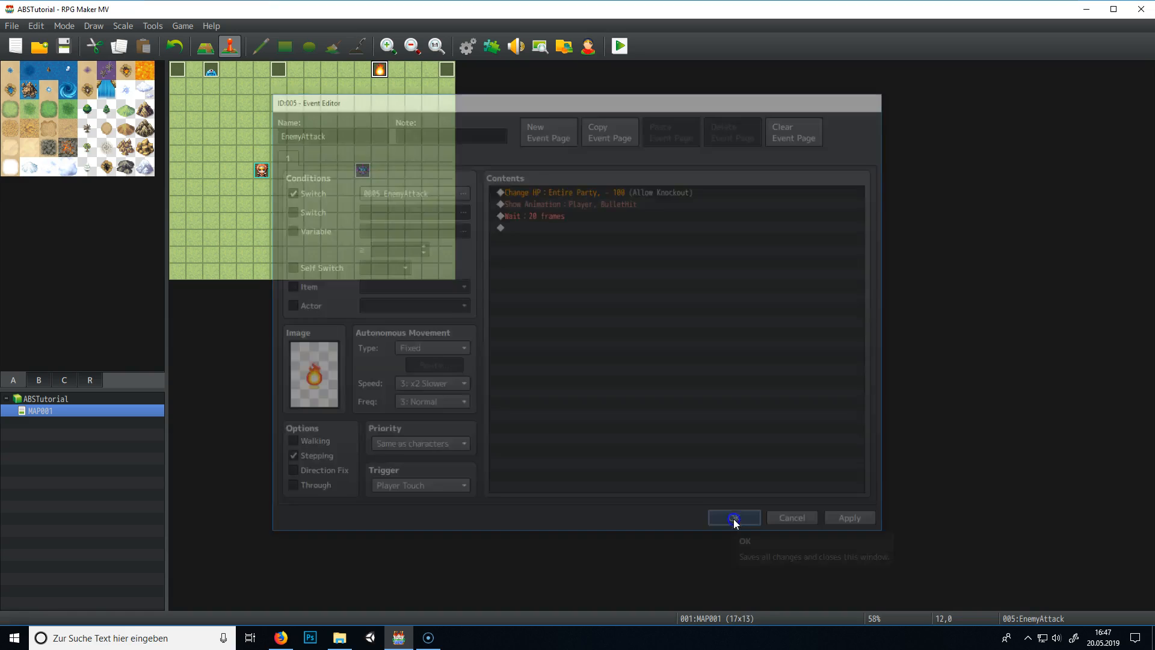
pyautogui.click(733, 517)
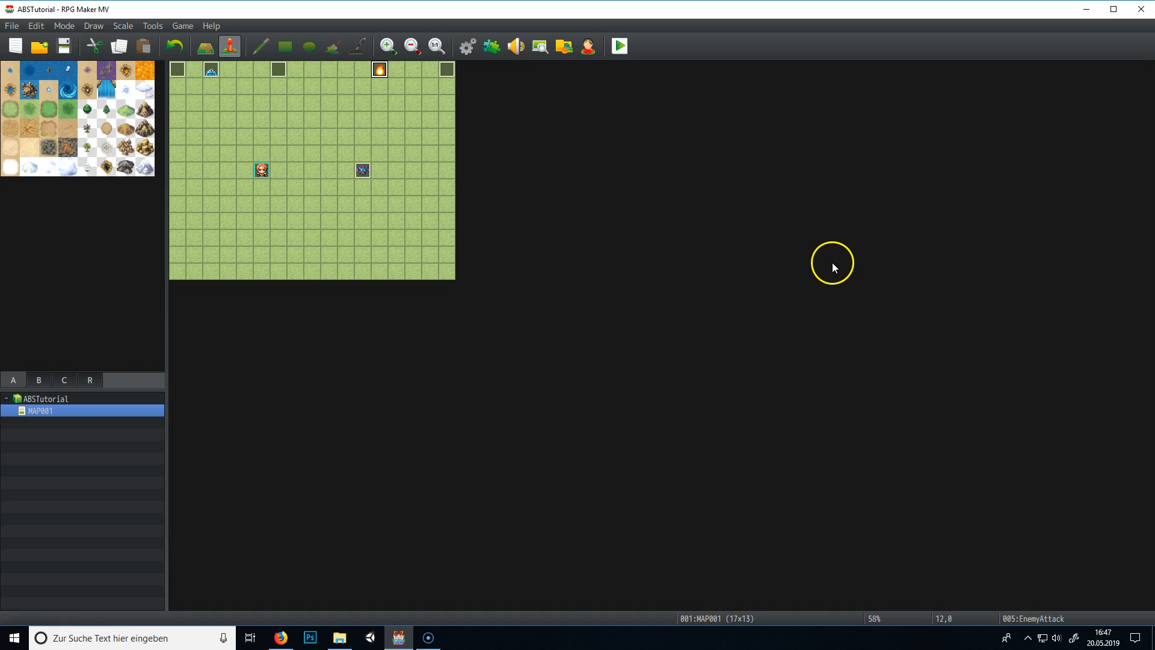
# Playtest the map to watch the enemy, then close the game window.
pyautogui.click(617, 46)
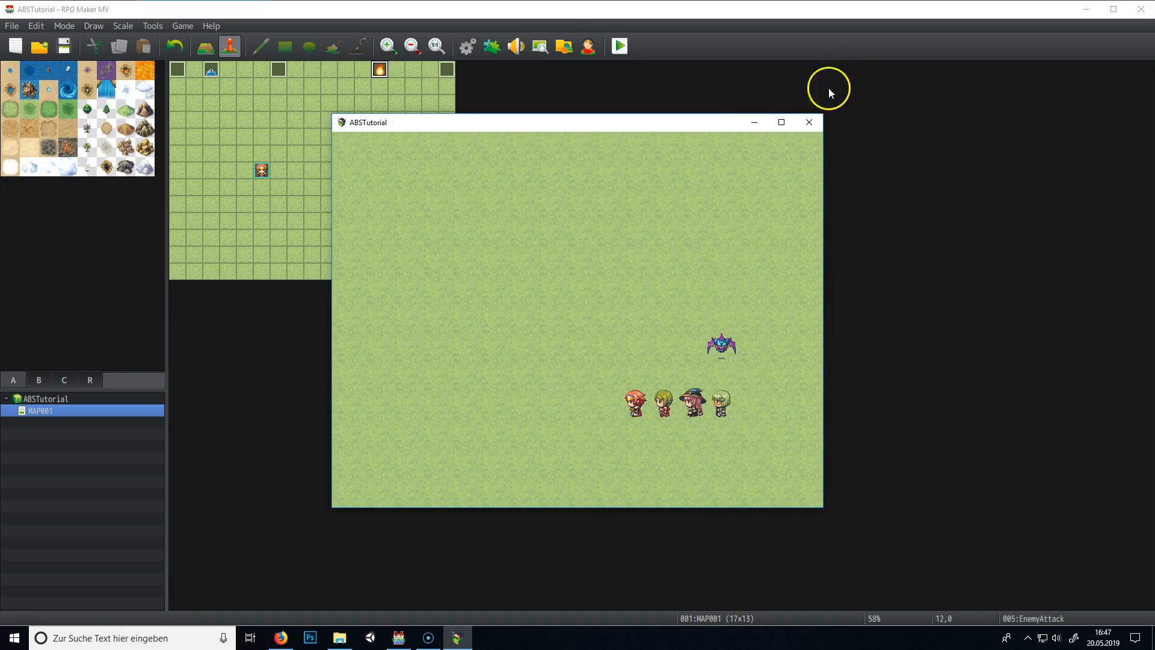
pyautogui.click(808, 122)
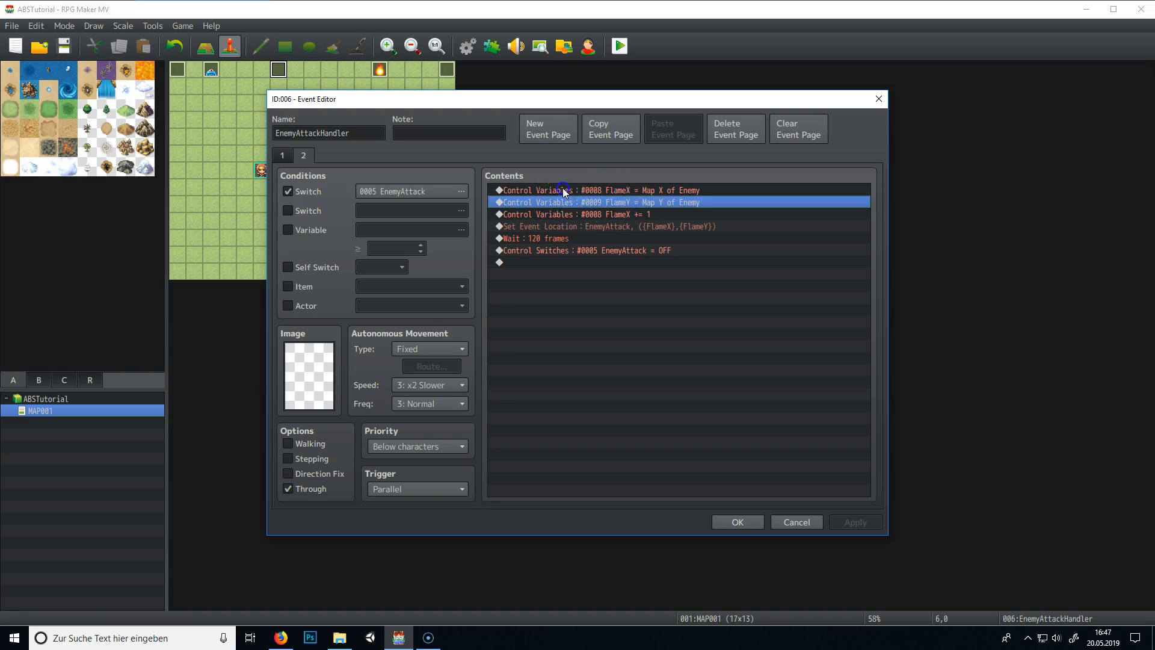
# Insert a new command in the handler and browse the command pages for Comment.
pyautogui.doubleClick(500, 262)
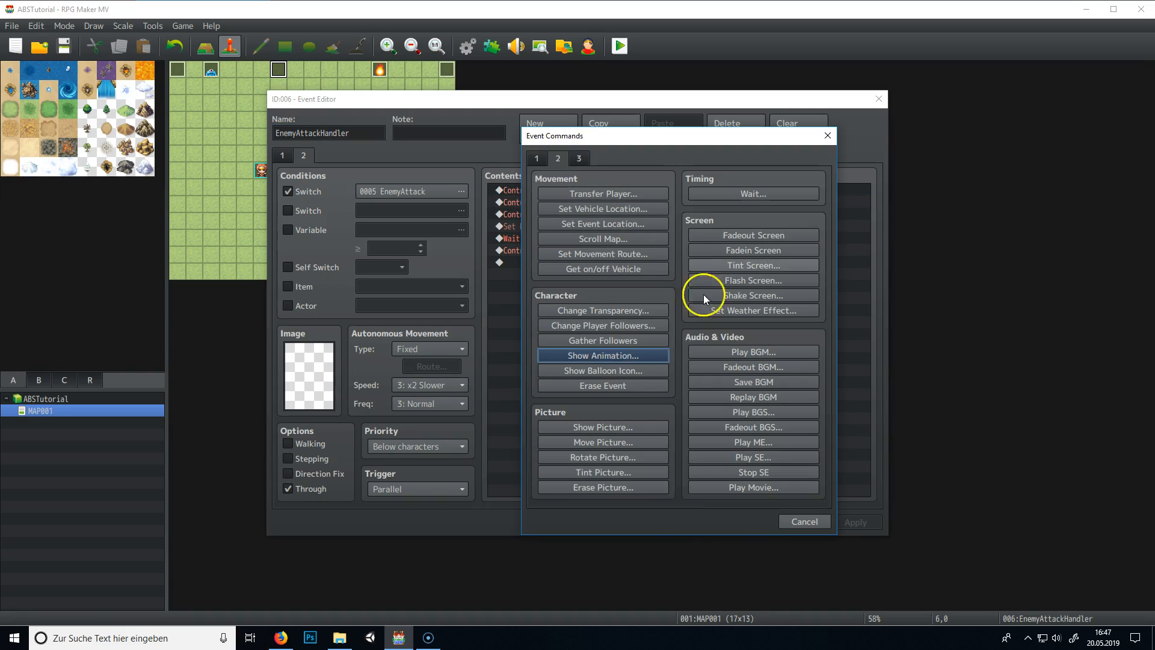
pyautogui.click(536, 157)
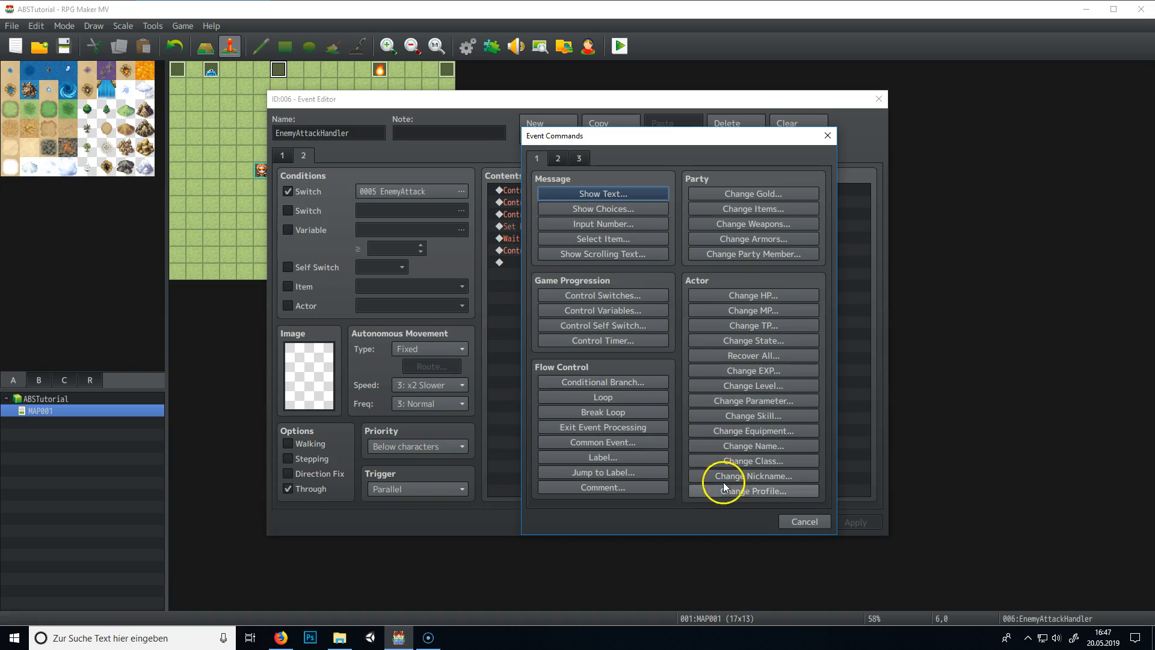
pyautogui.click(579, 157)
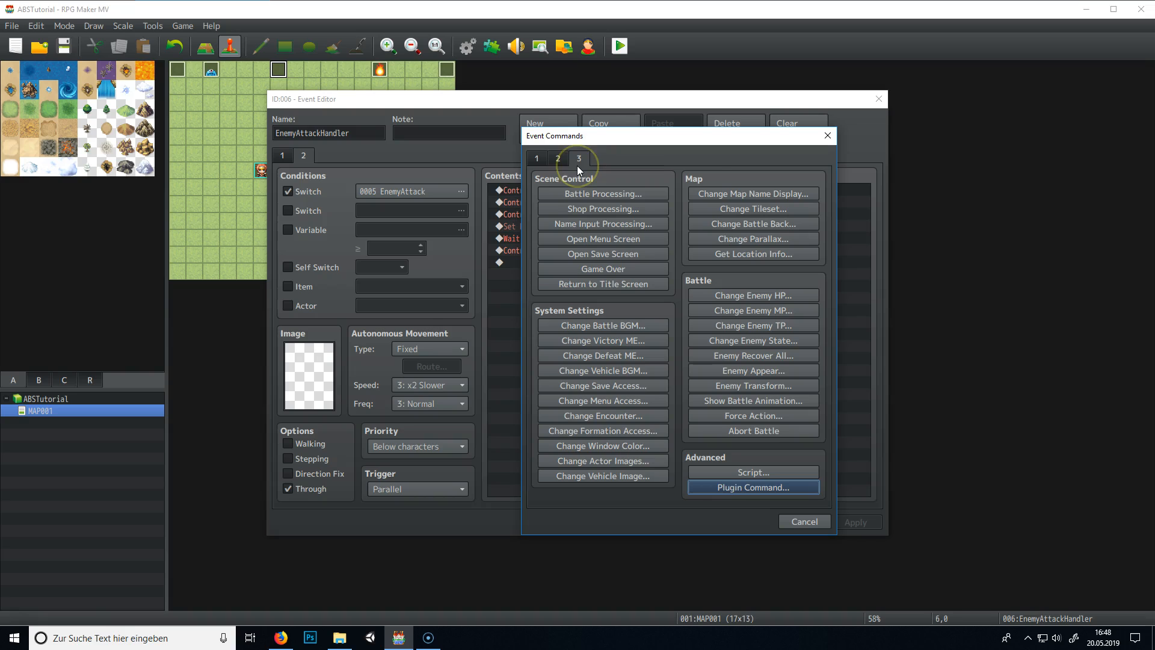
pyautogui.click(556, 159)
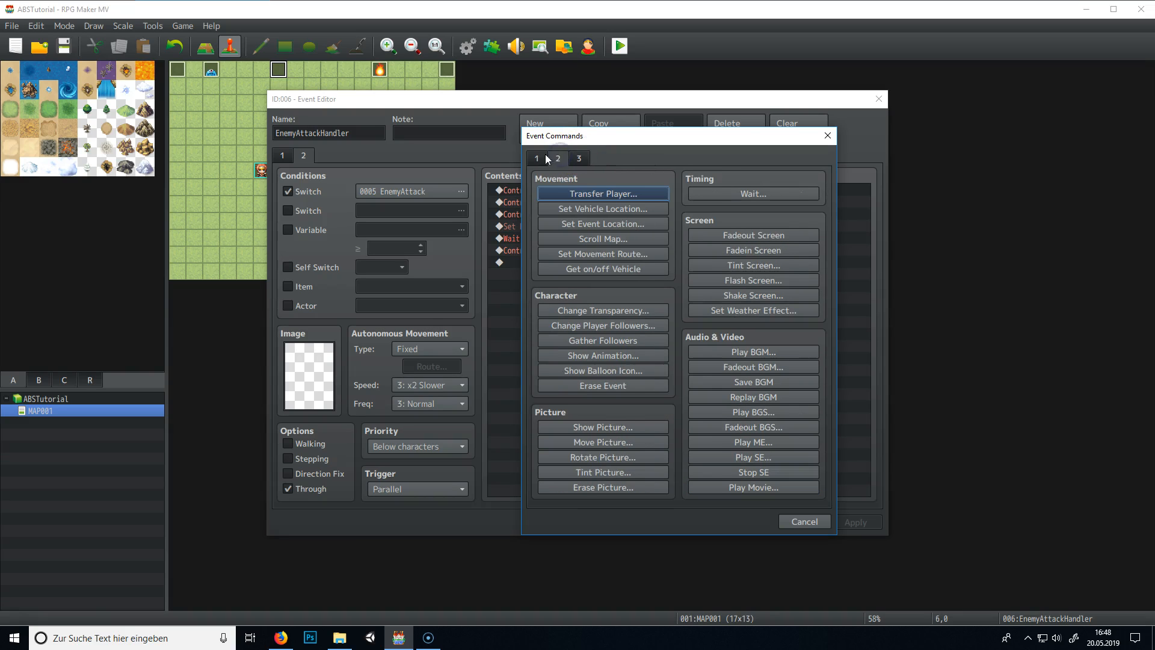
pyautogui.click(536, 159)
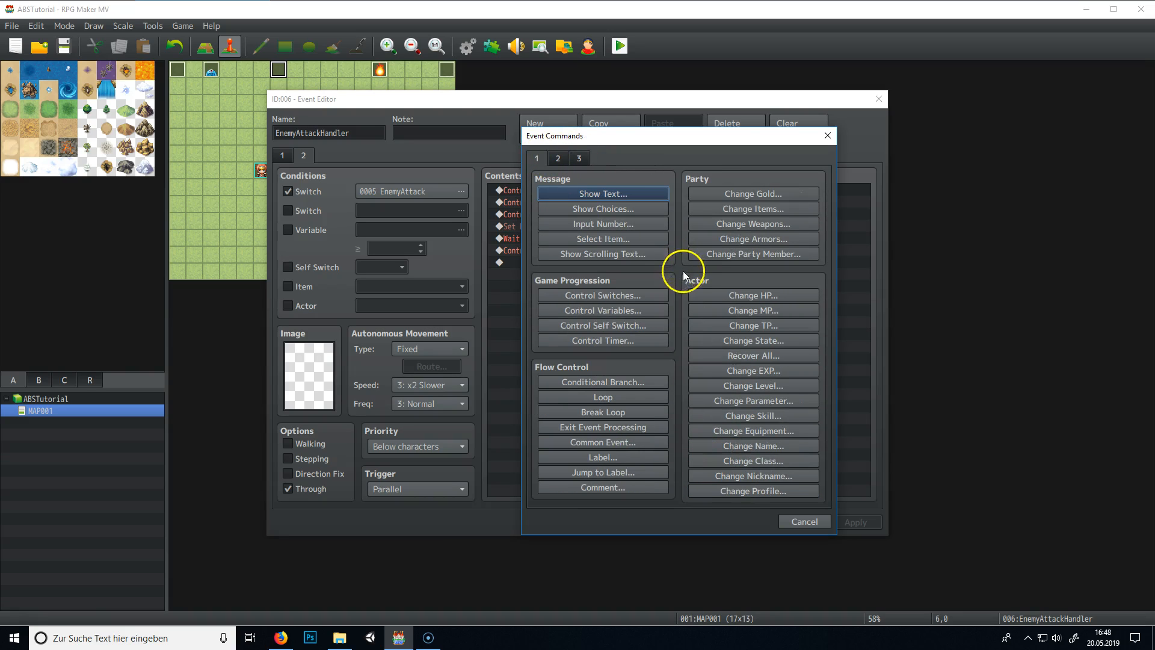
# Add a FlameRight comment at the top of the handler's command list.
pyautogui.click(601, 488)
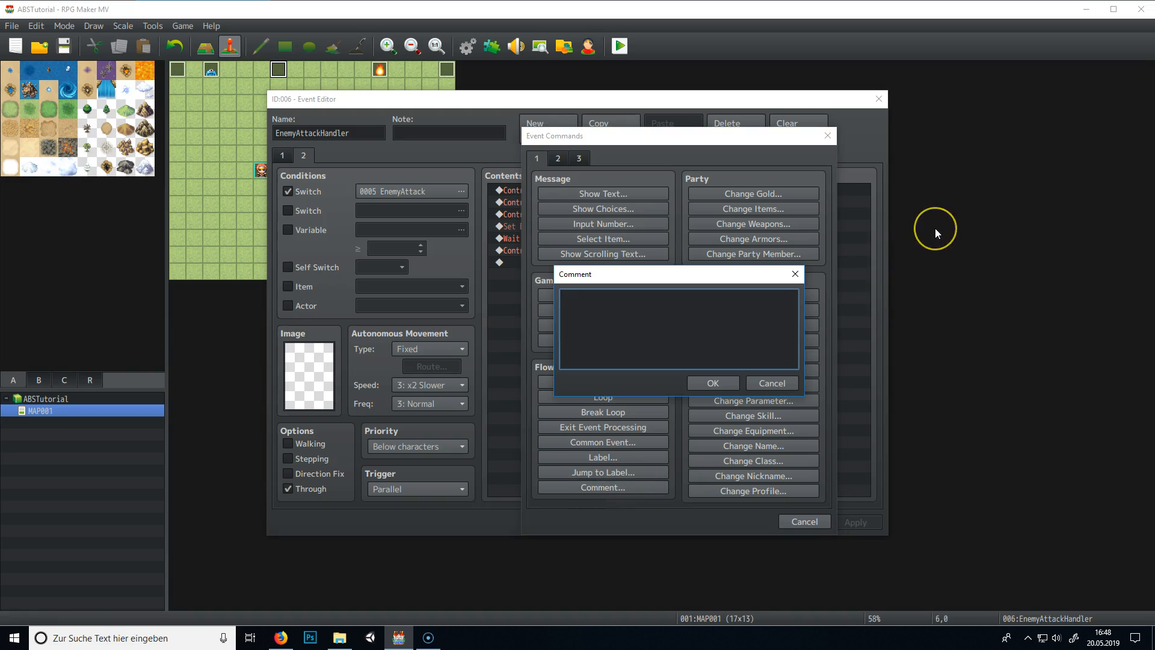
pyautogui.moveTo(936, 233)
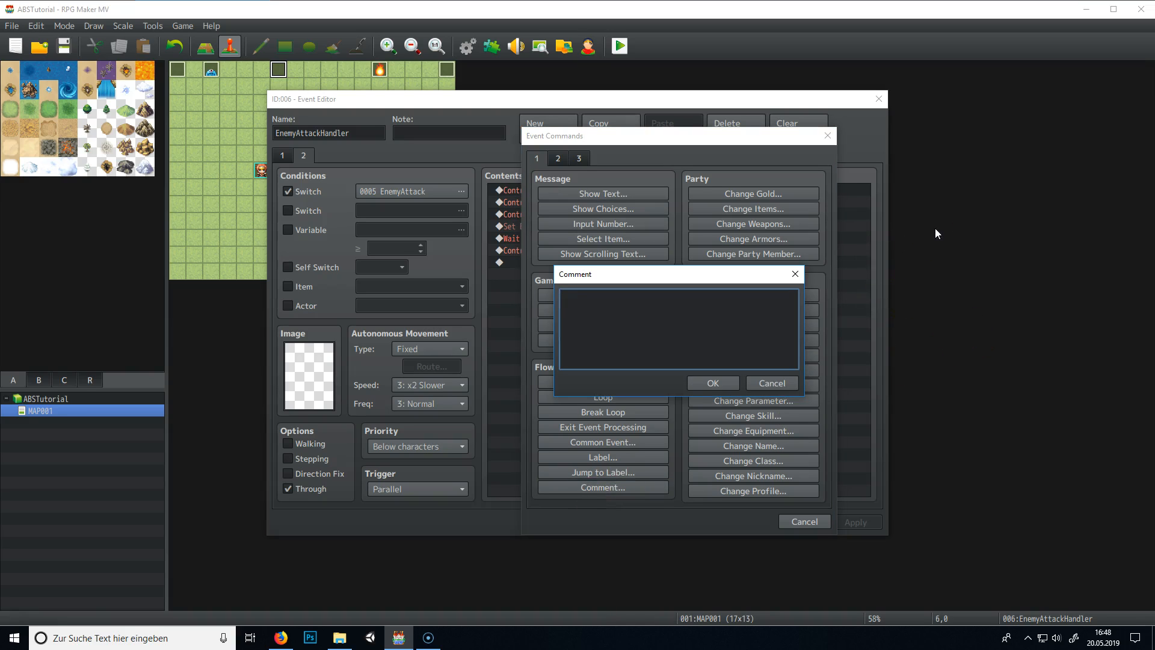
pyautogui.write('FlameRi')
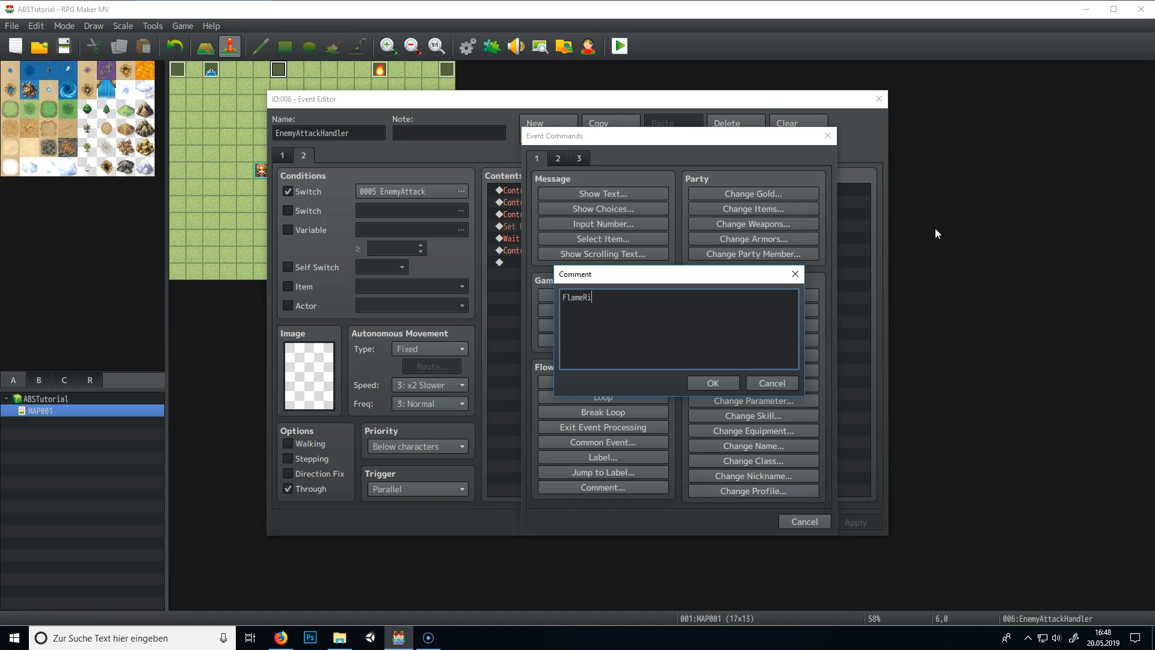
pyautogui.click(711, 382)
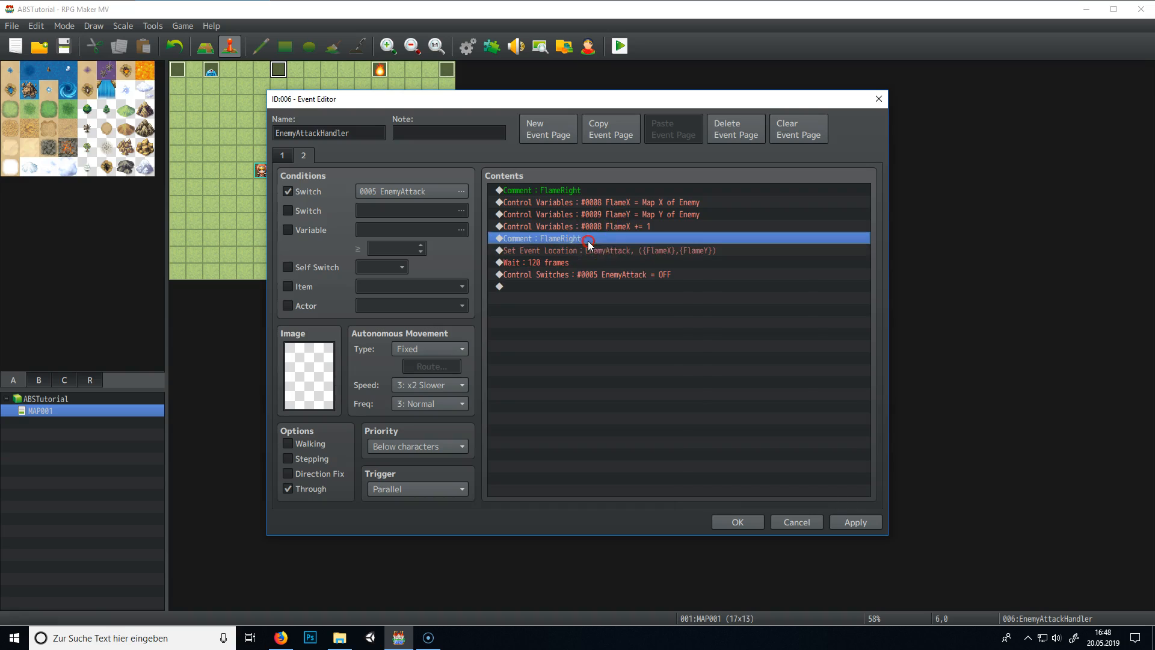
# Rename comment copies to FlameUp, FlameLeft and FlameDown placeholders.
pyautogui.doubleClick(545, 239)
pyautogui.write('FlameUp')
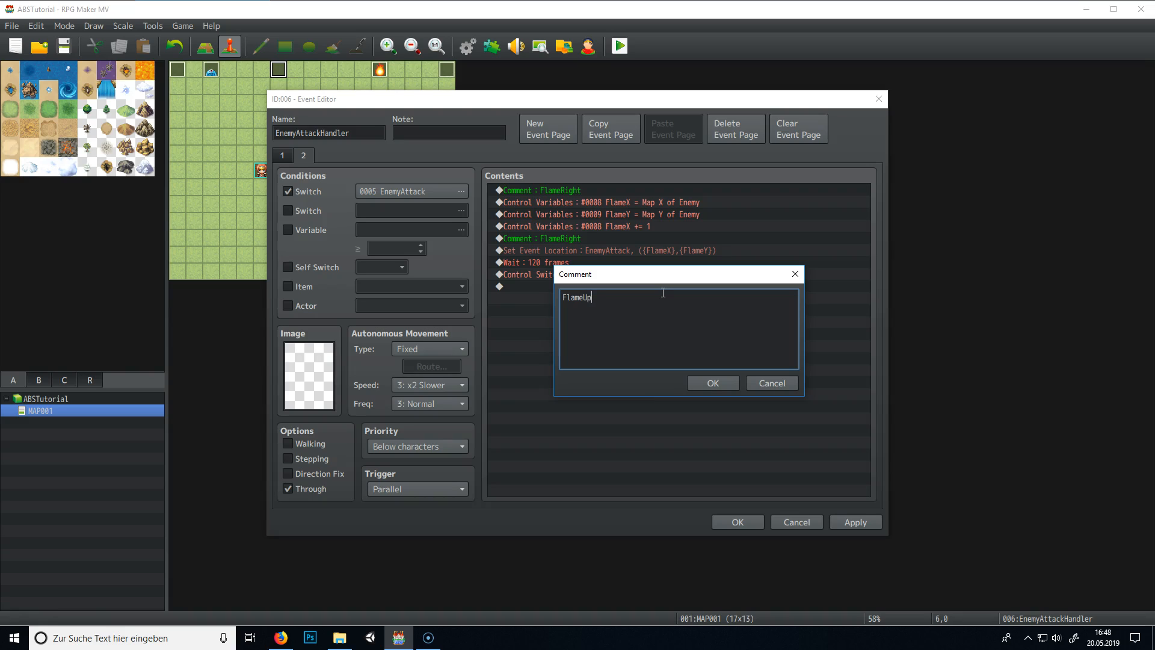
pyautogui.click(711, 383)
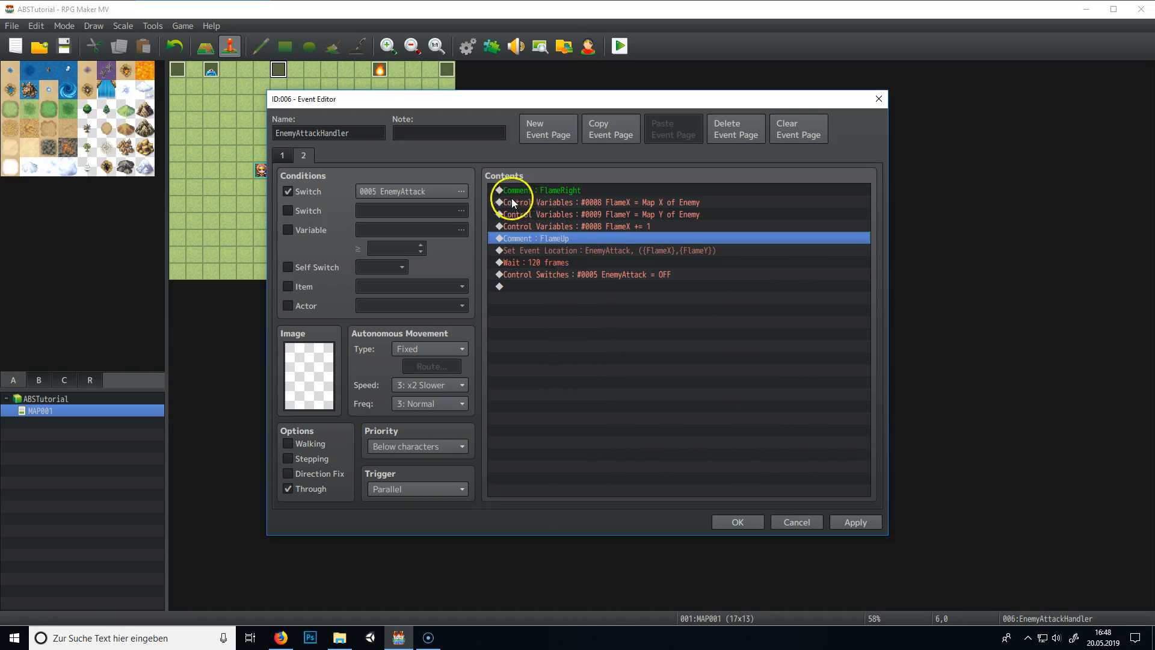
pyautogui.rightClick(563, 254)
pyautogui.write('FlameLeft')
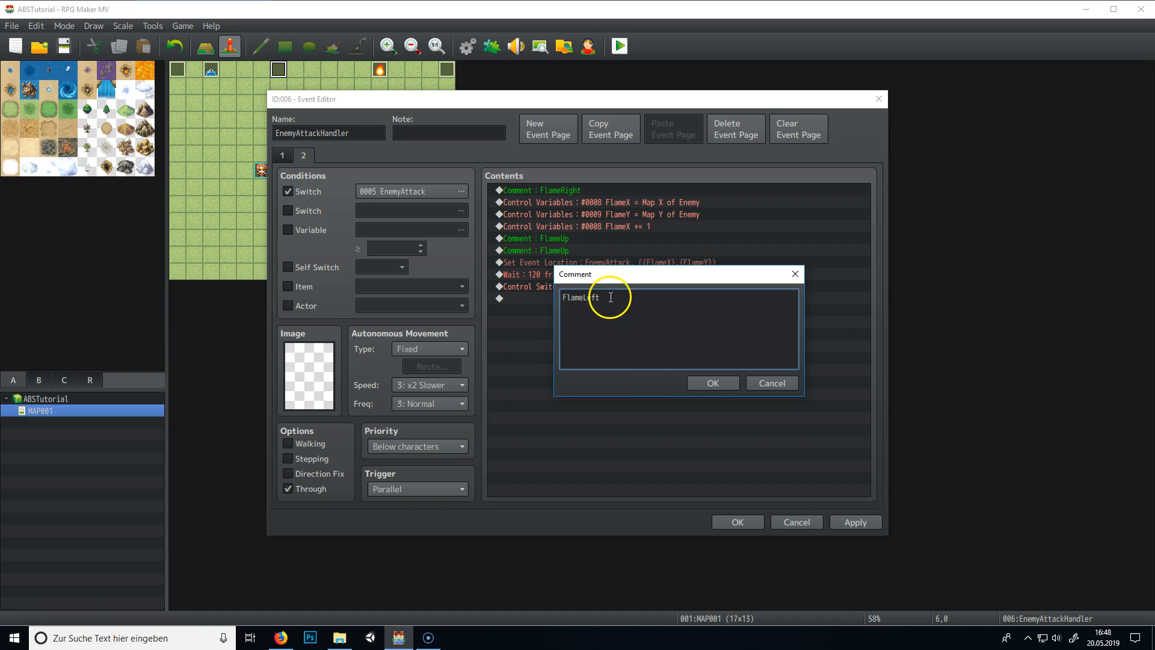
pyautogui.click(710, 383)
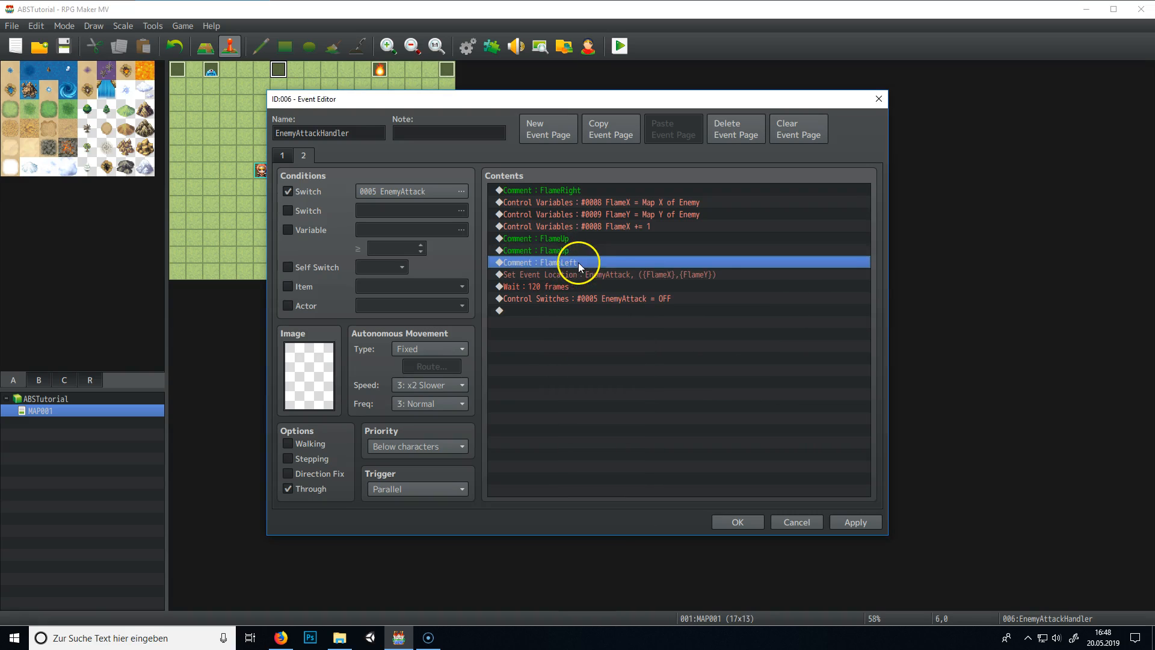
pyautogui.doubleClick(537, 263)
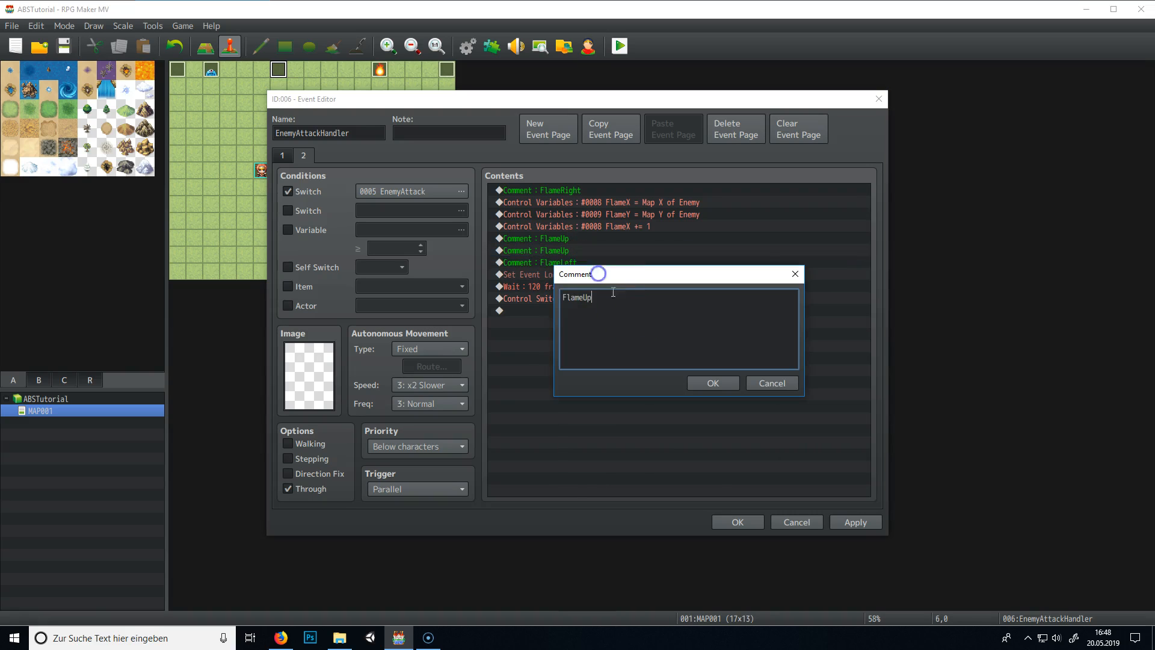
pyautogui.press('Backspace')
pyautogui.write('Down')
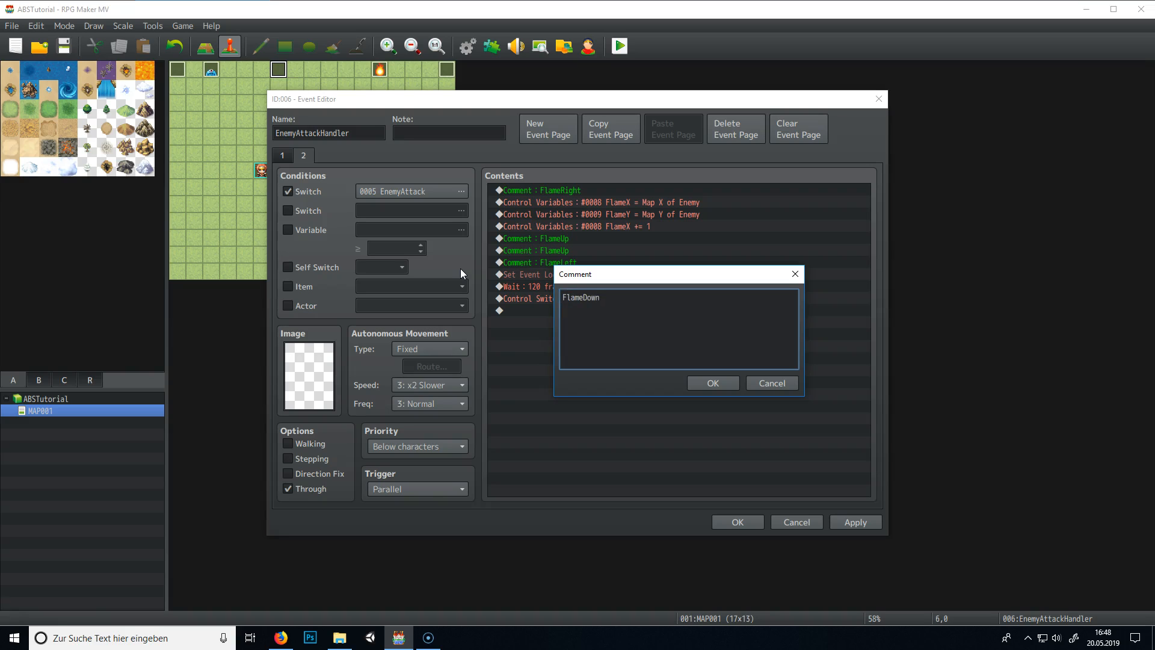
pyautogui.click(711, 382)
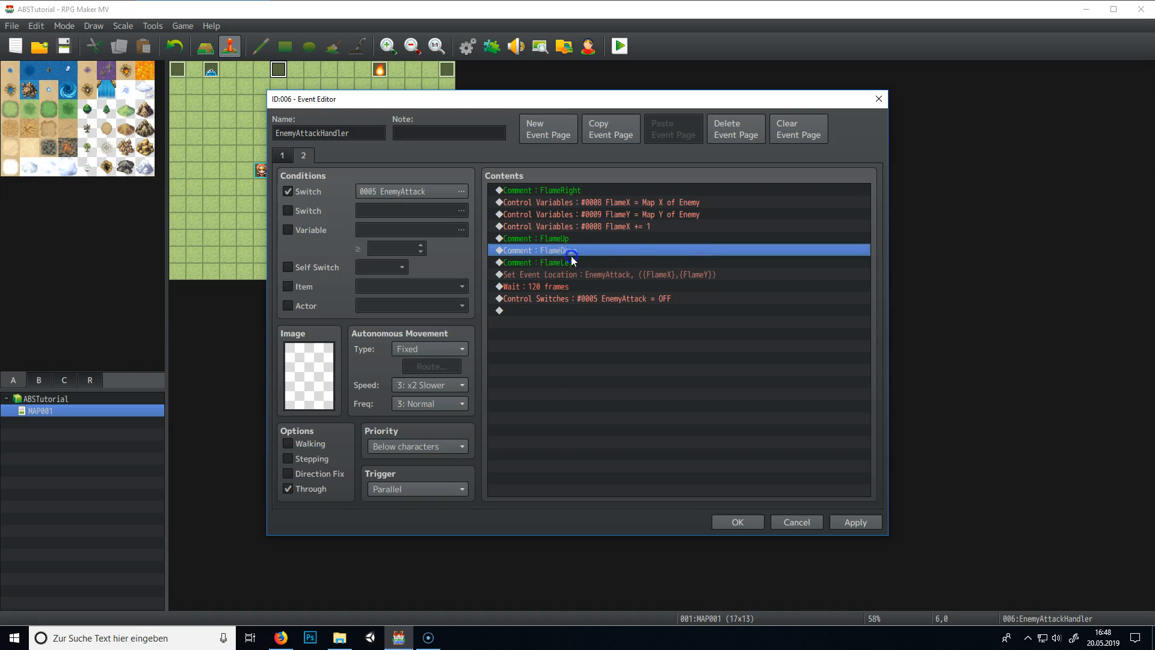
# Move FlameDown after FlameLeft, then save the handler and return to the map.
pyautogui.rightClick(570, 259)
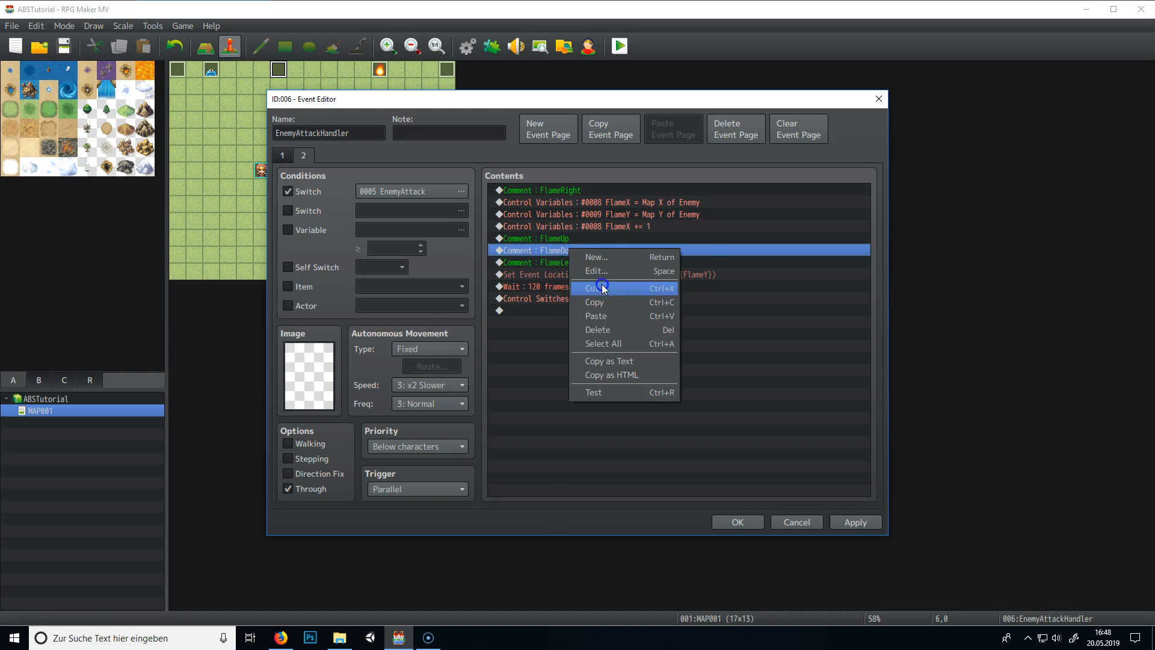
pyautogui.click(592, 288)
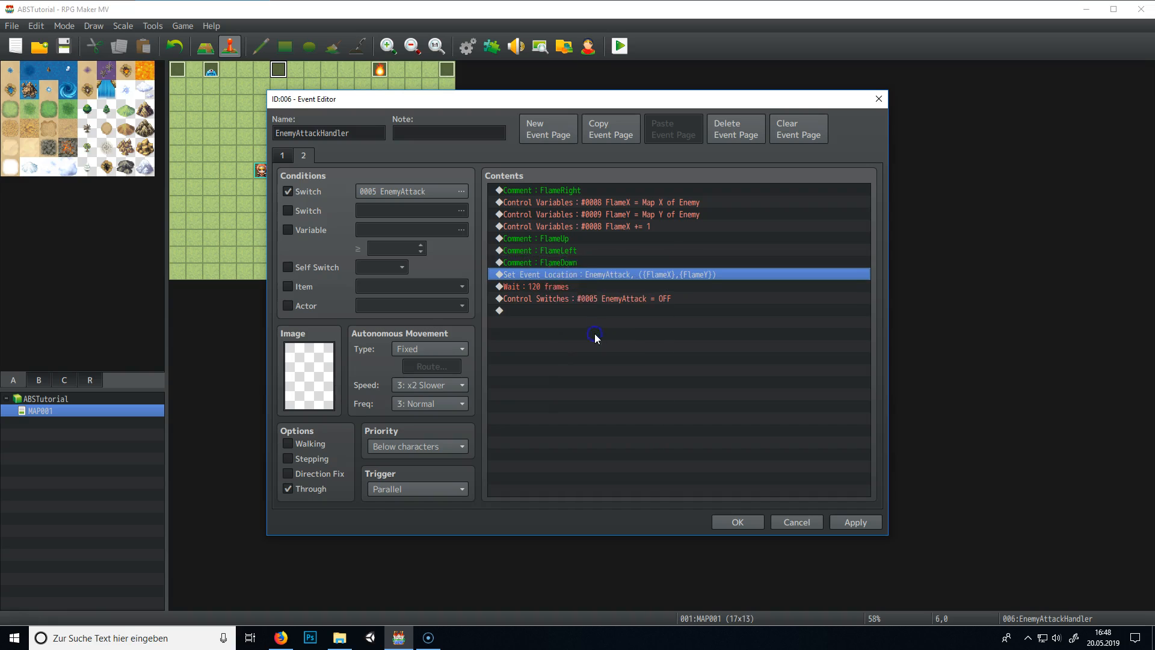
pyautogui.click(539, 261)
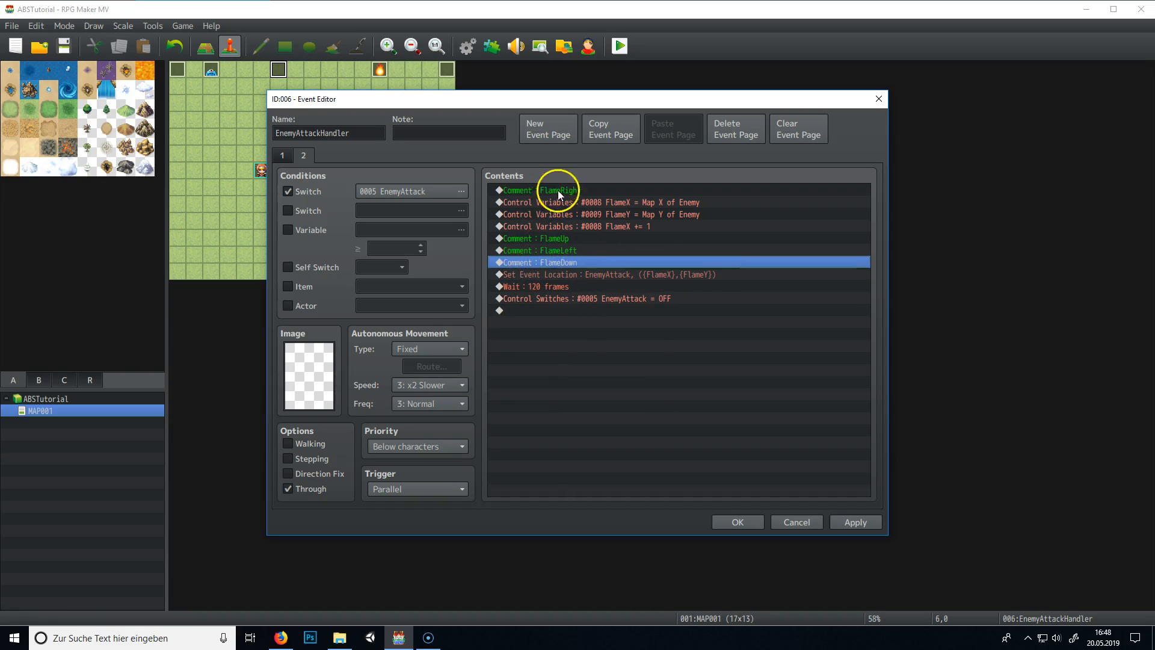
pyautogui.click(543, 190)
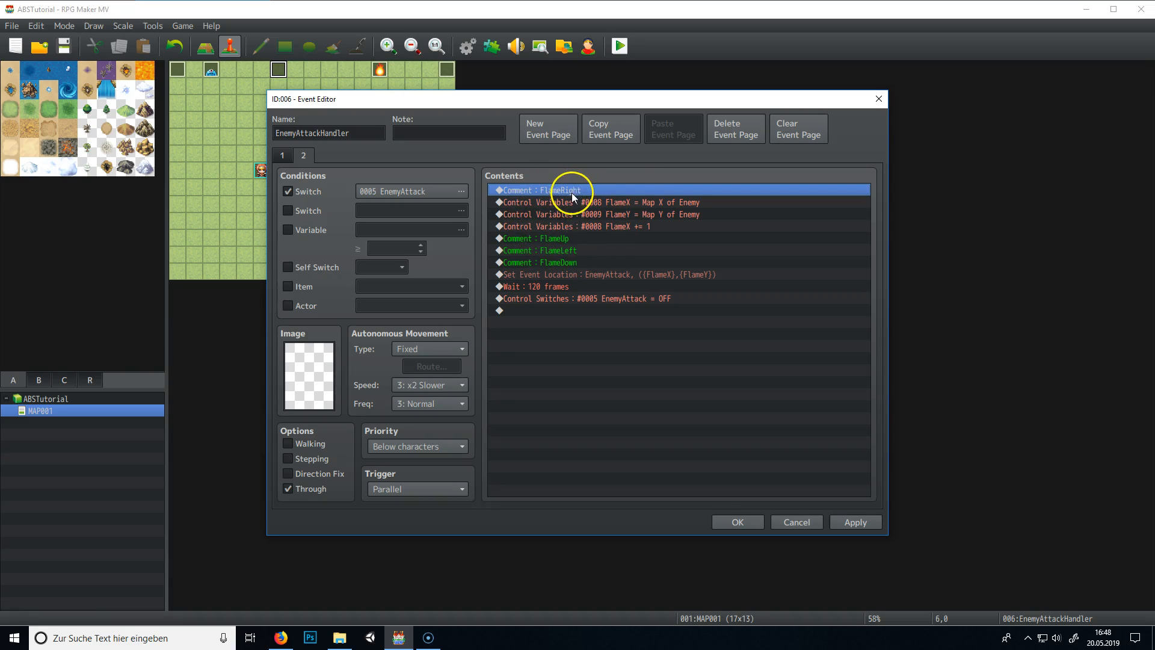
pyautogui.moveTo(572, 168)
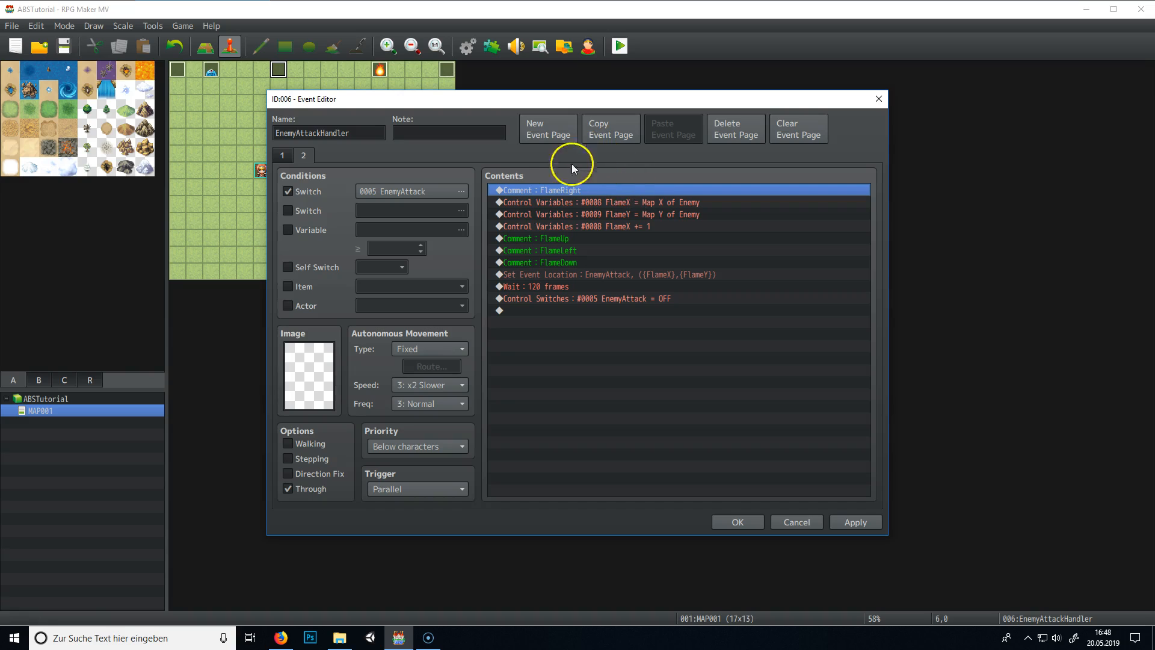
pyautogui.moveTo(600, 218)
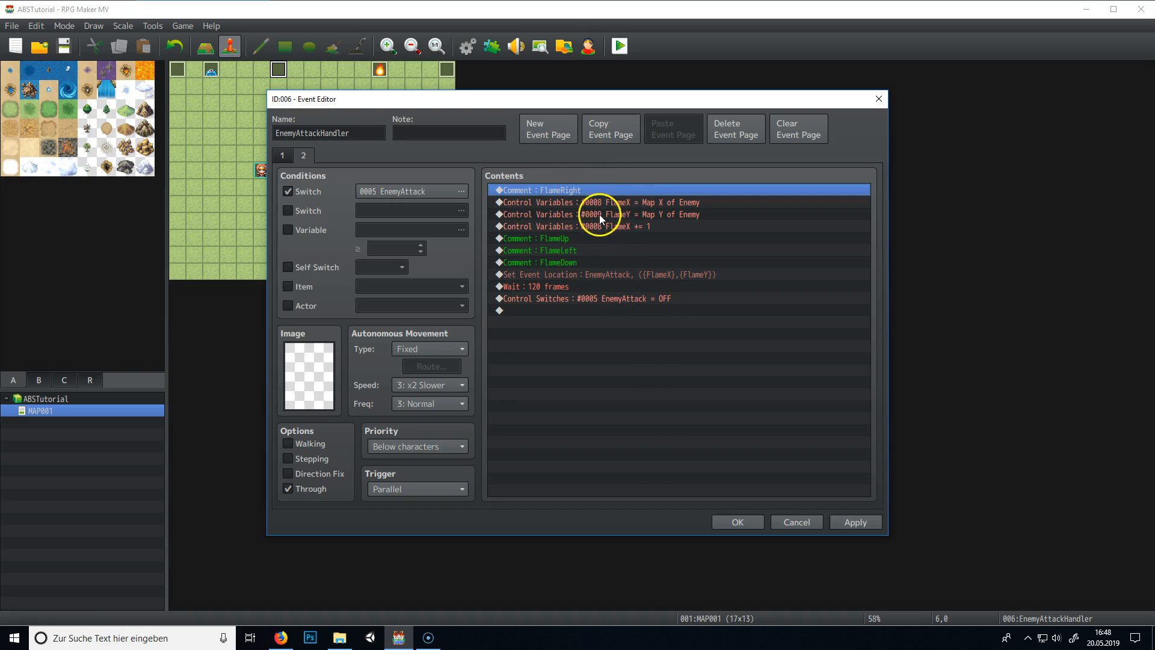
pyautogui.click(540, 238)
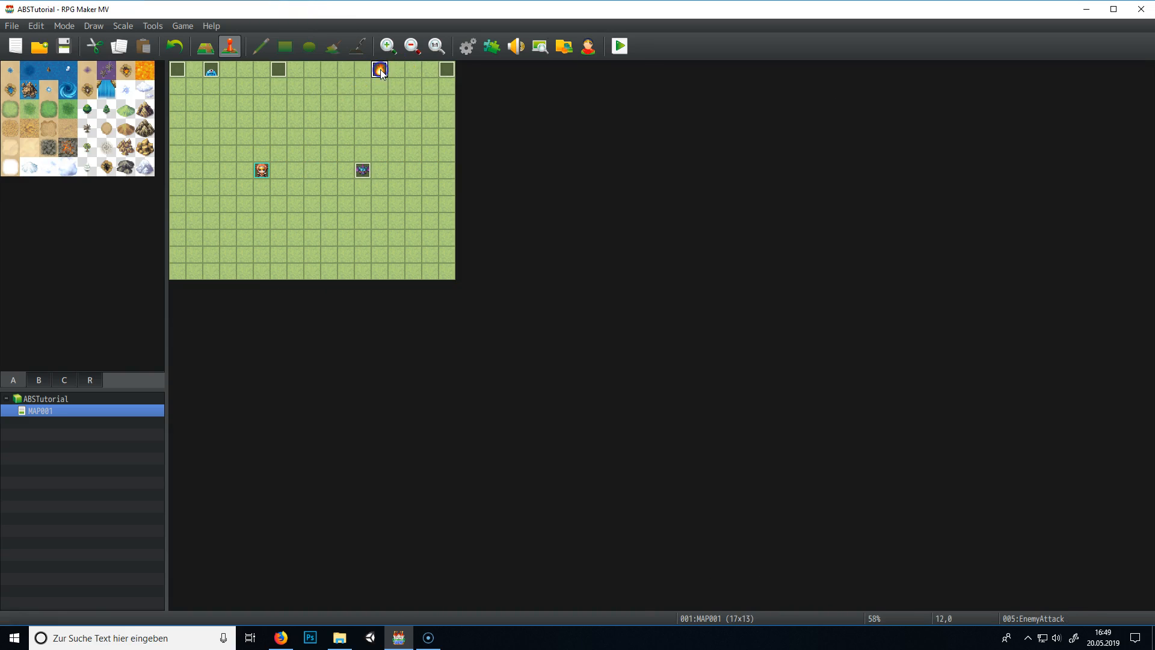
# Inspect the copied flame events EnemyAttack2 and EnemyAttack3 on the top row.
pyautogui.click(377, 71)
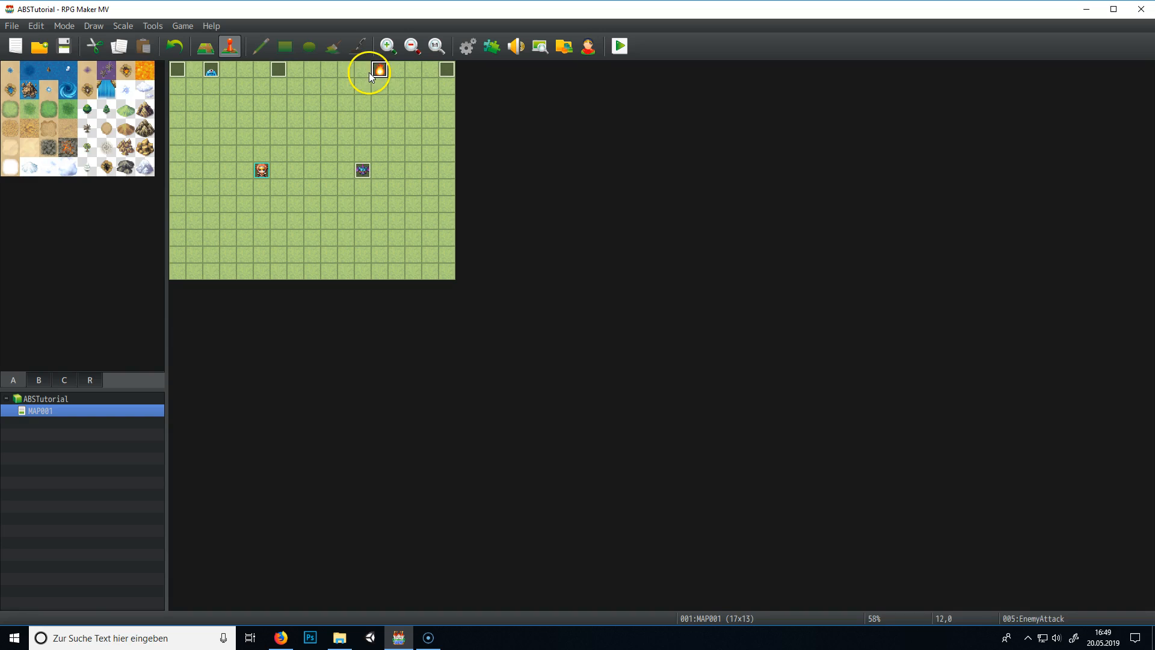
pyautogui.doubleClick(379, 70)
pyautogui.write('EnemyAttack2')
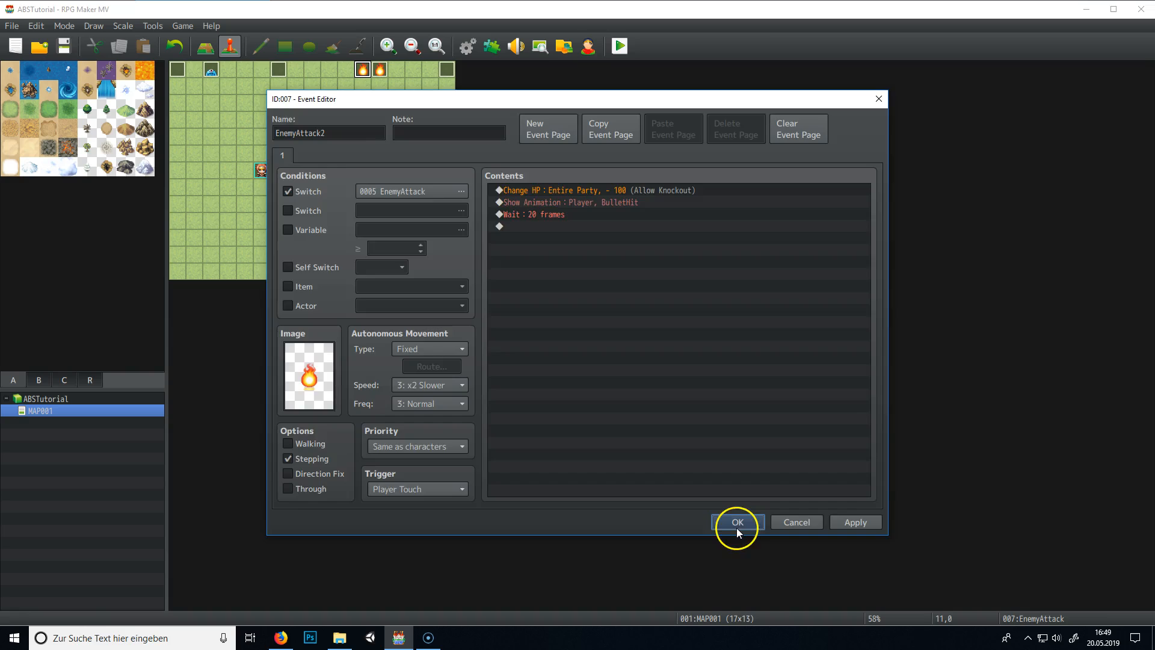
pyautogui.click(736, 520)
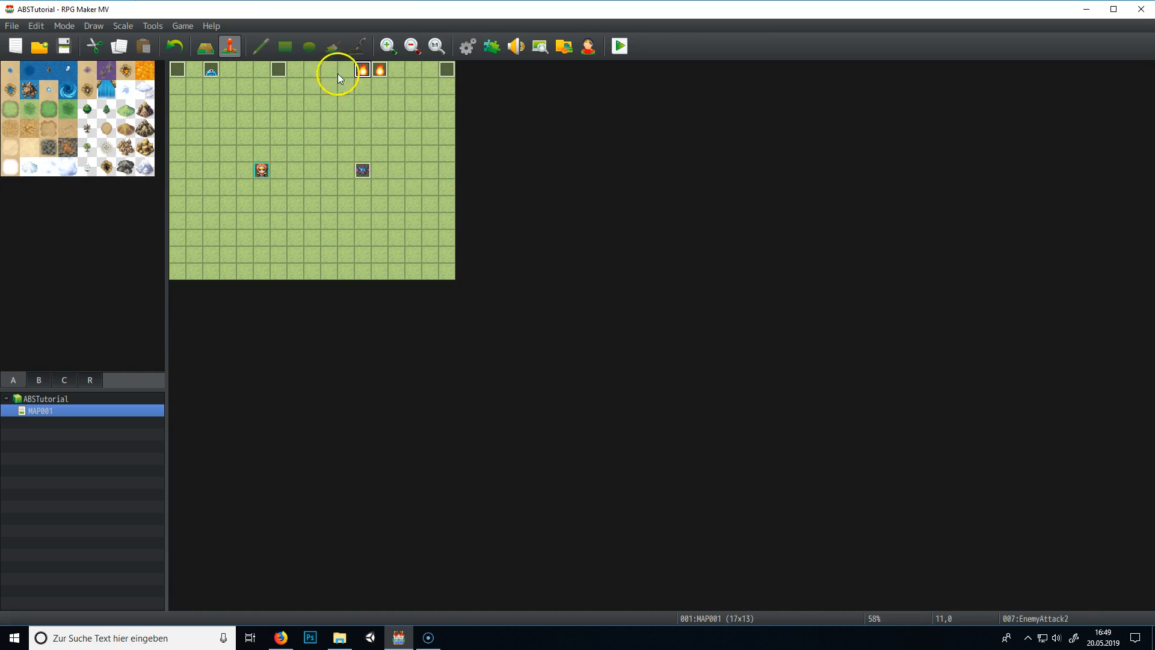
pyautogui.doubleClick(362, 68)
pyautogui.write('EnemyAttack3')
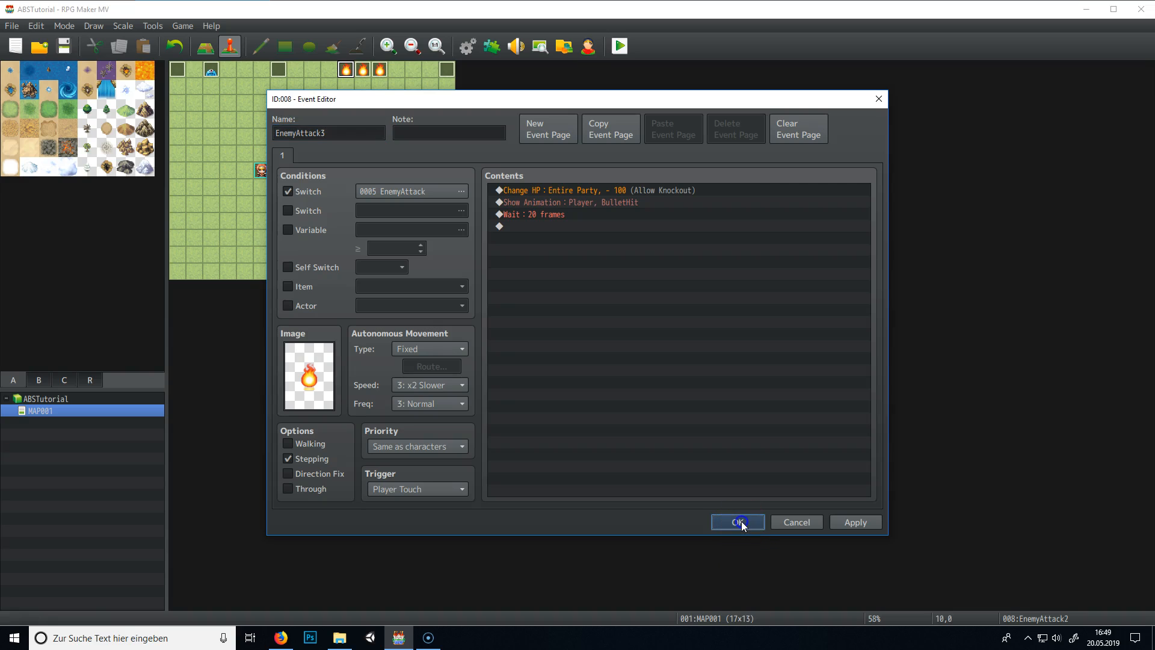
pyautogui.click(736, 521)
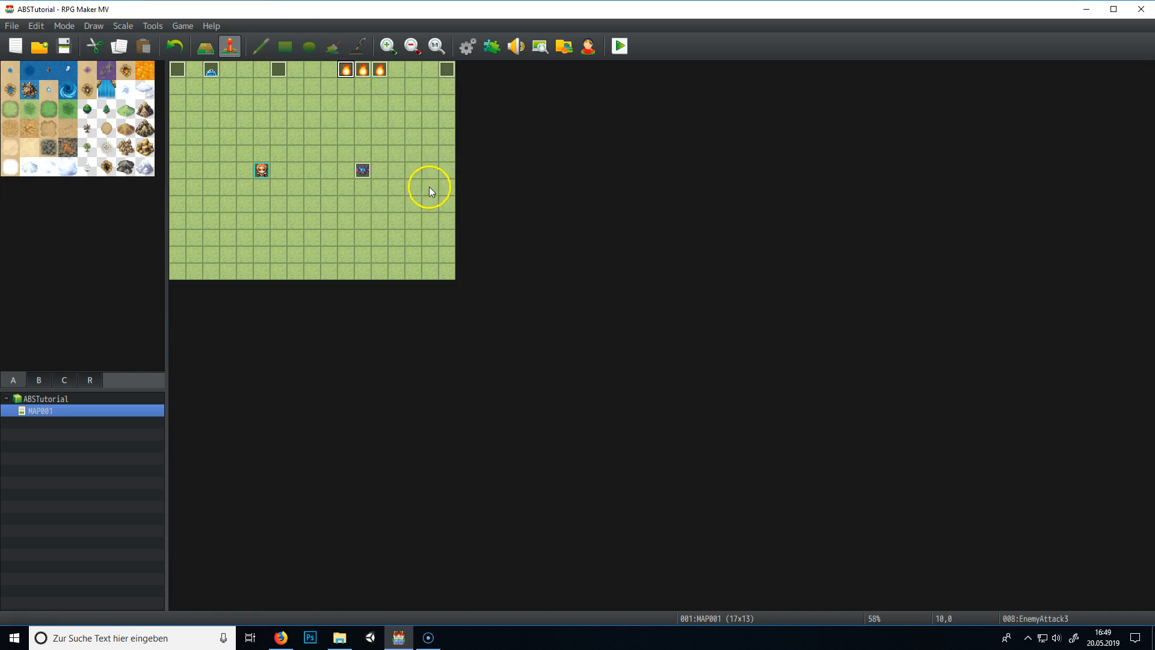
# Discard an accidental empty event and check the remaining flame event before renaming.
pyautogui.doubleClick(362, 169)
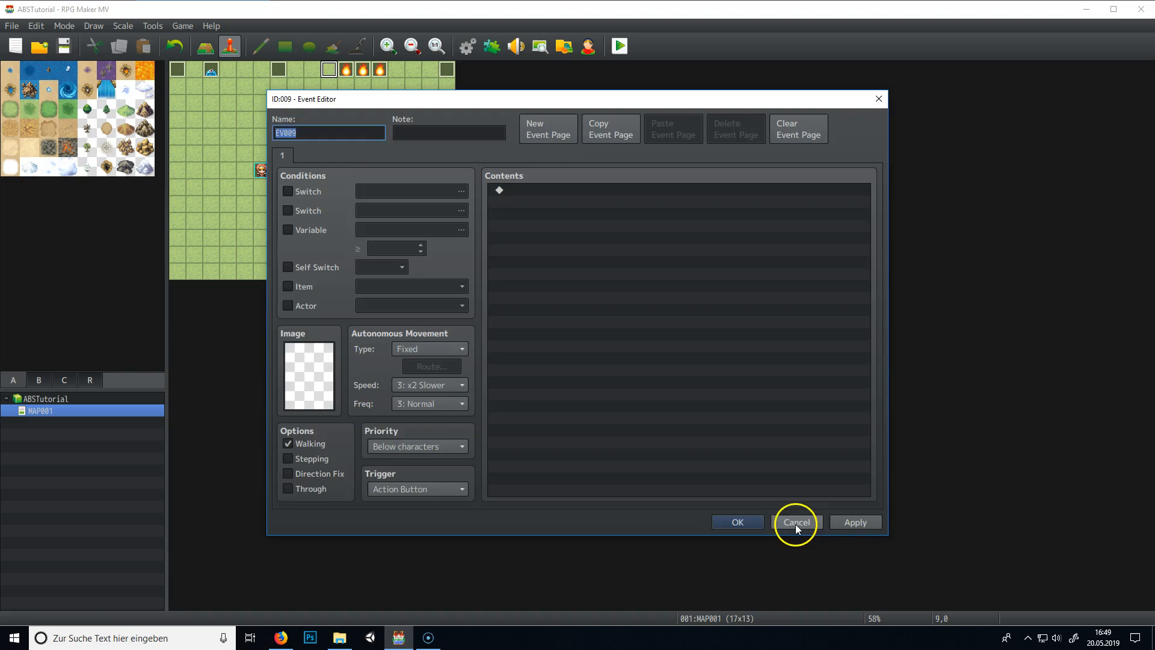
pyautogui.click(795, 520)
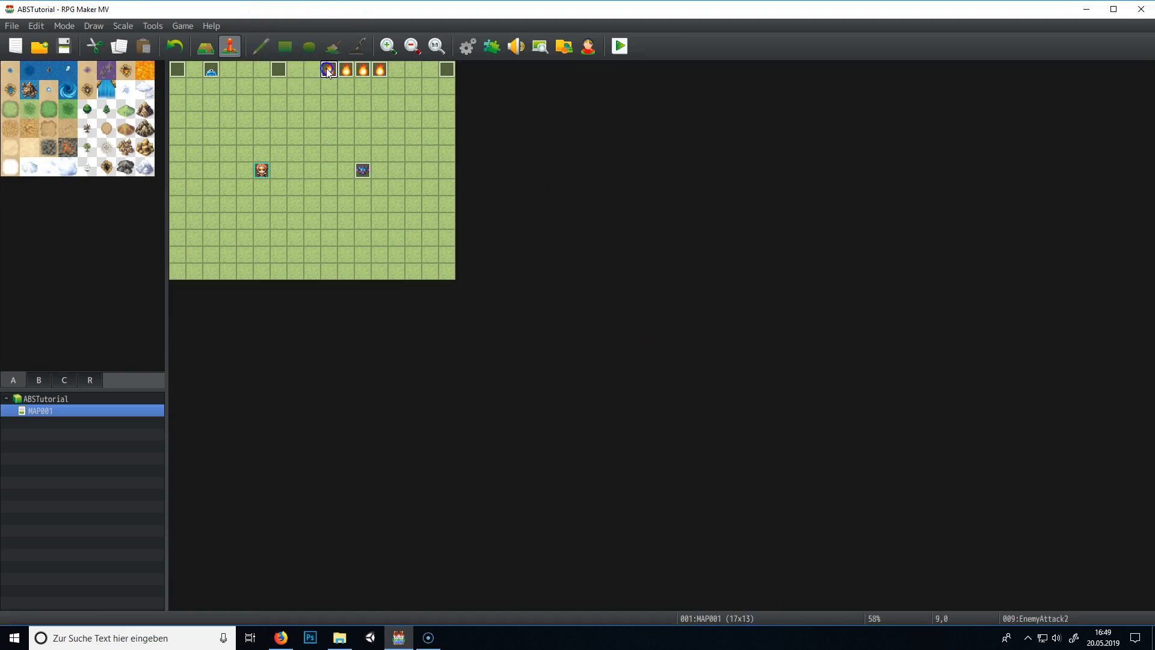
pyautogui.doubleClick(327, 70)
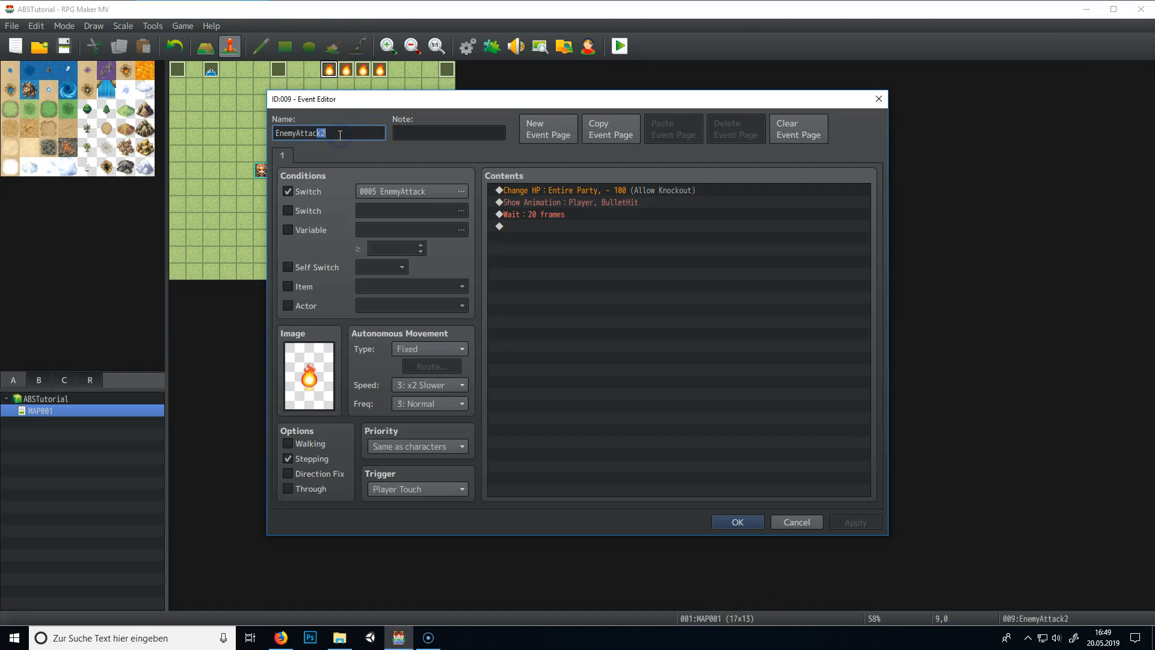
pyautogui.click(736, 520)
pyautogui.write('R')
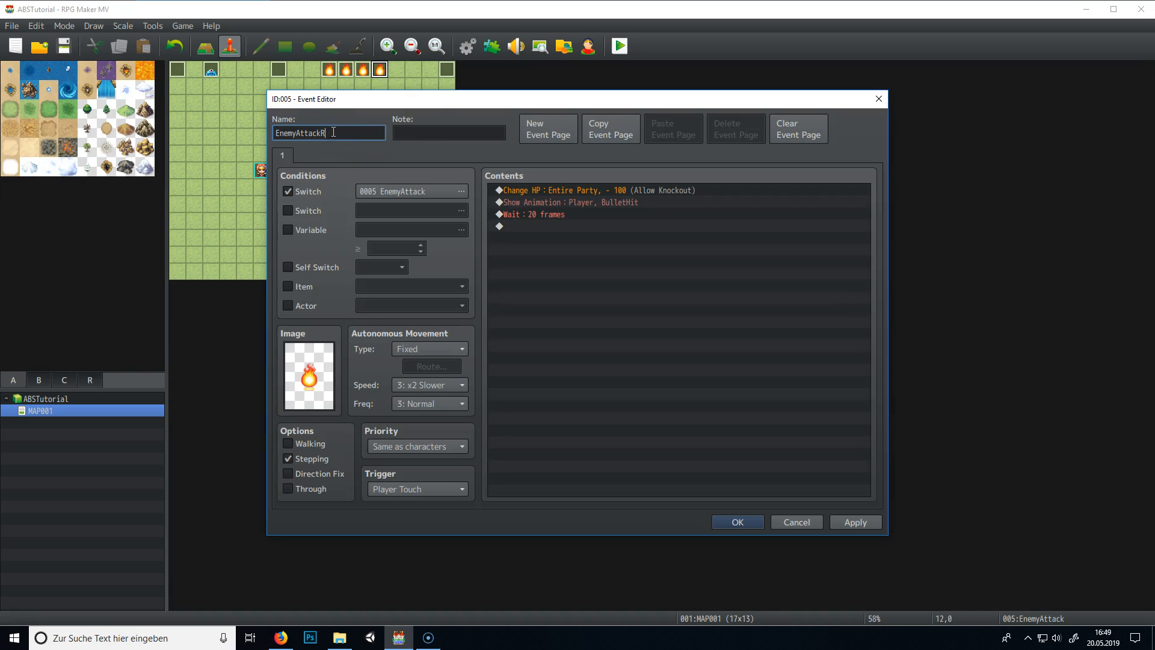
# Rename flame events to EnemyAttackRight, a second direction and EnemyAttackLeft.
pyautogui.click(736, 521)
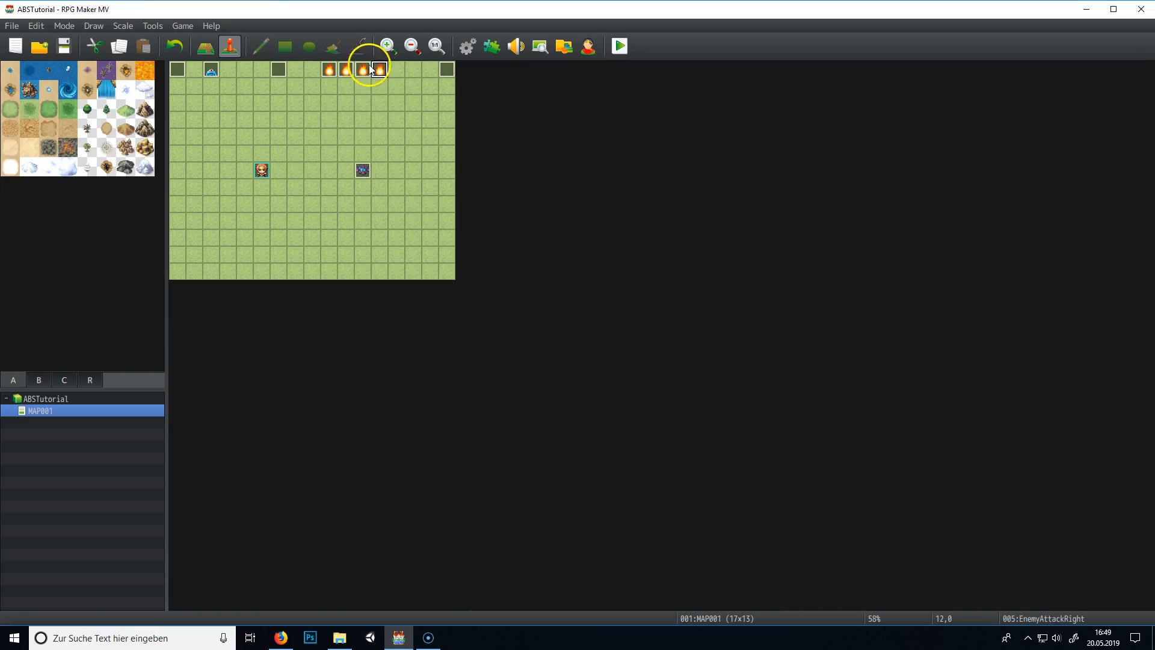
pyautogui.doubleClick(377, 69)
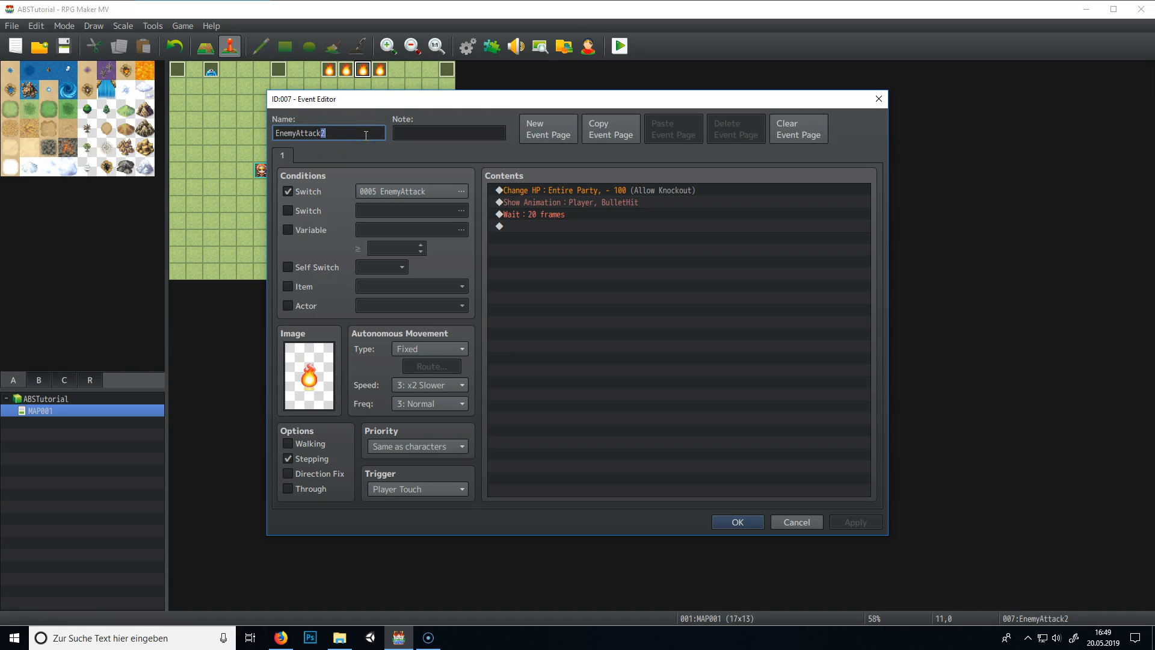
pyautogui.click(736, 521)
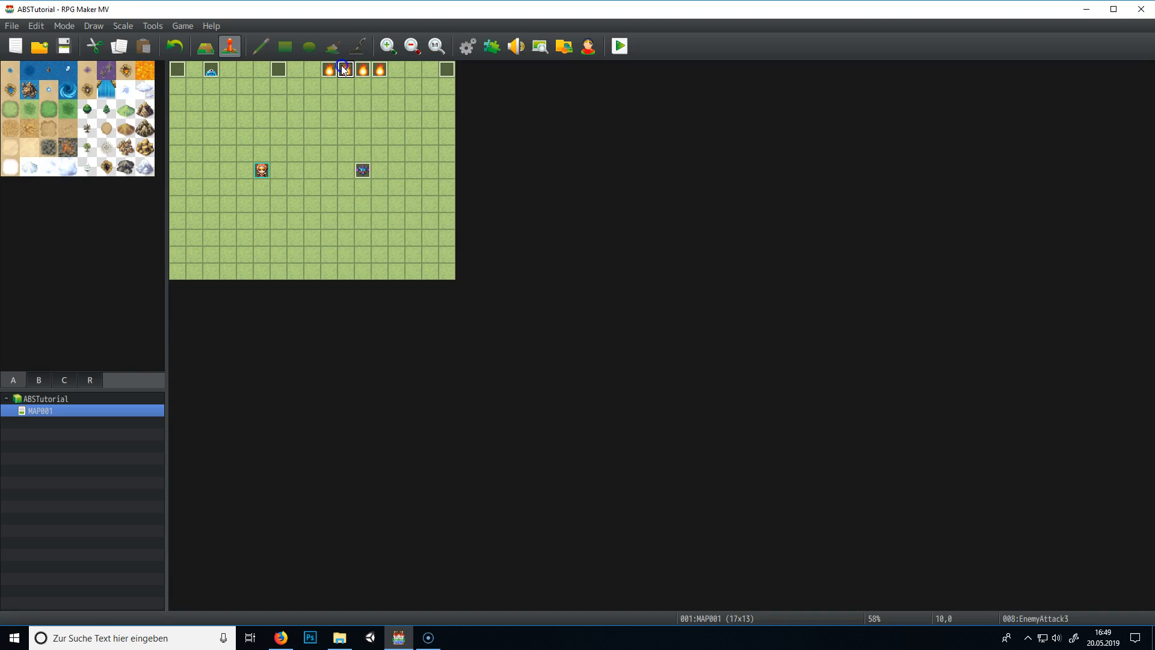
pyautogui.doubleClick(341, 67)
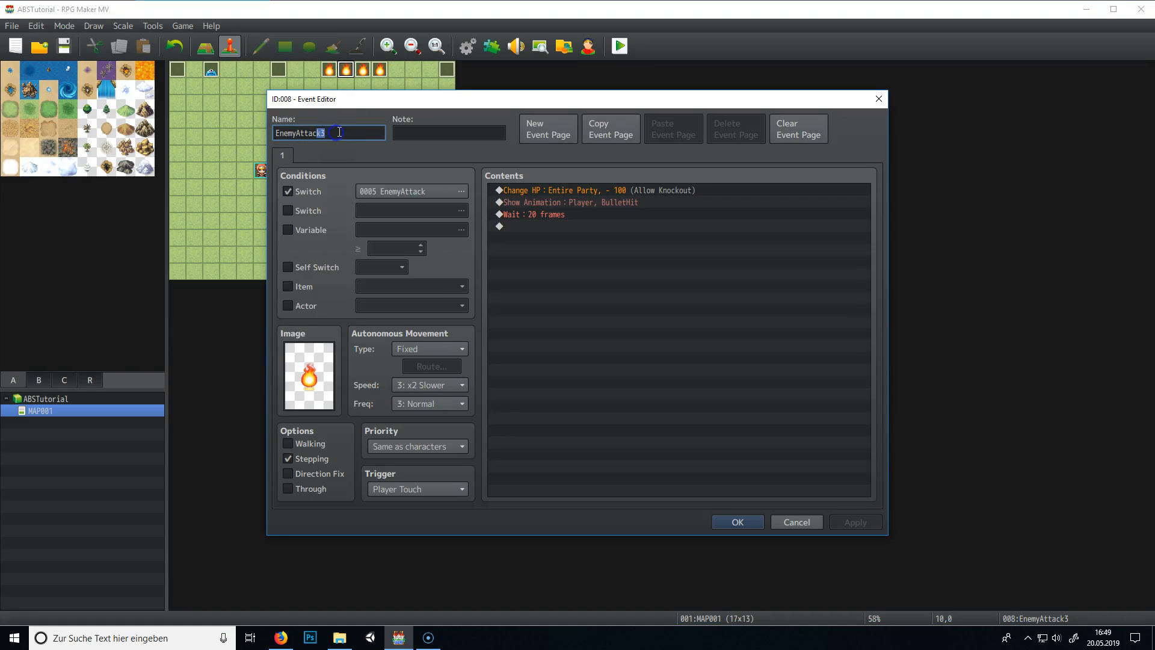
pyautogui.click(736, 521)
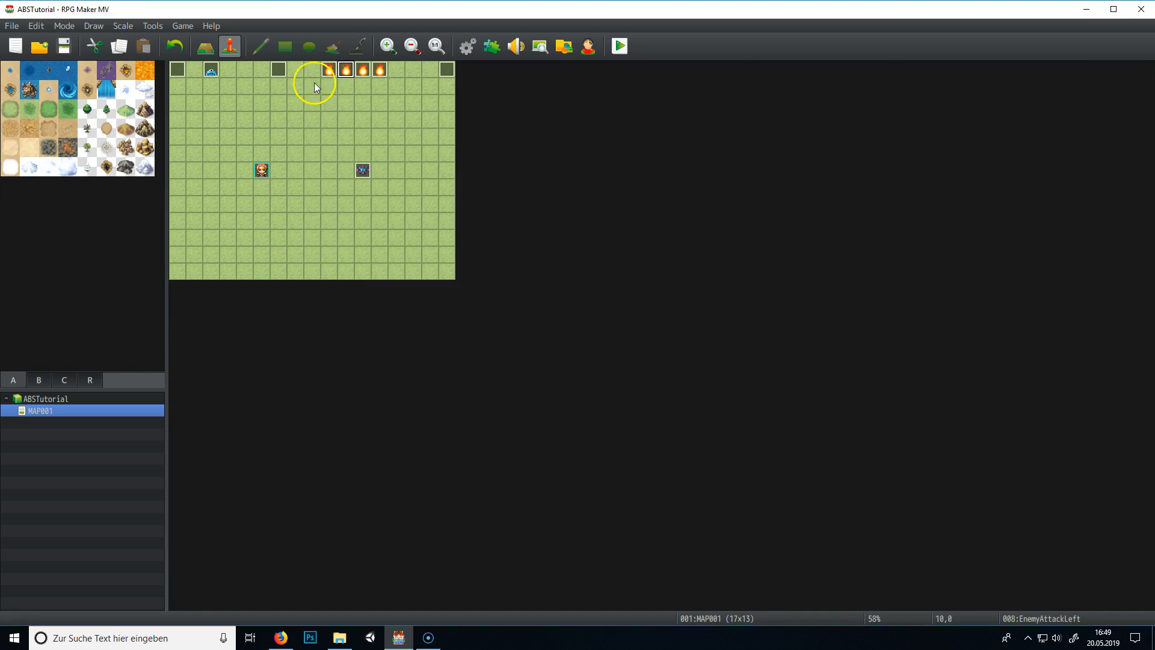
# Rename the fourth flame event to EnemyAttackDown.
pyautogui.doubleClick(345, 69)
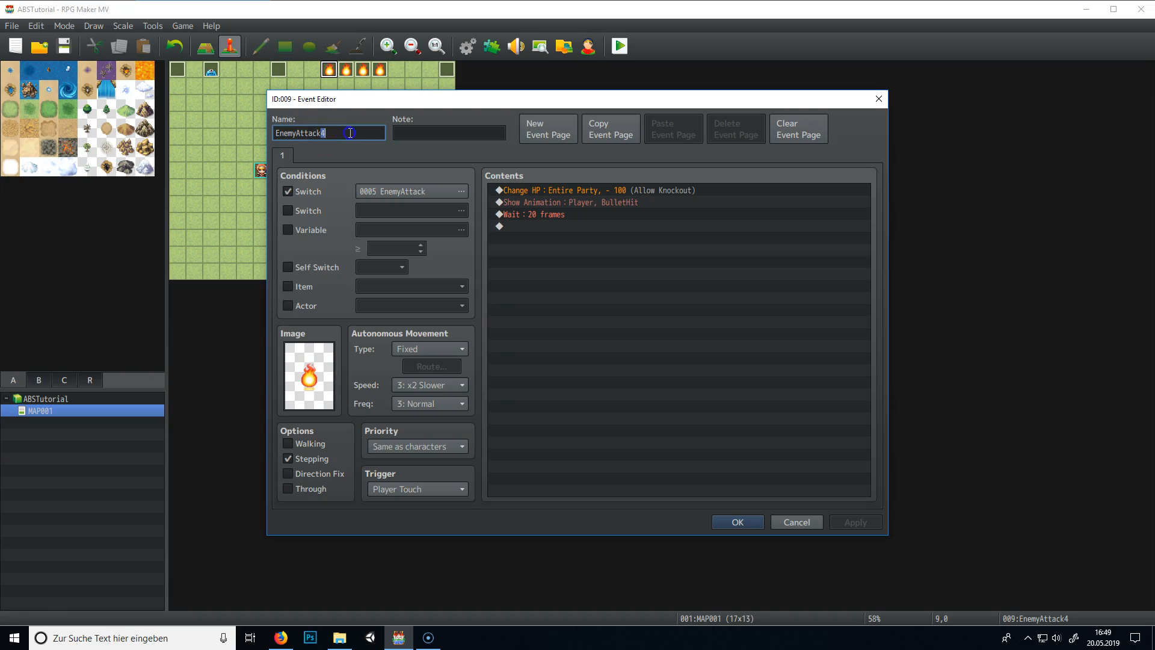
pyautogui.write('R')
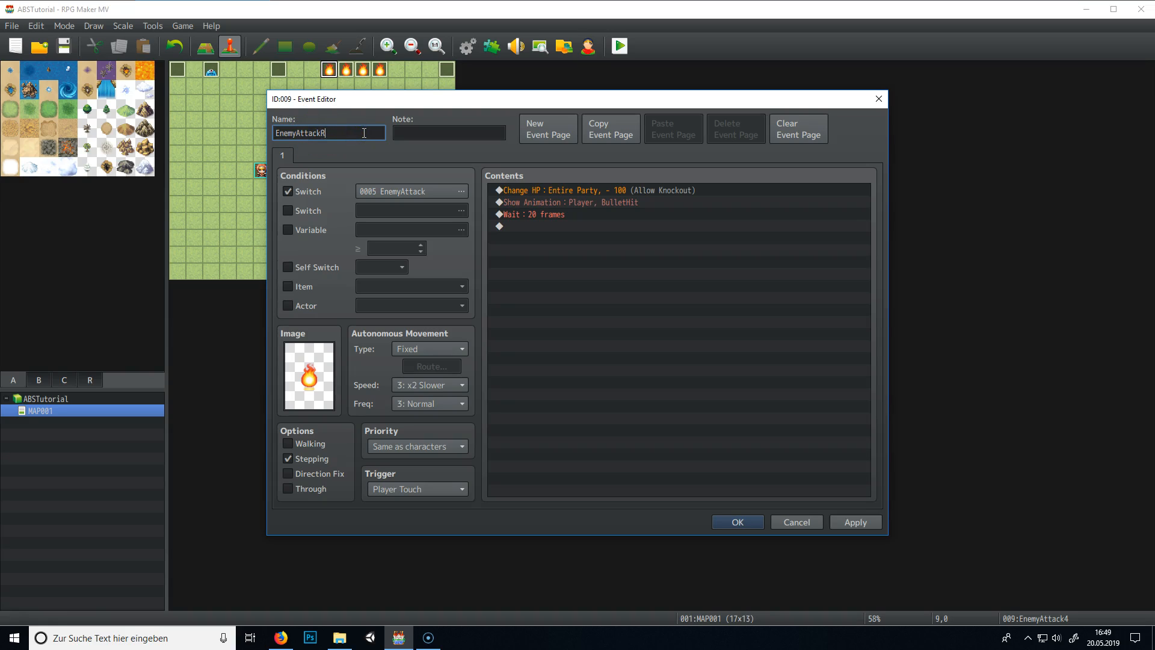
pyautogui.press('Backspace')
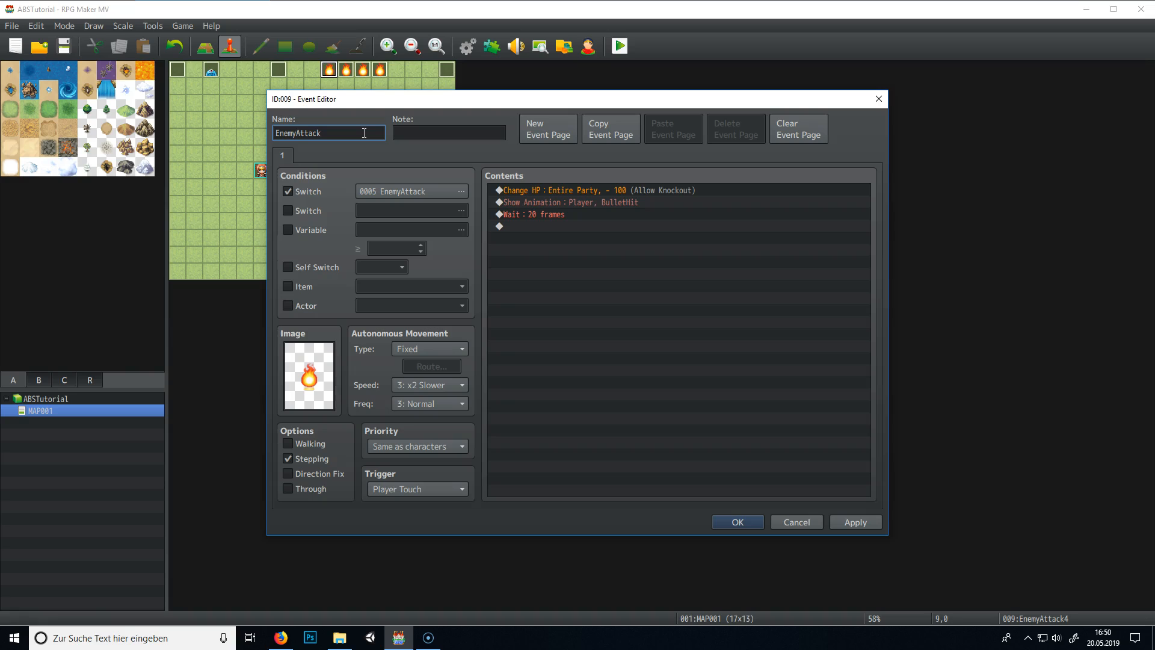
pyautogui.write('Down')
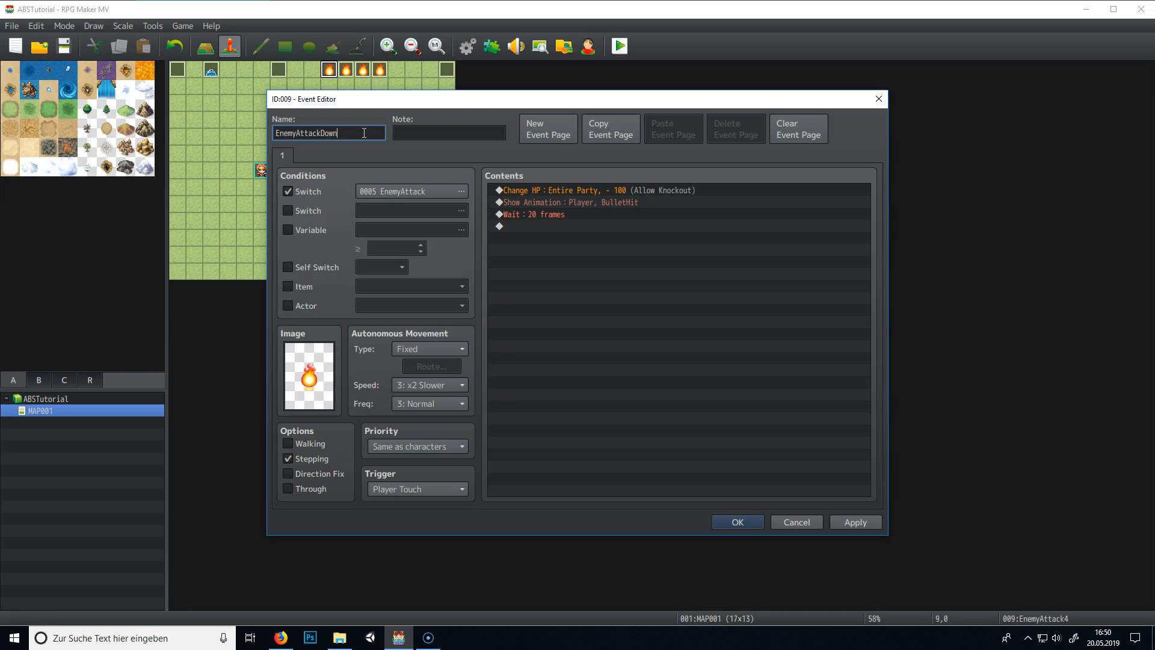
pyautogui.click(736, 521)
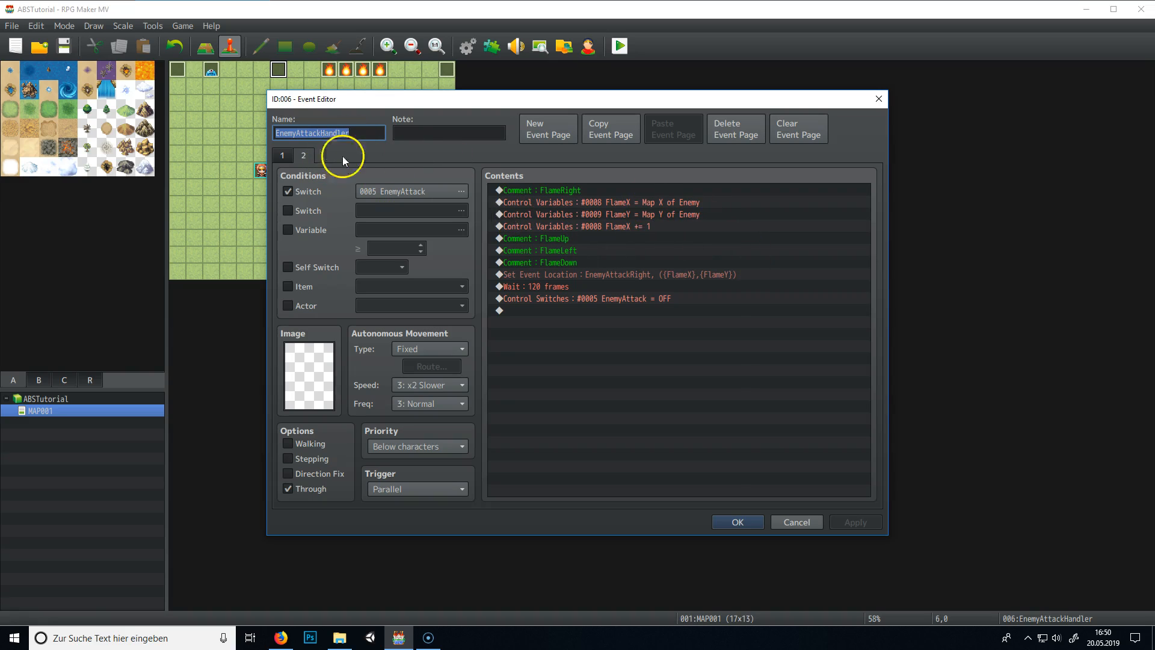
# Copy the three FlameX/FlameY variable commands beneath FlameUp and save the handler.
pyautogui.click(596, 226)
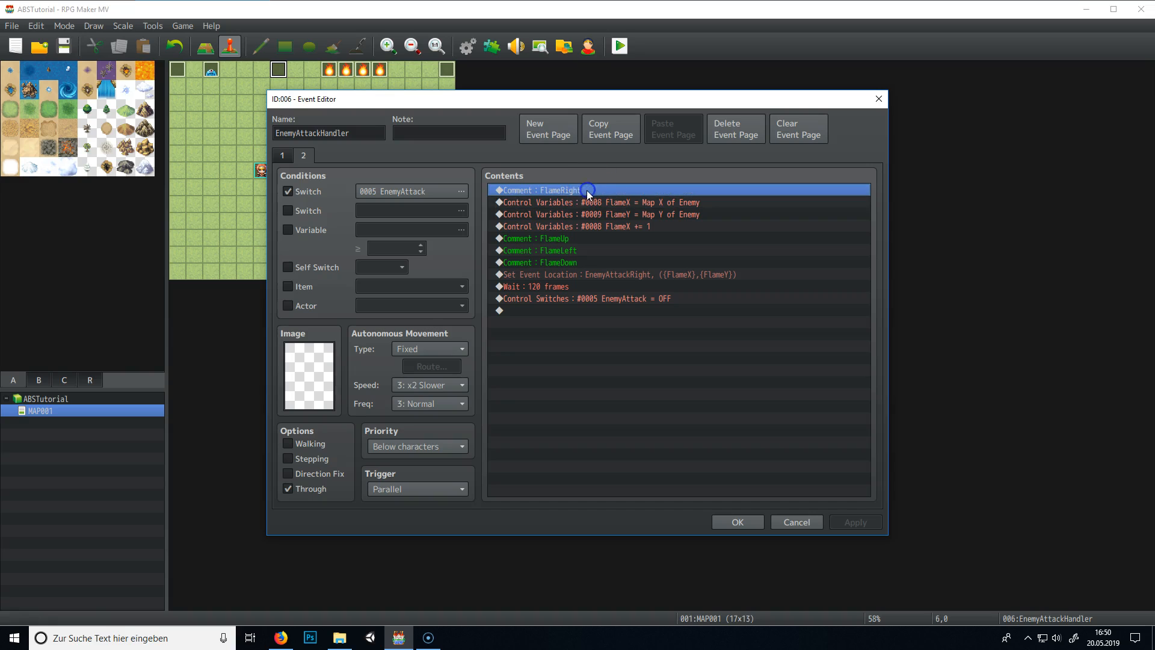
pyautogui.moveTo(587, 190); pyautogui.dragTo(602, 226)
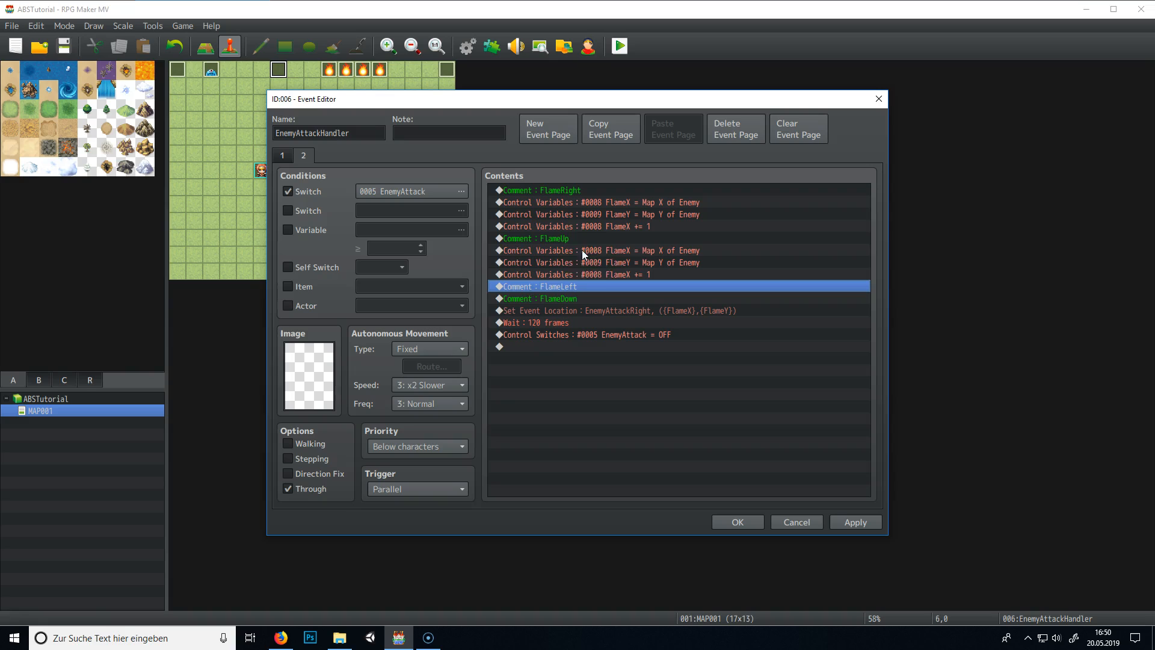
pyautogui.click(597, 250)
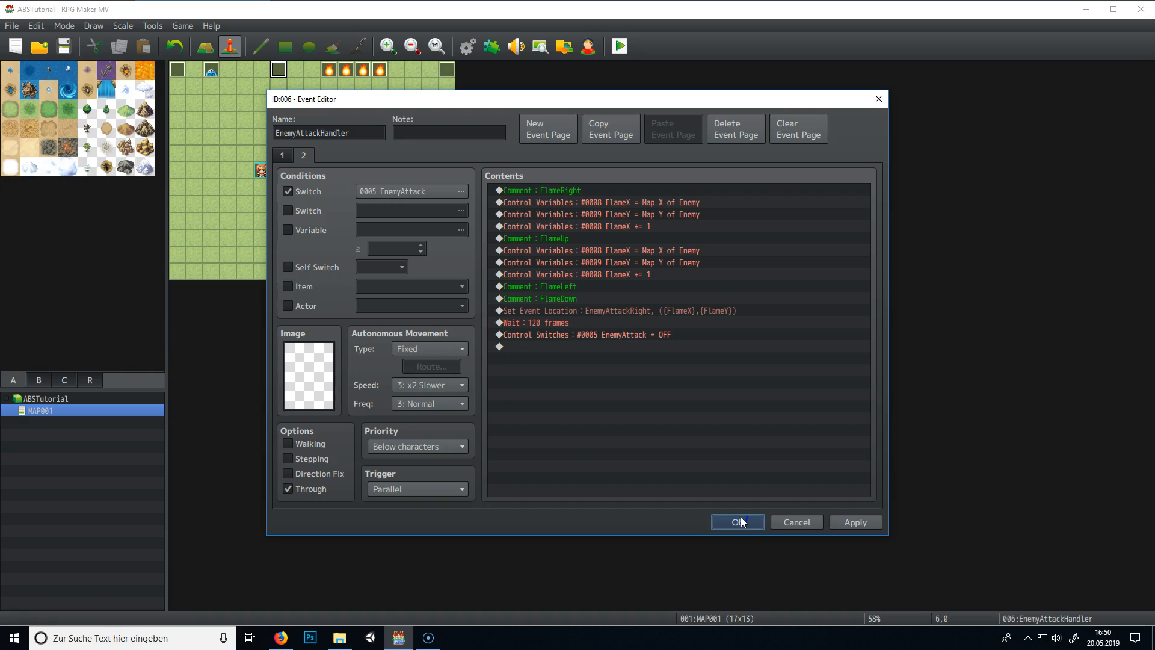
pyautogui.click(738, 521)
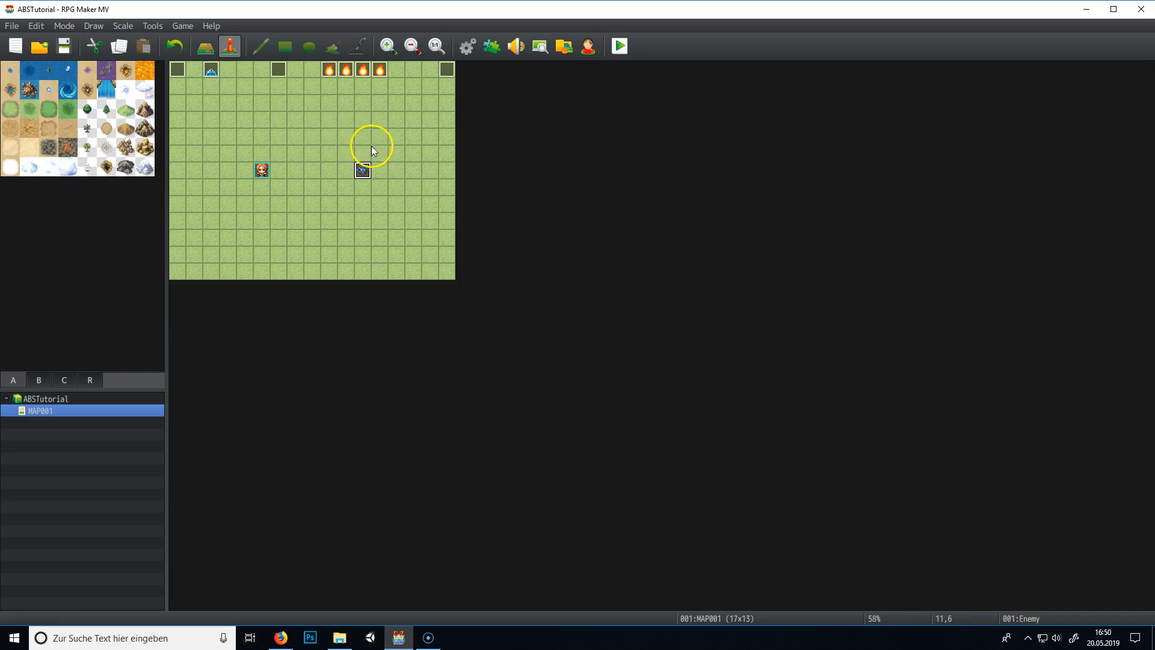
pyautogui.moveTo(366, 155)
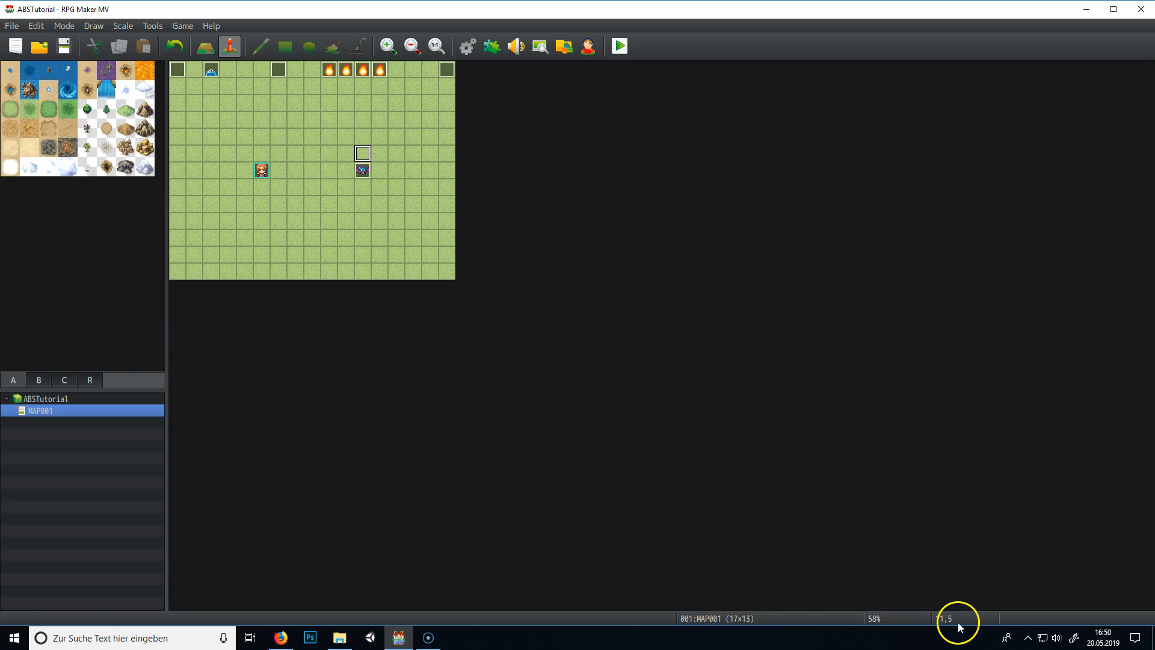
pyautogui.moveTo(953, 625)
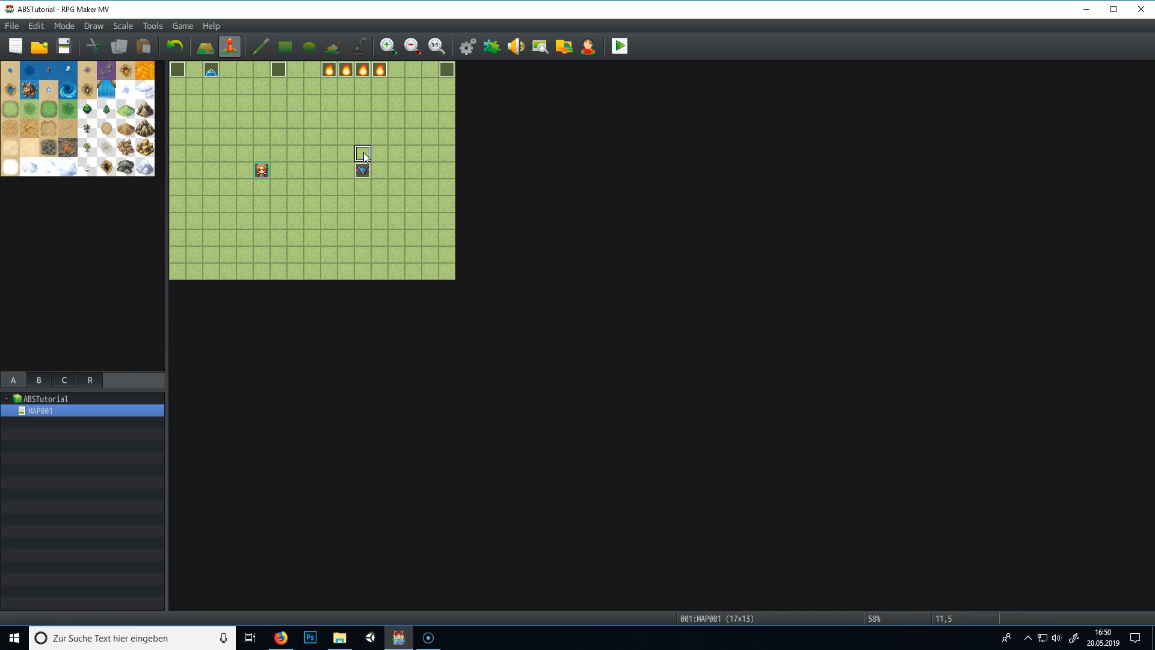
pyautogui.click(362, 170)
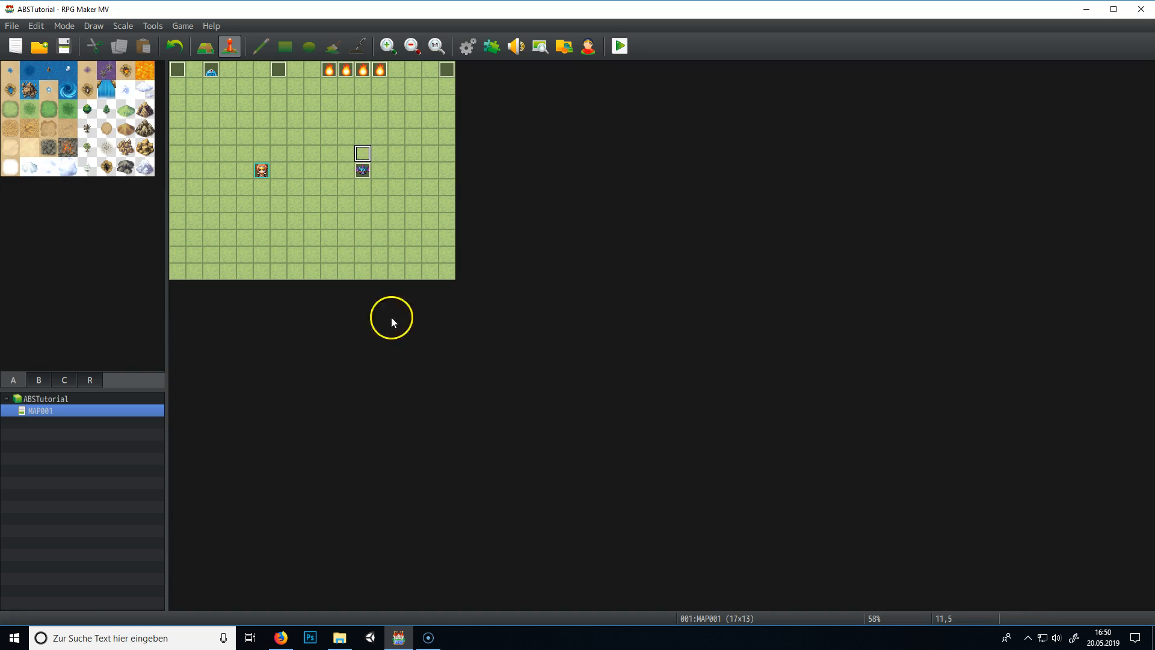
pyautogui.moveTo(430, 637)
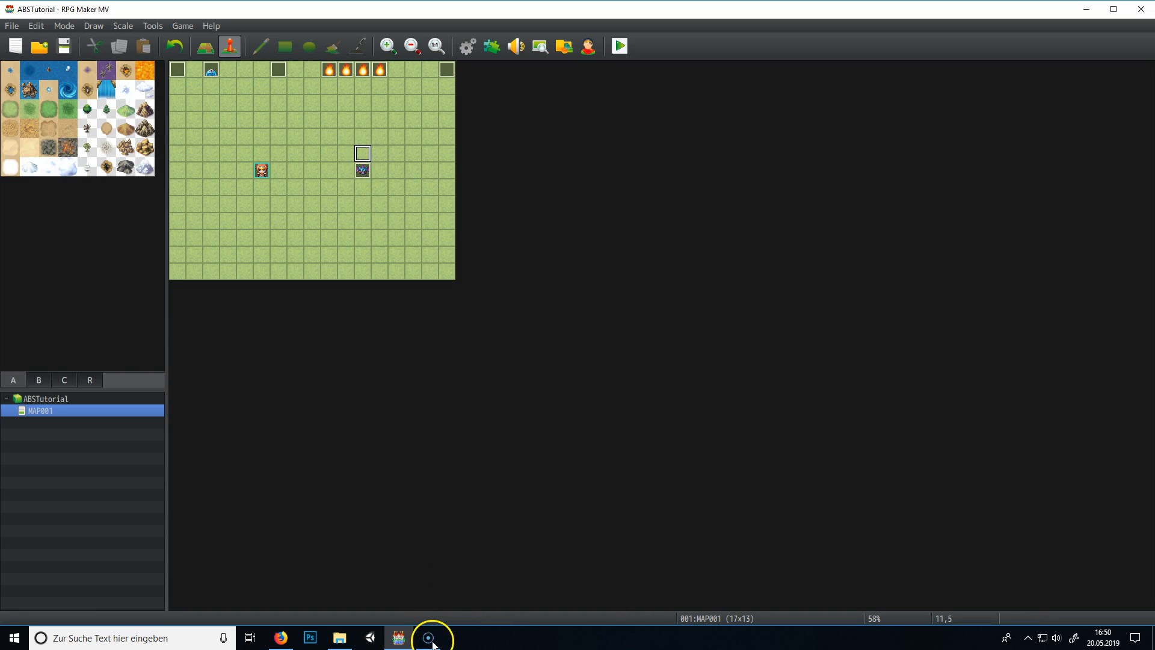
pyautogui.moveTo(353, 103)
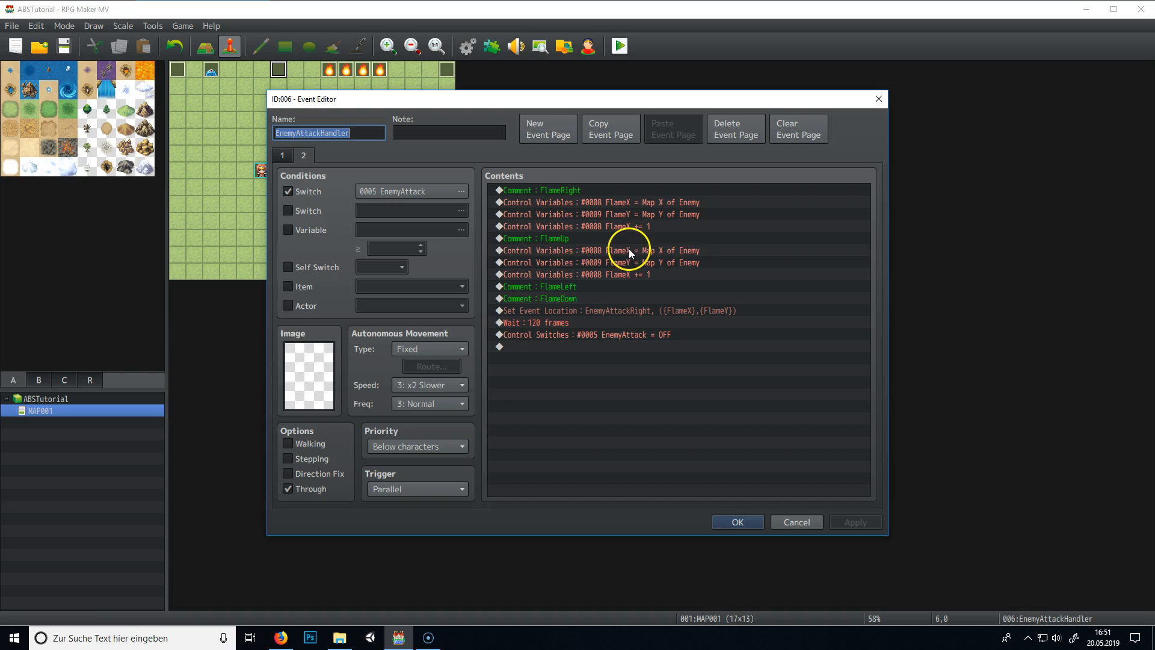
# Change FlameUp's last variable command to FlameY Sub 1.
pyautogui.click(640, 262)
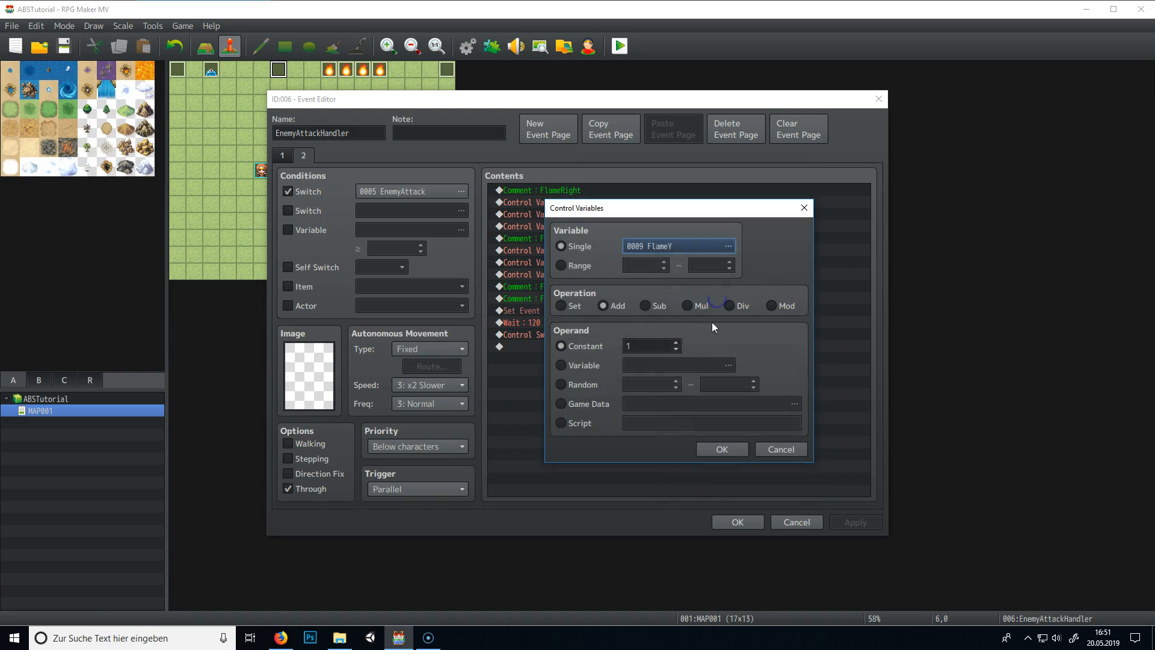
pyautogui.click(647, 345)
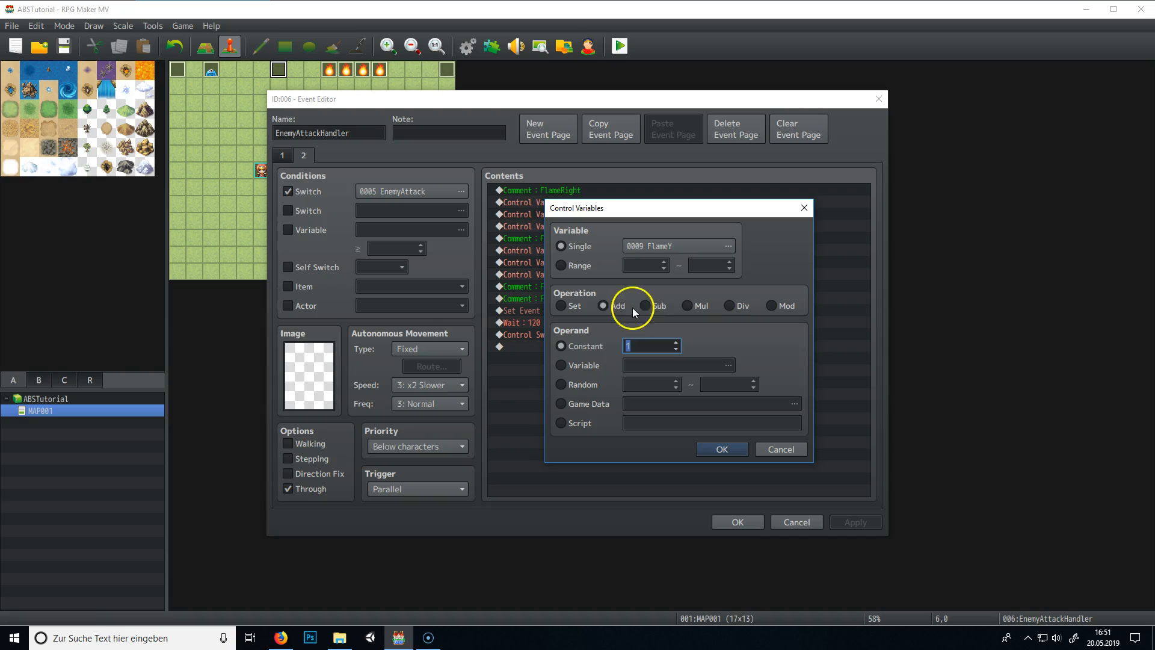
pyautogui.click(720, 449)
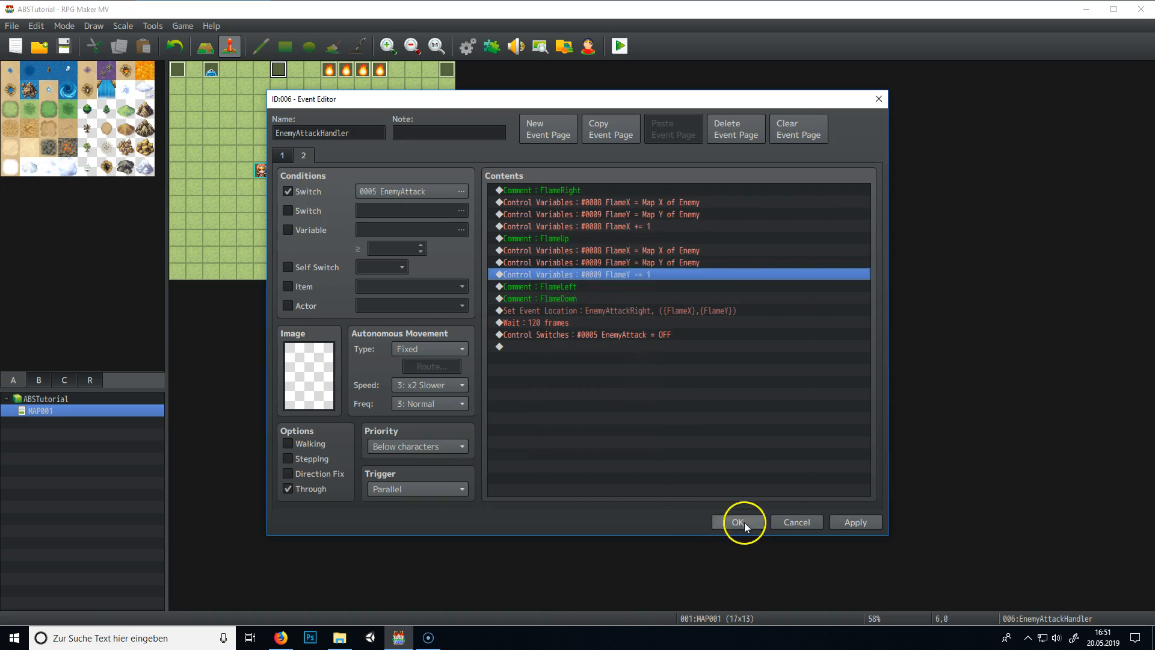
pyautogui.click(738, 520)
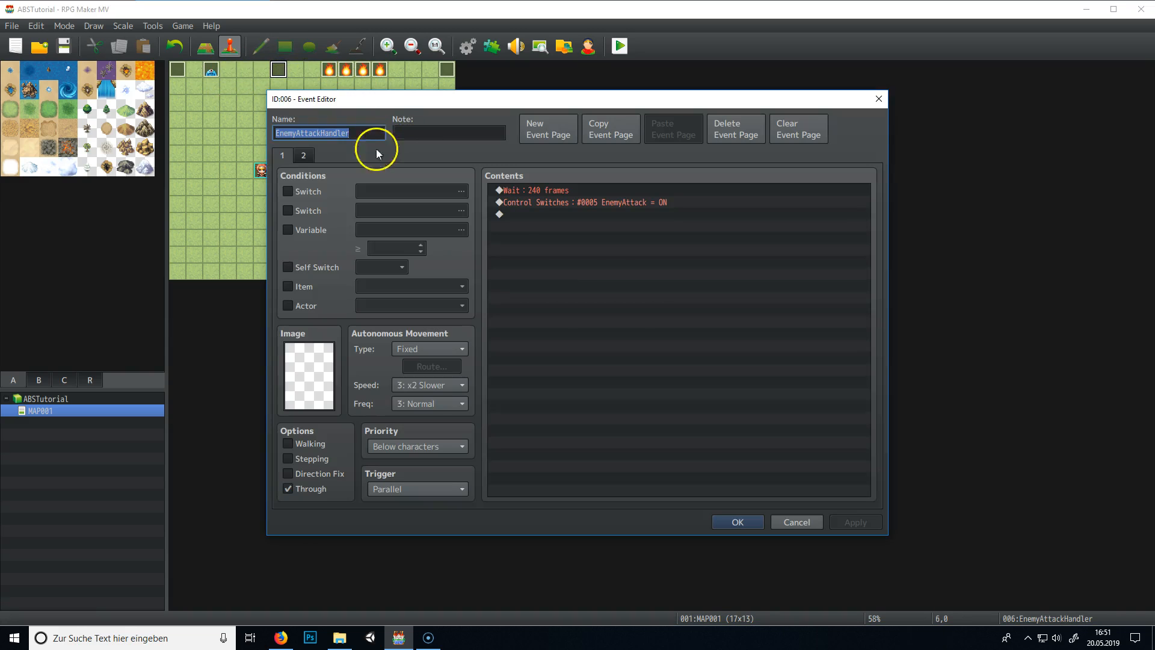
# Repeat the variable commands under FlameLeft and save the handler.
pyautogui.click(303, 156)
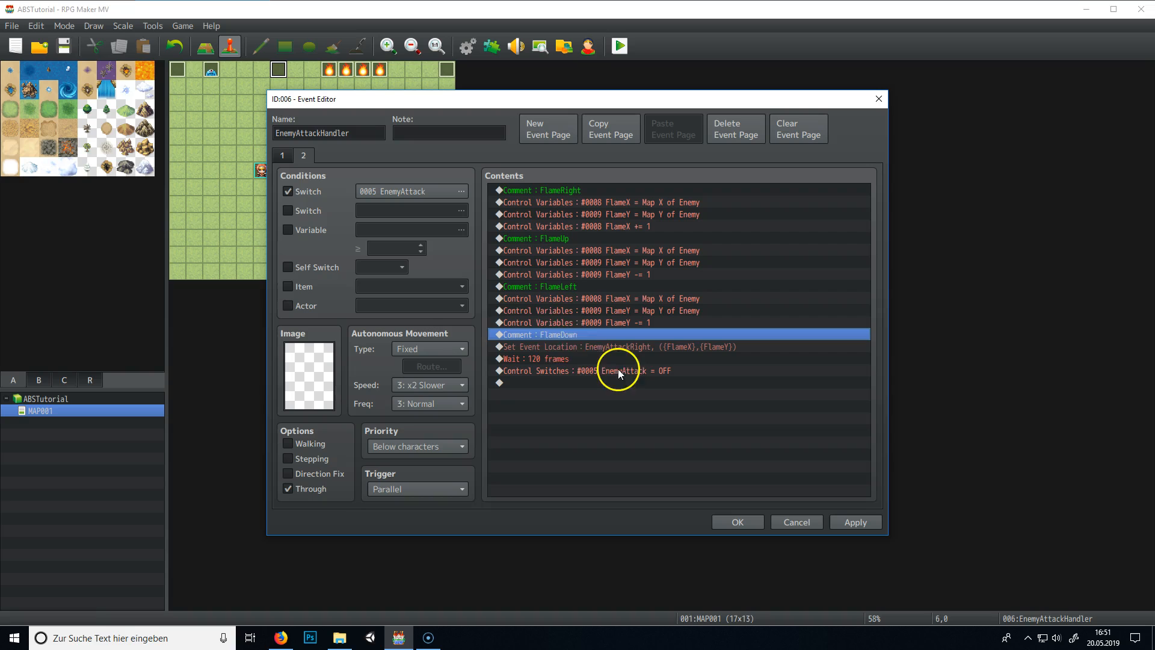
pyautogui.click(596, 298)
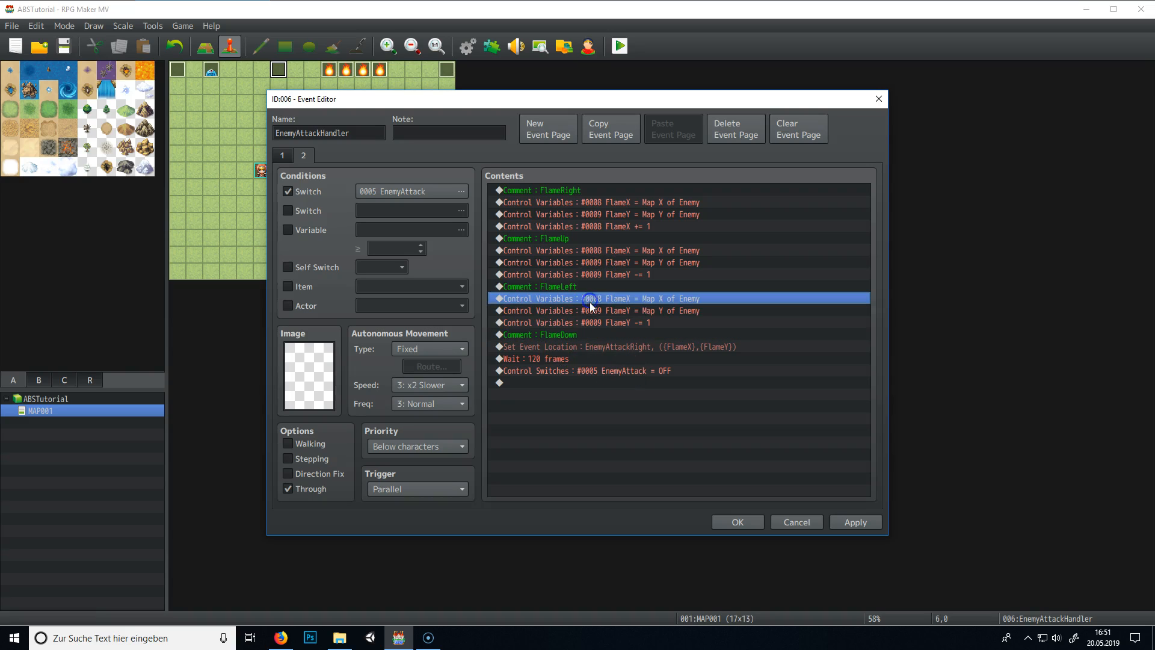
pyautogui.click(736, 521)
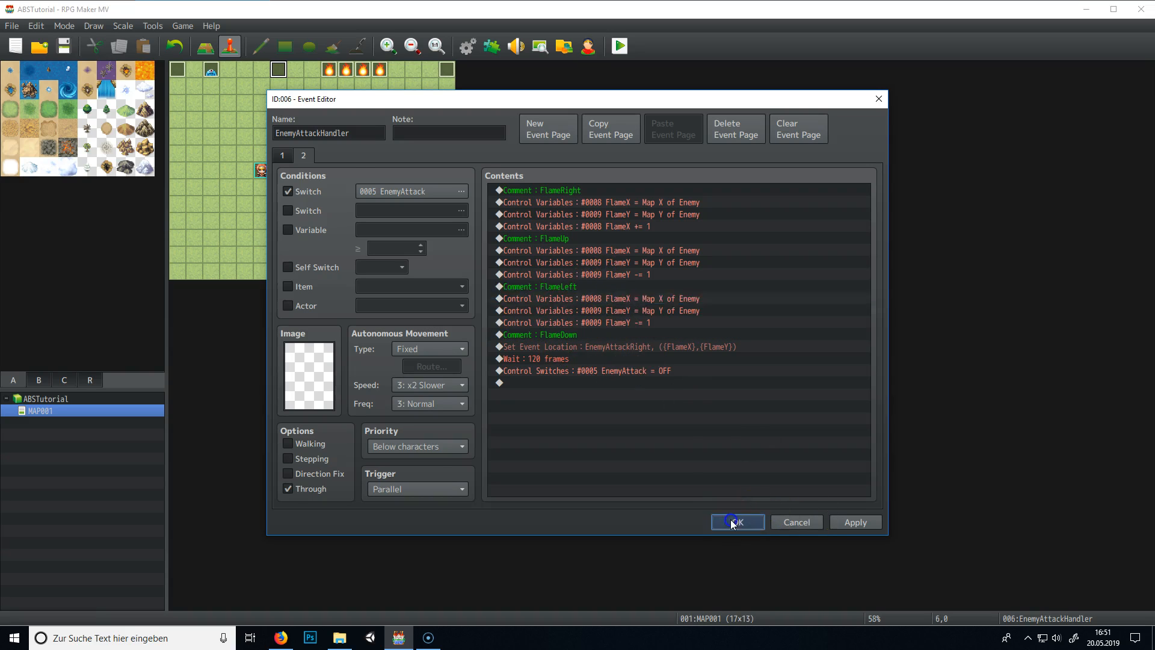
pyautogui.click(736, 521)
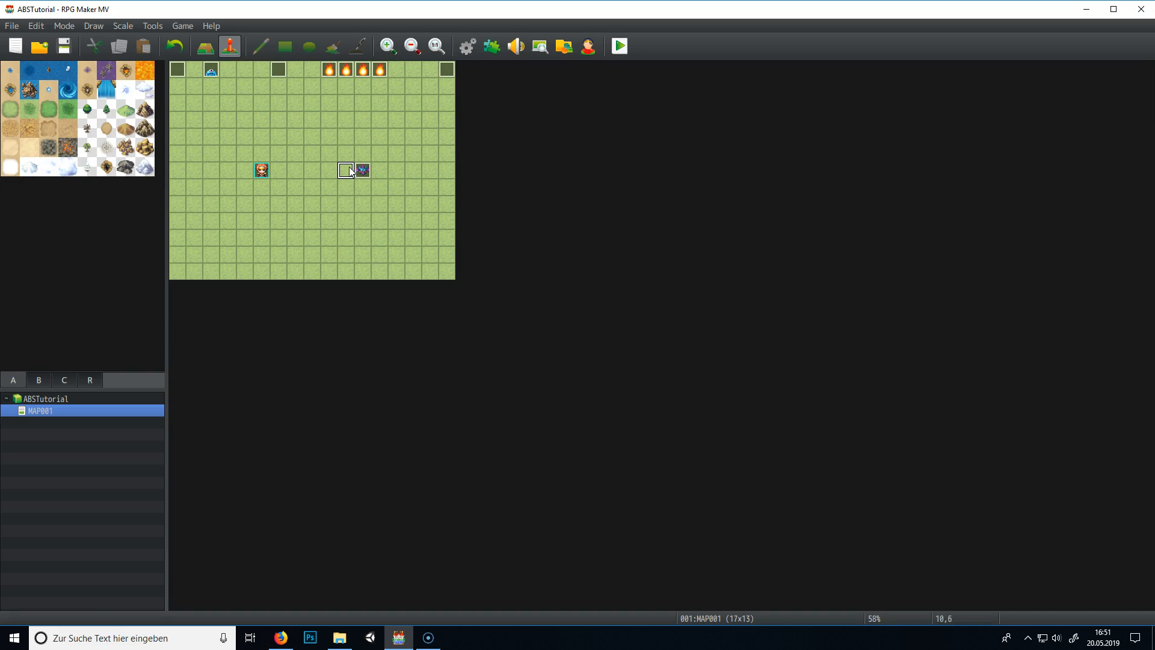
# Set FlameLeft's last command to variable 0008 FlameX Sub 1.
pyautogui.doubleClick(345, 169)
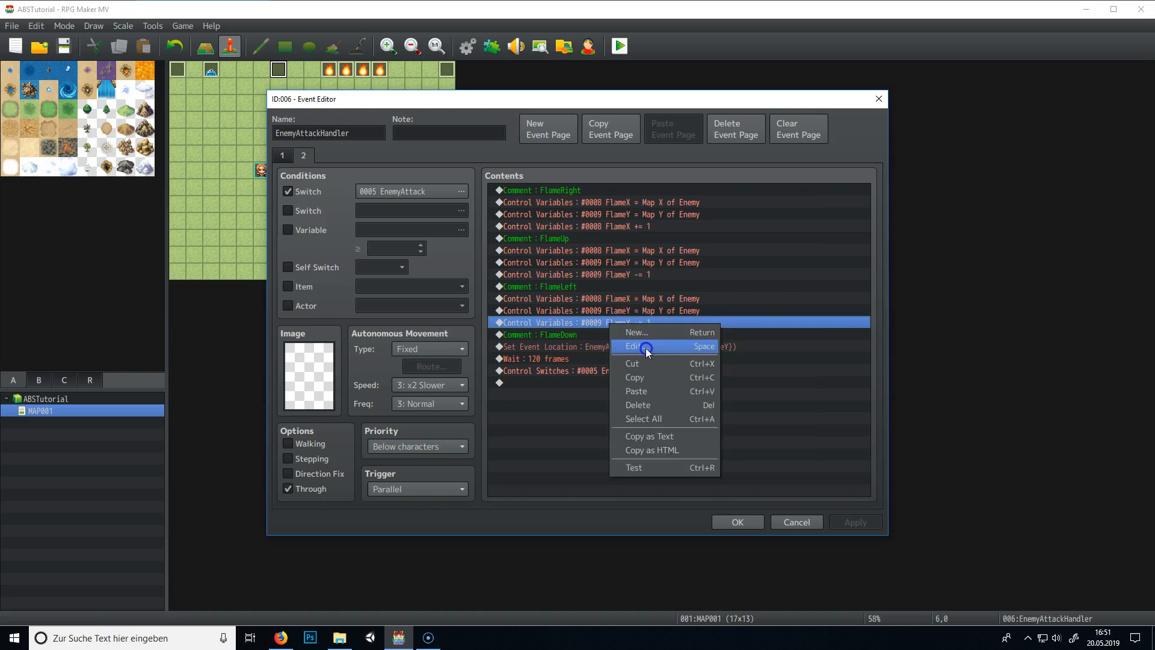
pyautogui.click(635, 345)
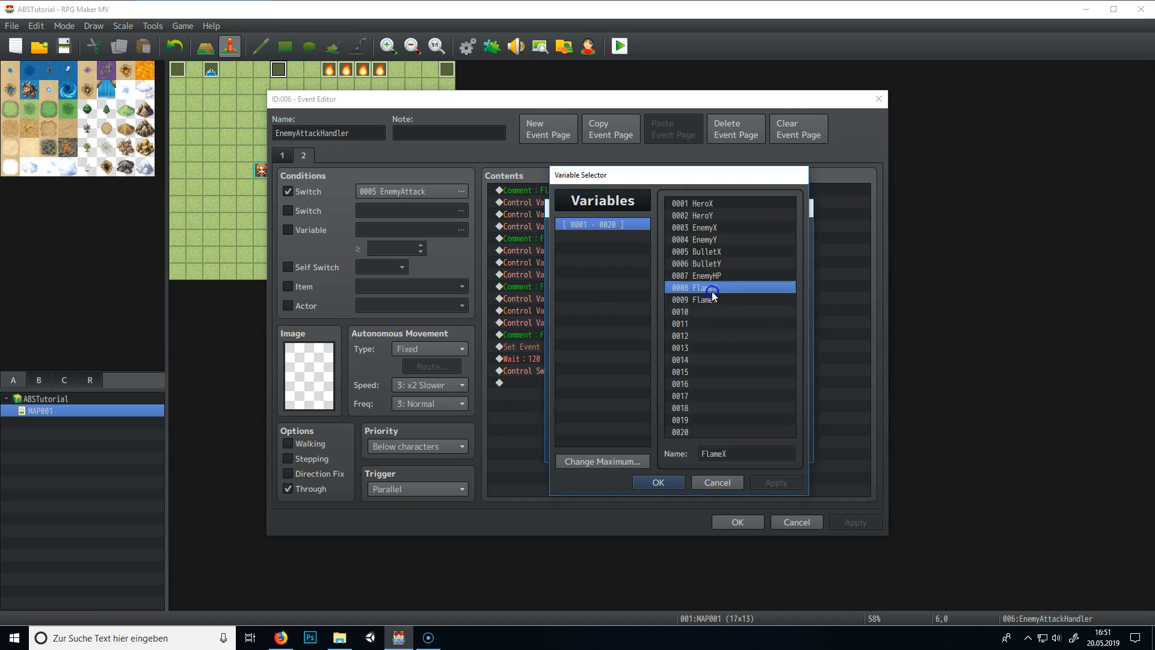
pyautogui.click(657, 481)
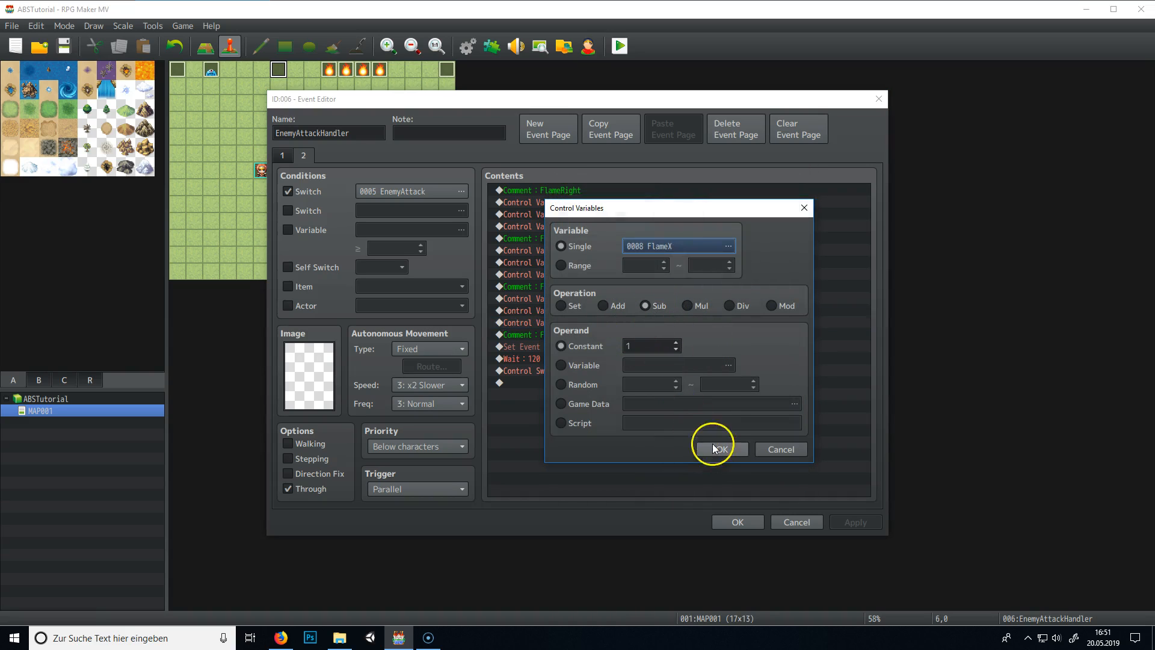
pyautogui.click(718, 449)
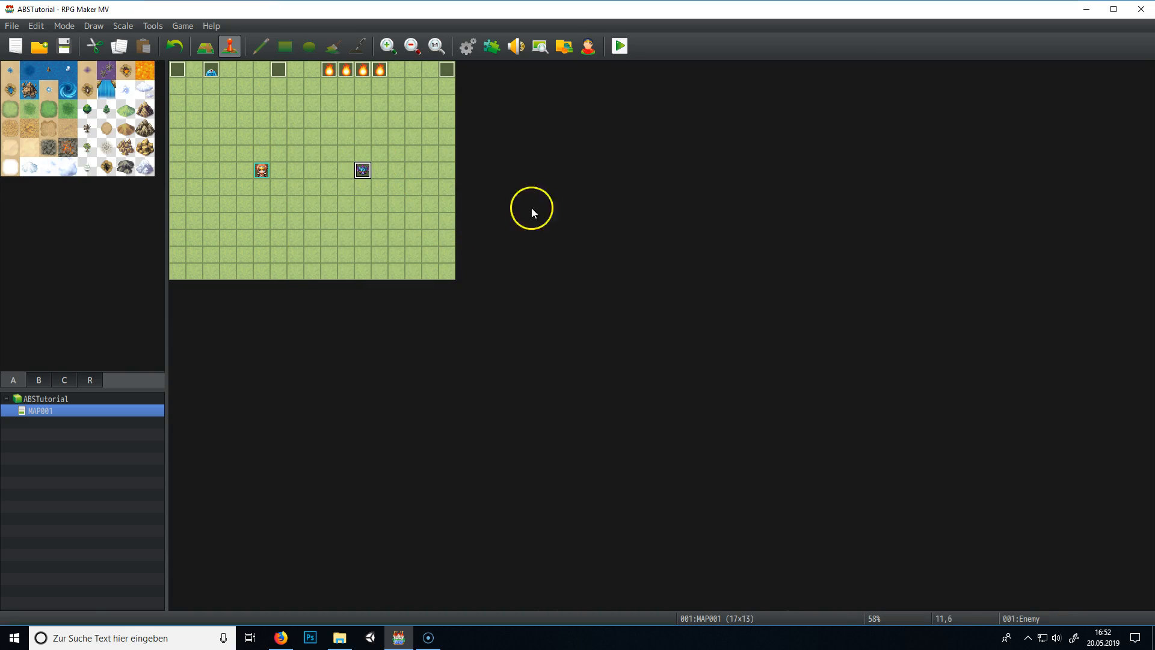
pyautogui.moveTo(389, 203)
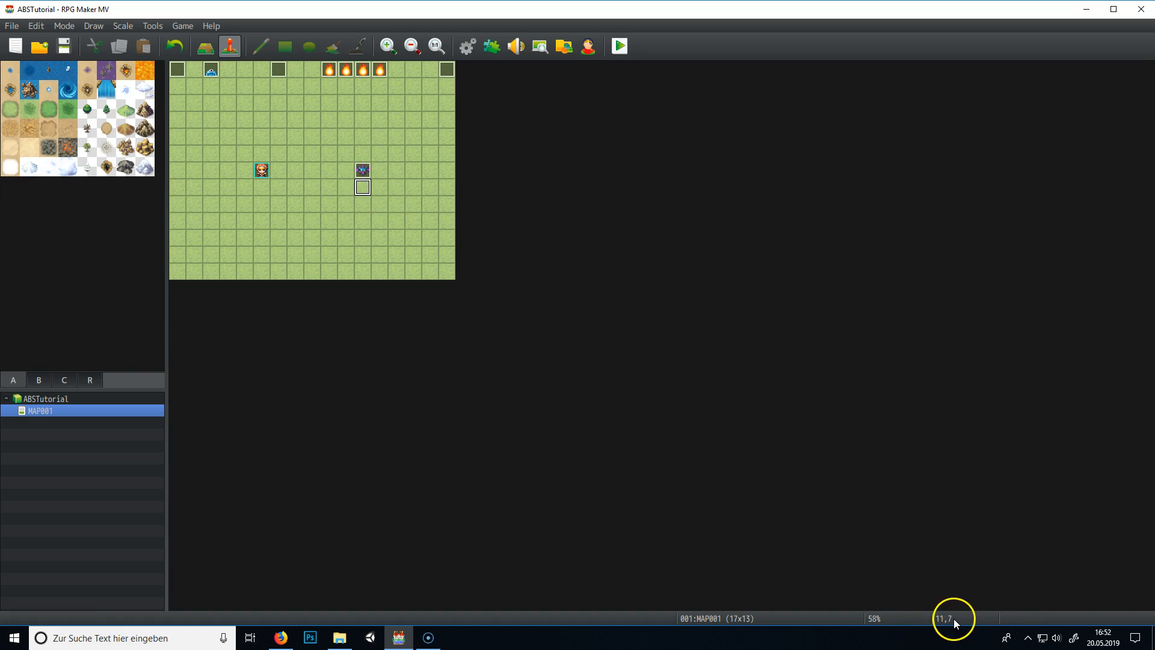
pyautogui.moveTo(949, 623)
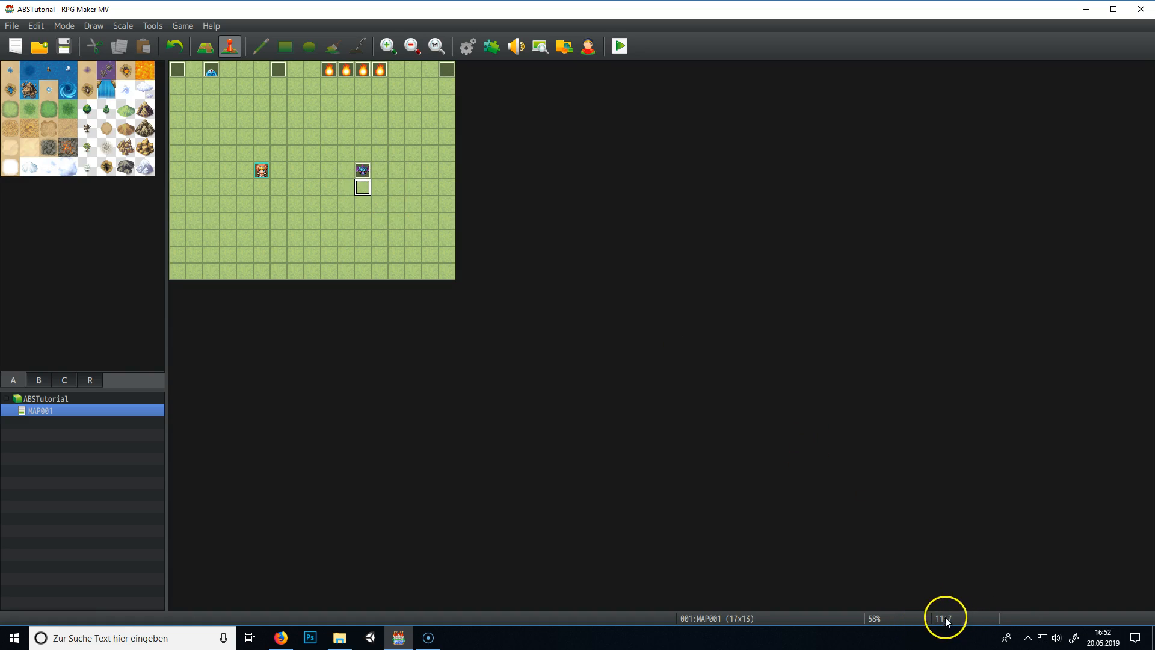
pyautogui.moveTo(950, 621)
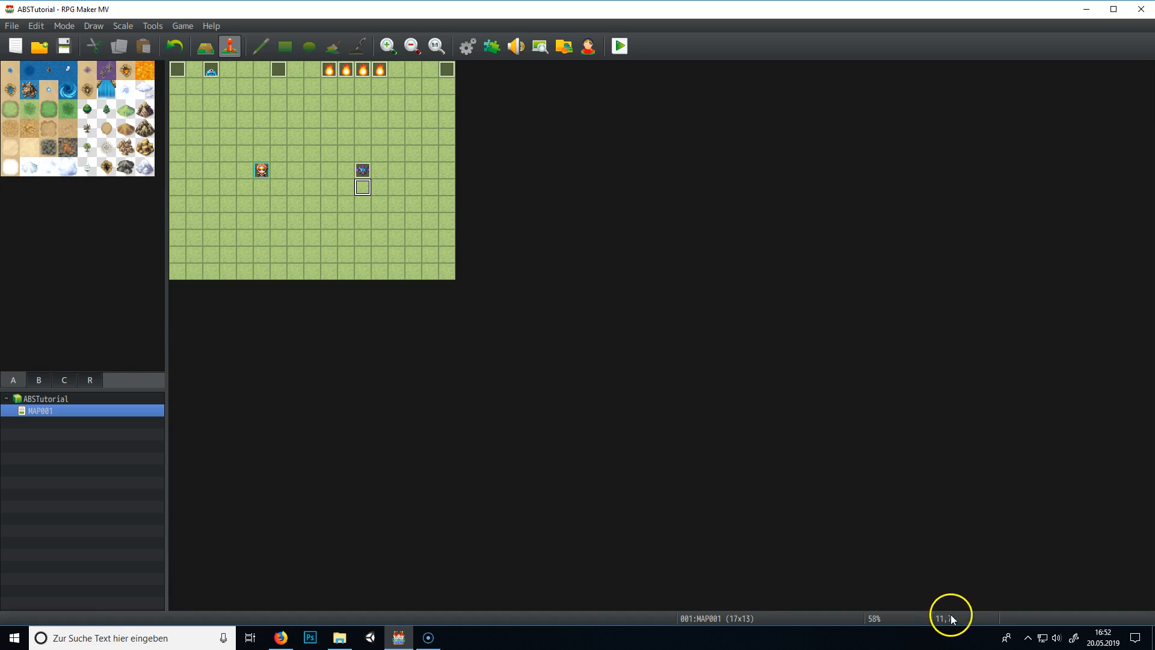
pyautogui.click(362, 169)
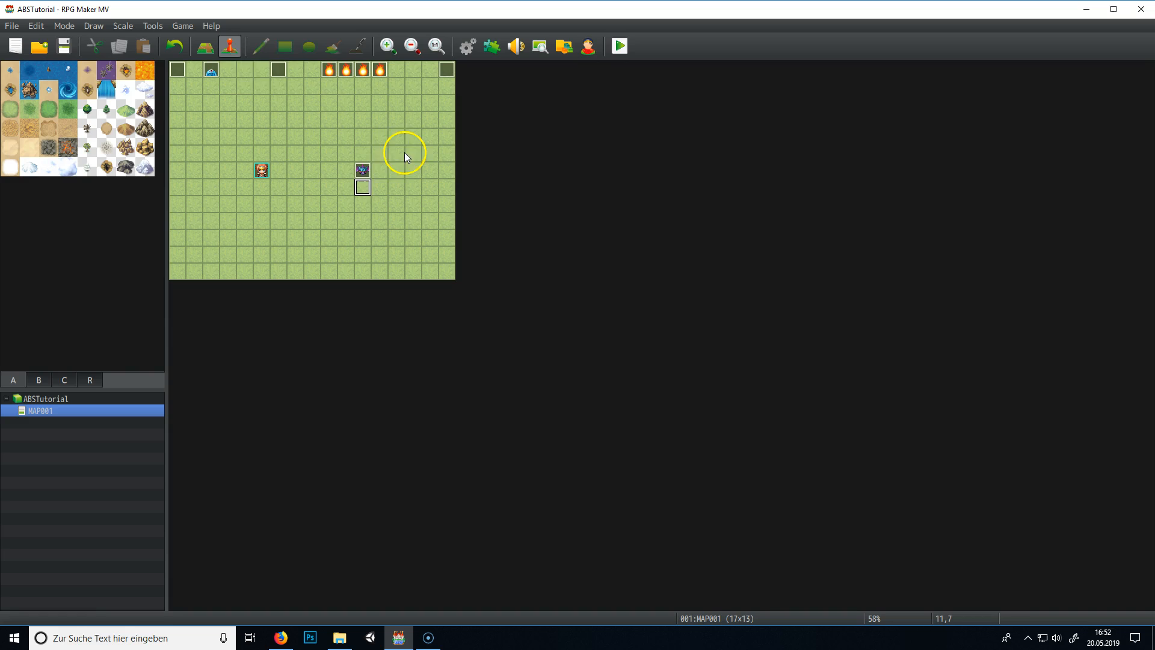
pyautogui.doubleClick(360, 170)
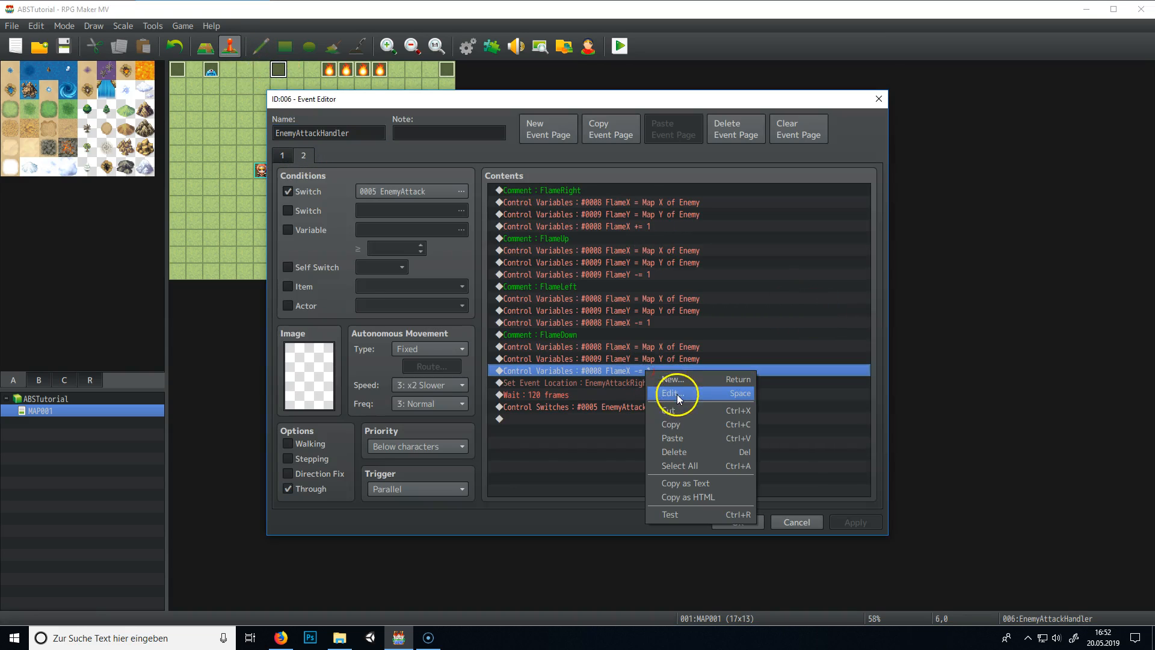
# Set FlameDown's last command to FlameY Add 1, then bring up the screen recorder.
pyautogui.click(670, 393)
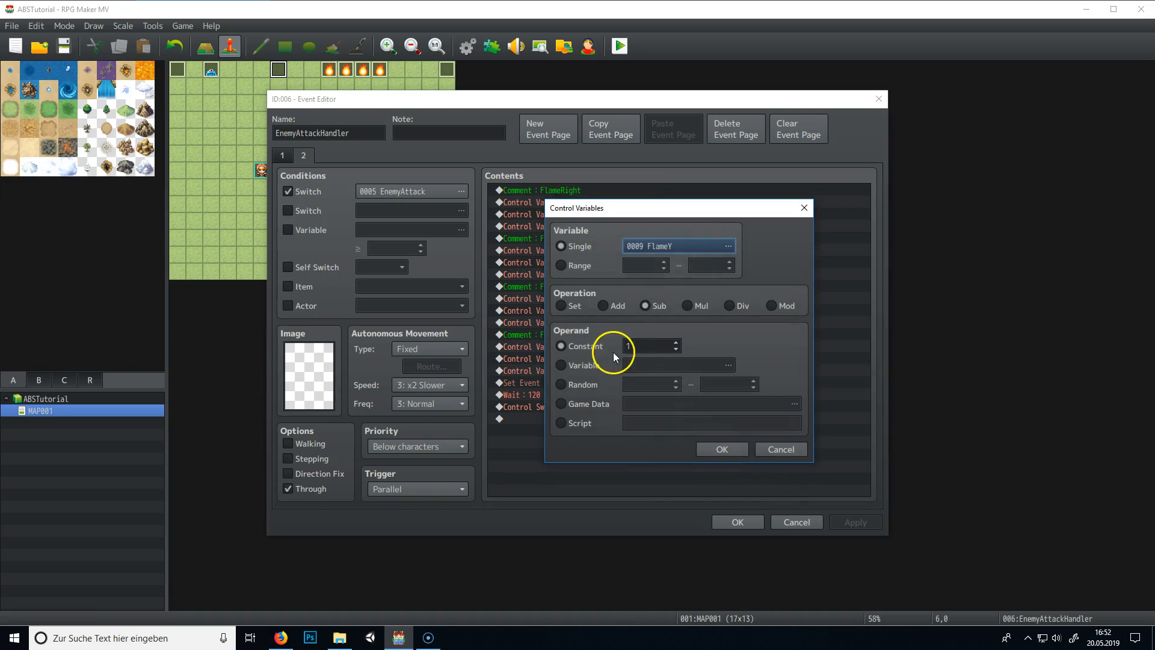
pyautogui.click(720, 449)
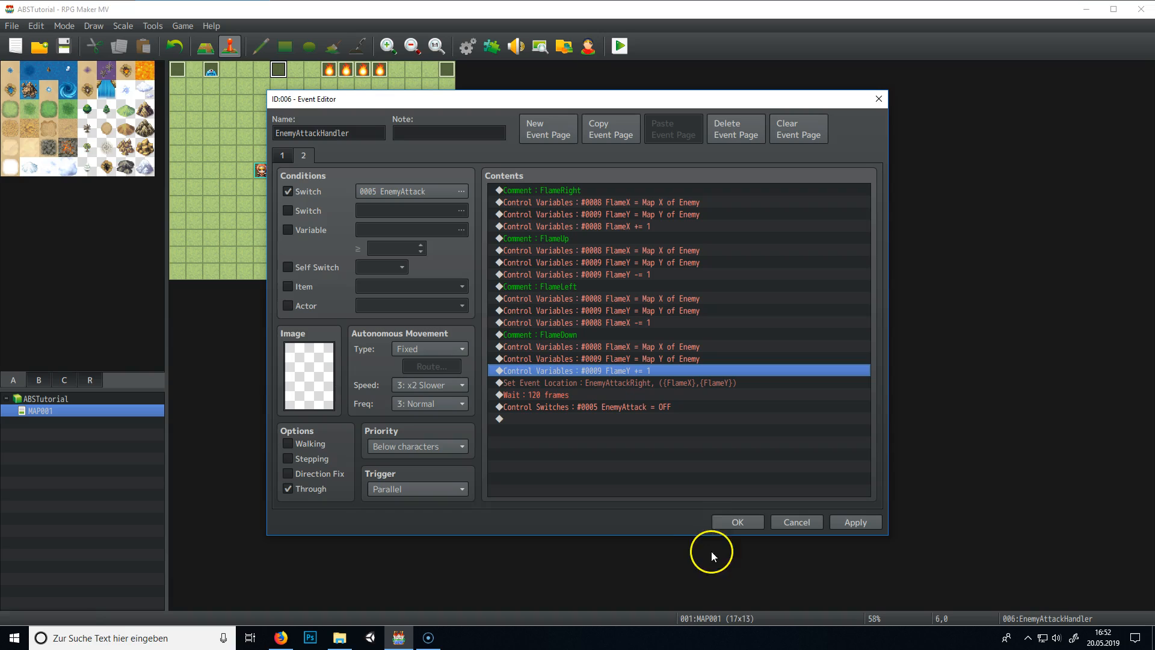
pyautogui.moveTo(632, 366)
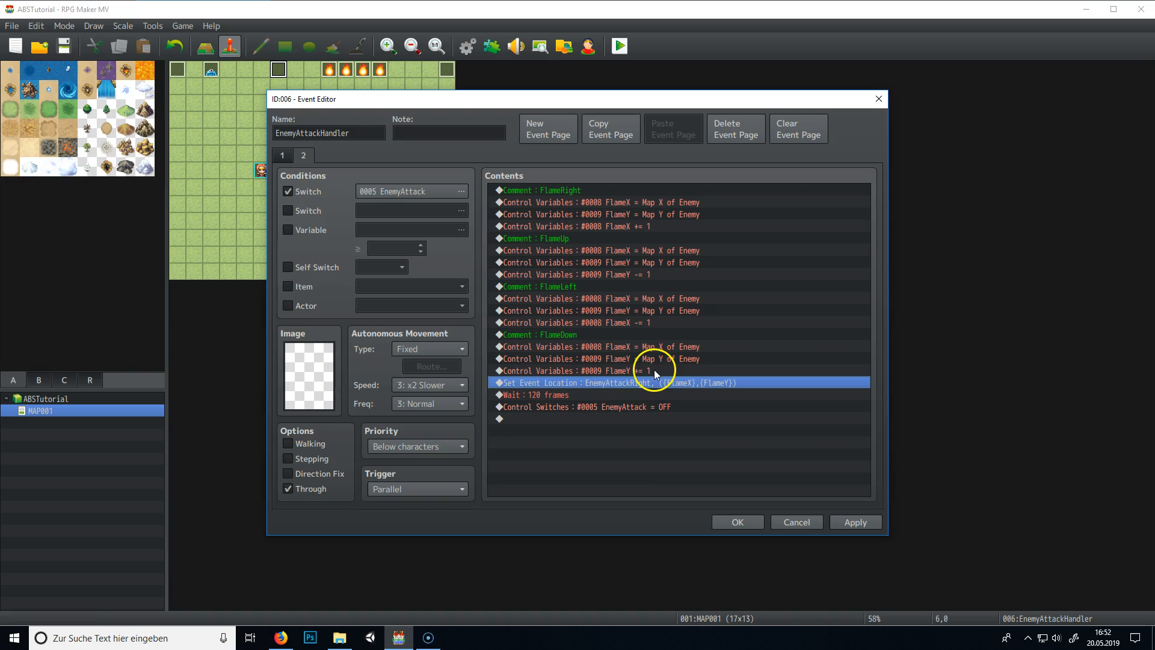
pyautogui.moveTo(651, 361)
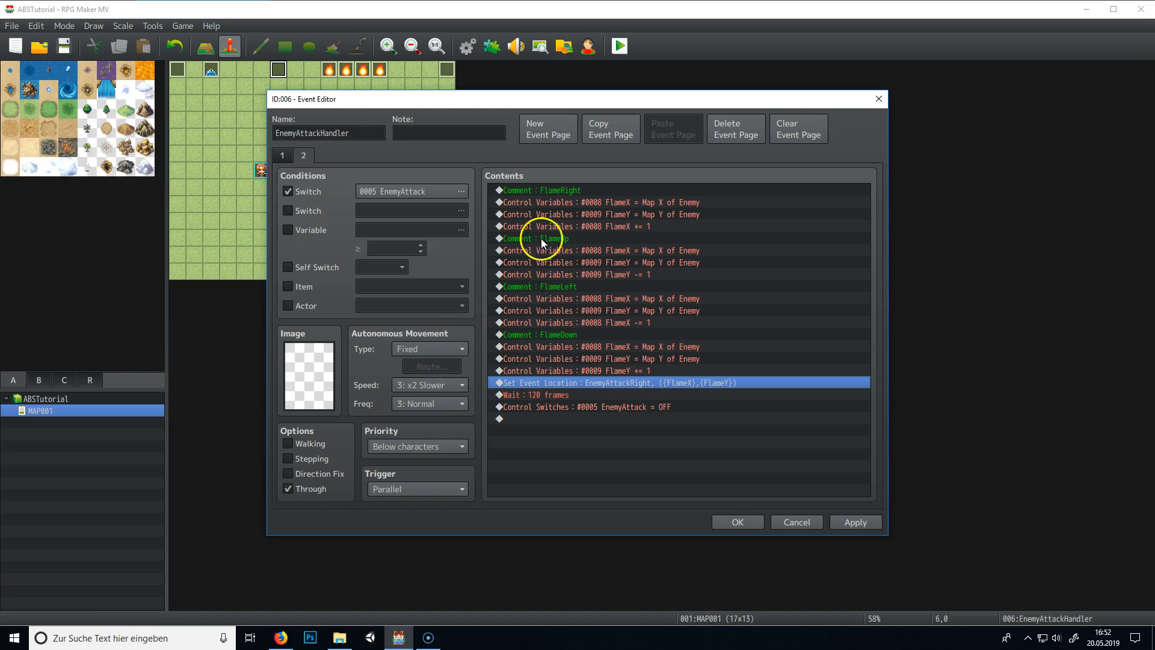
pyautogui.click(427, 638)
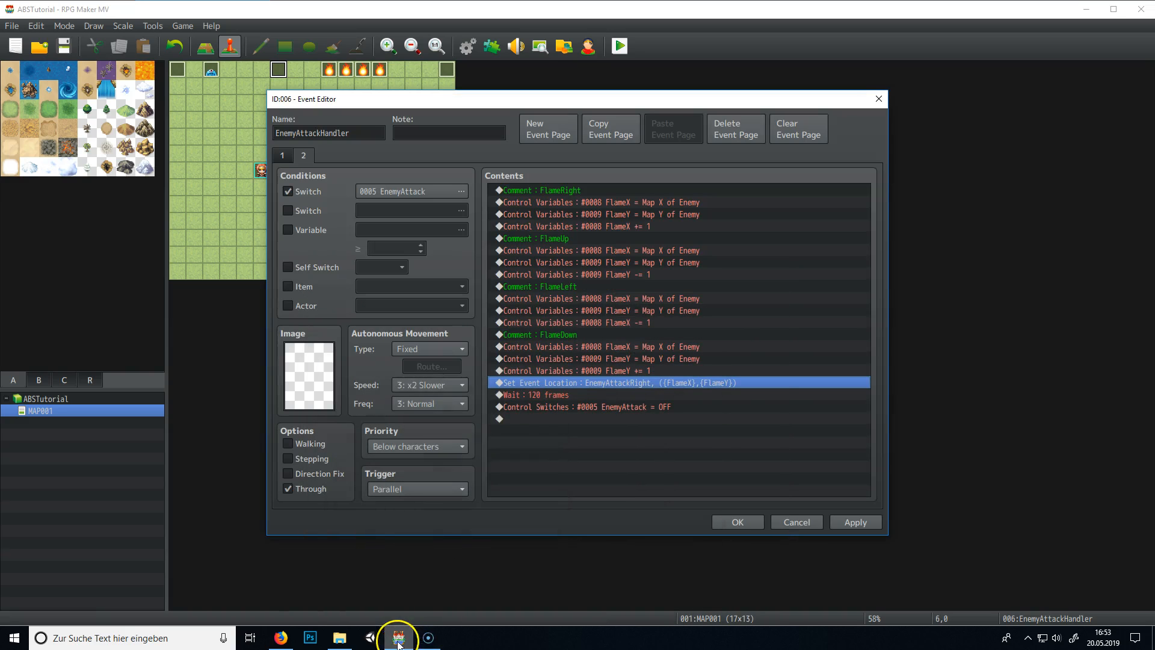
pyautogui.click(398, 637)
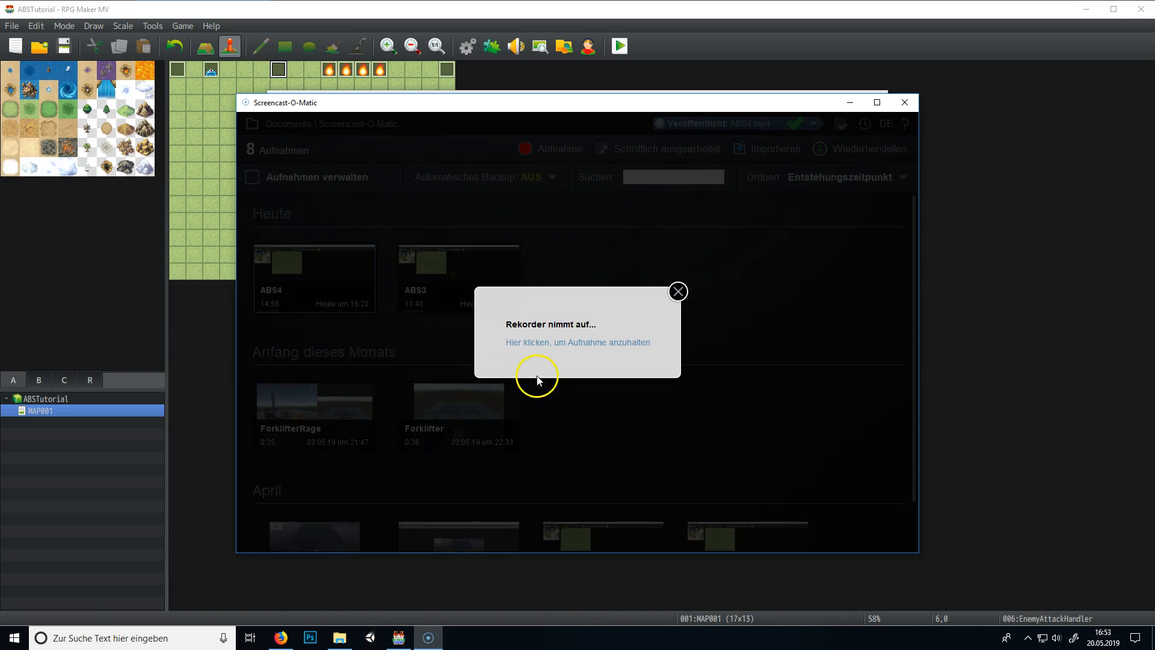
pyautogui.moveTo(560, 348)
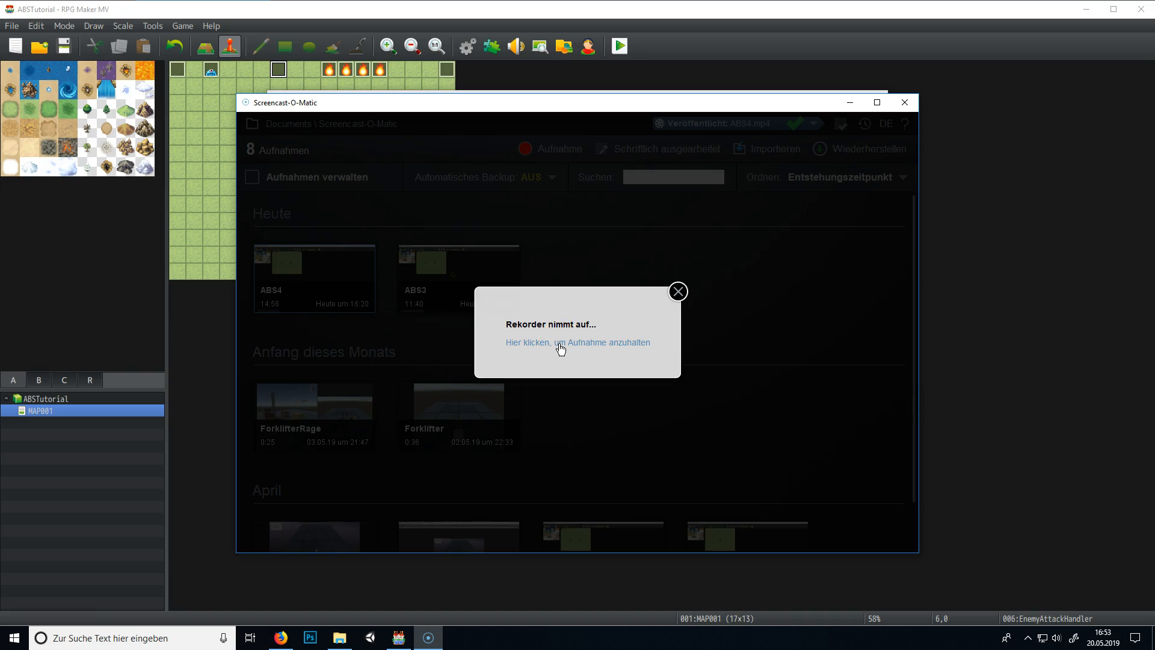
# Pause the Screencast-O-Matic recording.
pyautogui.click(577, 342)
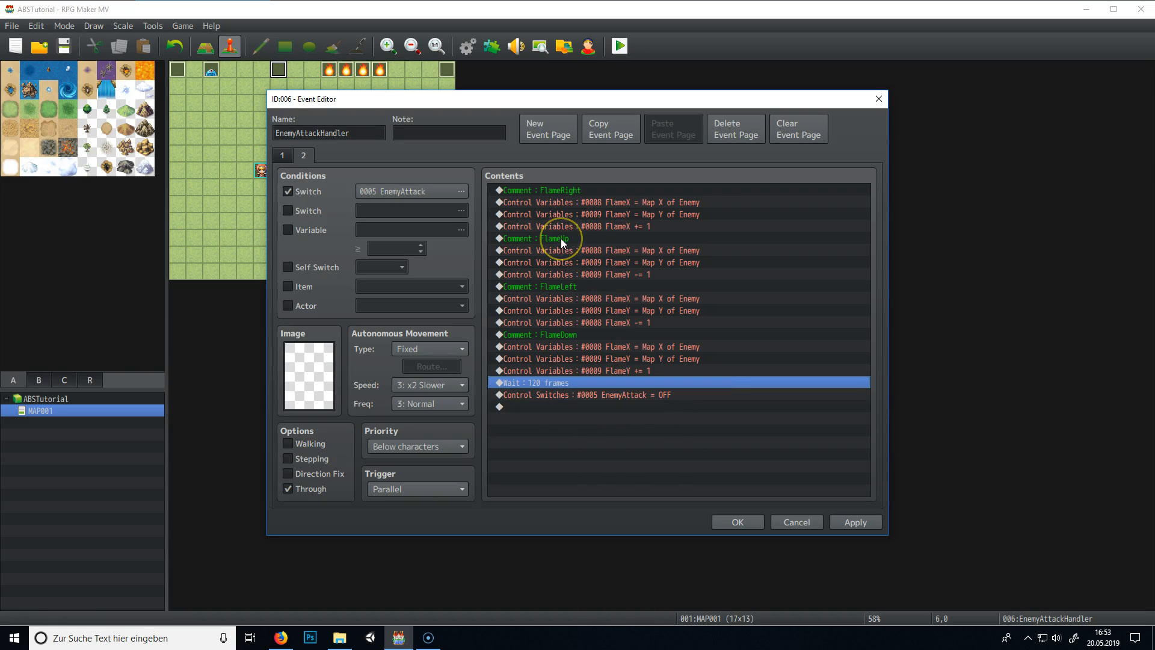
# Make the FlameUp block's Set Event Location move EnemyAttackUp to FlameX, FlameY.
pyautogui.click(559, 238)
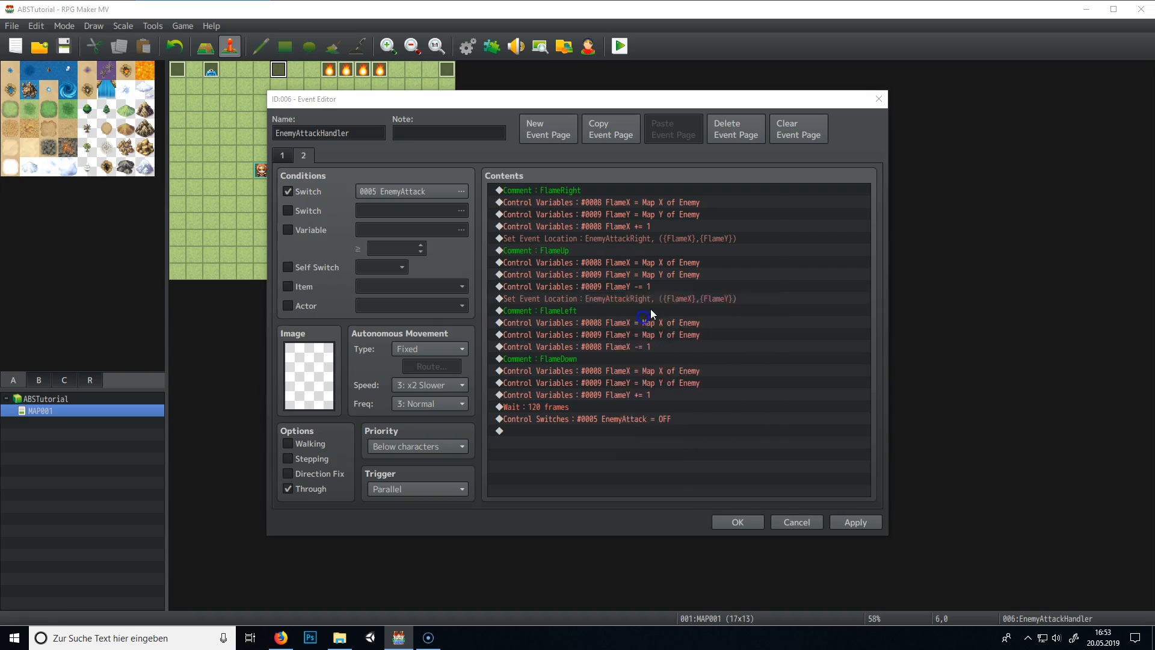
pyautogui.doubleClick(620, 239)
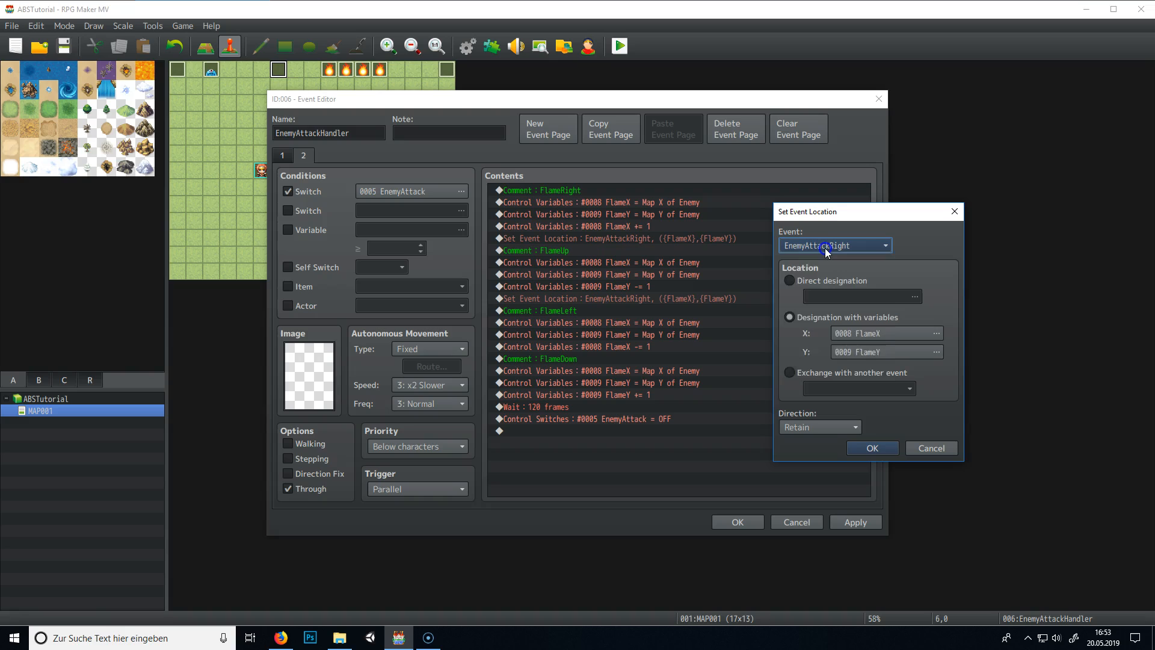
pyautogui.click(834, 245)
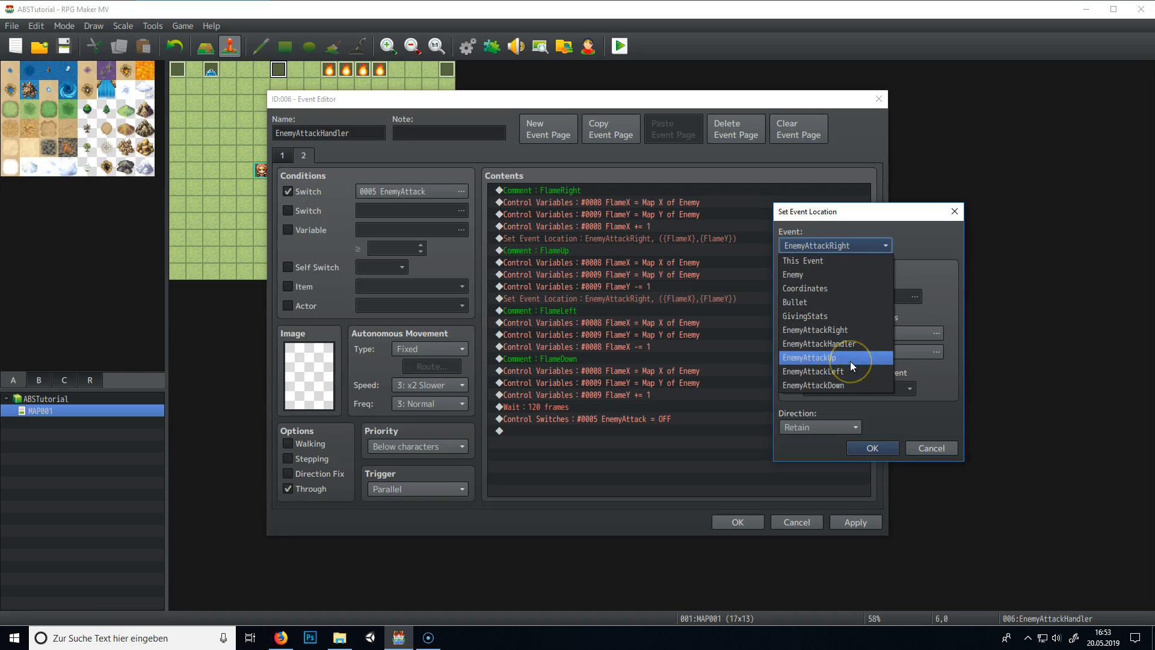
pyautogui.click(808, 357)
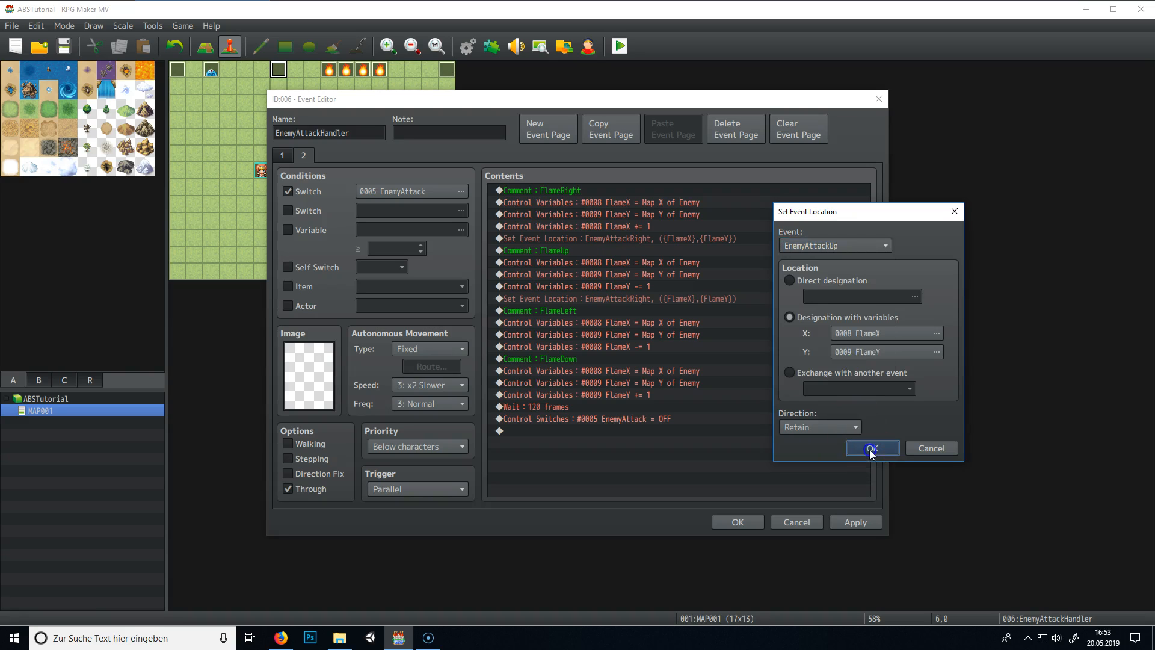
pyautogui.click(871, 447)
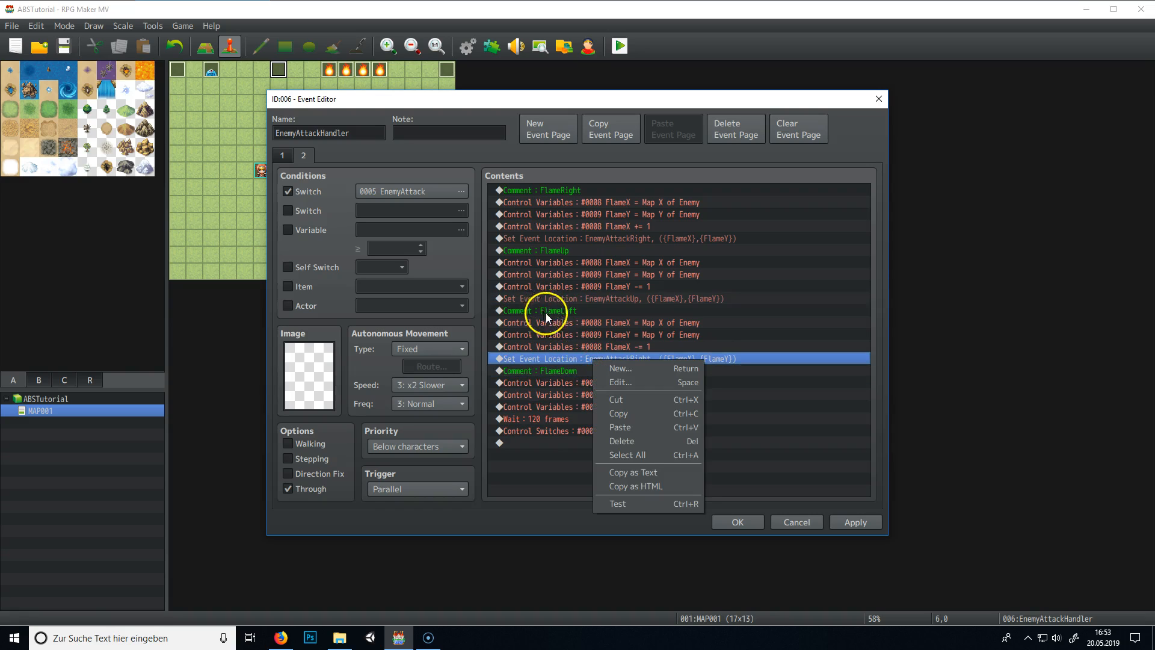
pyautogui.moveTo(615, 368)
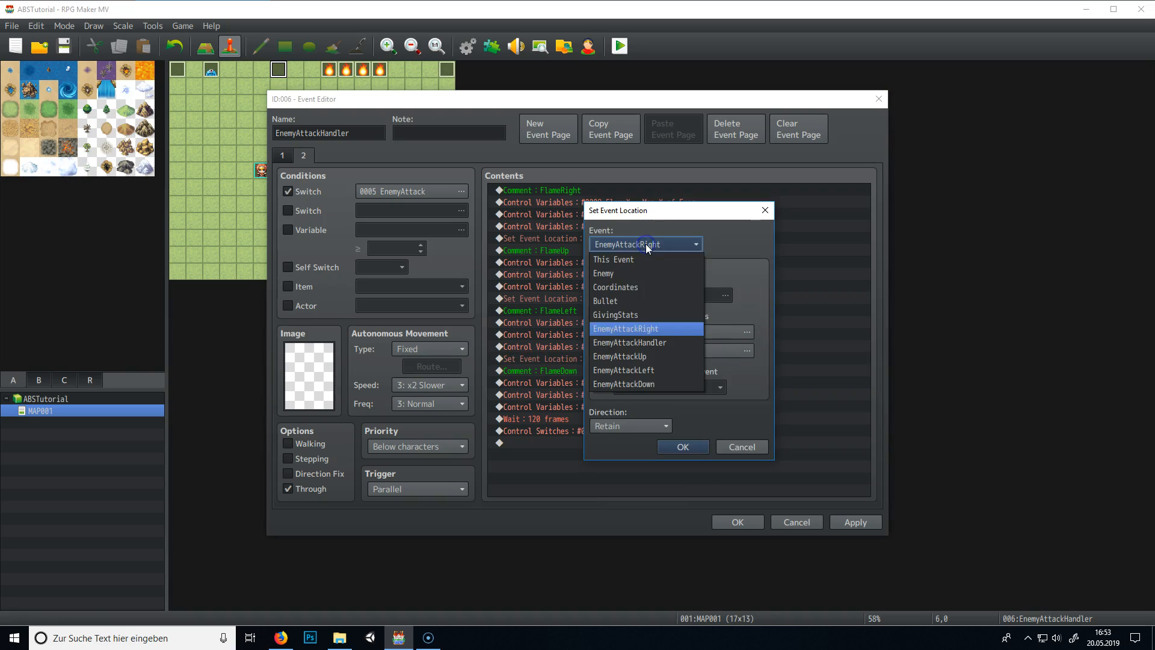
# Point the FlameLeft and FlameDown location commands at EnemyAttackLeft and EnemyAttackDown, then accept the handler.
pyautogui.click(623, 369)
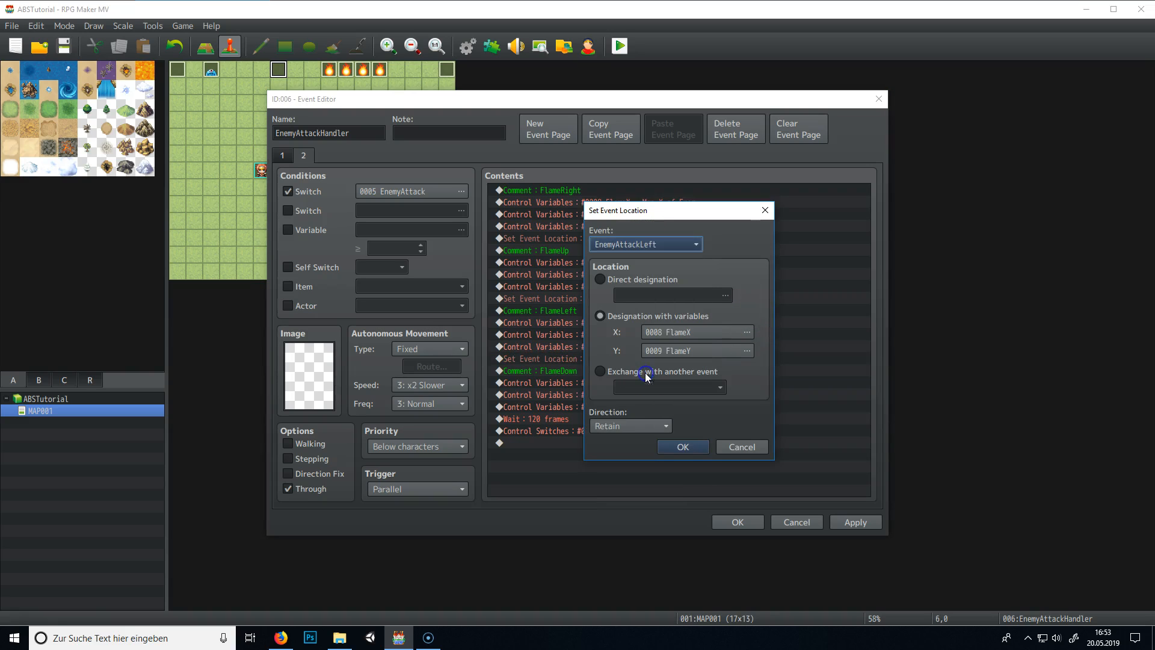
pyautogui.click(681, 447)
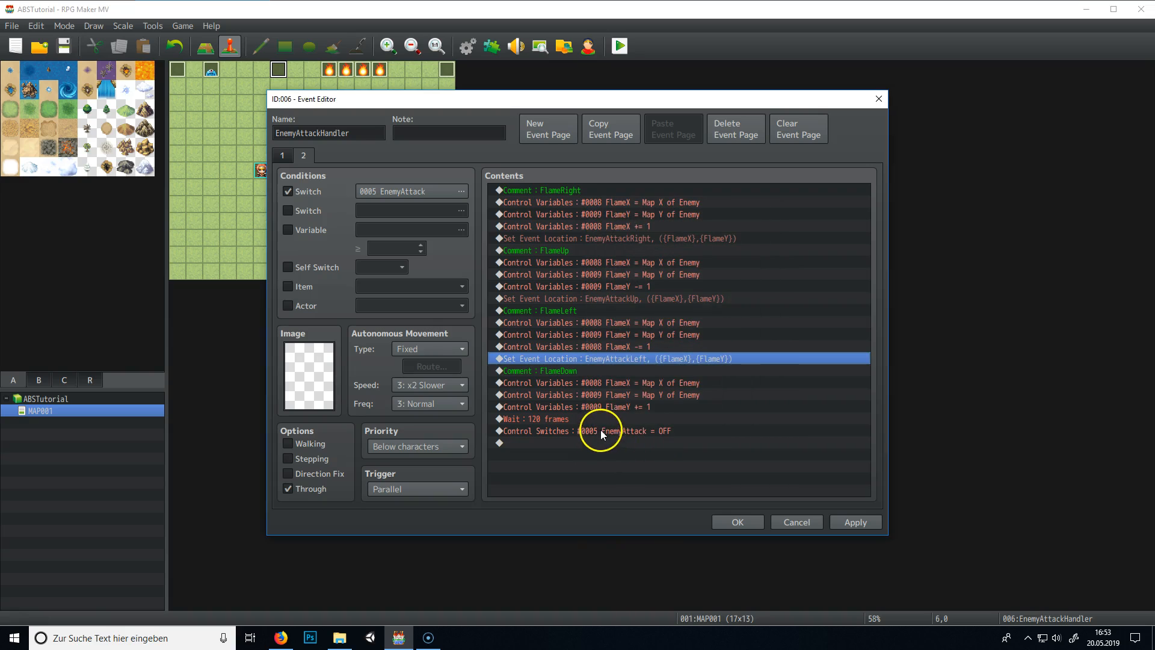
pyautogui.moveTo(572, 419)
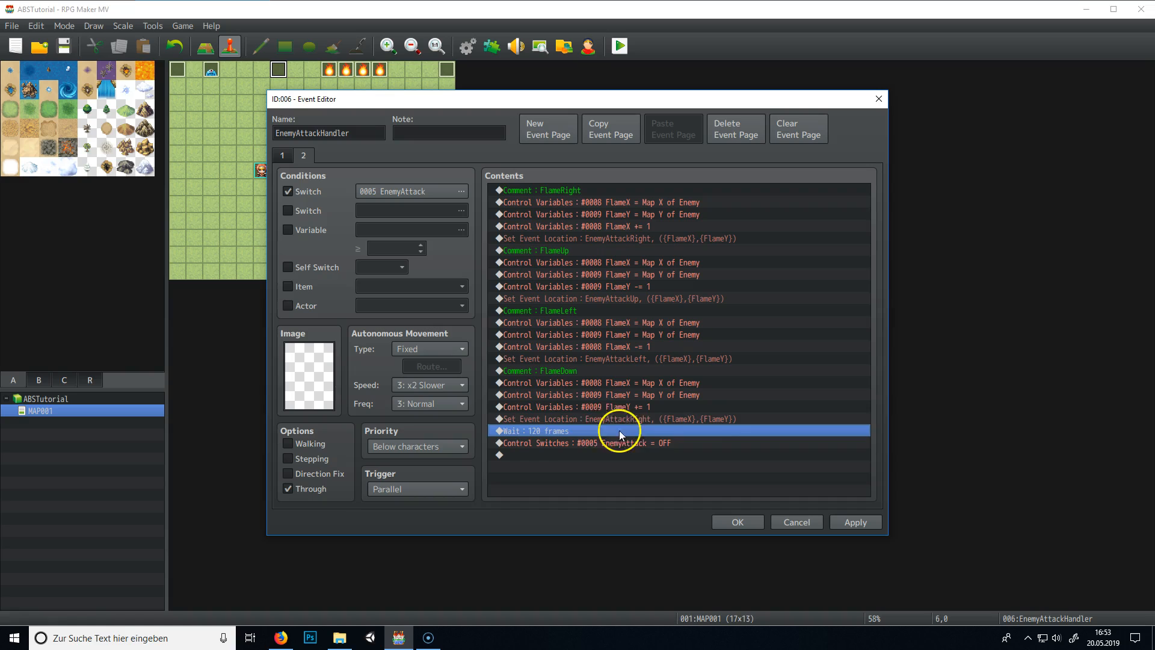
pyautogui.rightClick(619, 418)
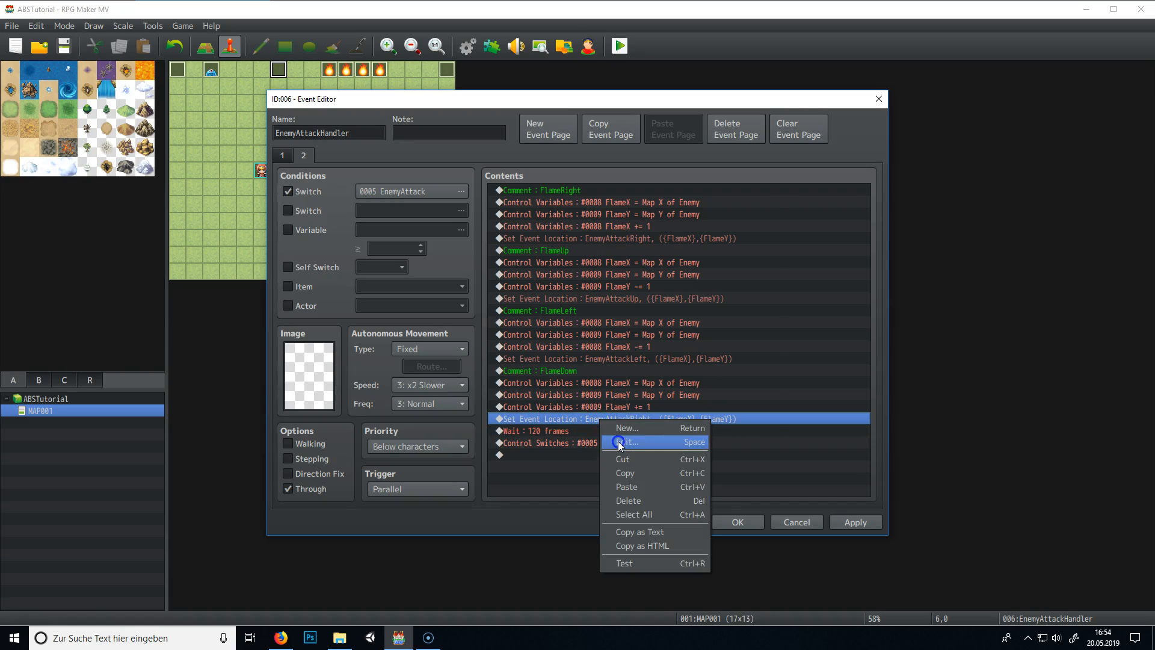
pyautogui.click(627, 441)
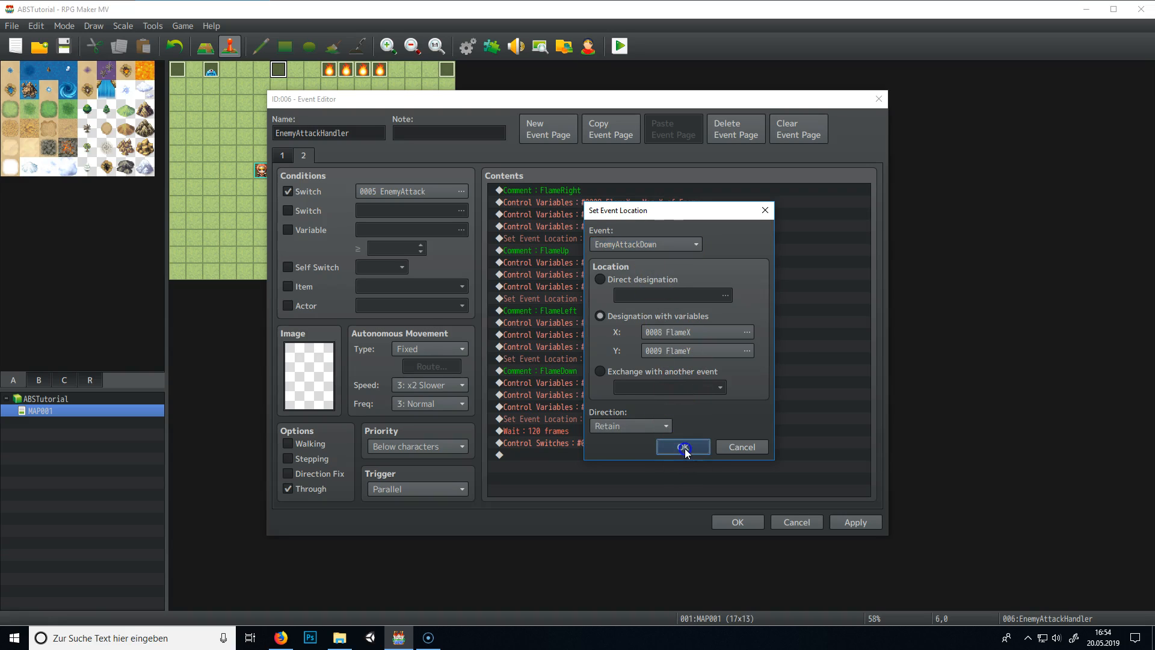
pyautogui.click(681, 446)
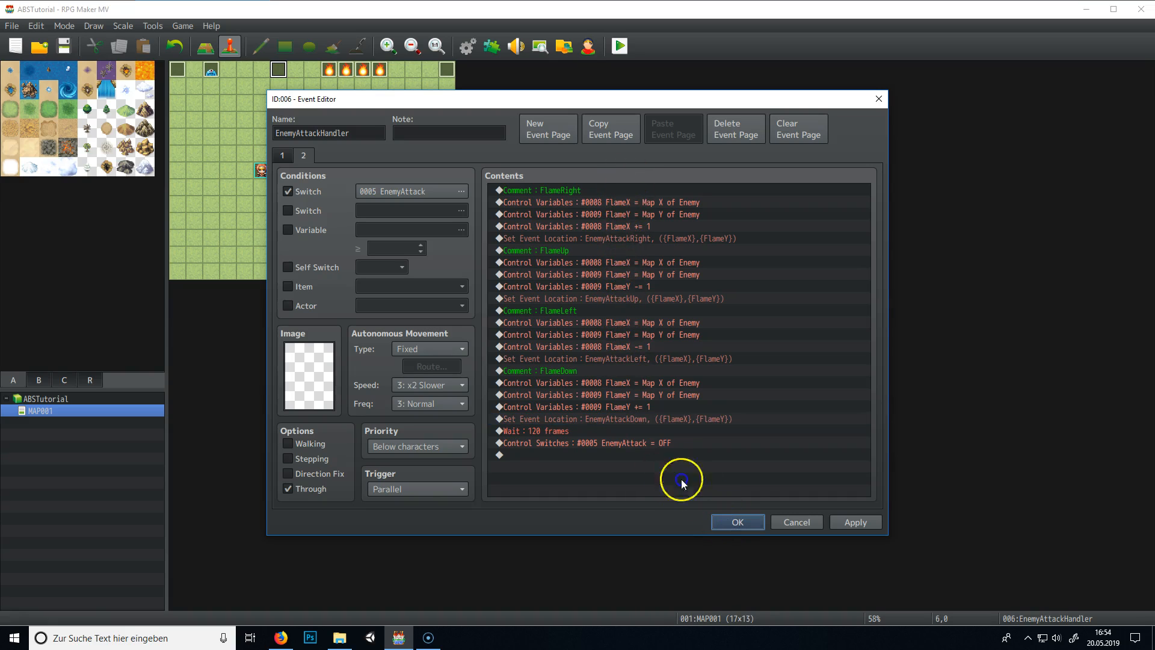
pyautogui.click(736, 521)
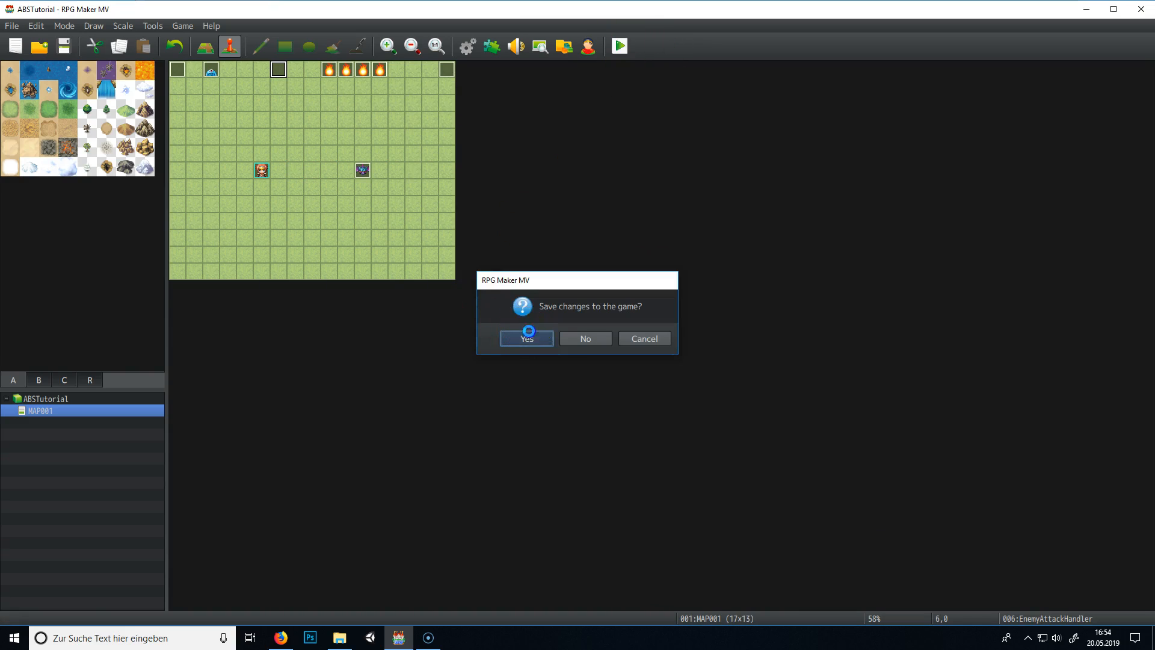
# Save the handler changes and launch a playtest of the flame attack.
pyautogui.click(642, 338)
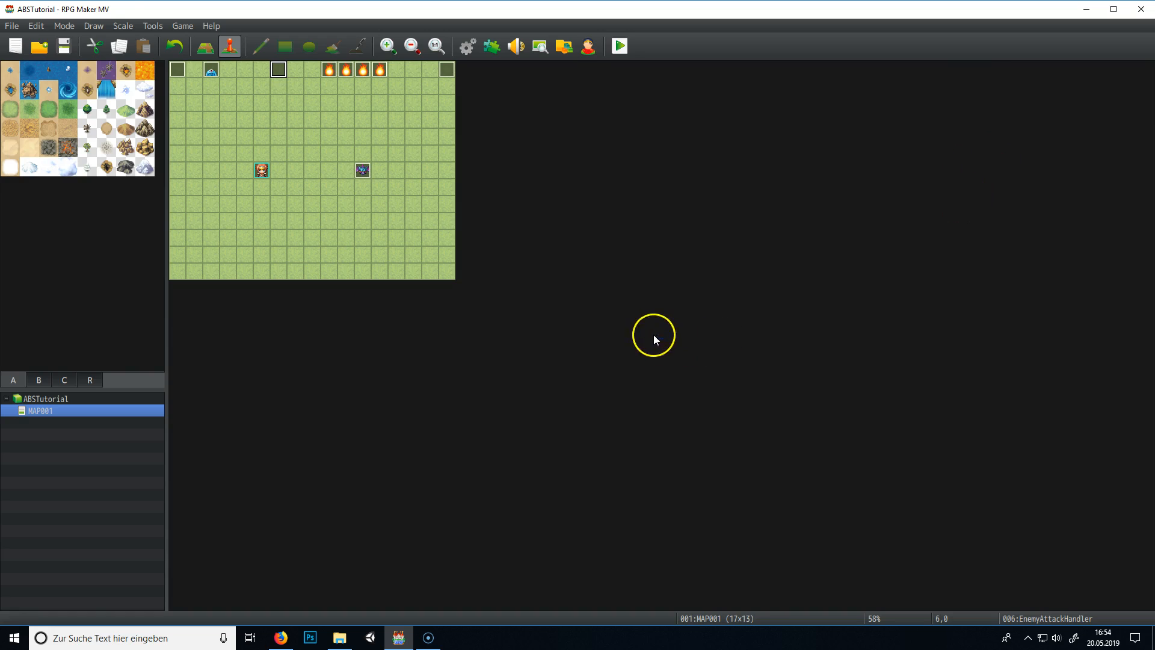
pyautogui.click(617, 46)
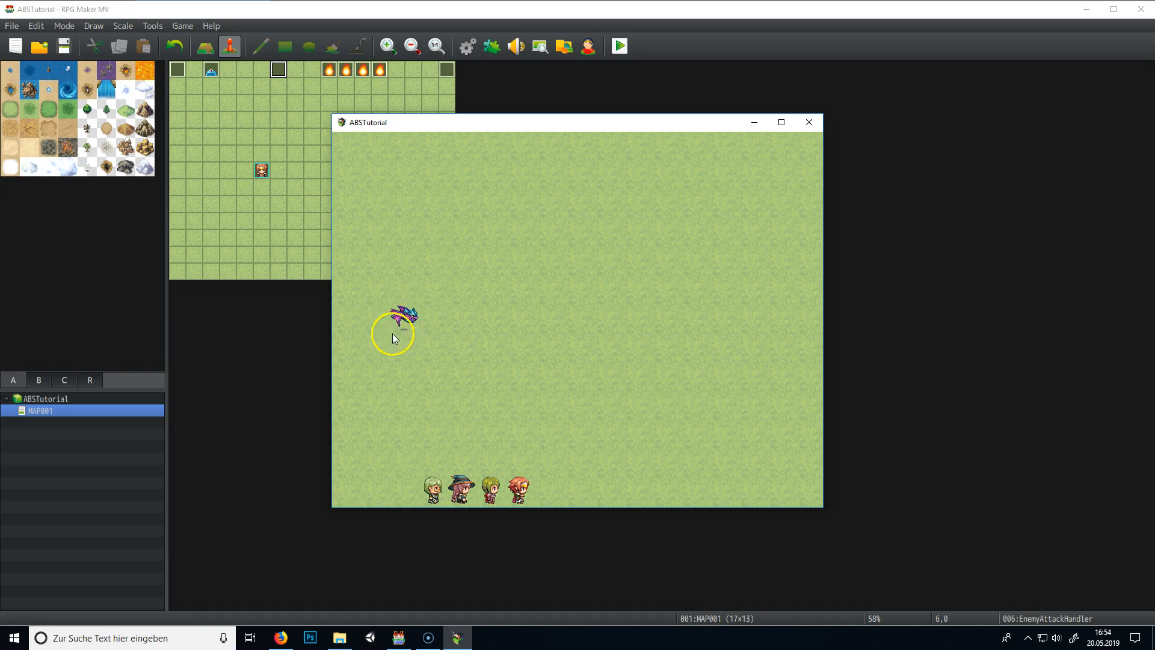
pyautogui.moveTo(420, 383)
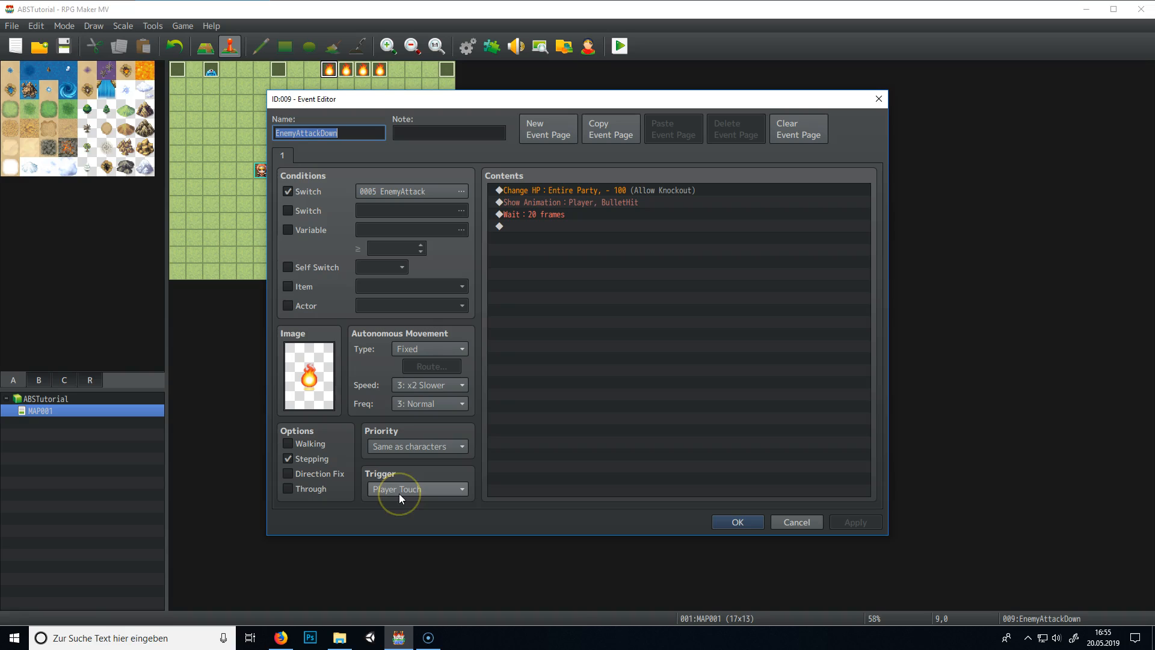
pyautogui.moveTo(405, 488)
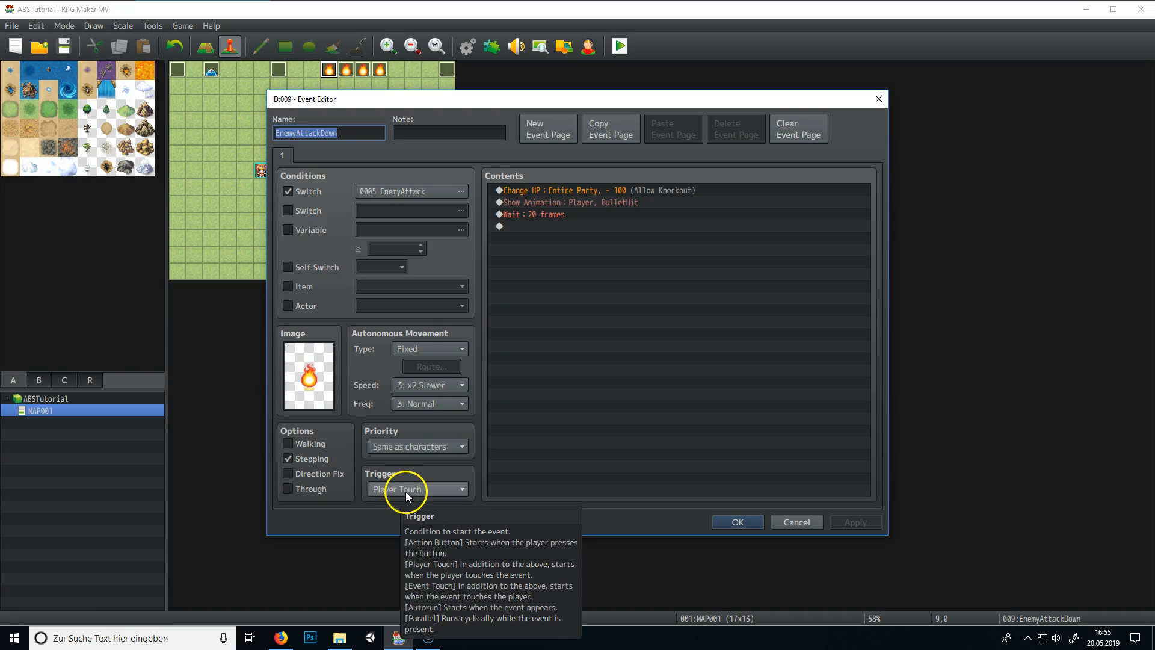
# Close the EnemyAttackDown event editor and reopen a flame event on the map.
pyautogui.click(416, 445)
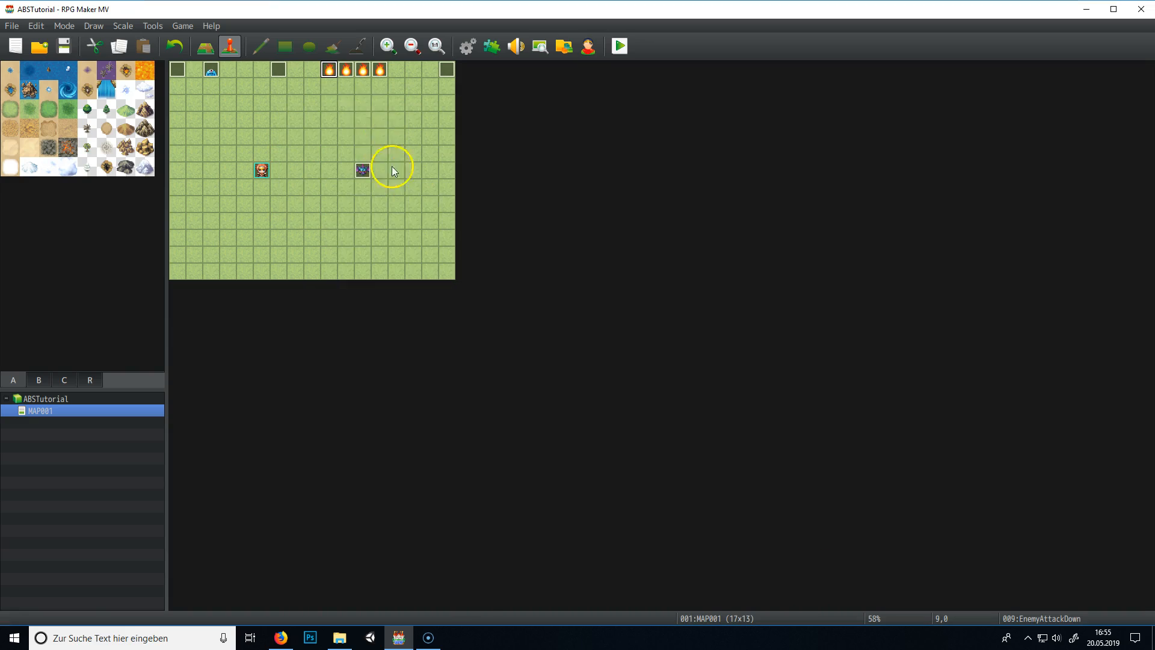
pyautogui.doubleClick(362, 170)
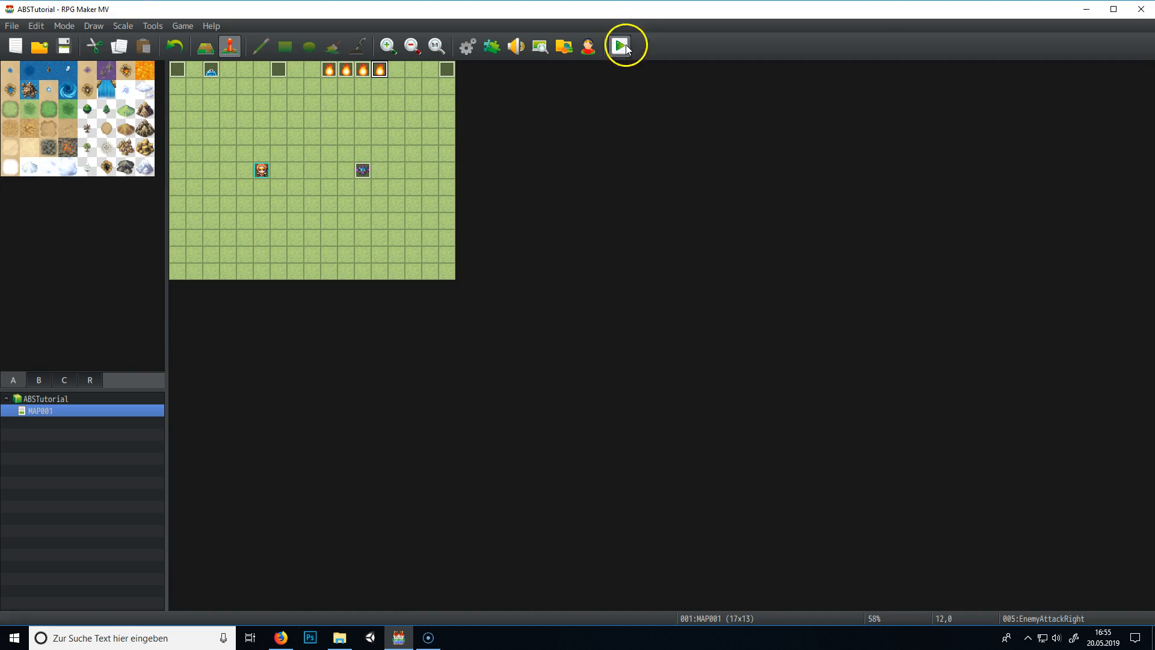
# Run another playtest, close its window, and open the EnemyAttackRight flame event.
pyautogui.click(624, 46)
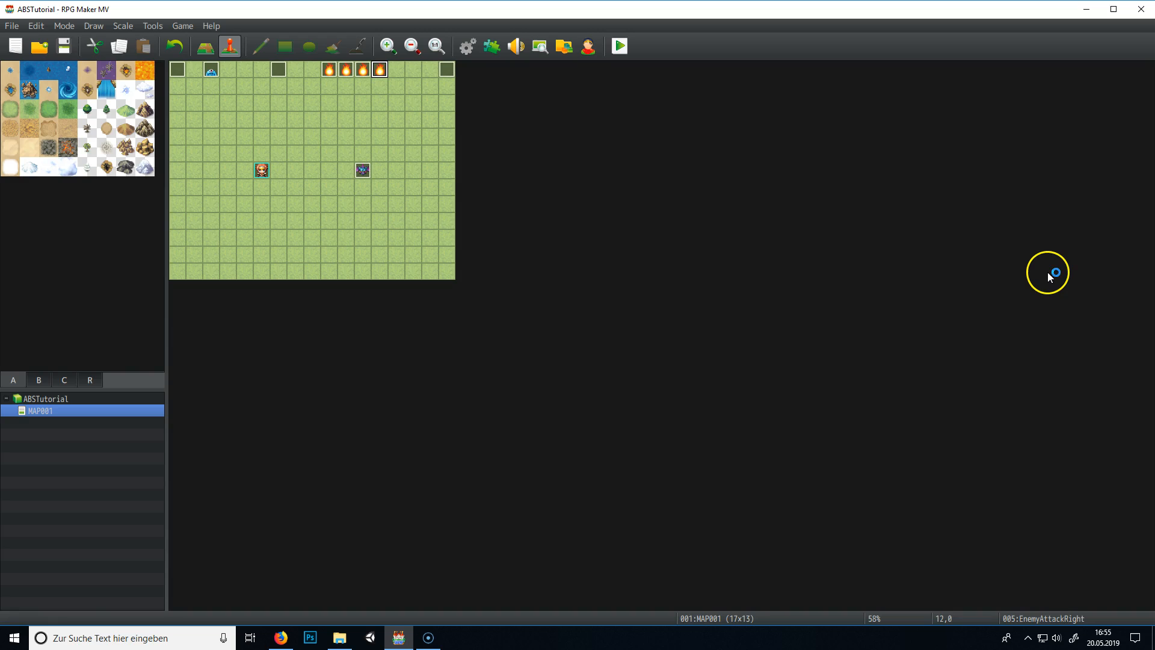
pyautogui.click(618, 45)
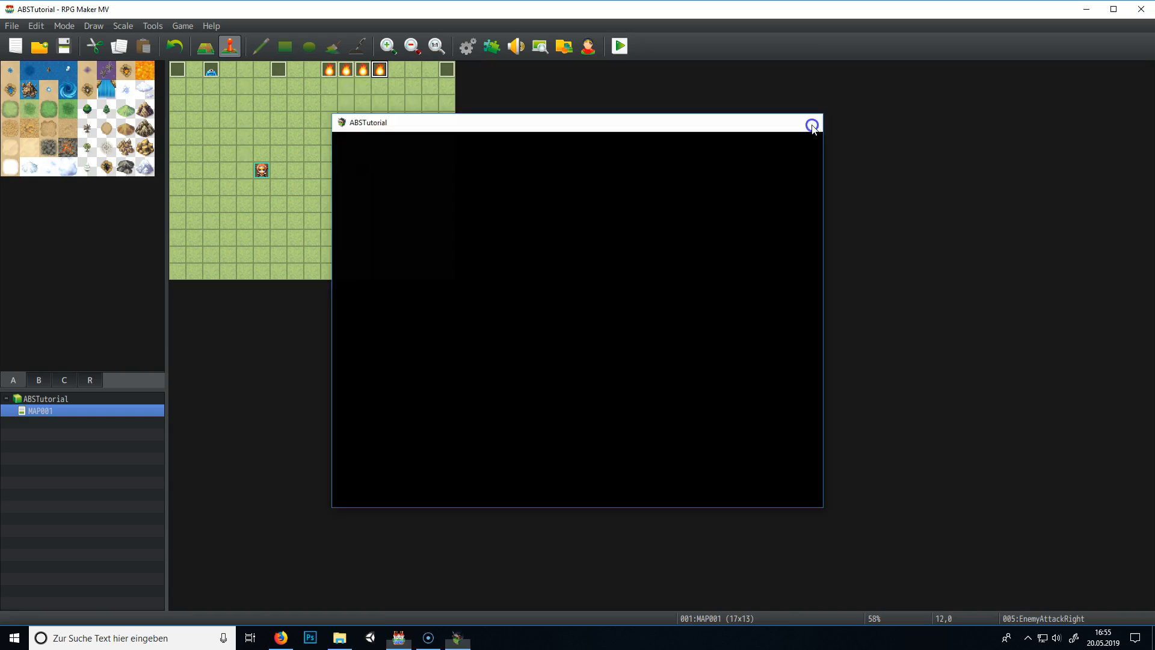
pyautogui.click(812, 124)
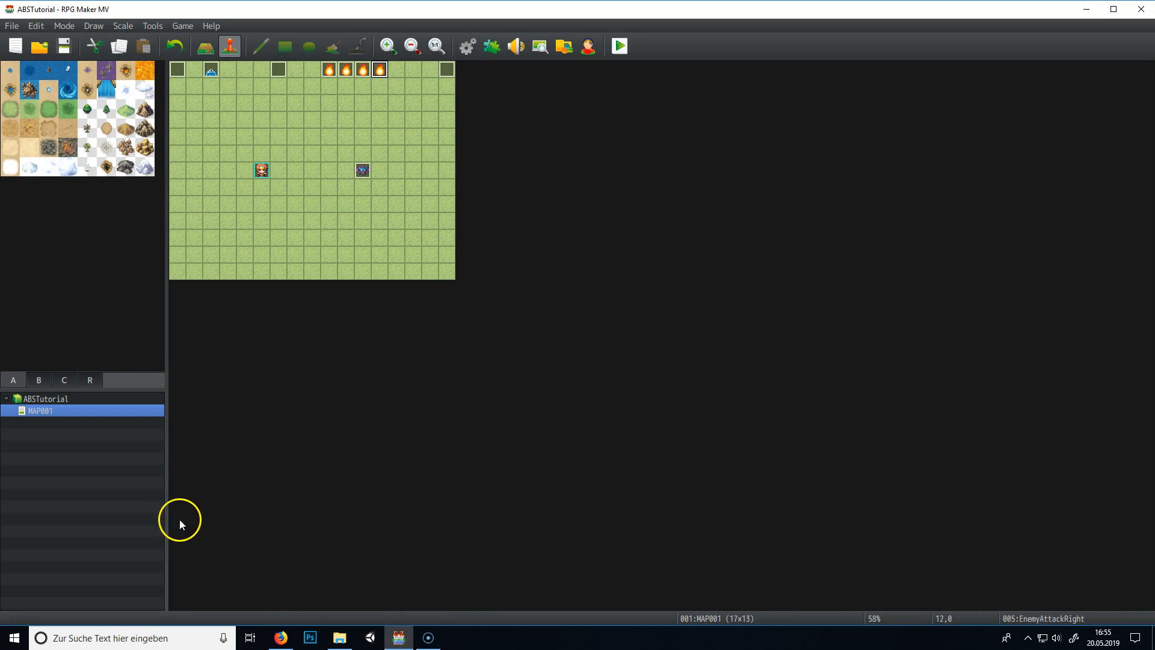
pyautogui.moveTo(107, 493)
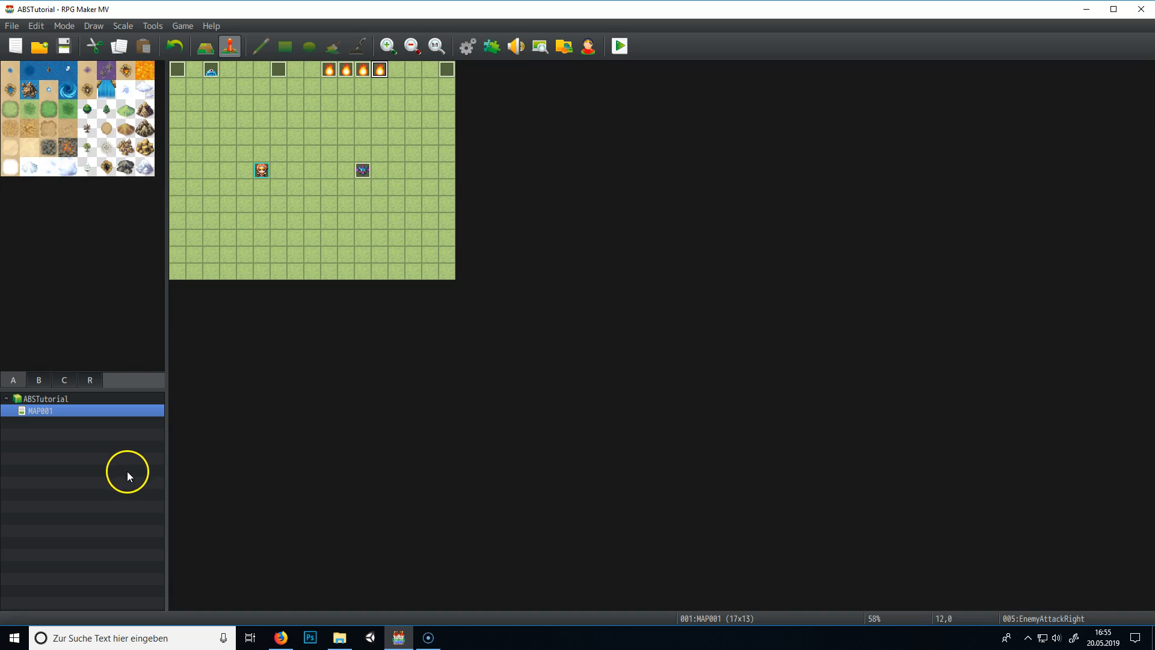
pyautogui.moveTo(211, 335)
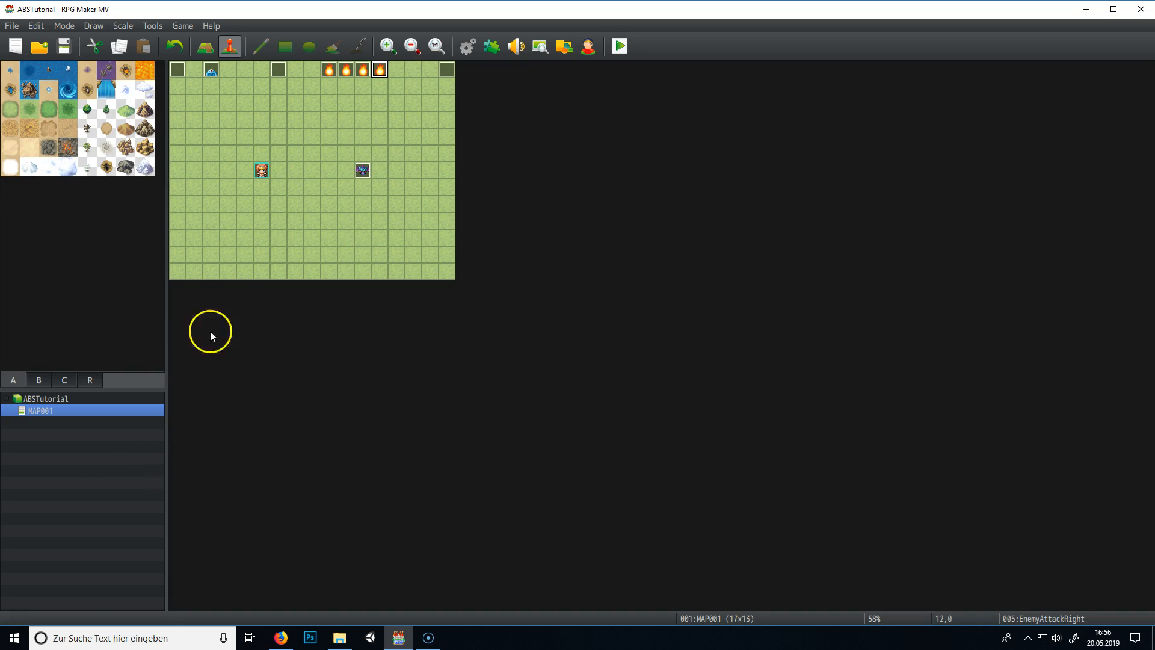
pyautogui.doubleClick(361, 170)
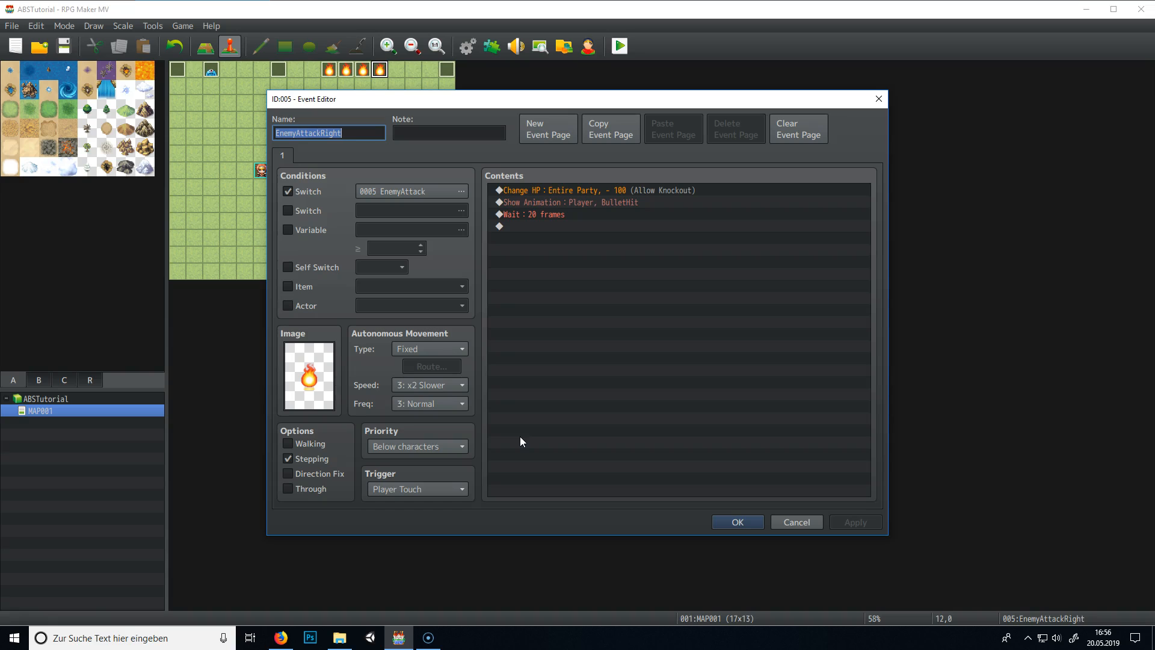
pyautogui.moveTo(729, 501)
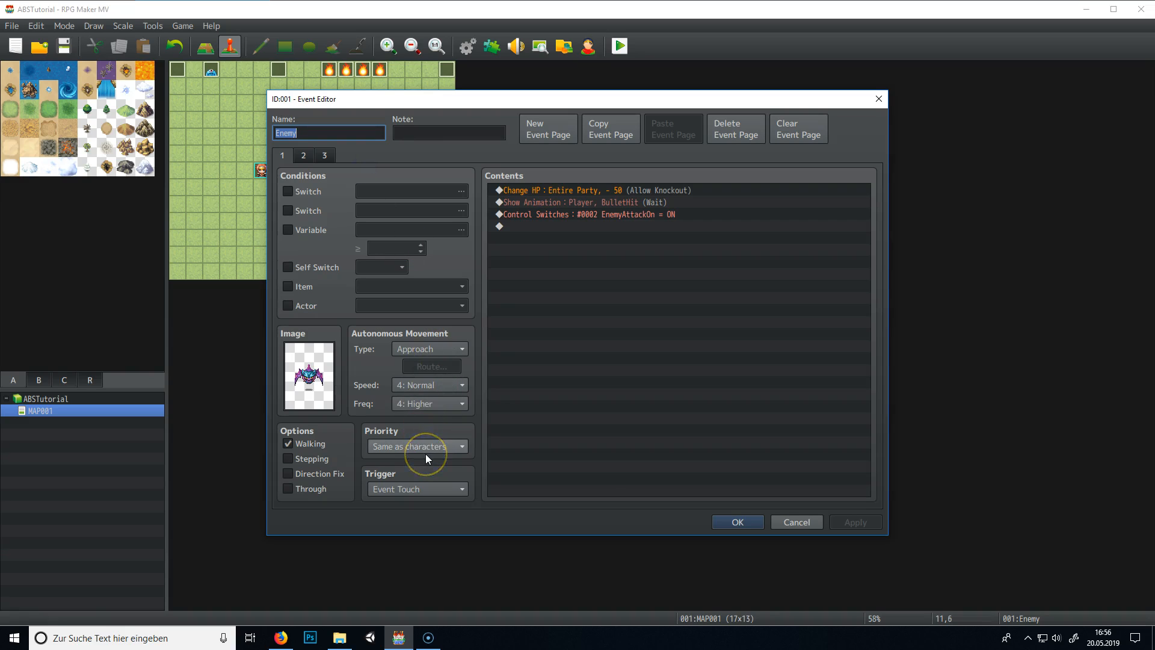
# Touch the Enemy event's priority, then cancel and discard those edits.
pyautogui.click(416, 445)
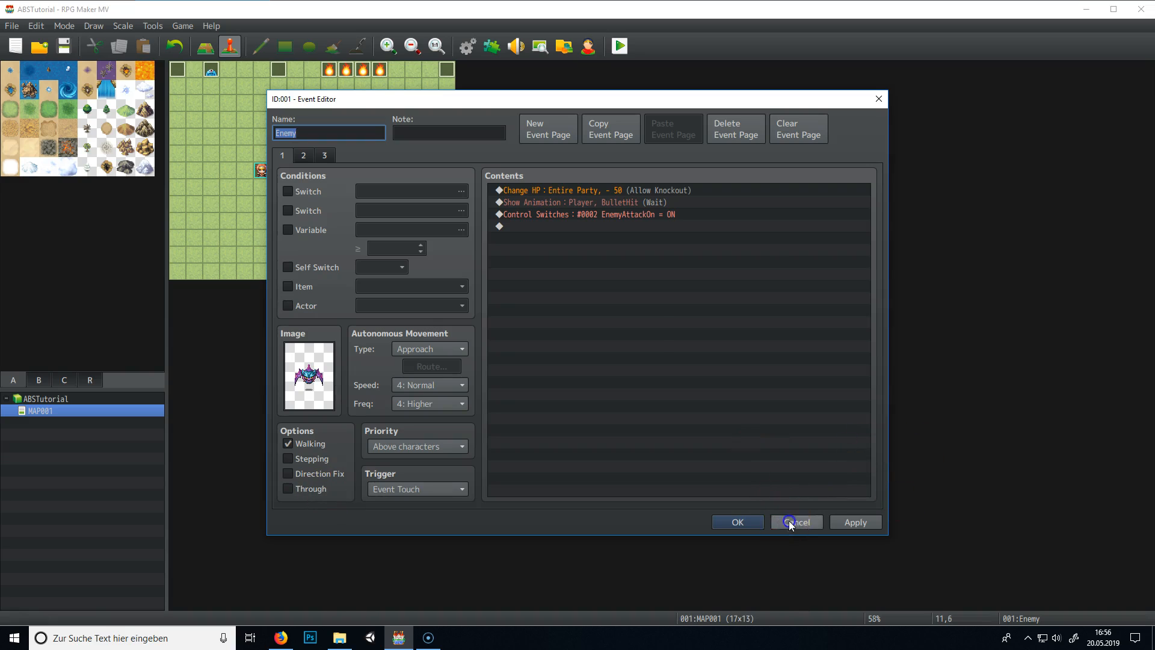
pyautogui.click(796, 521)
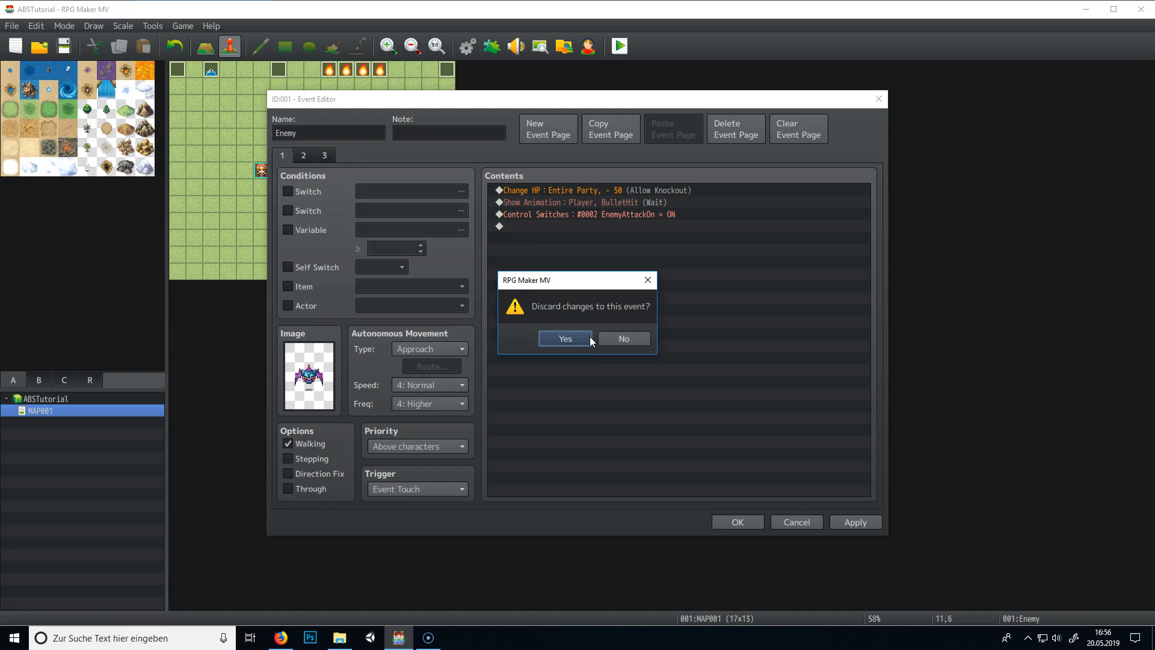
pyautogui.click(564, 338)
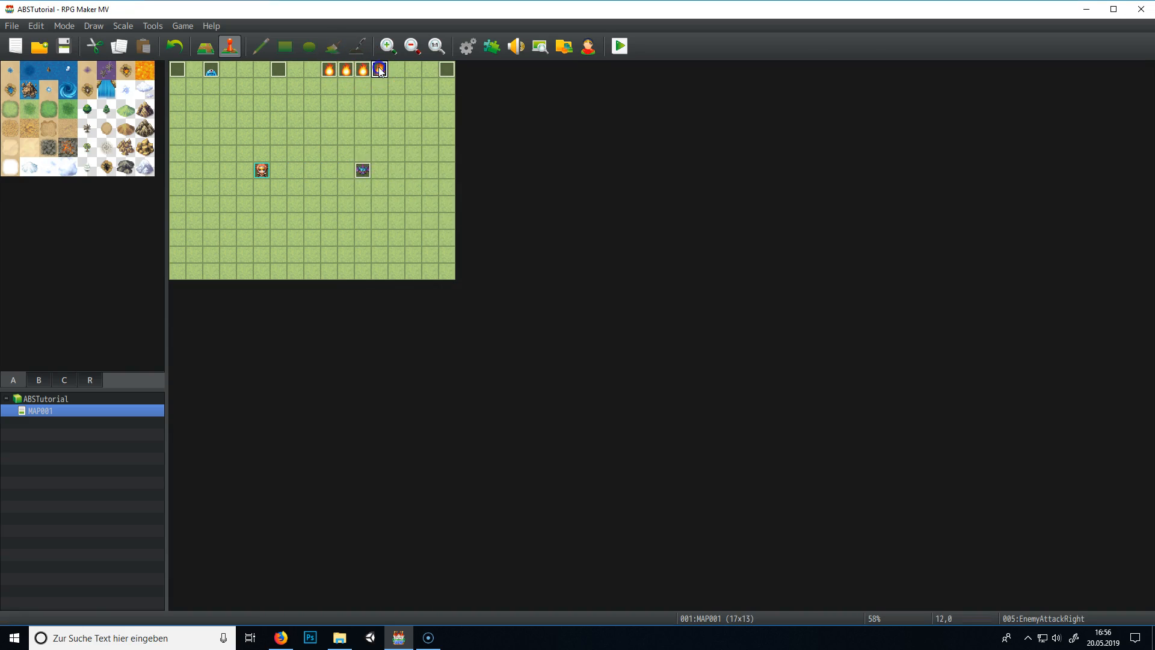
# Set the EnemyAttackRight flame to Through with Same as characters priority and save it.
pyautogui.doubleClick(379, 69)
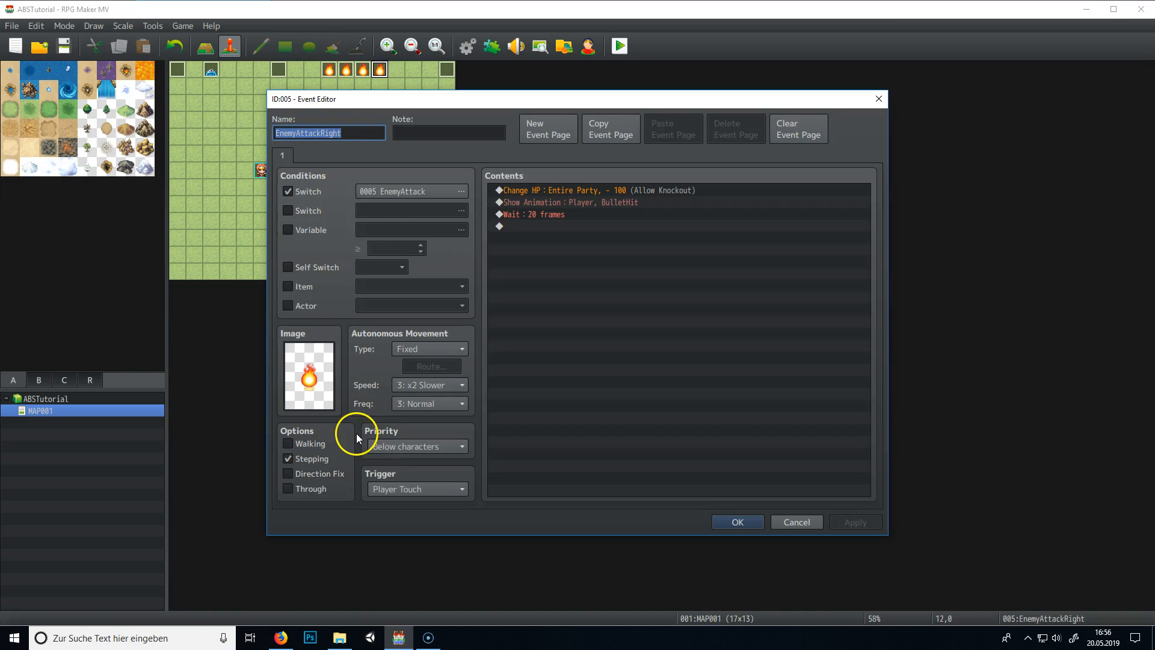
pyautogui.moveTo(309, 488)
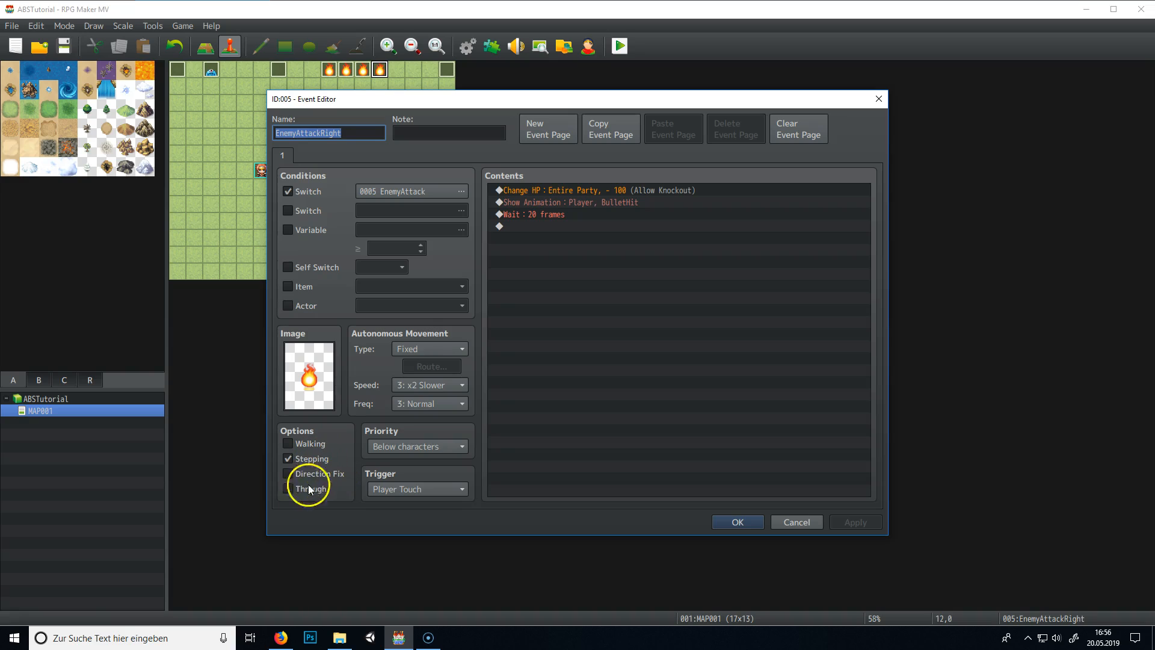
pyautogui.click(288, 488)
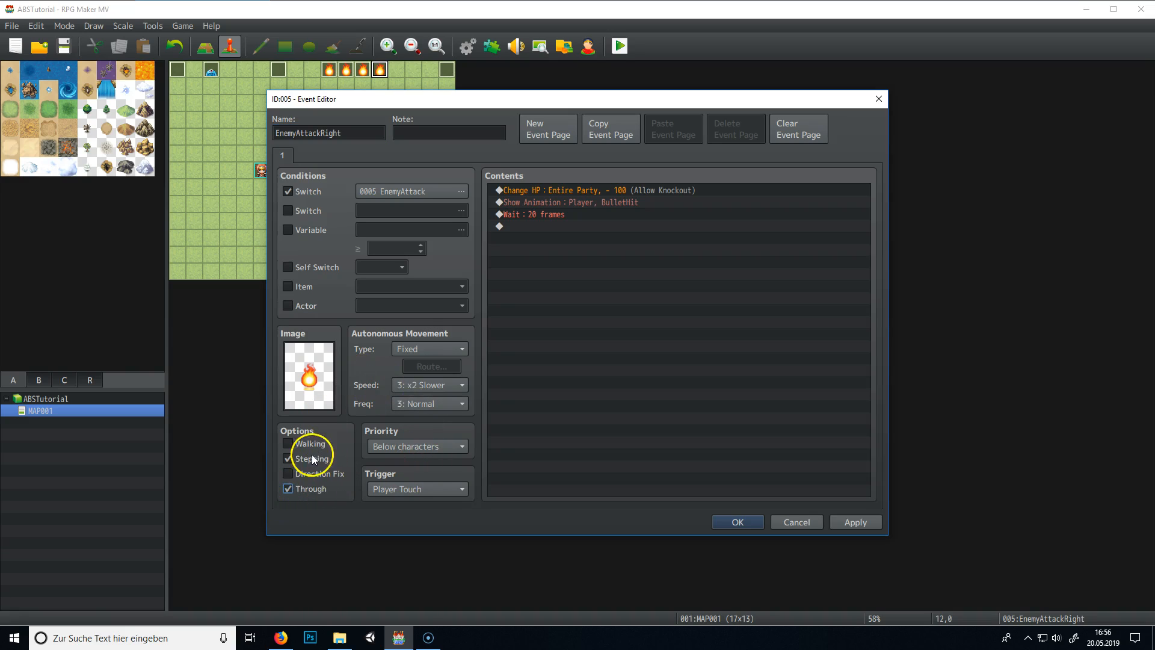
pyautogui.click(416, 445)
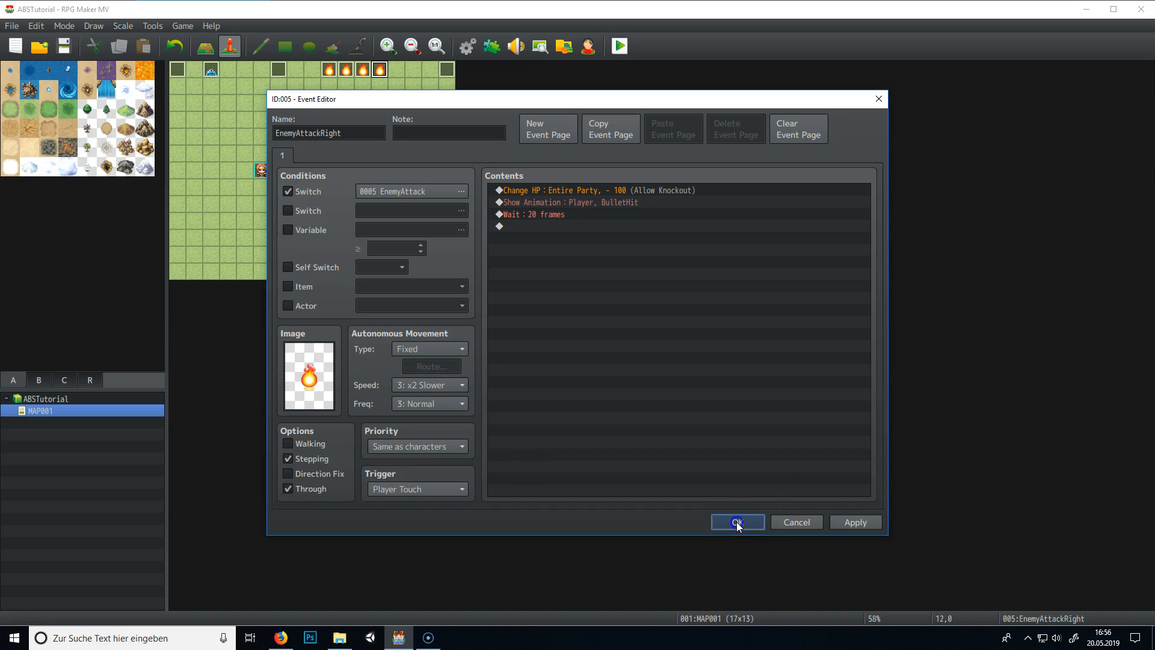
pyautogui.click(736, 521)
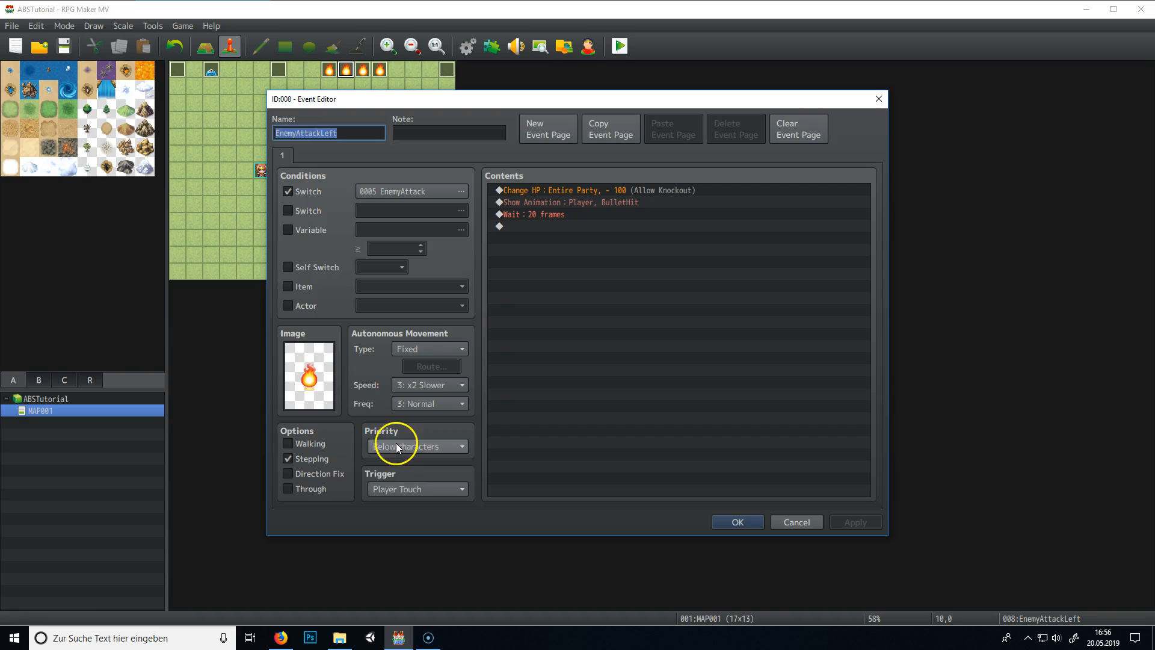
# Give EnemyAttackLeft and EnemyAttackDown the same-as-characters priority and save both.
pyautogui.click(416, 445)
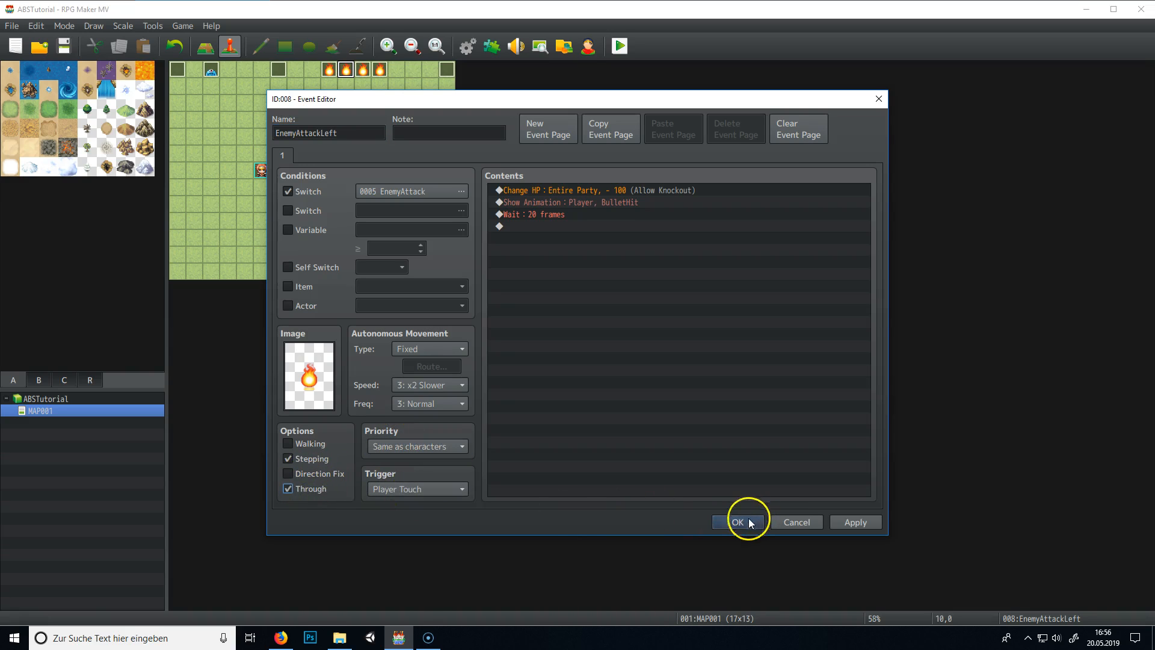
pyautogui.click(736, 521)
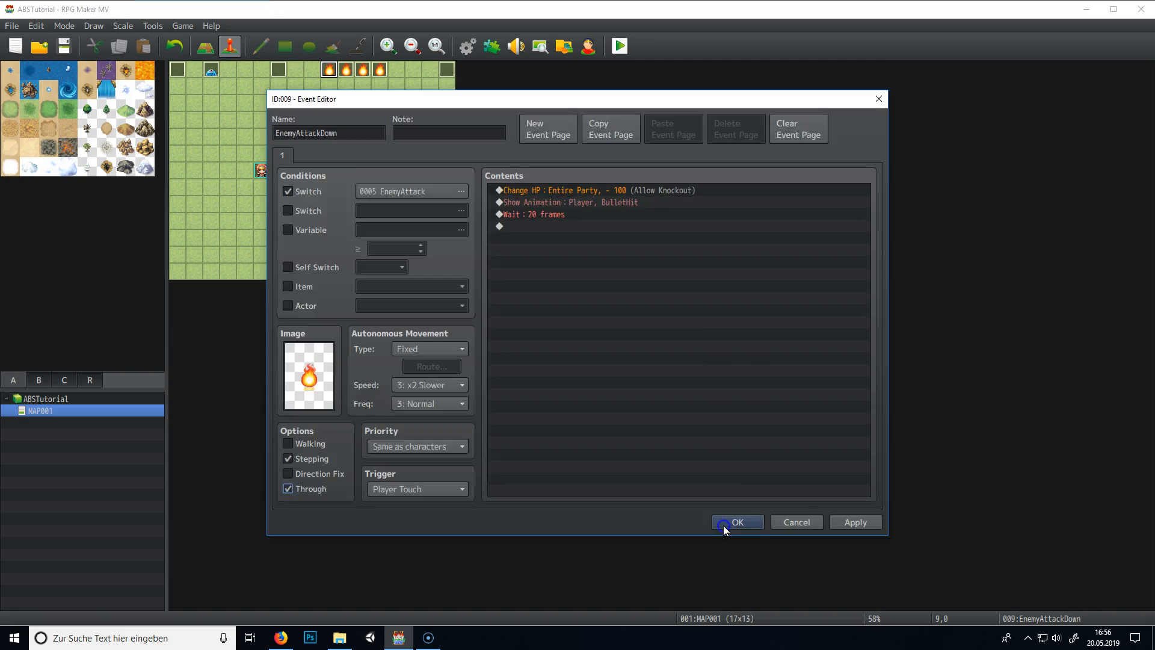
pyautogui.click(736, 521)
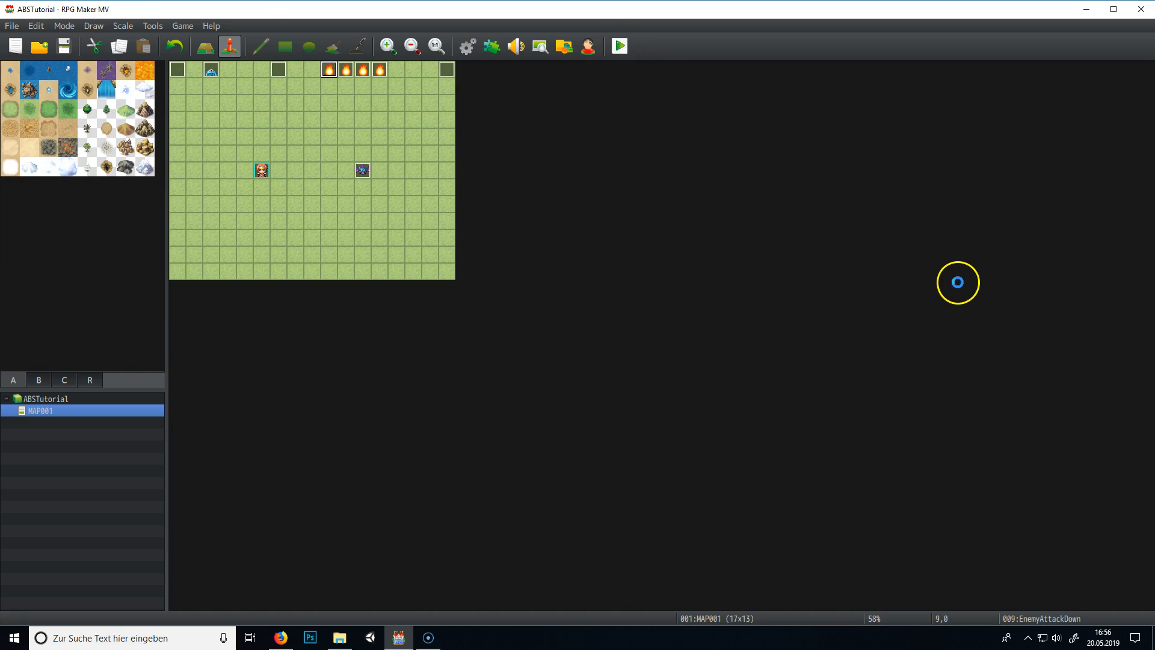
pyautogui.click(618, 46)
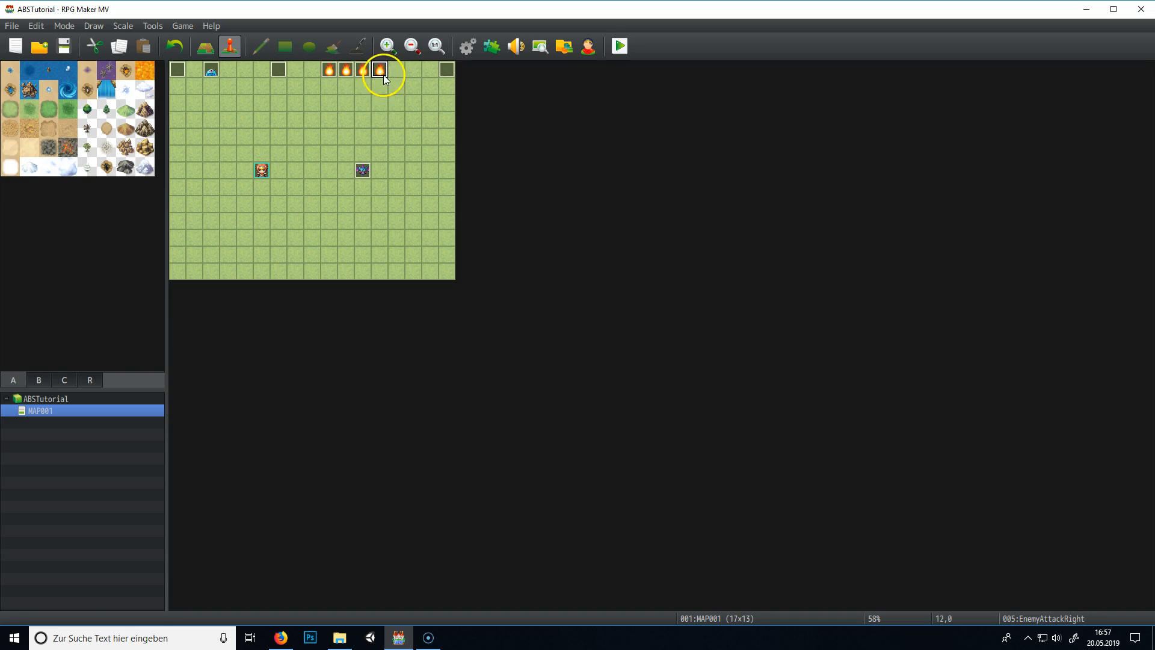
pyautogui.click(379, 69)
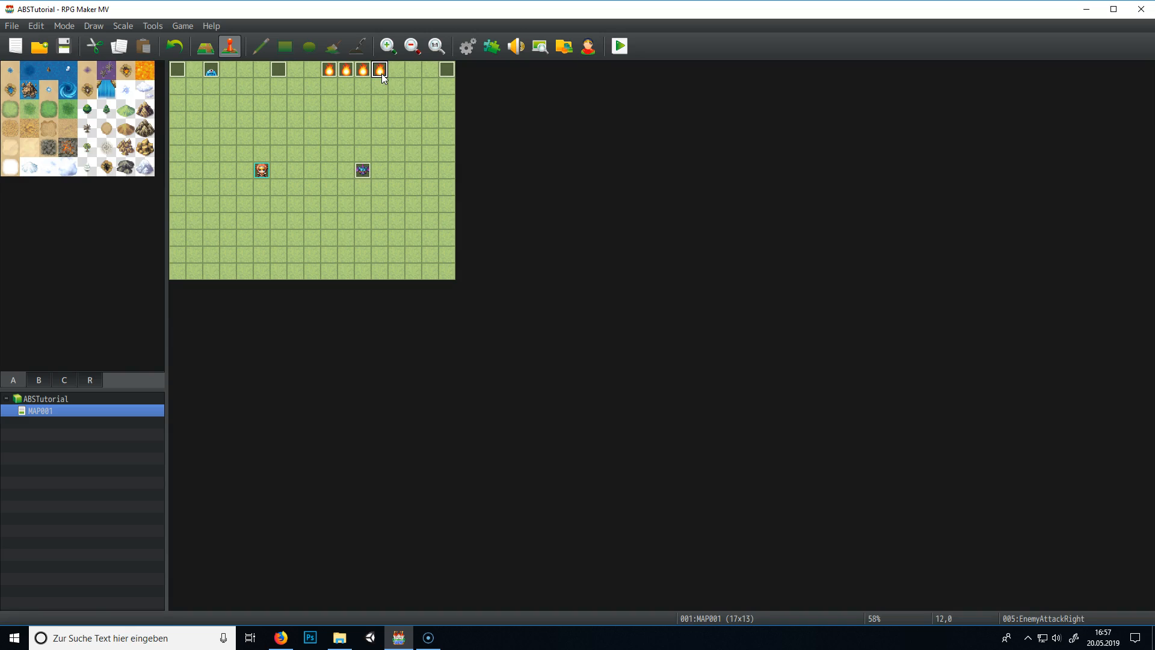
pyautogui.click(360, 169)
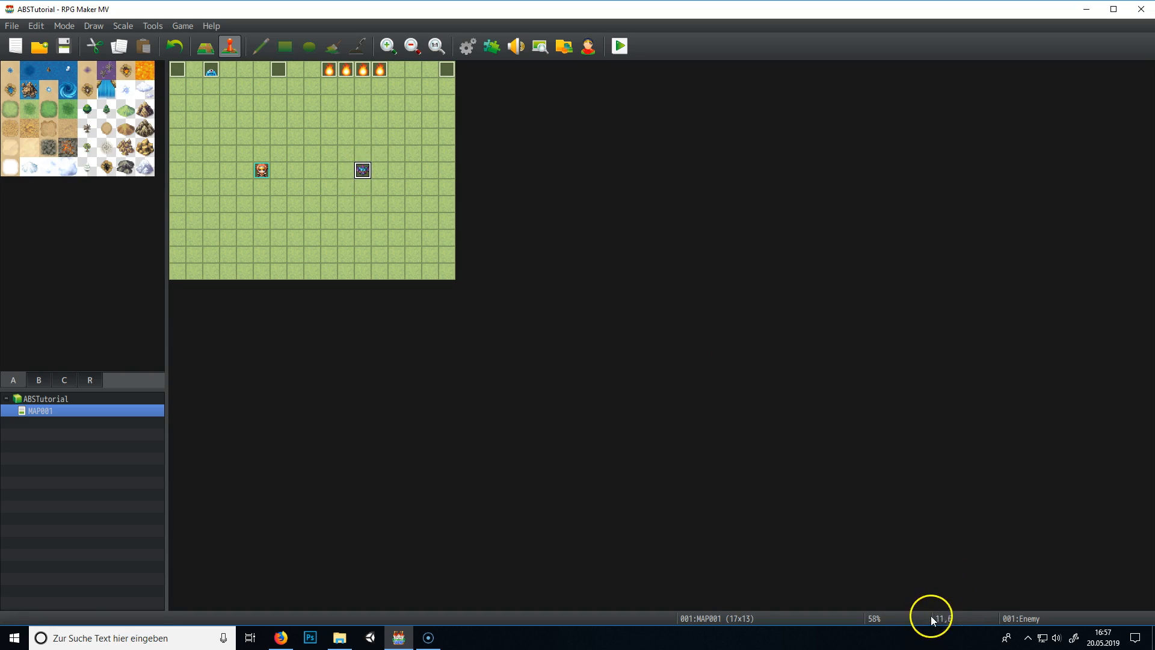
pyautogui.moveTo(946, 627)
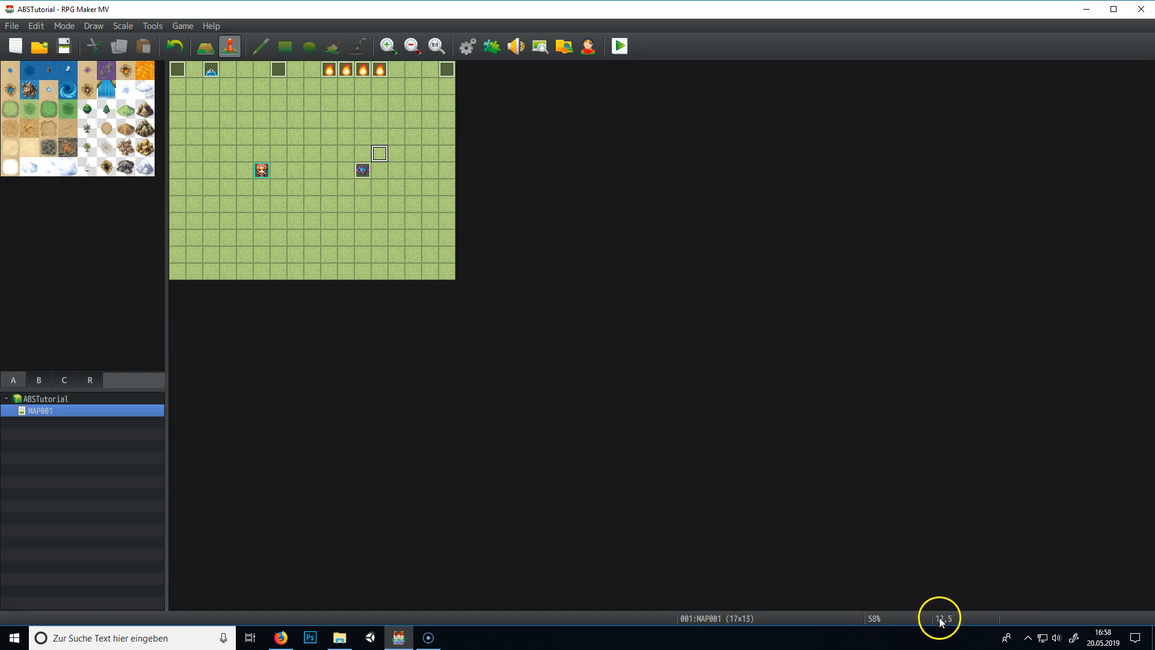
pyautogui.click(361, 170)
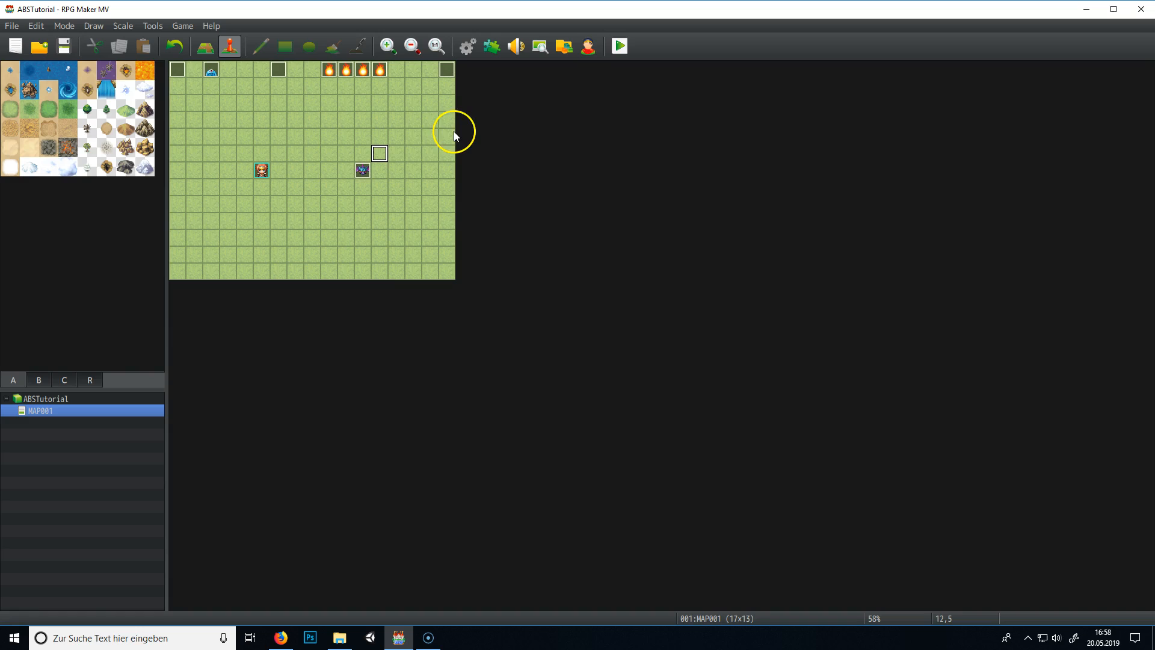
pyautogui.moveTo(34, 632)
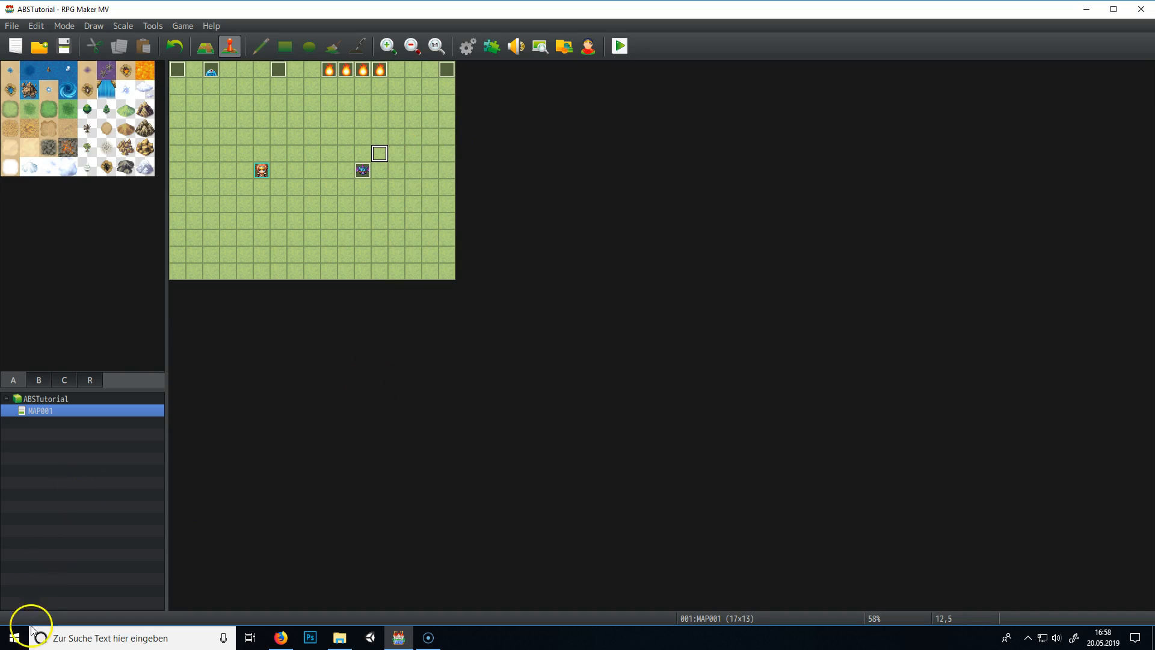